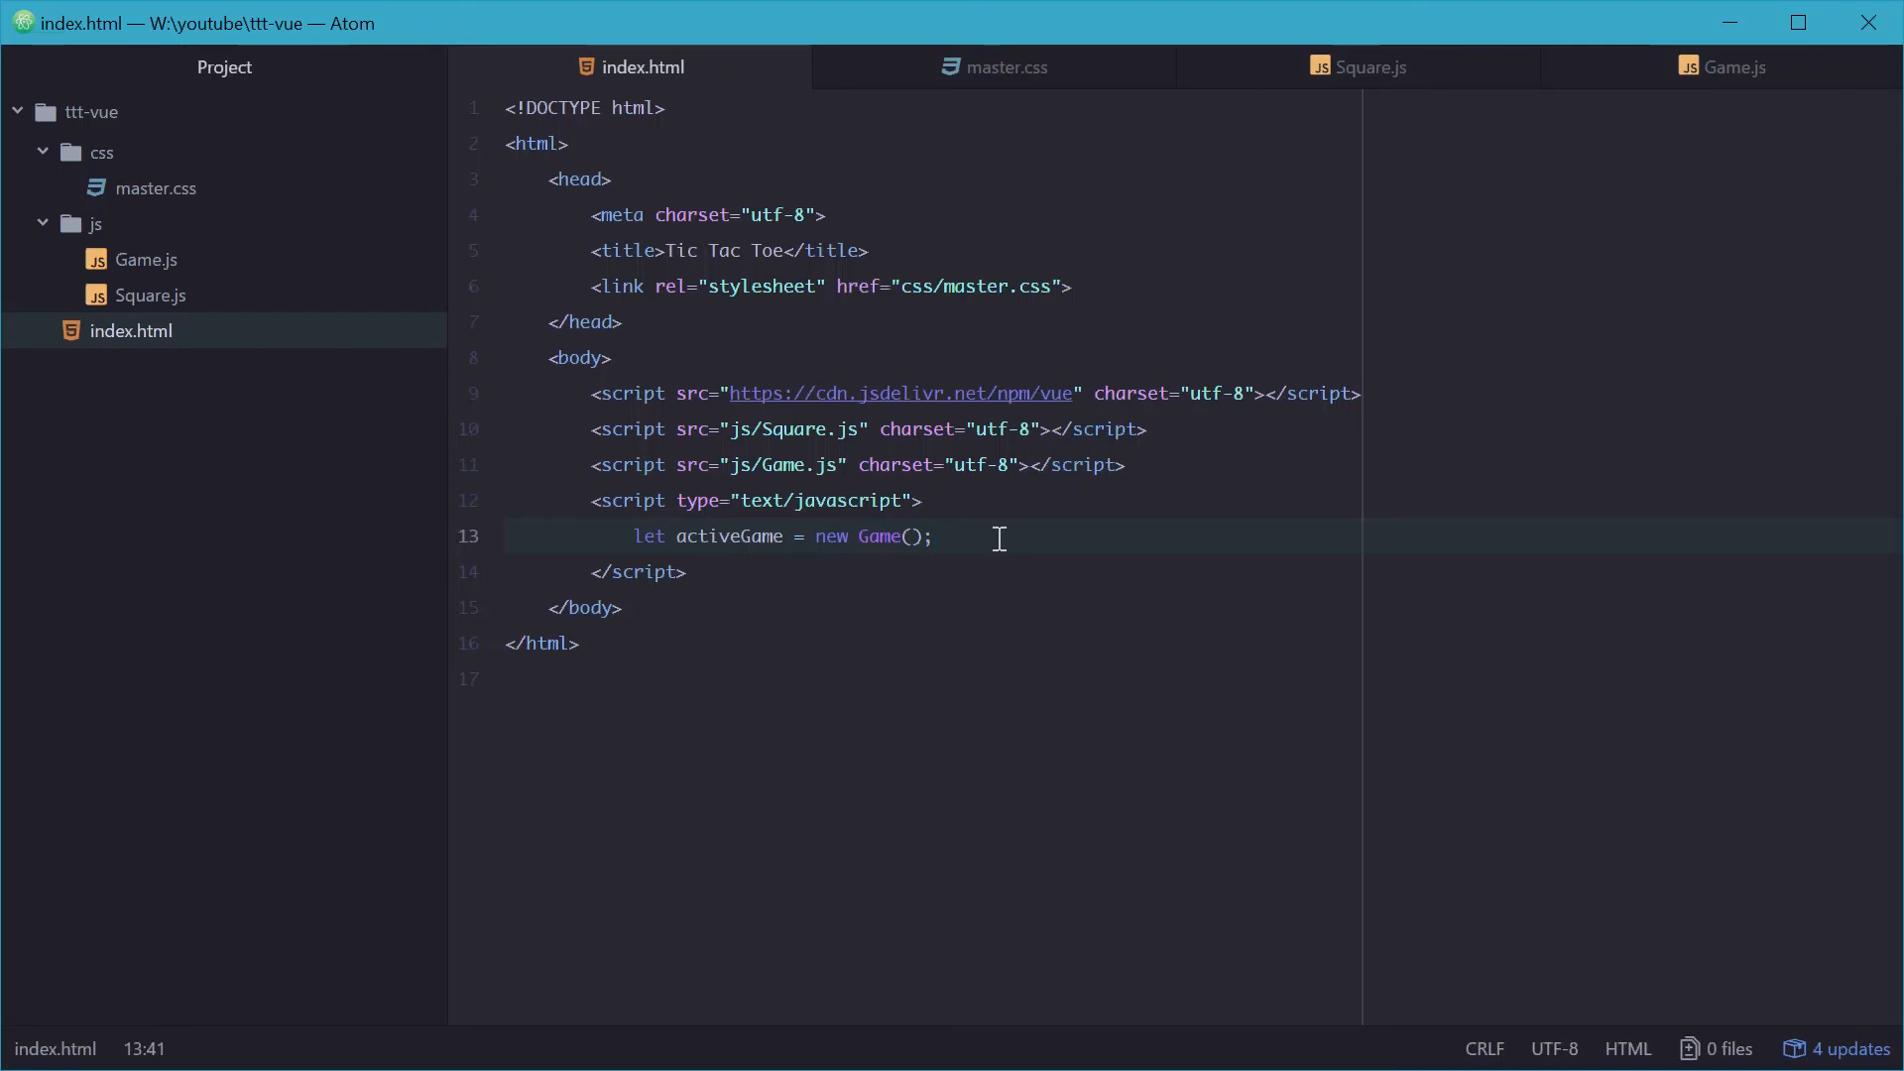
Step: Add empty makeMove(i) and checkForWinner() methods below the Game constructor in Game.js
left_click(1735, 66)
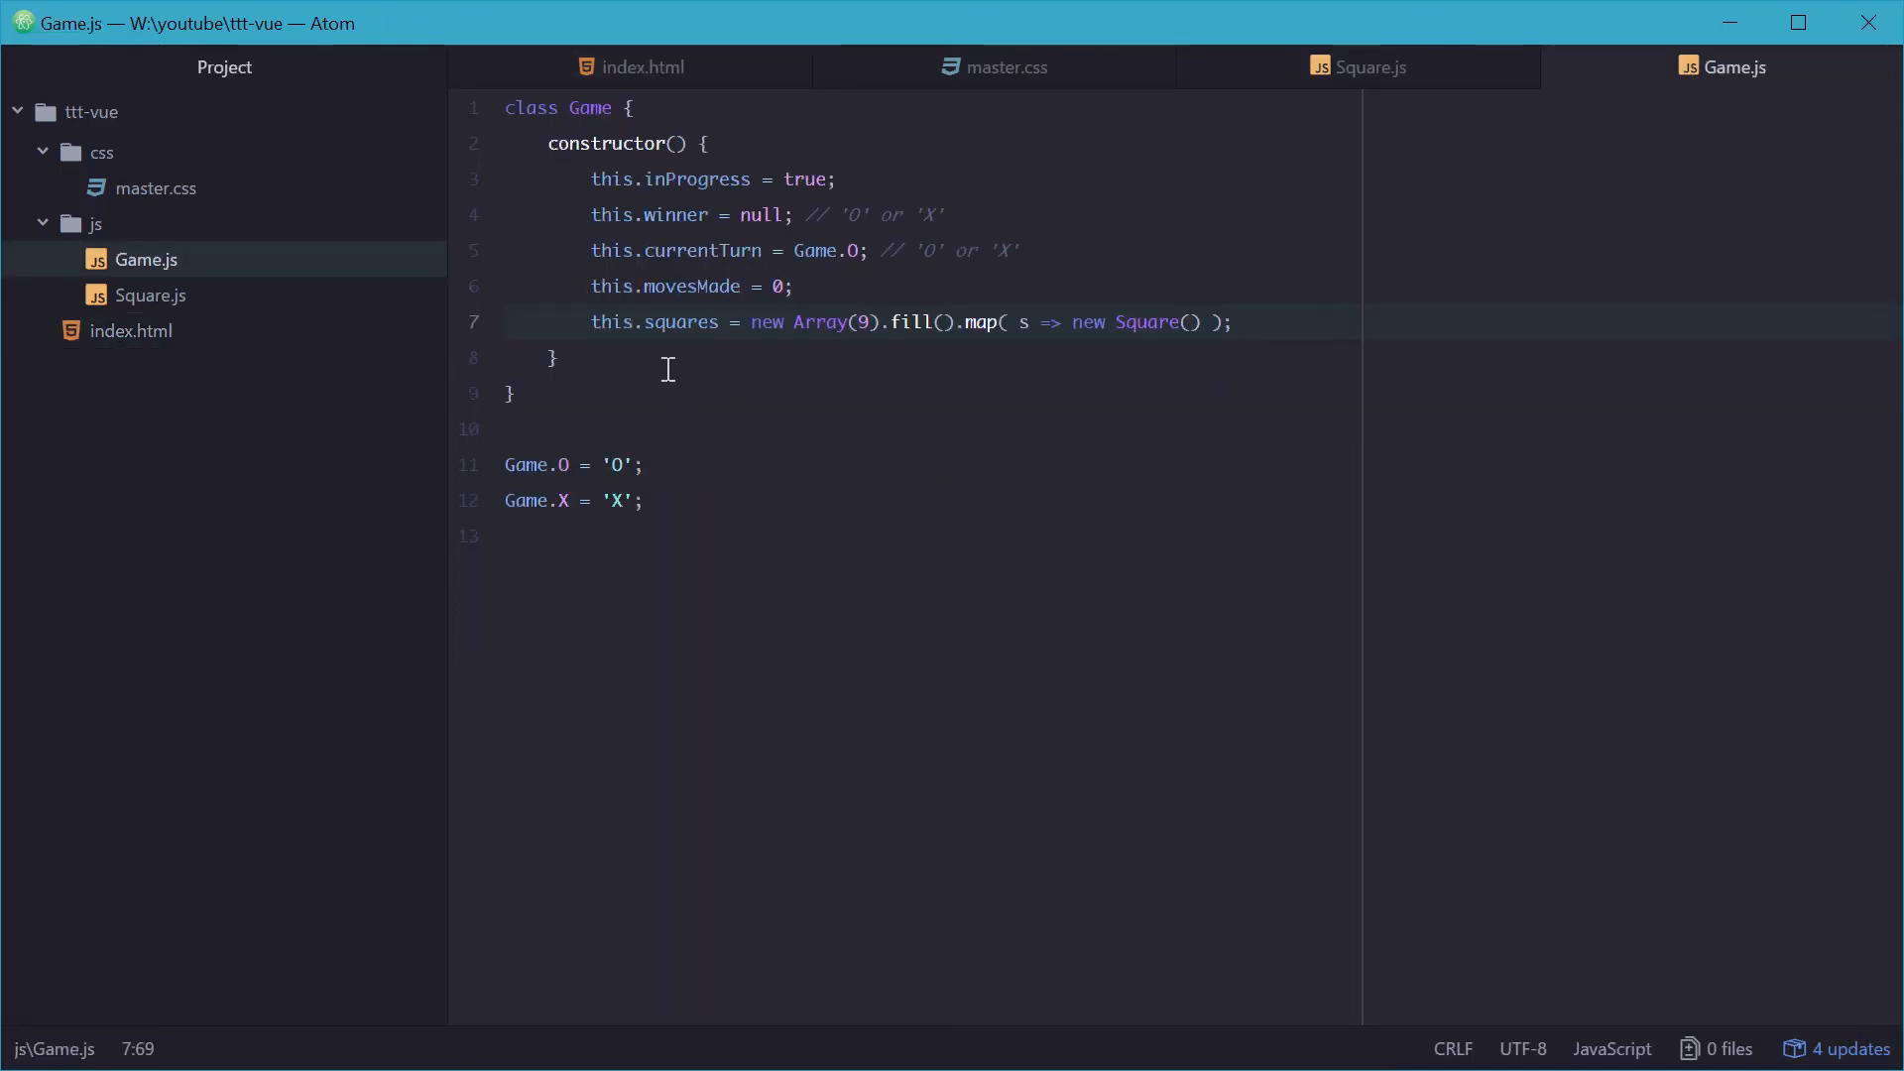
left_click(649, 358)
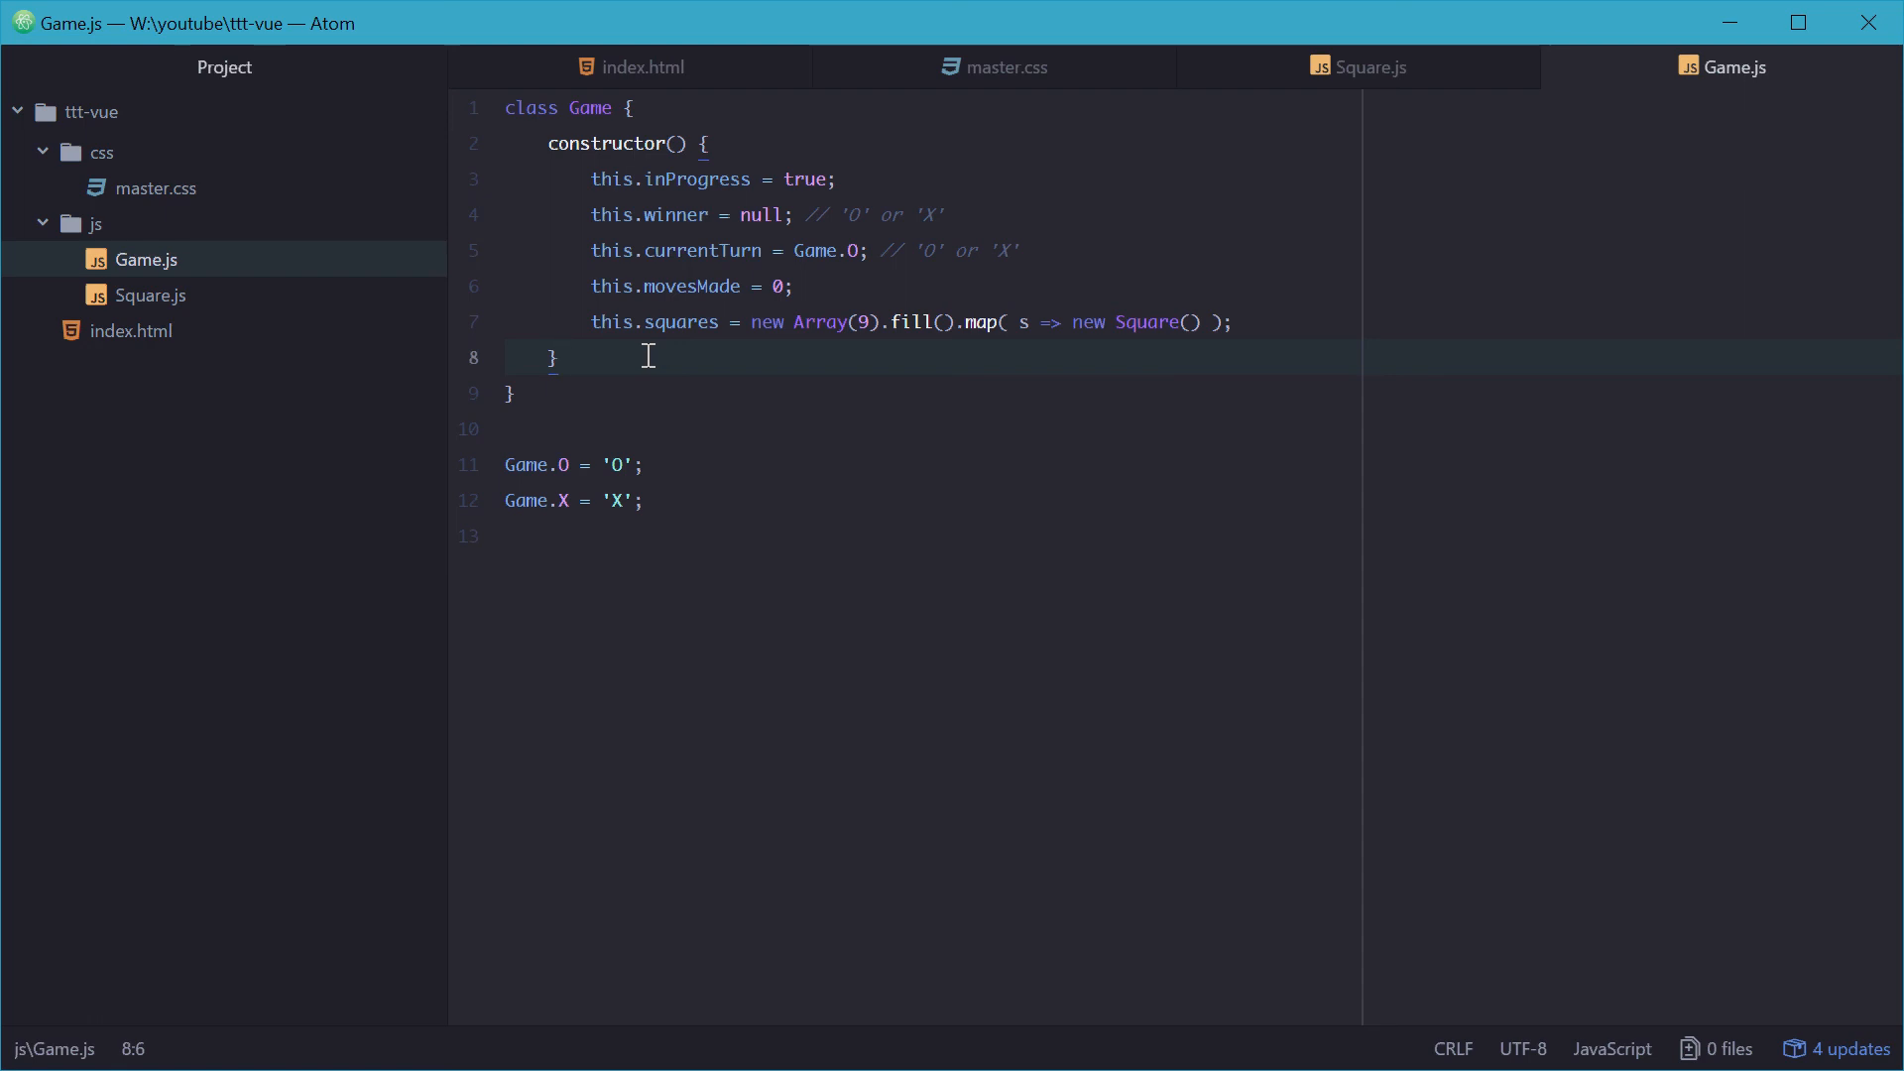
type("makeMove")
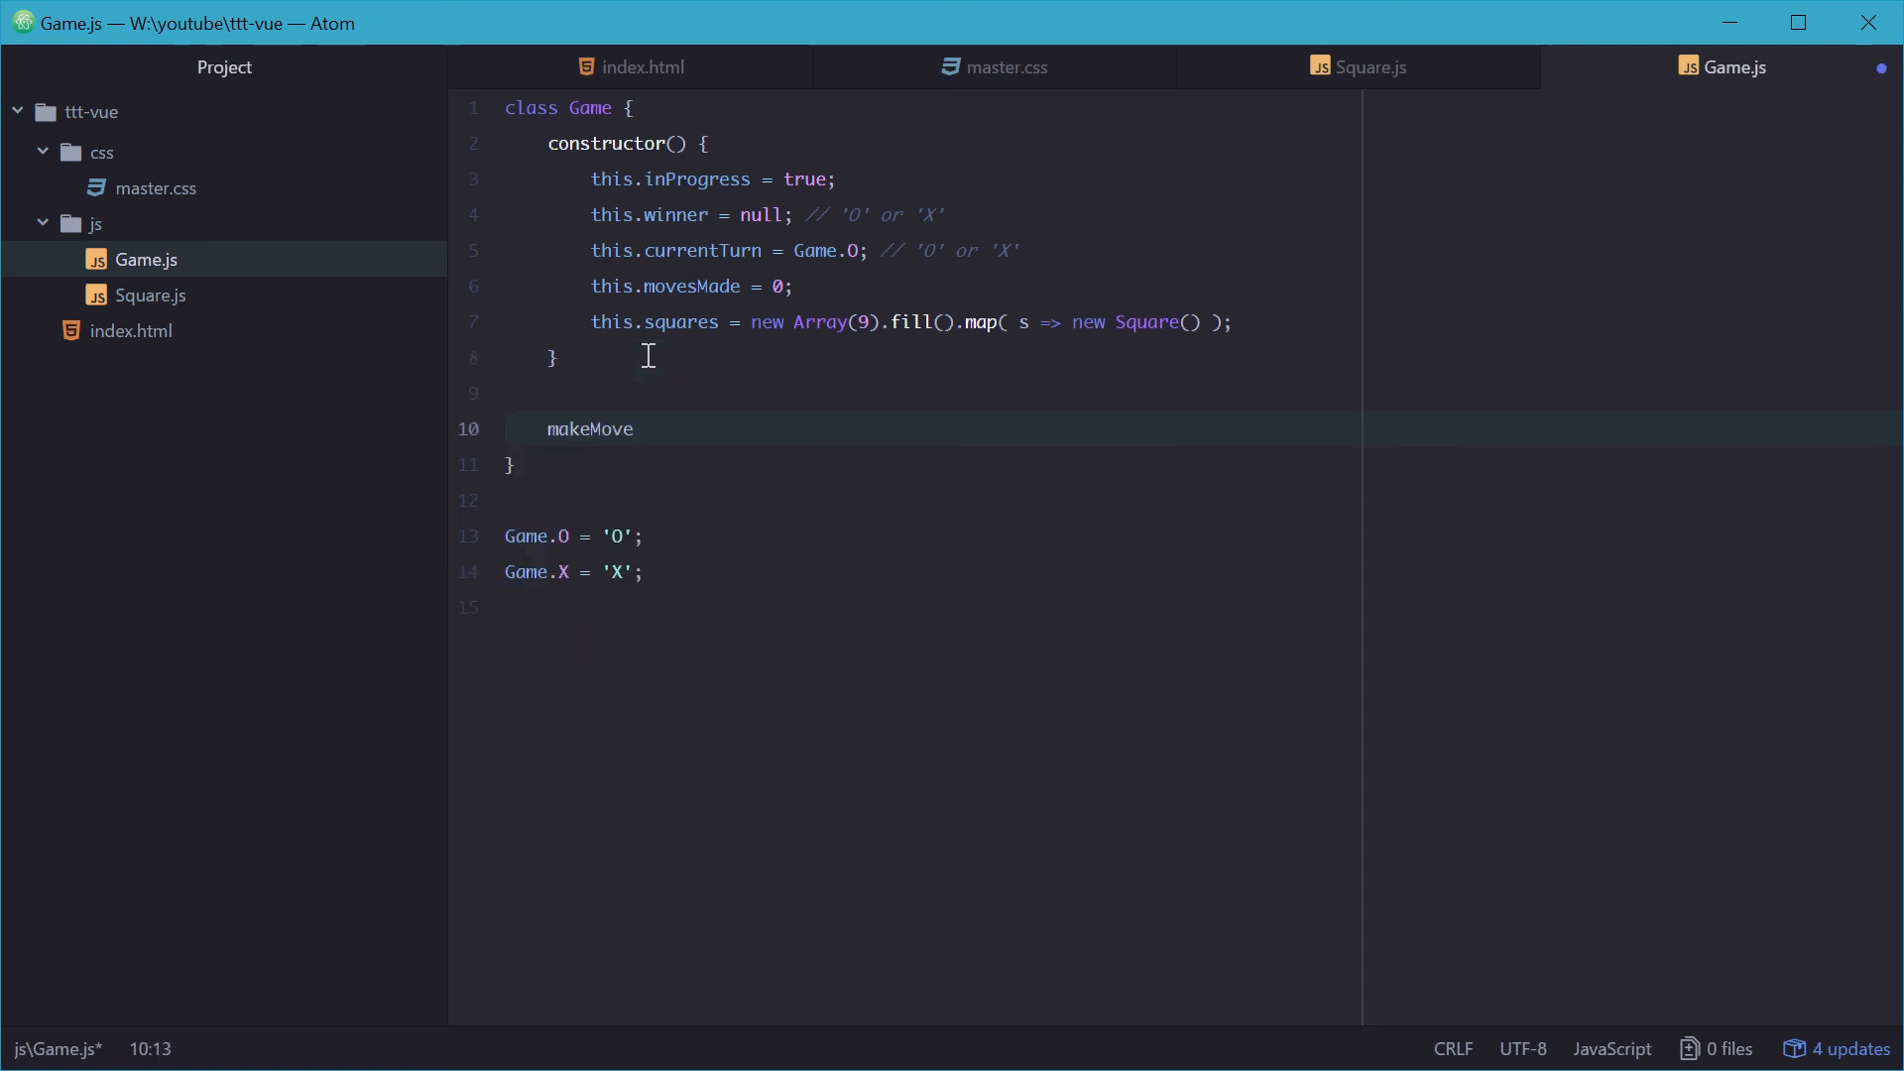
type("(i) {")
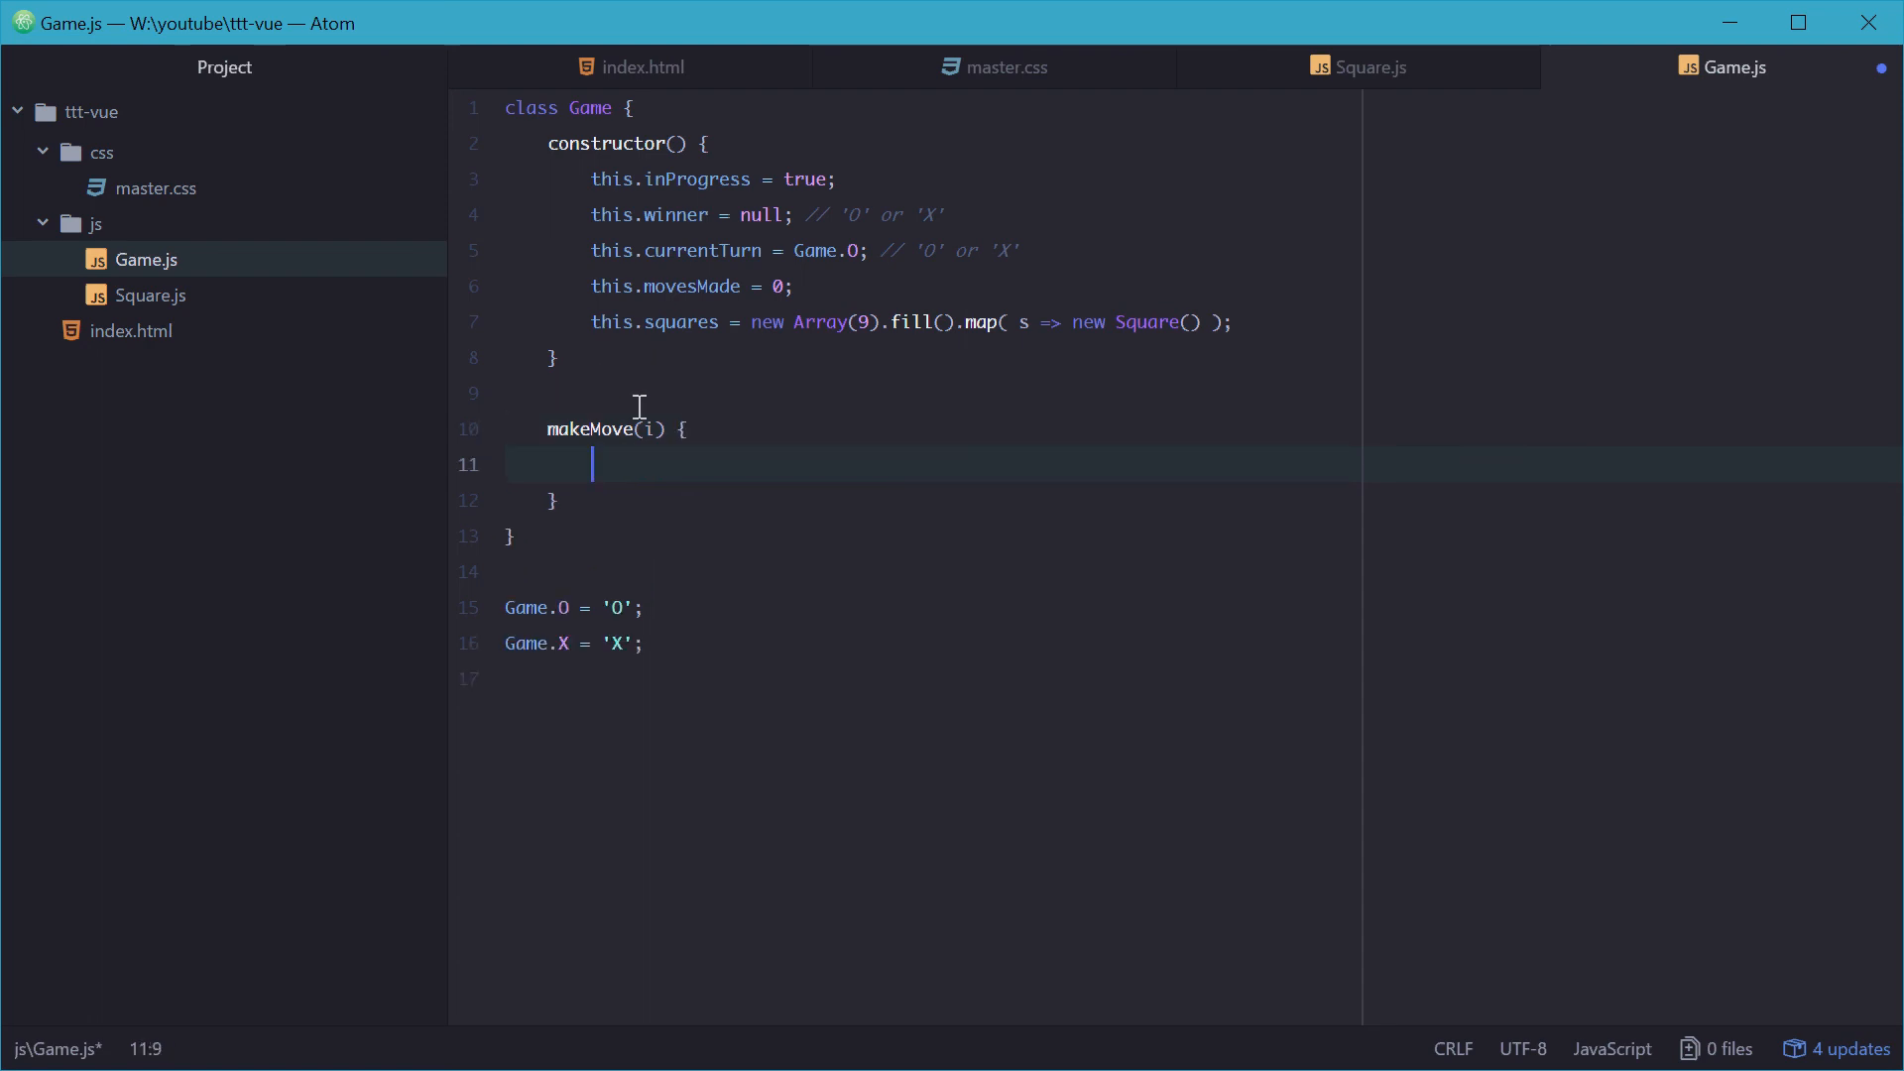
mouse_move(628, 532)
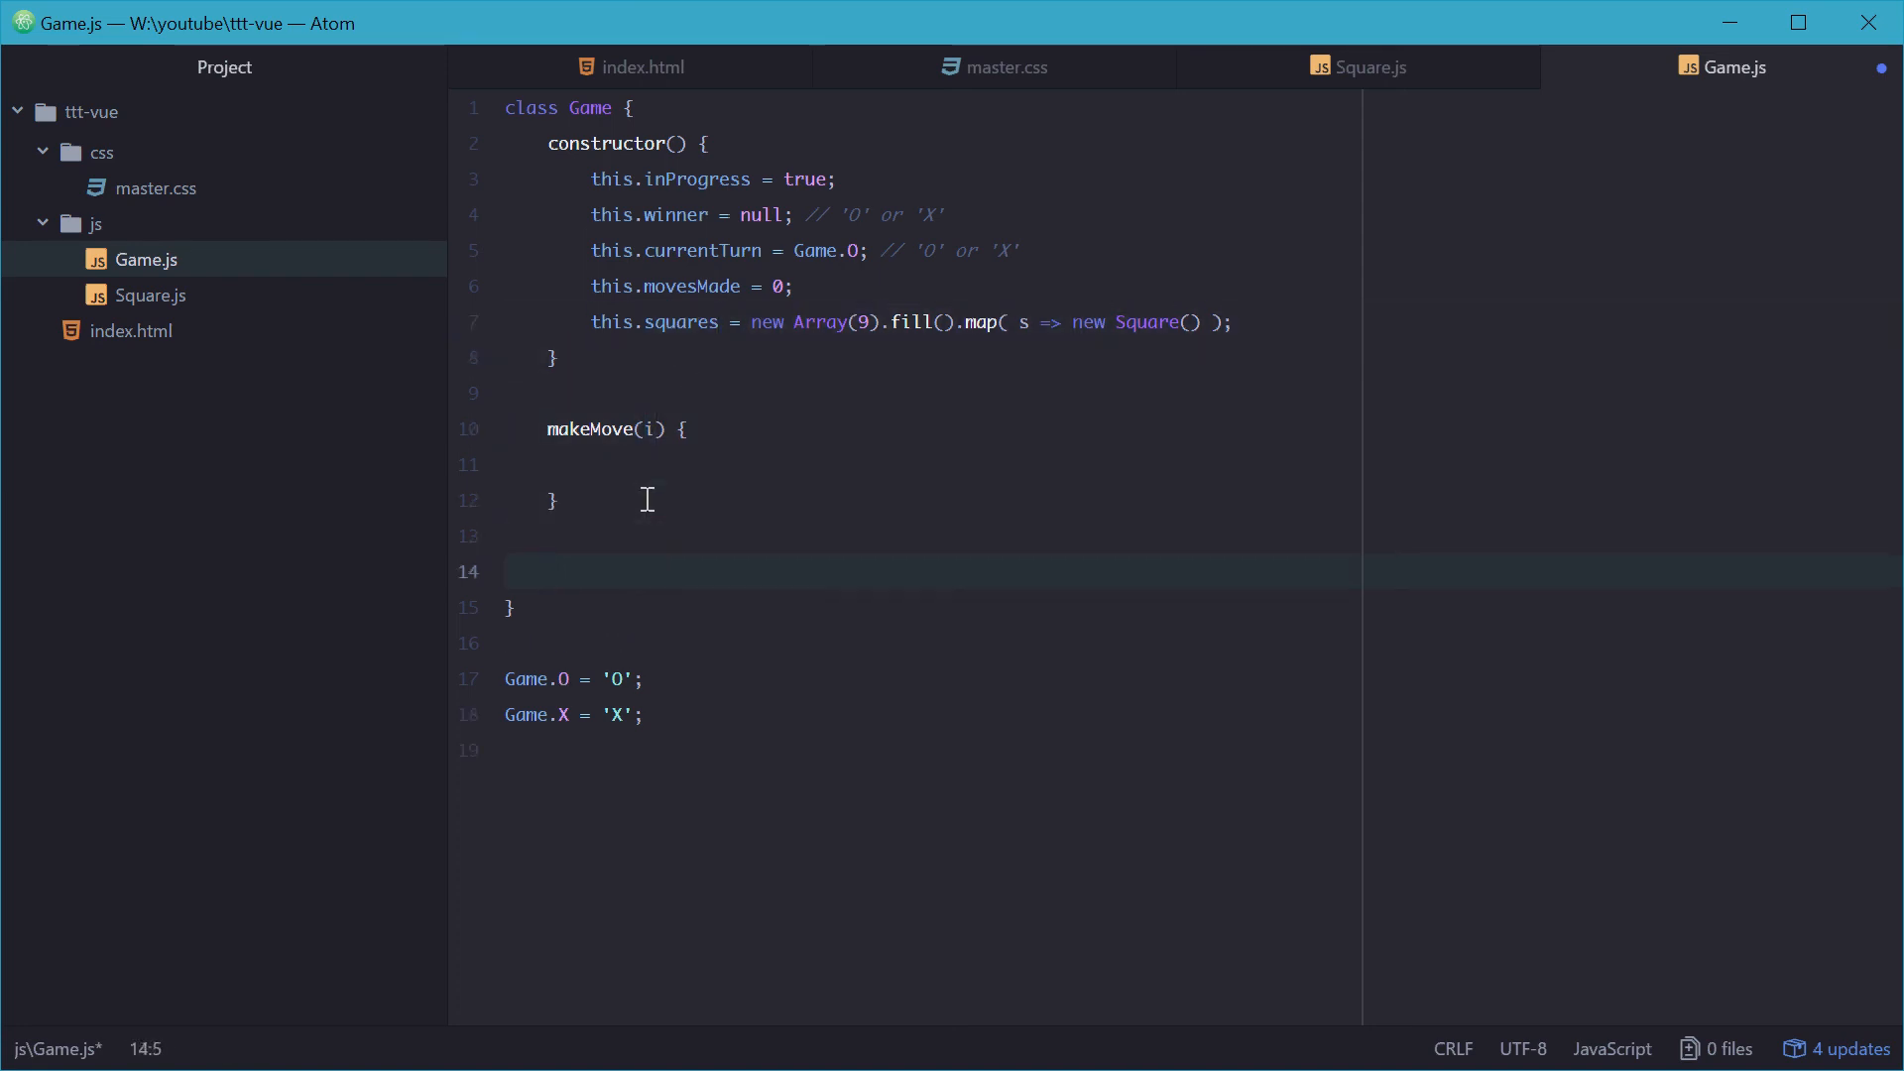
type("checkR")
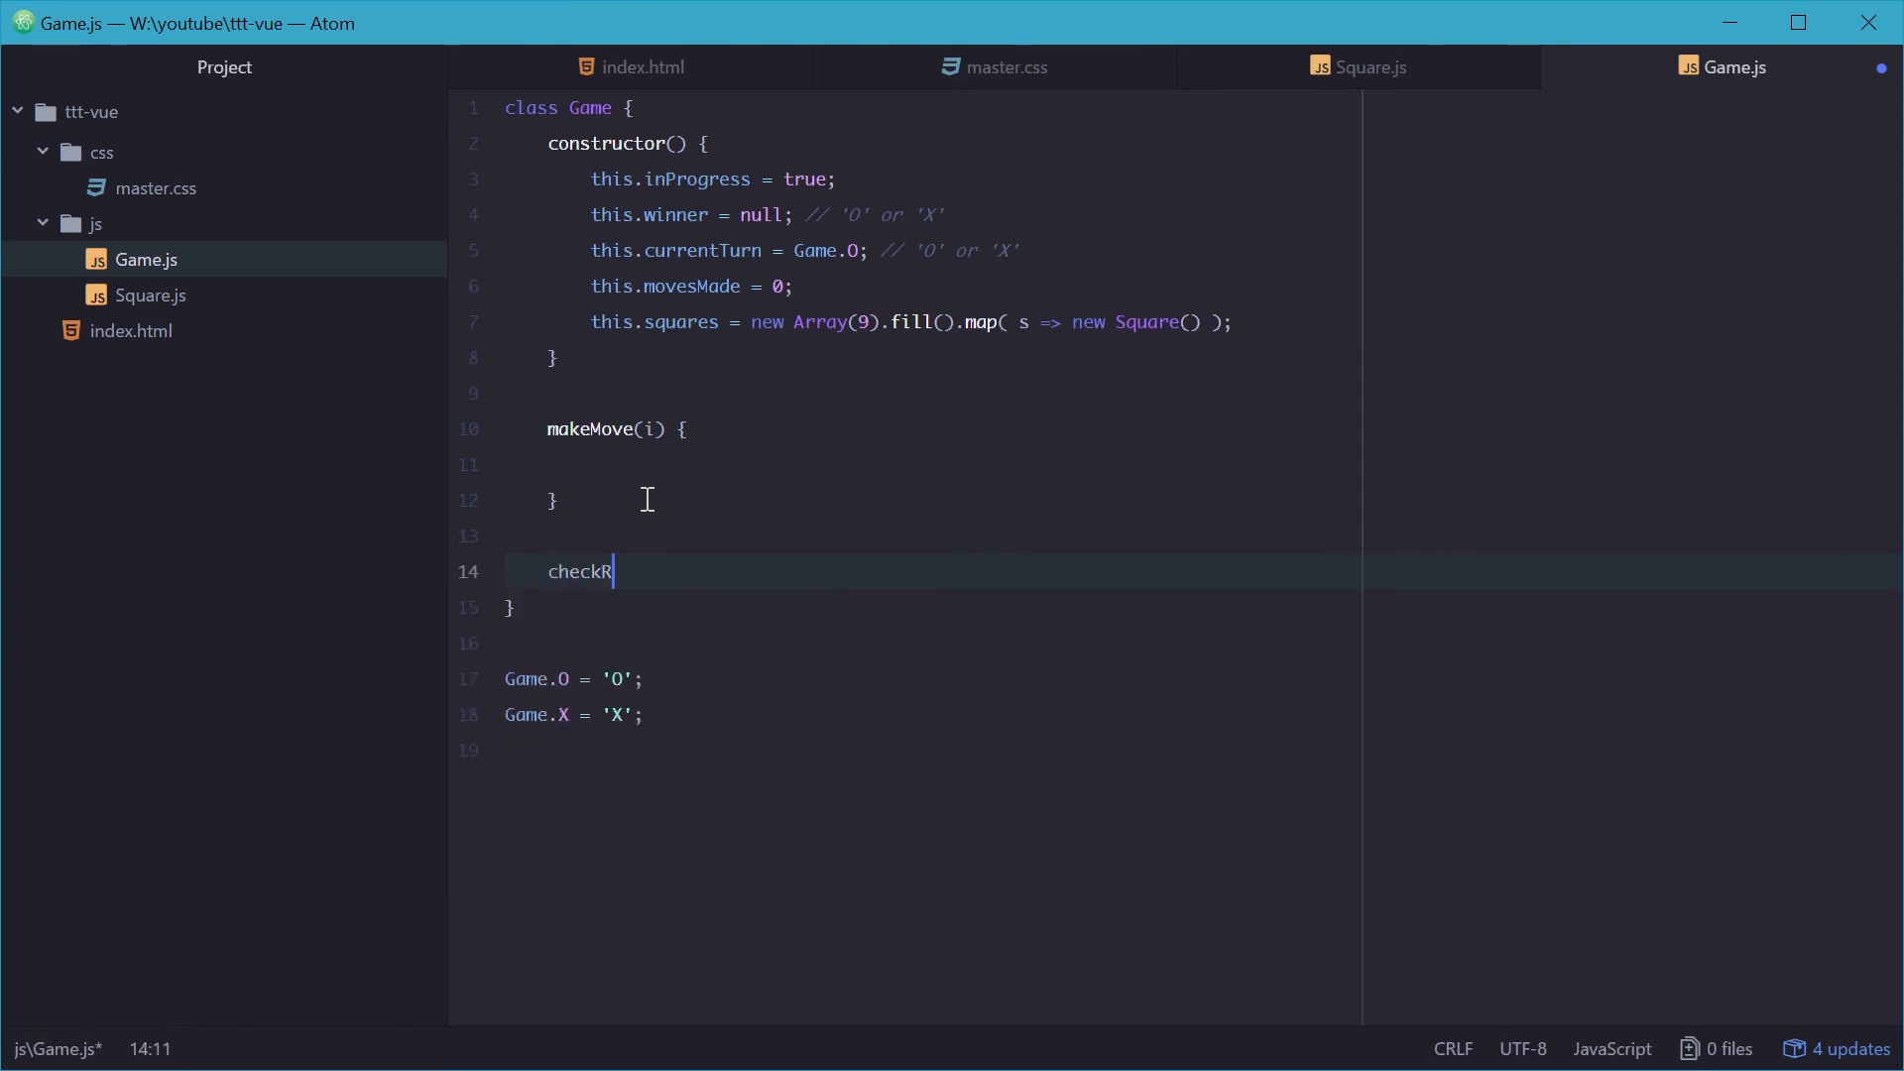
type("orWinner")
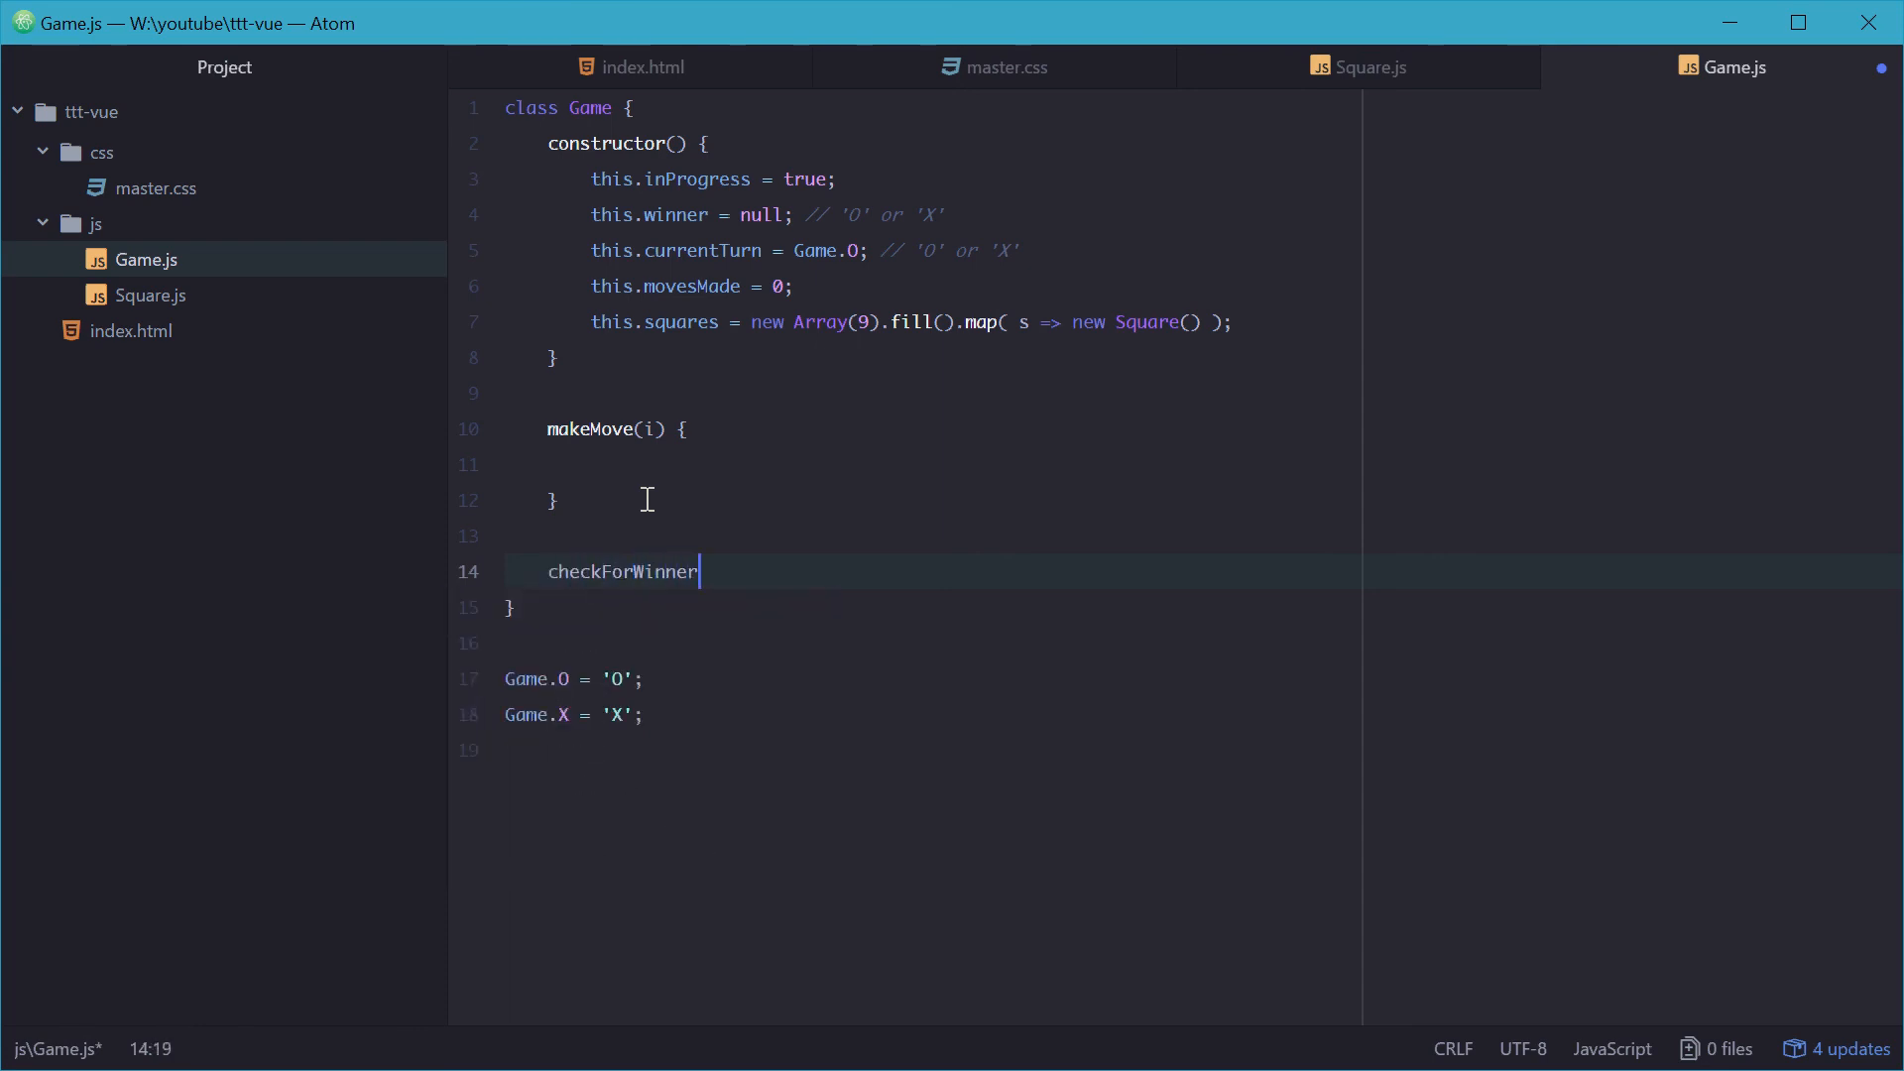
type("() {")
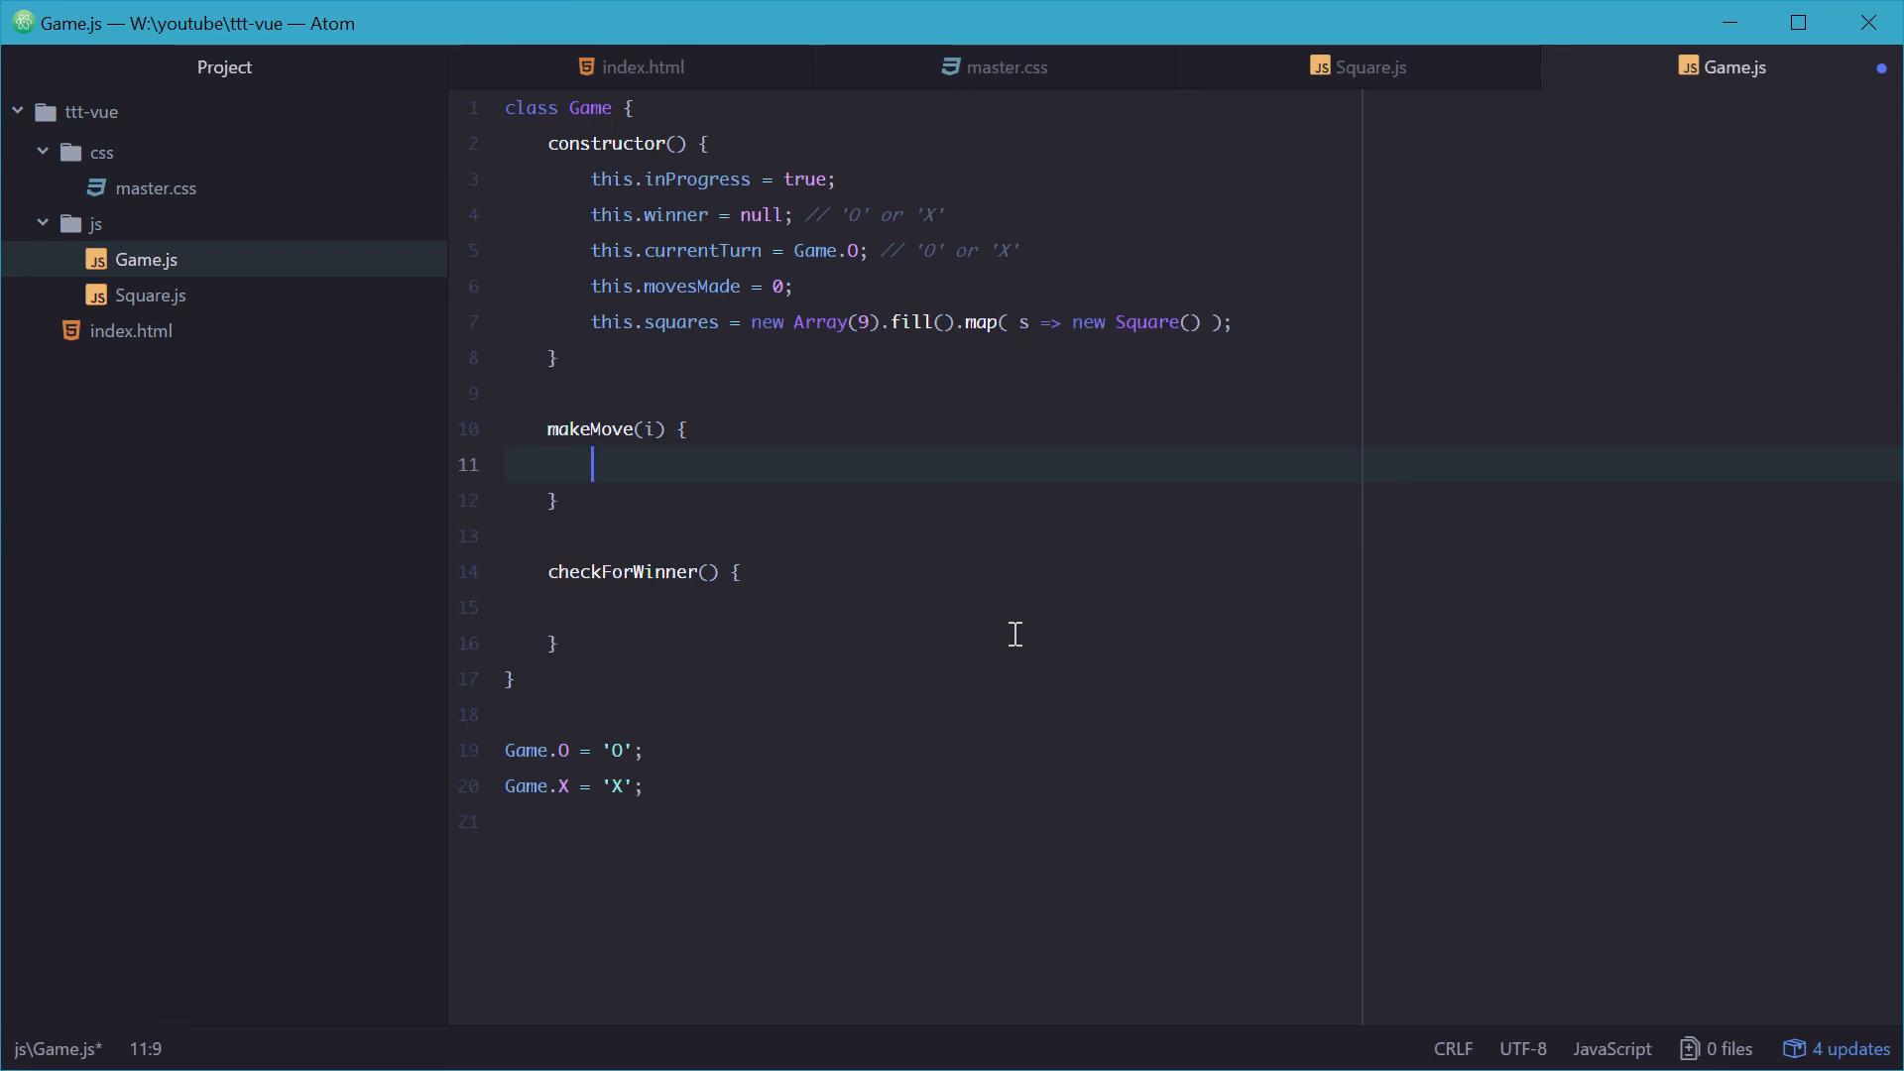
Step: Open an if (this.inProgress && !this.squares[i].value) block in makeMove
type("if (this.in")
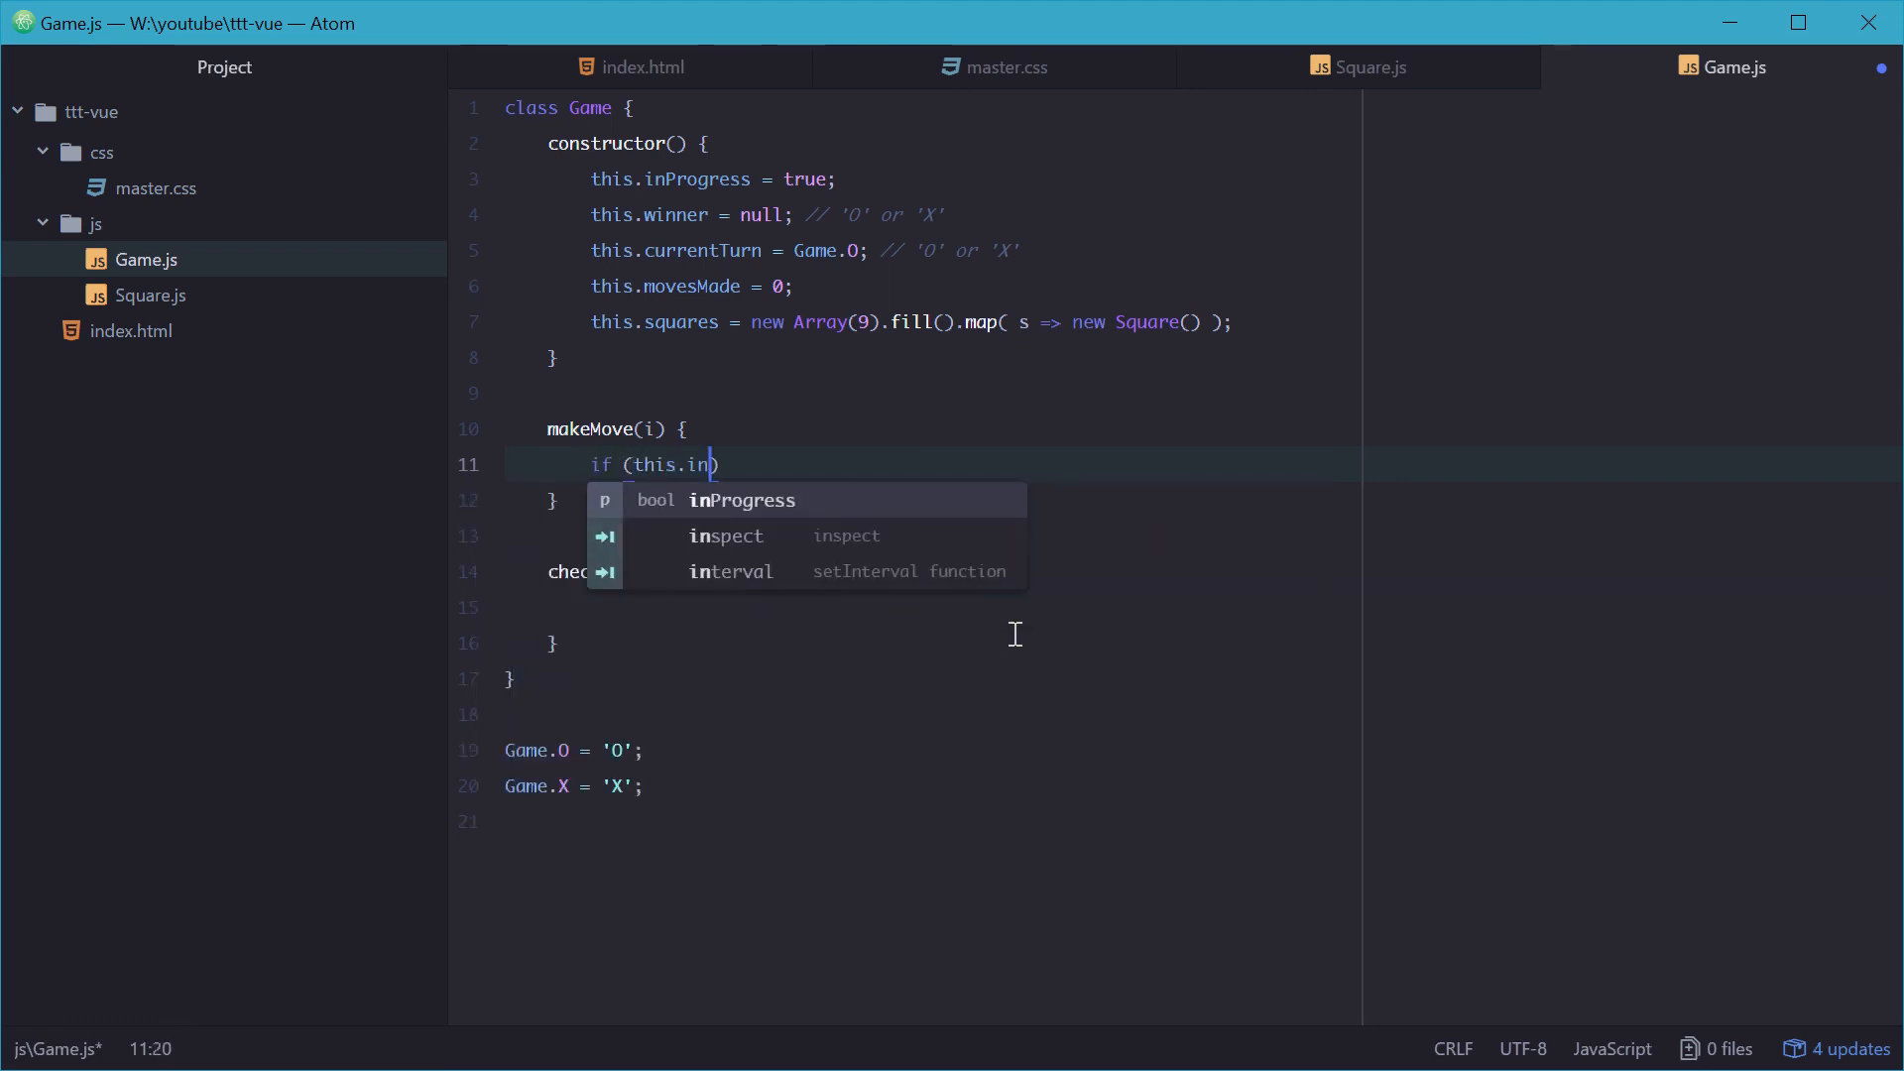
key("Tab")
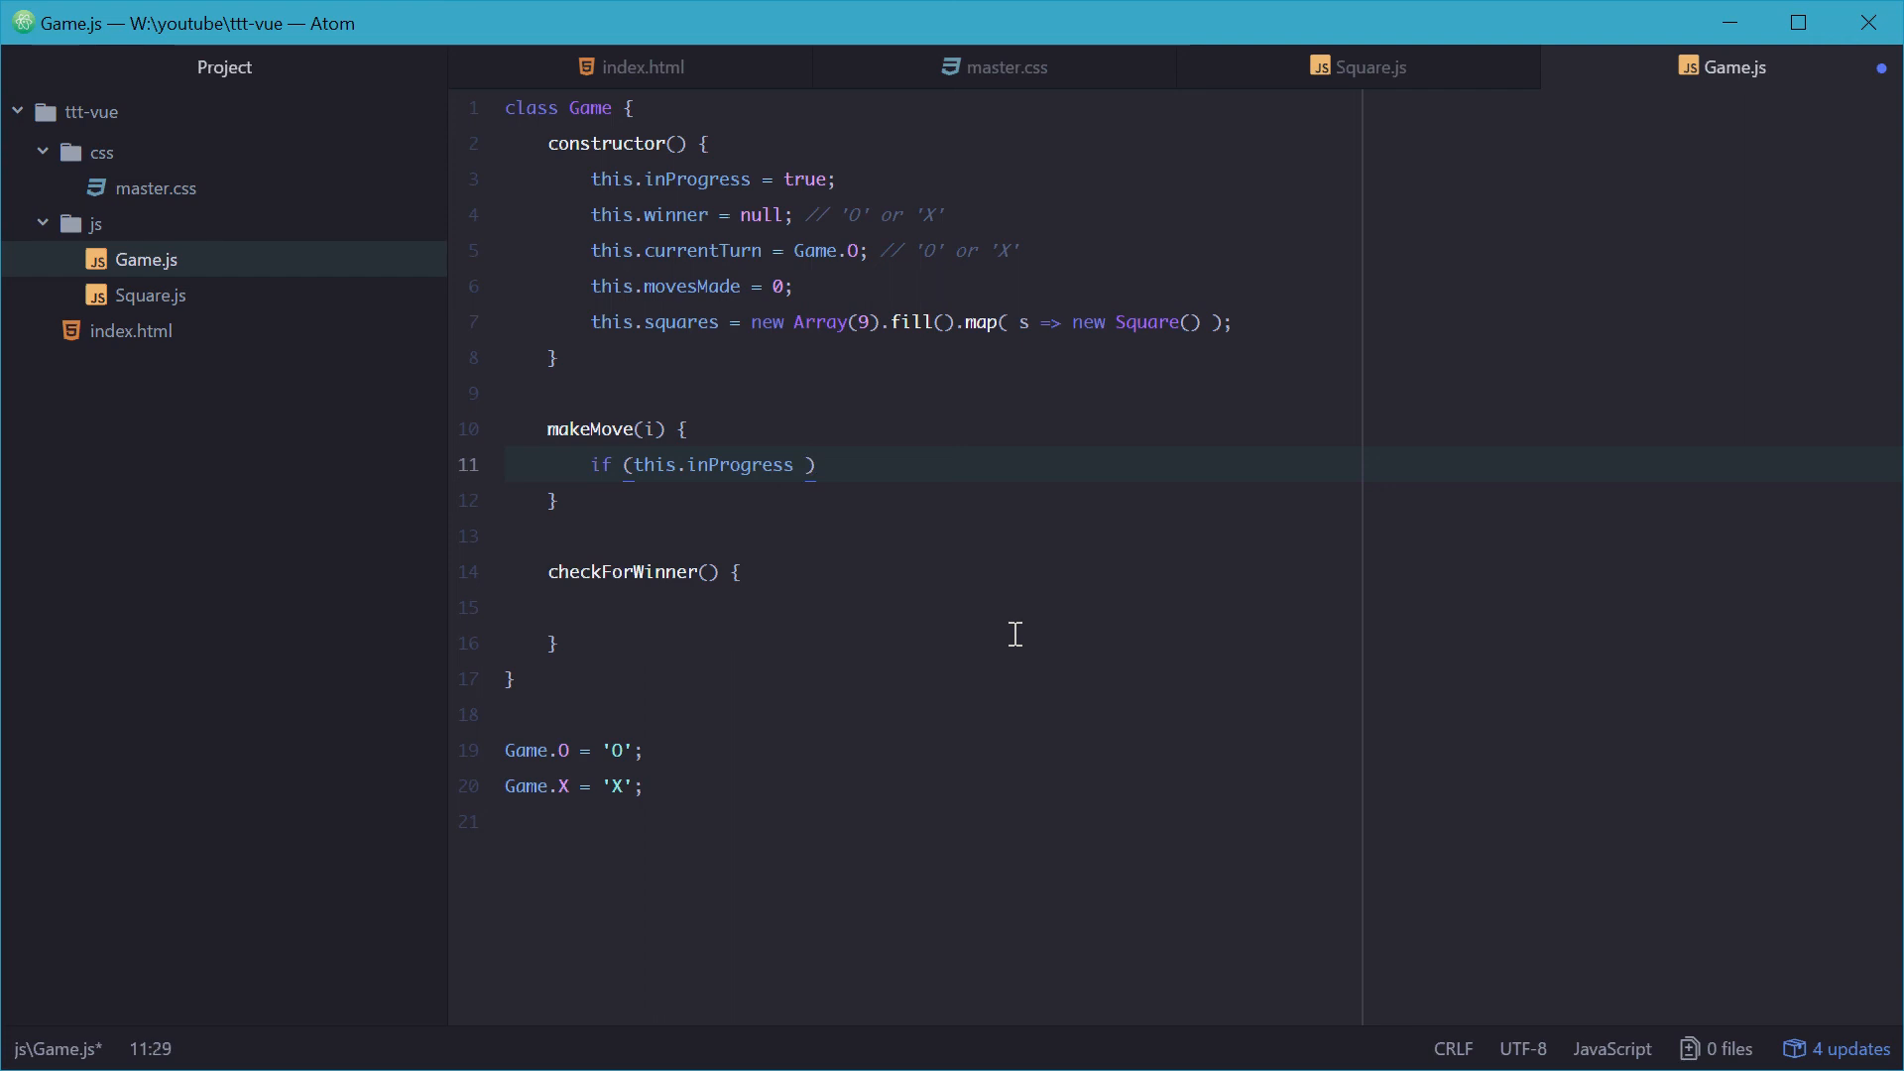
type("&&")
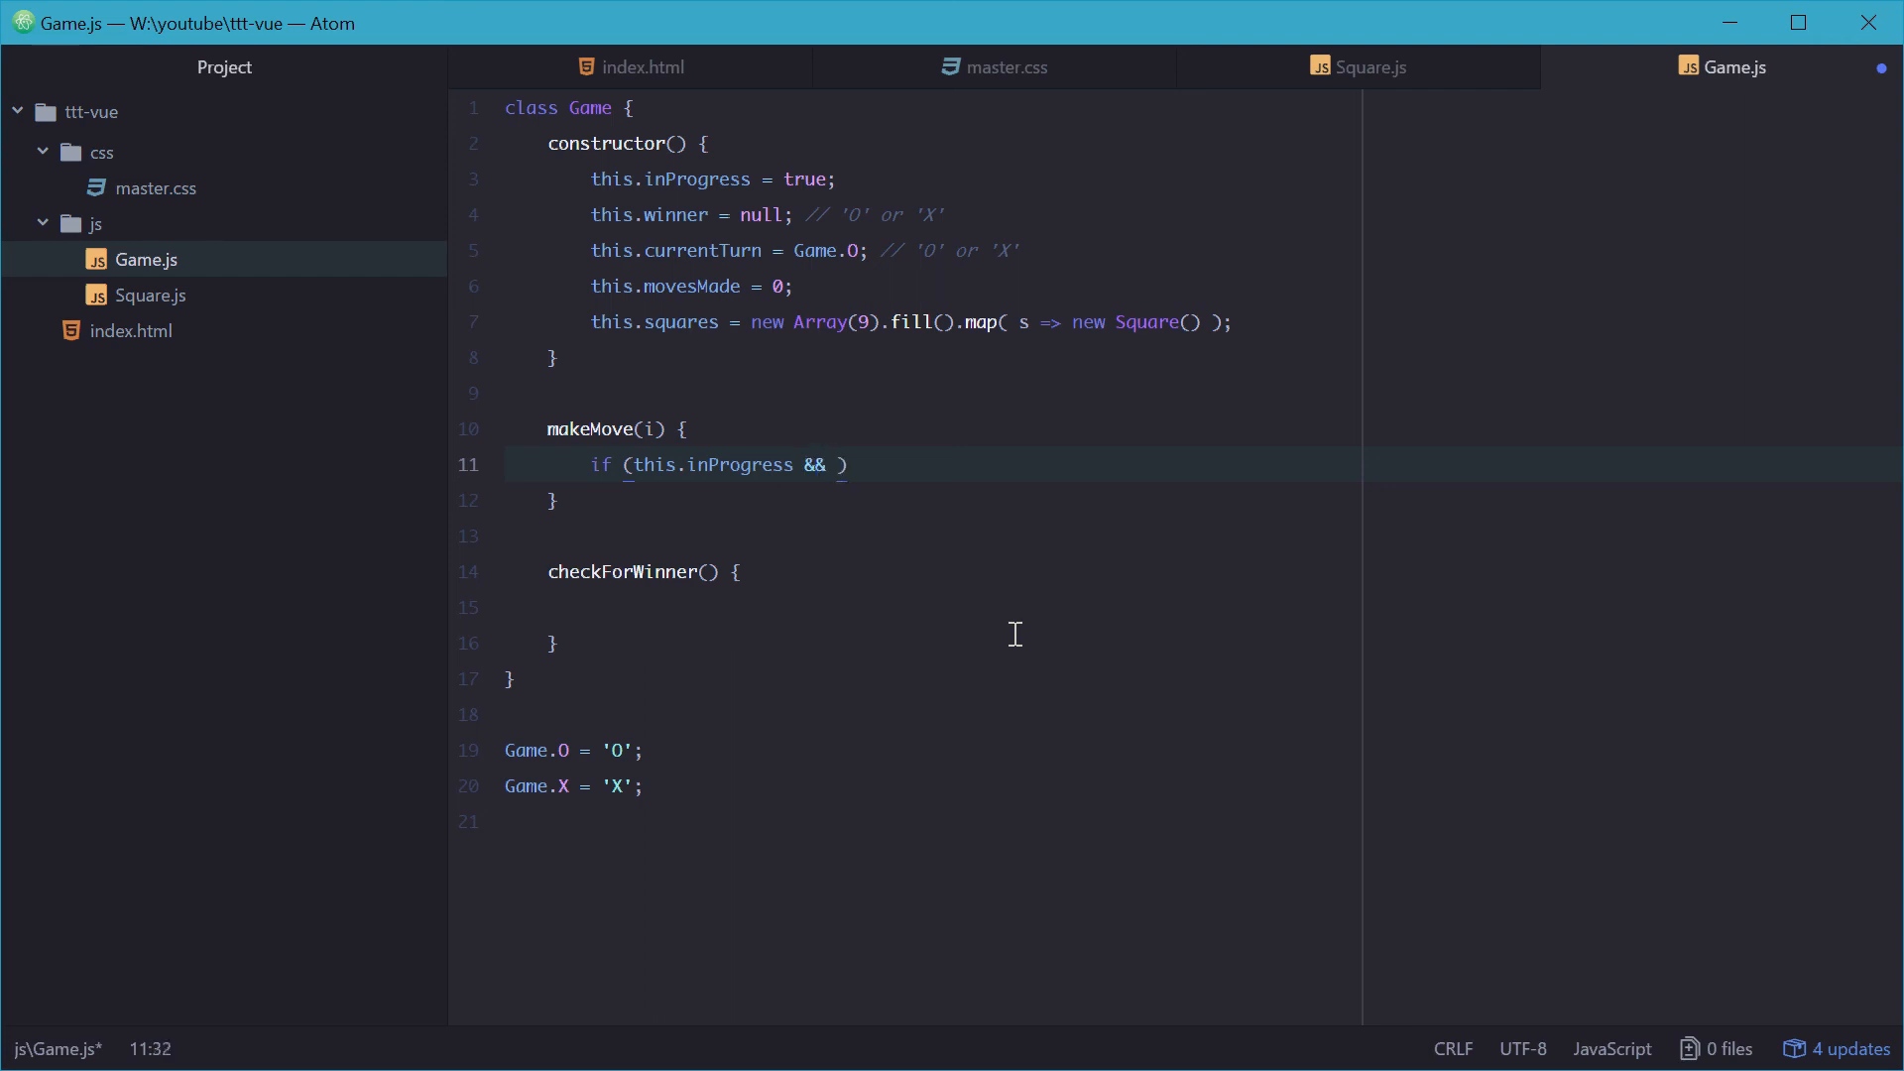
type("!")
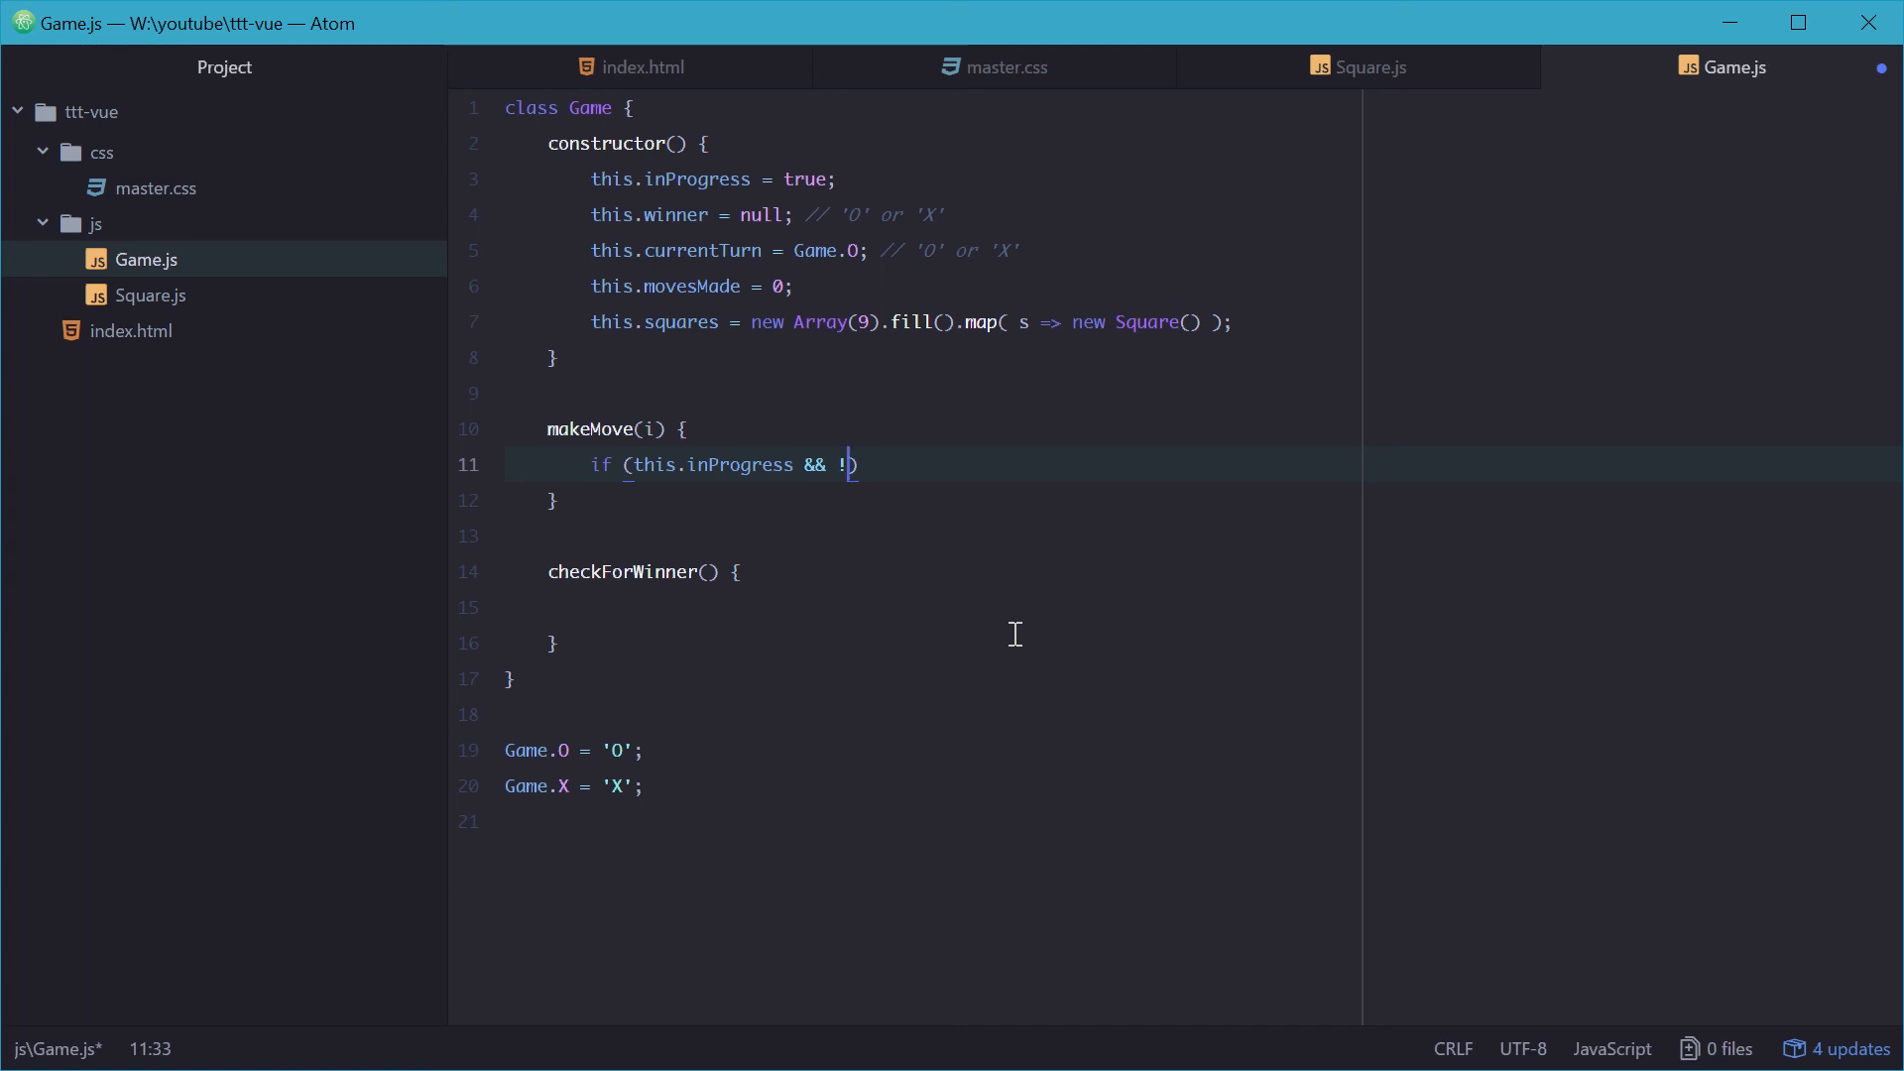
type("this.")
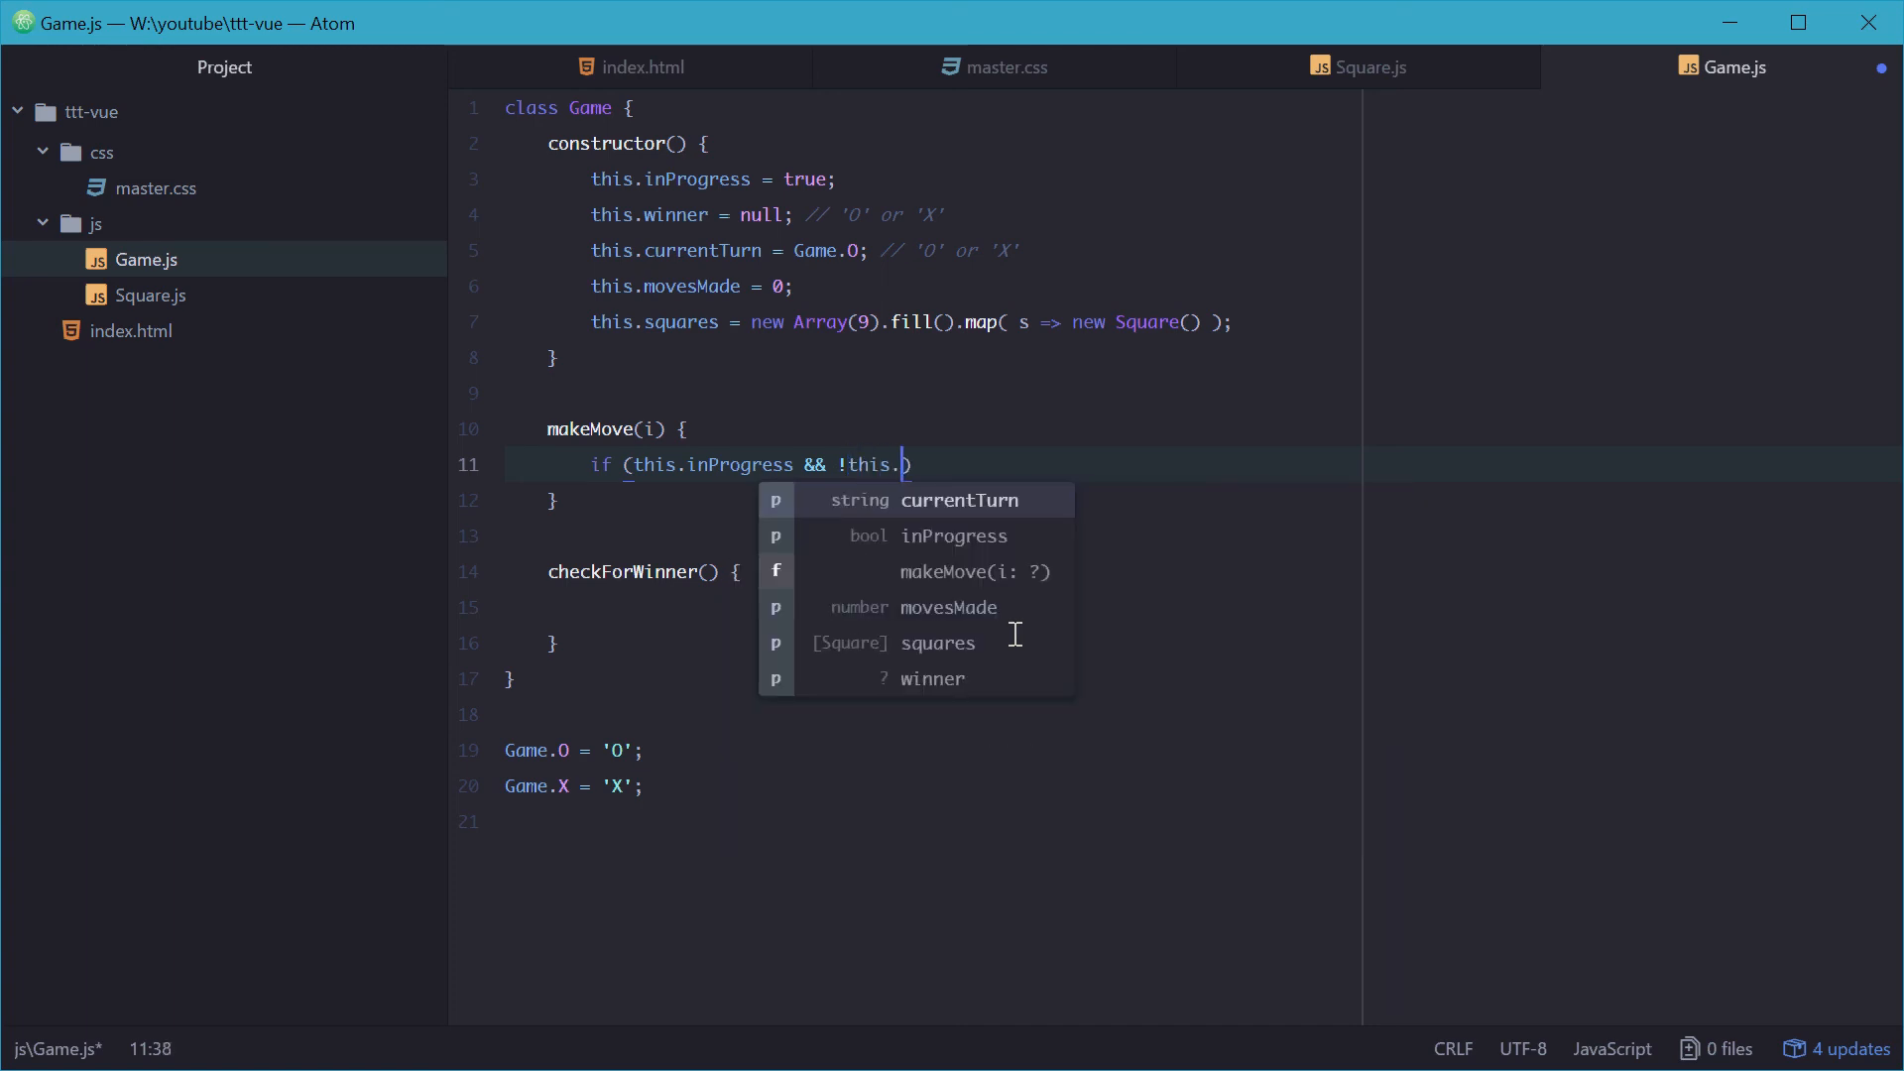
type("squares[i]")
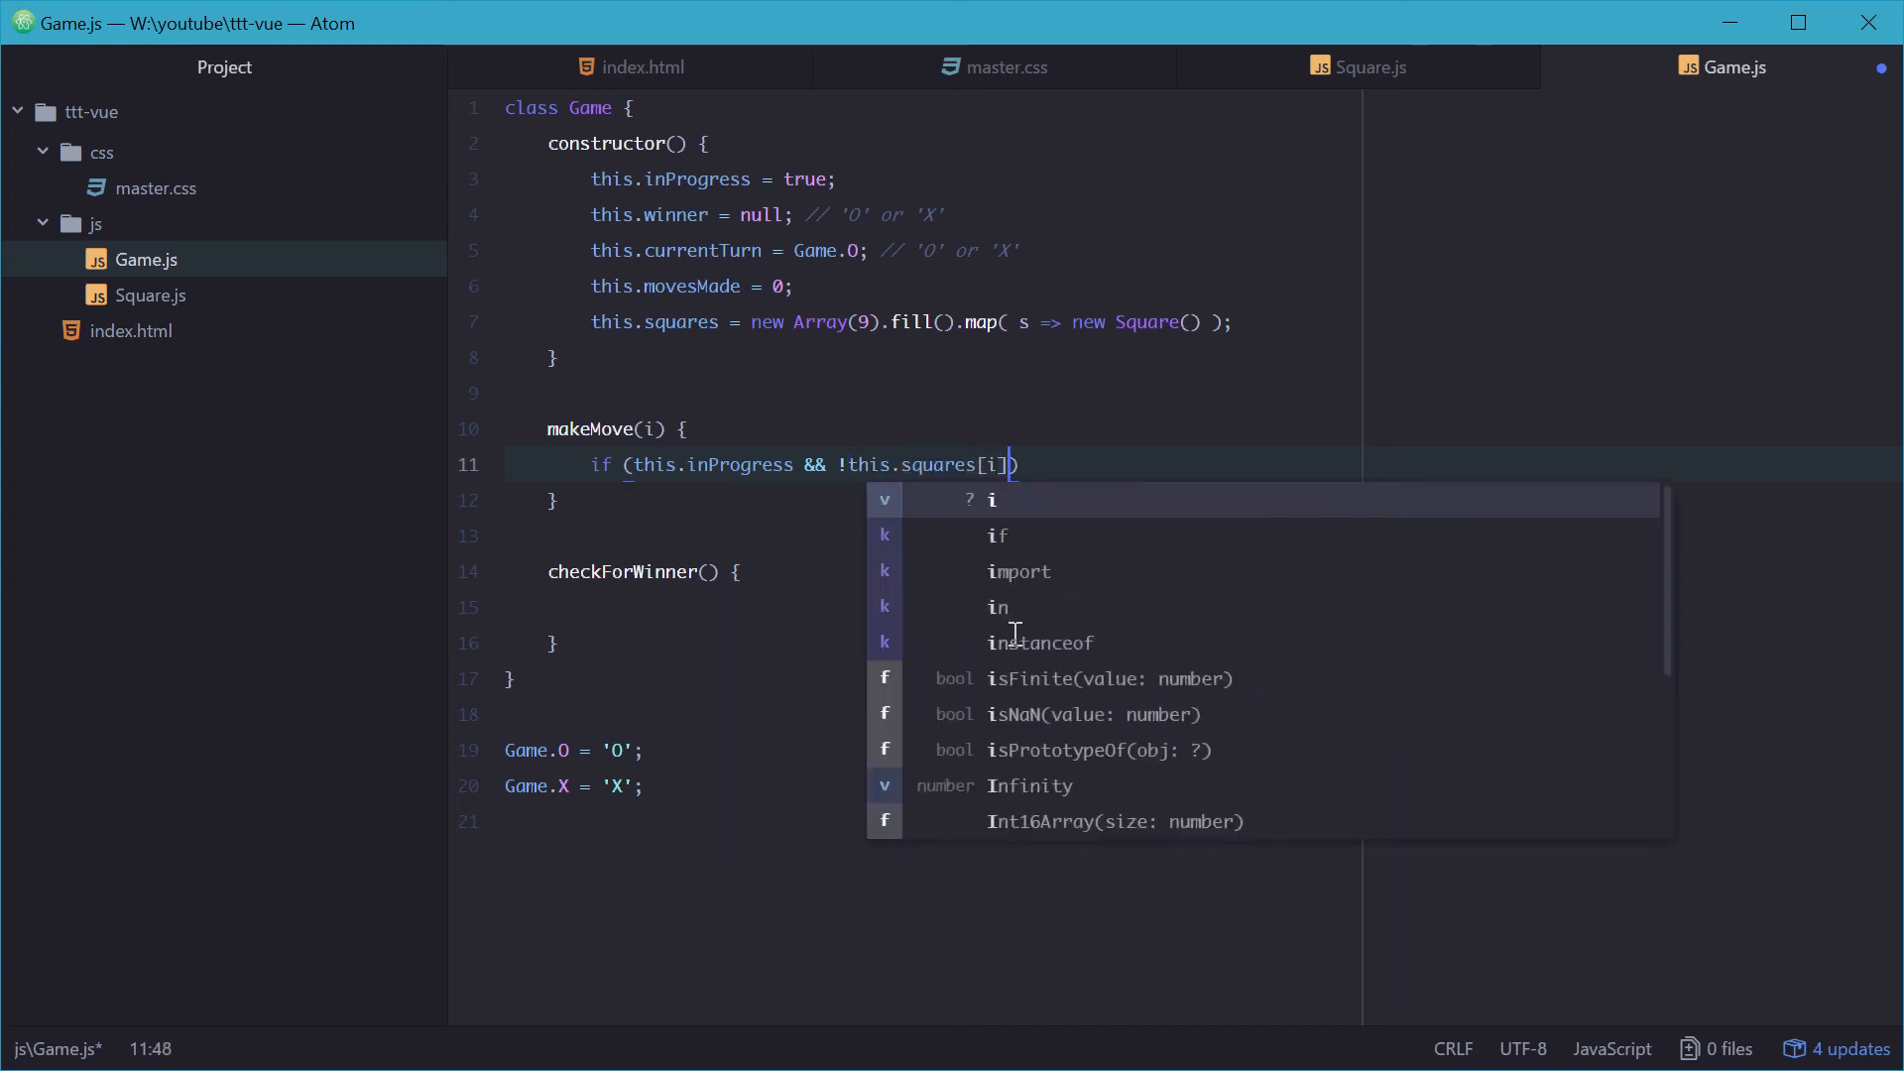
type(".value")
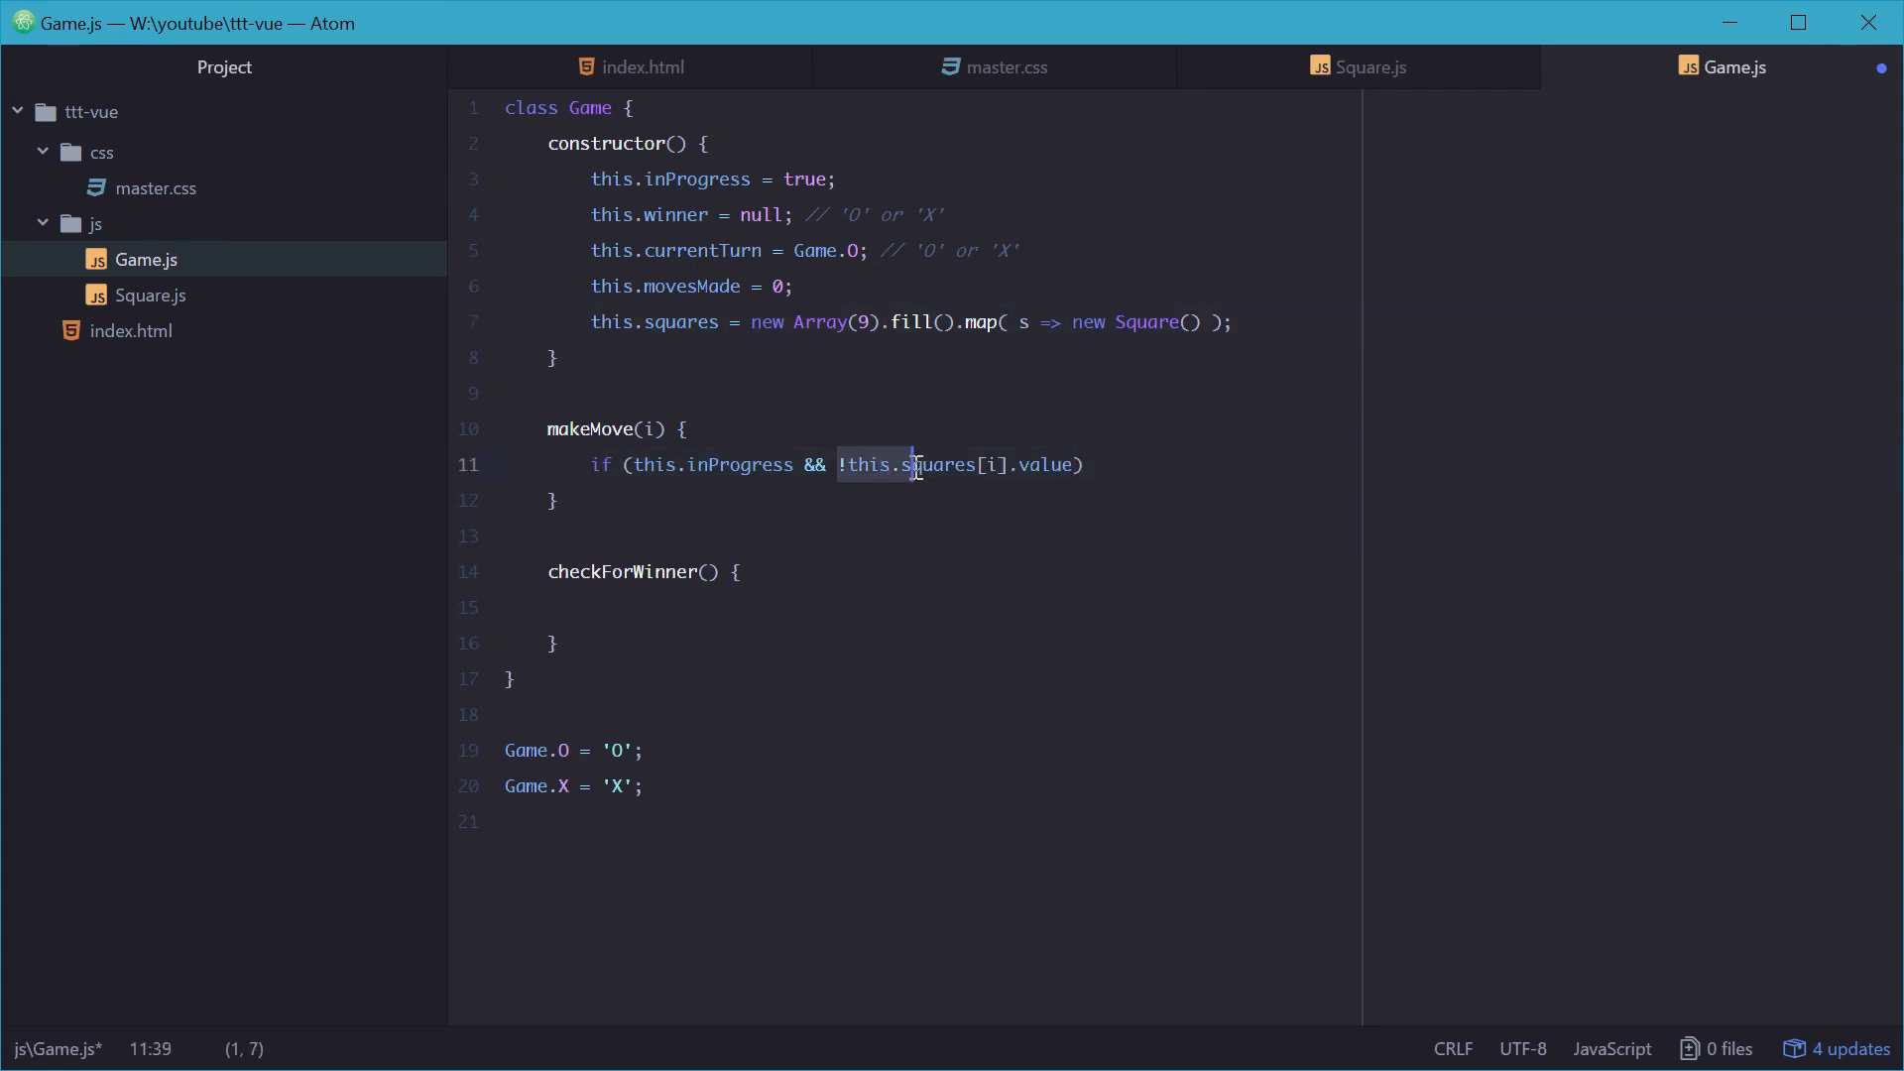
left_click(1118, 465)
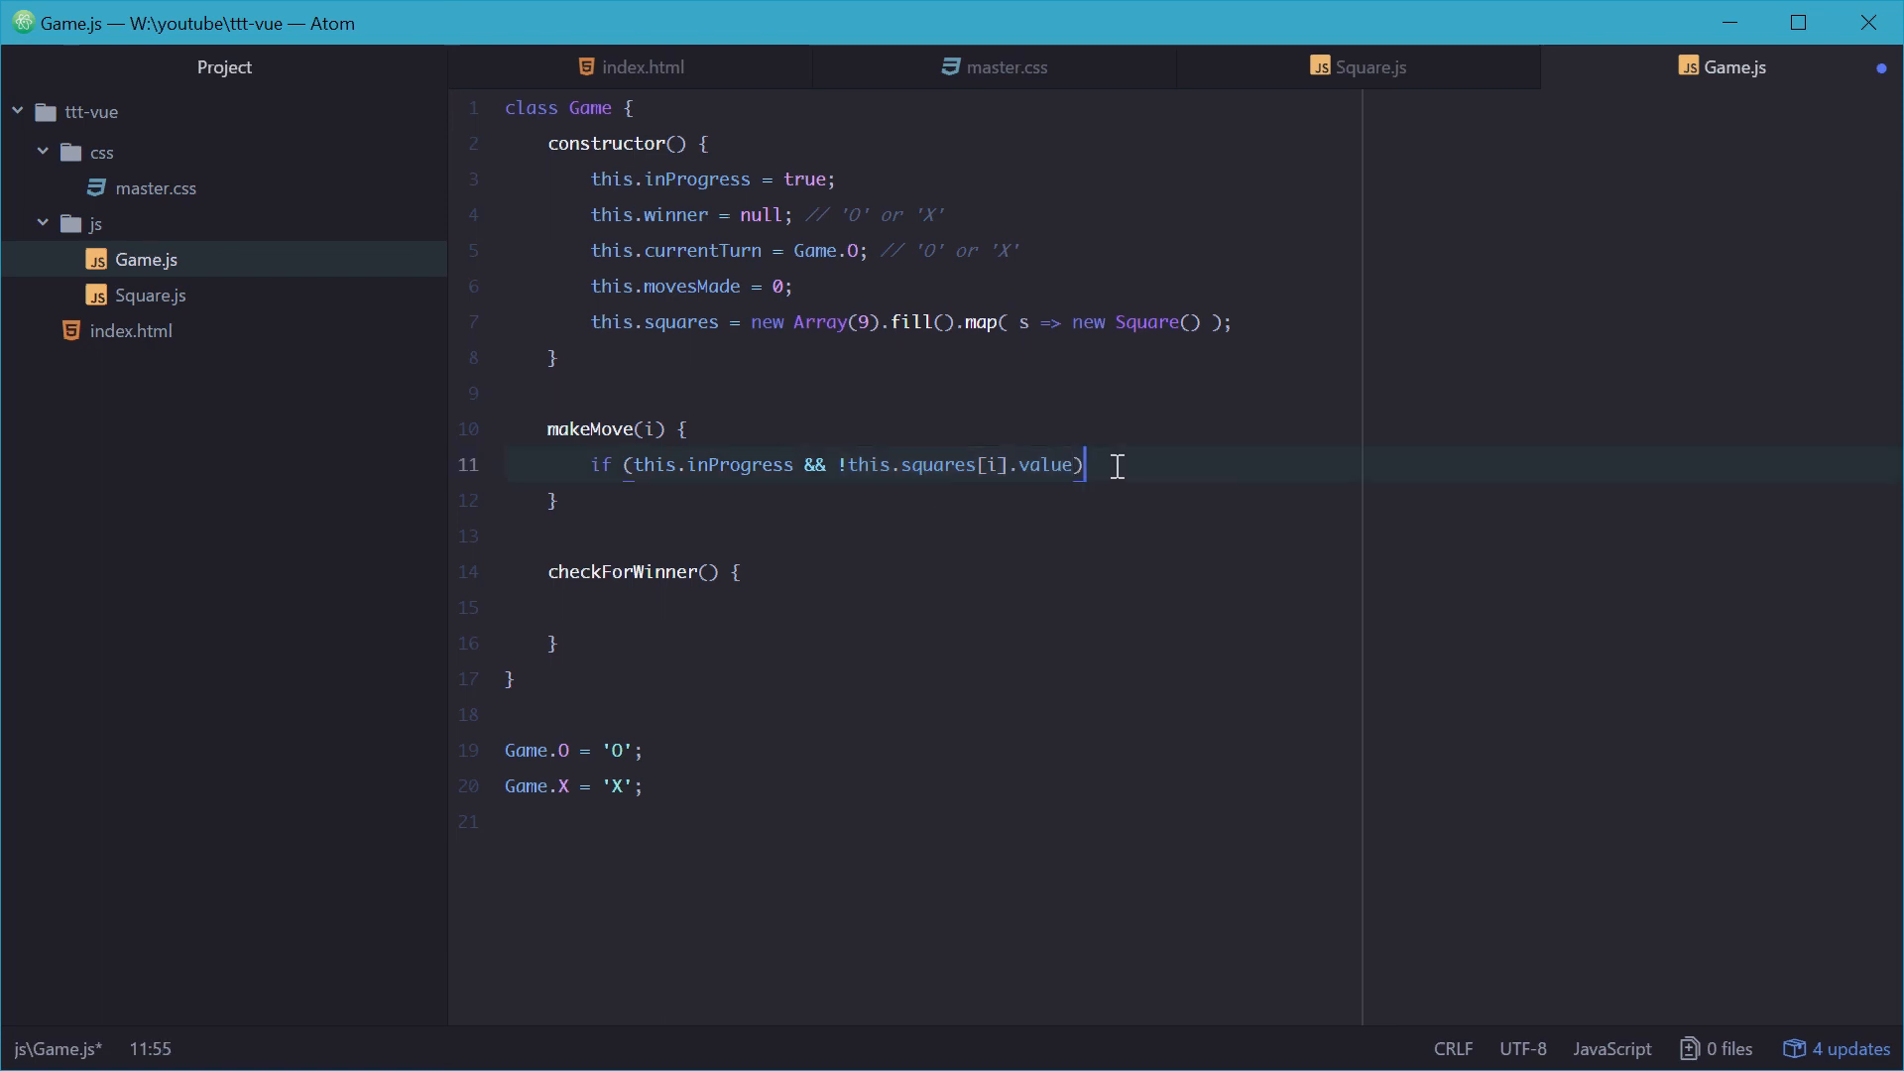
type("{")
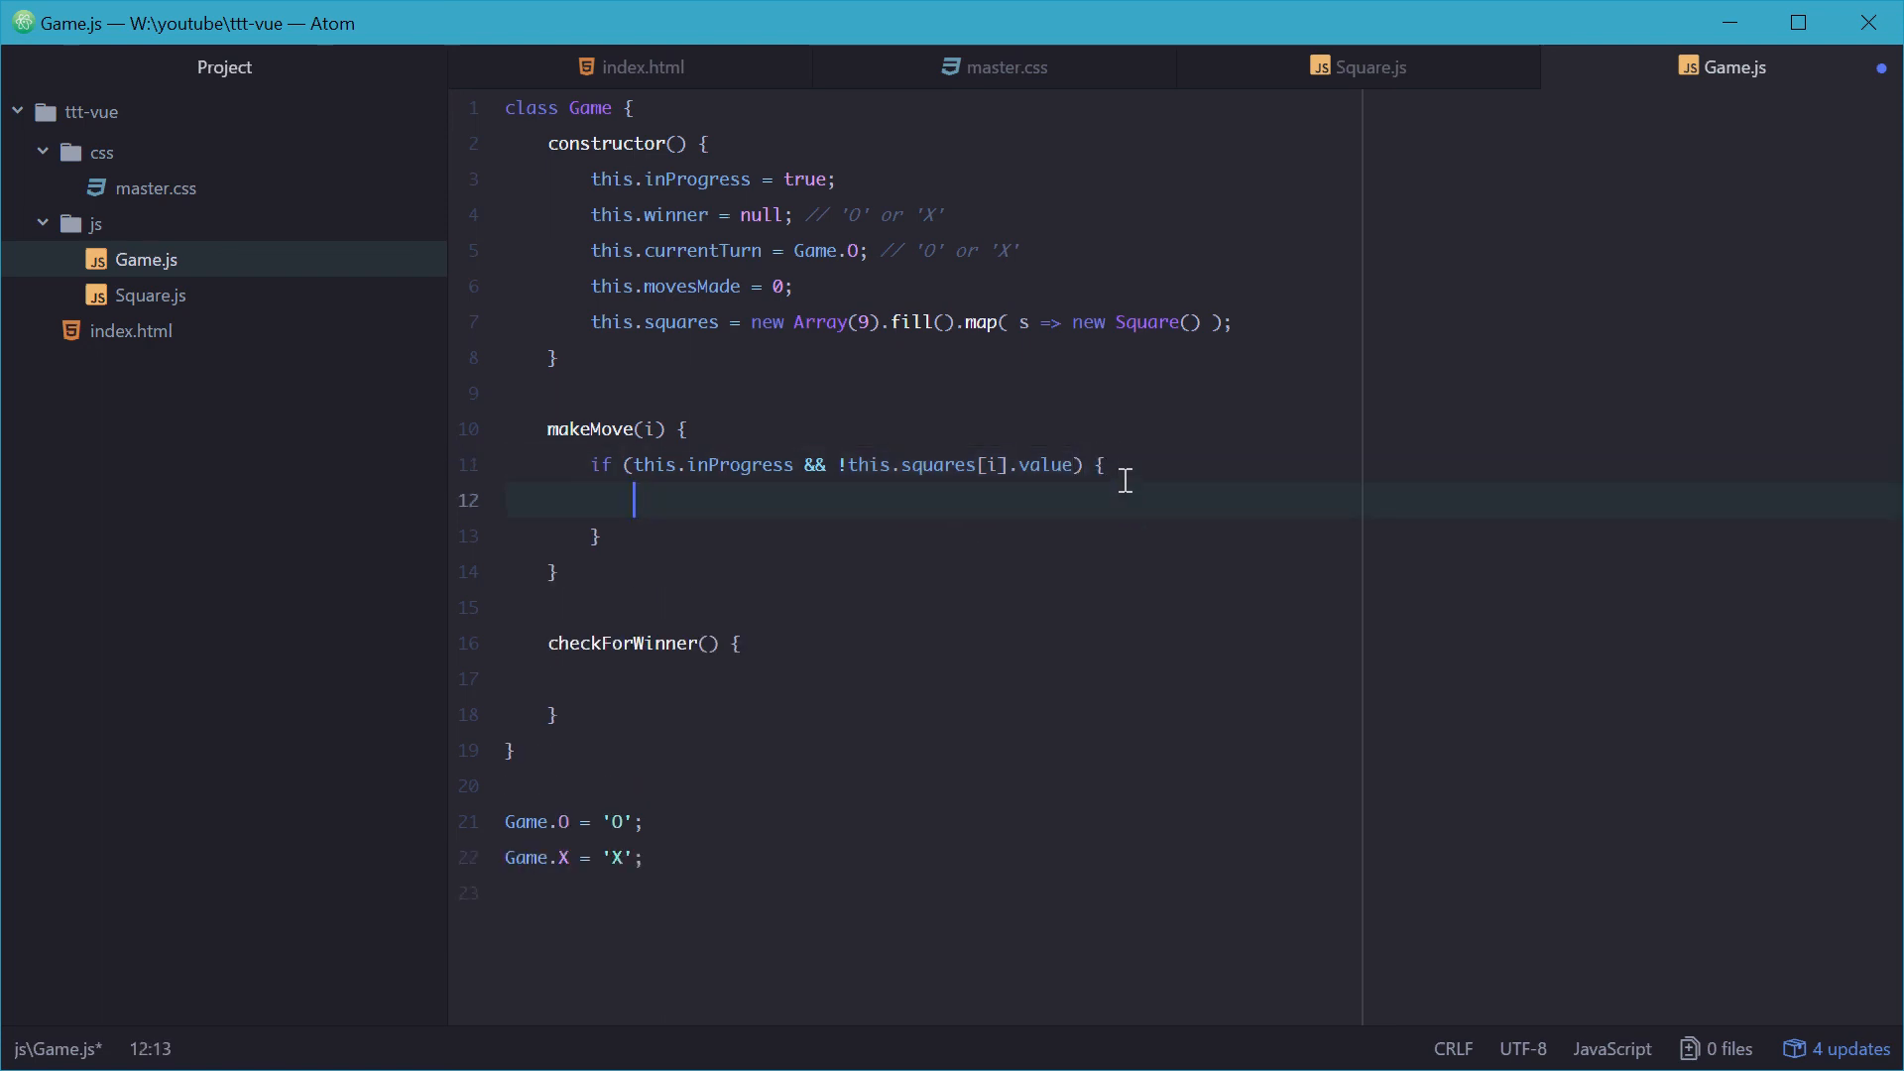
mouse_move(781, 496)
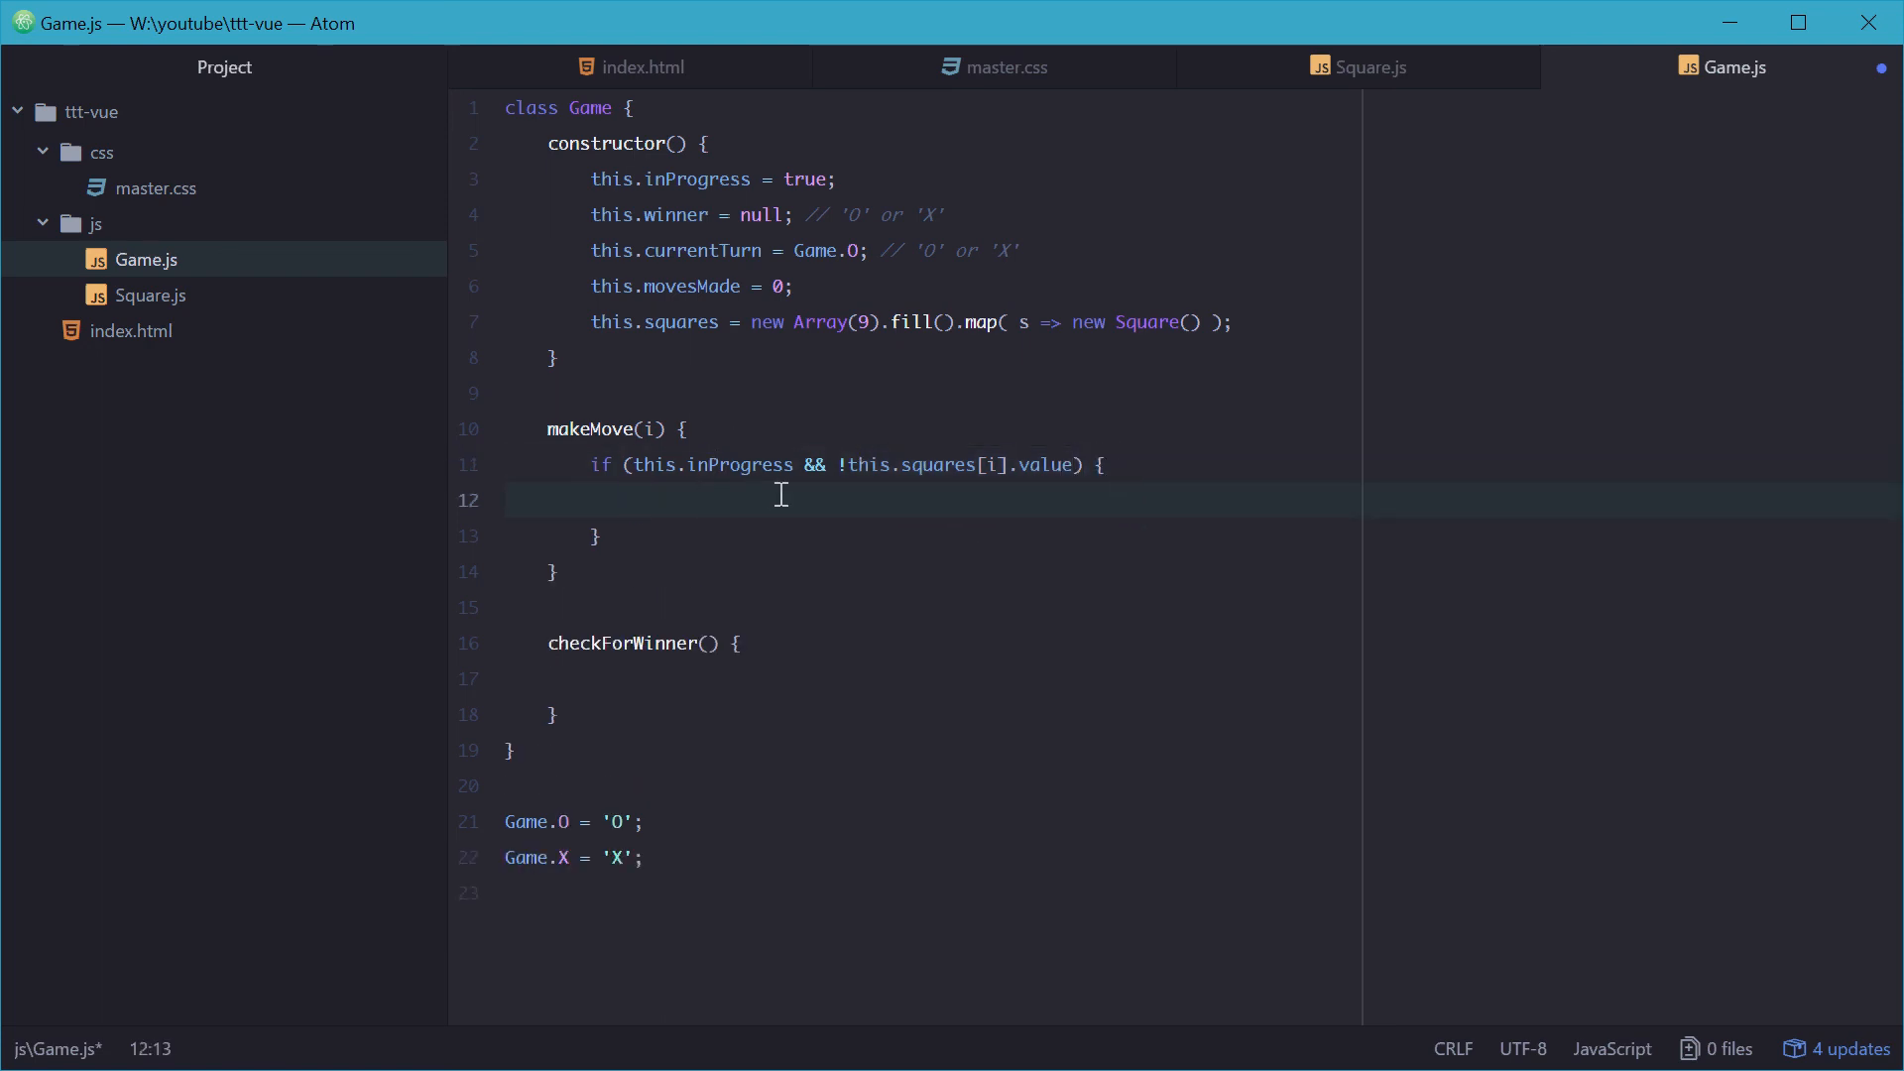
Step: Inside the block, assign this.squares[i].value = this.currentTurn
type("t")
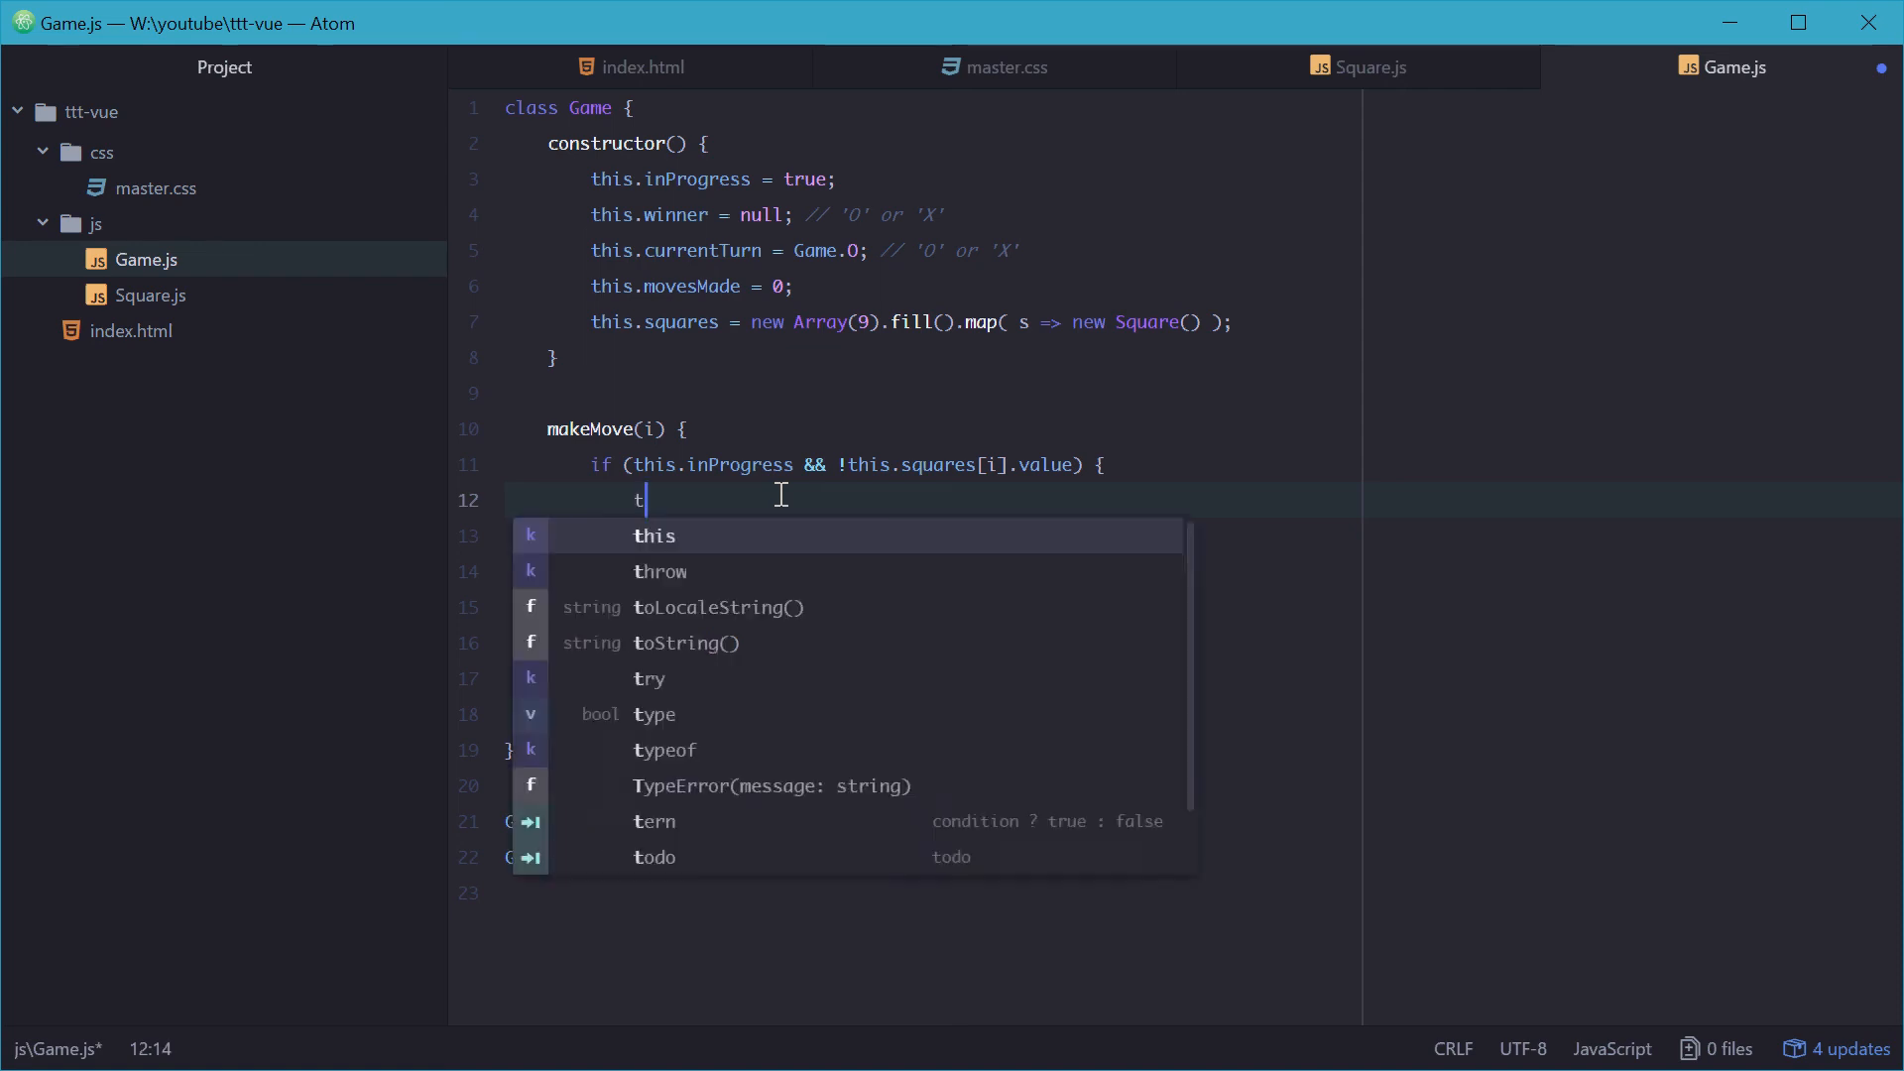
type("his.squares")
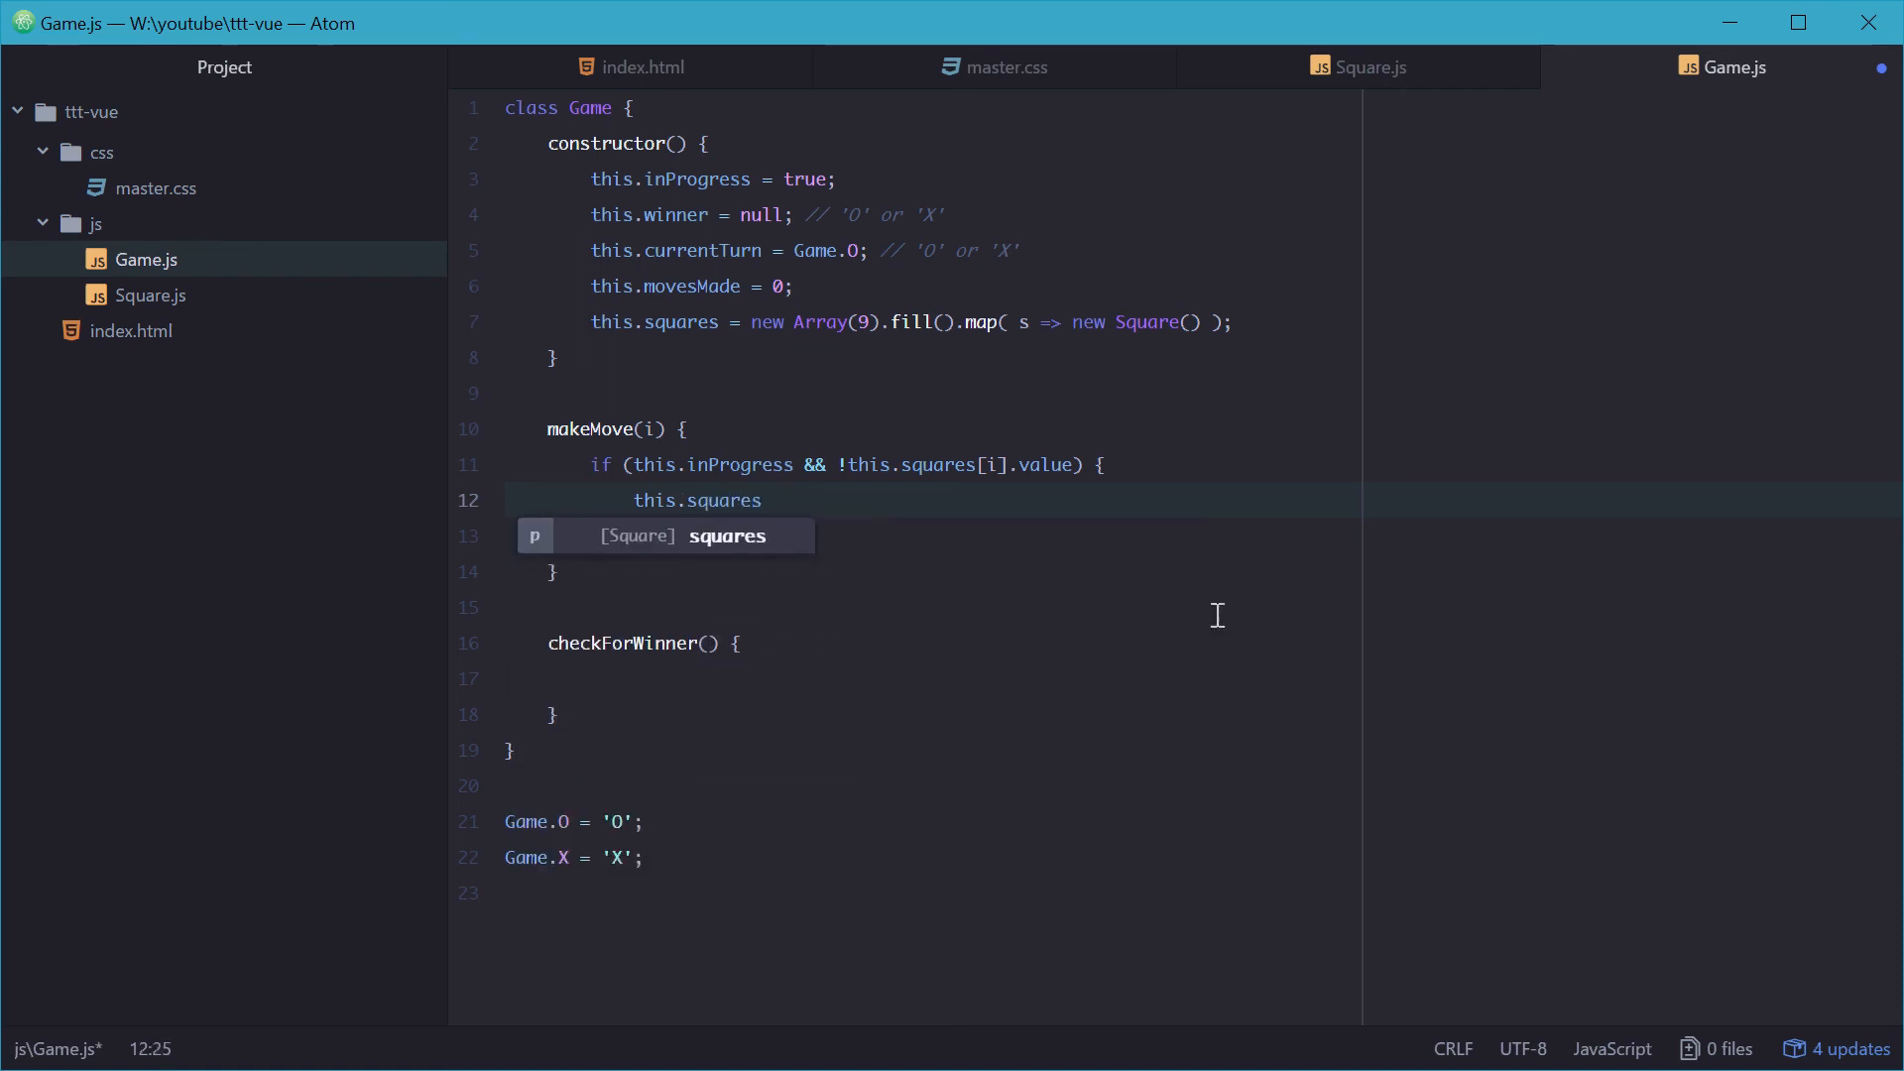
type("[i].")
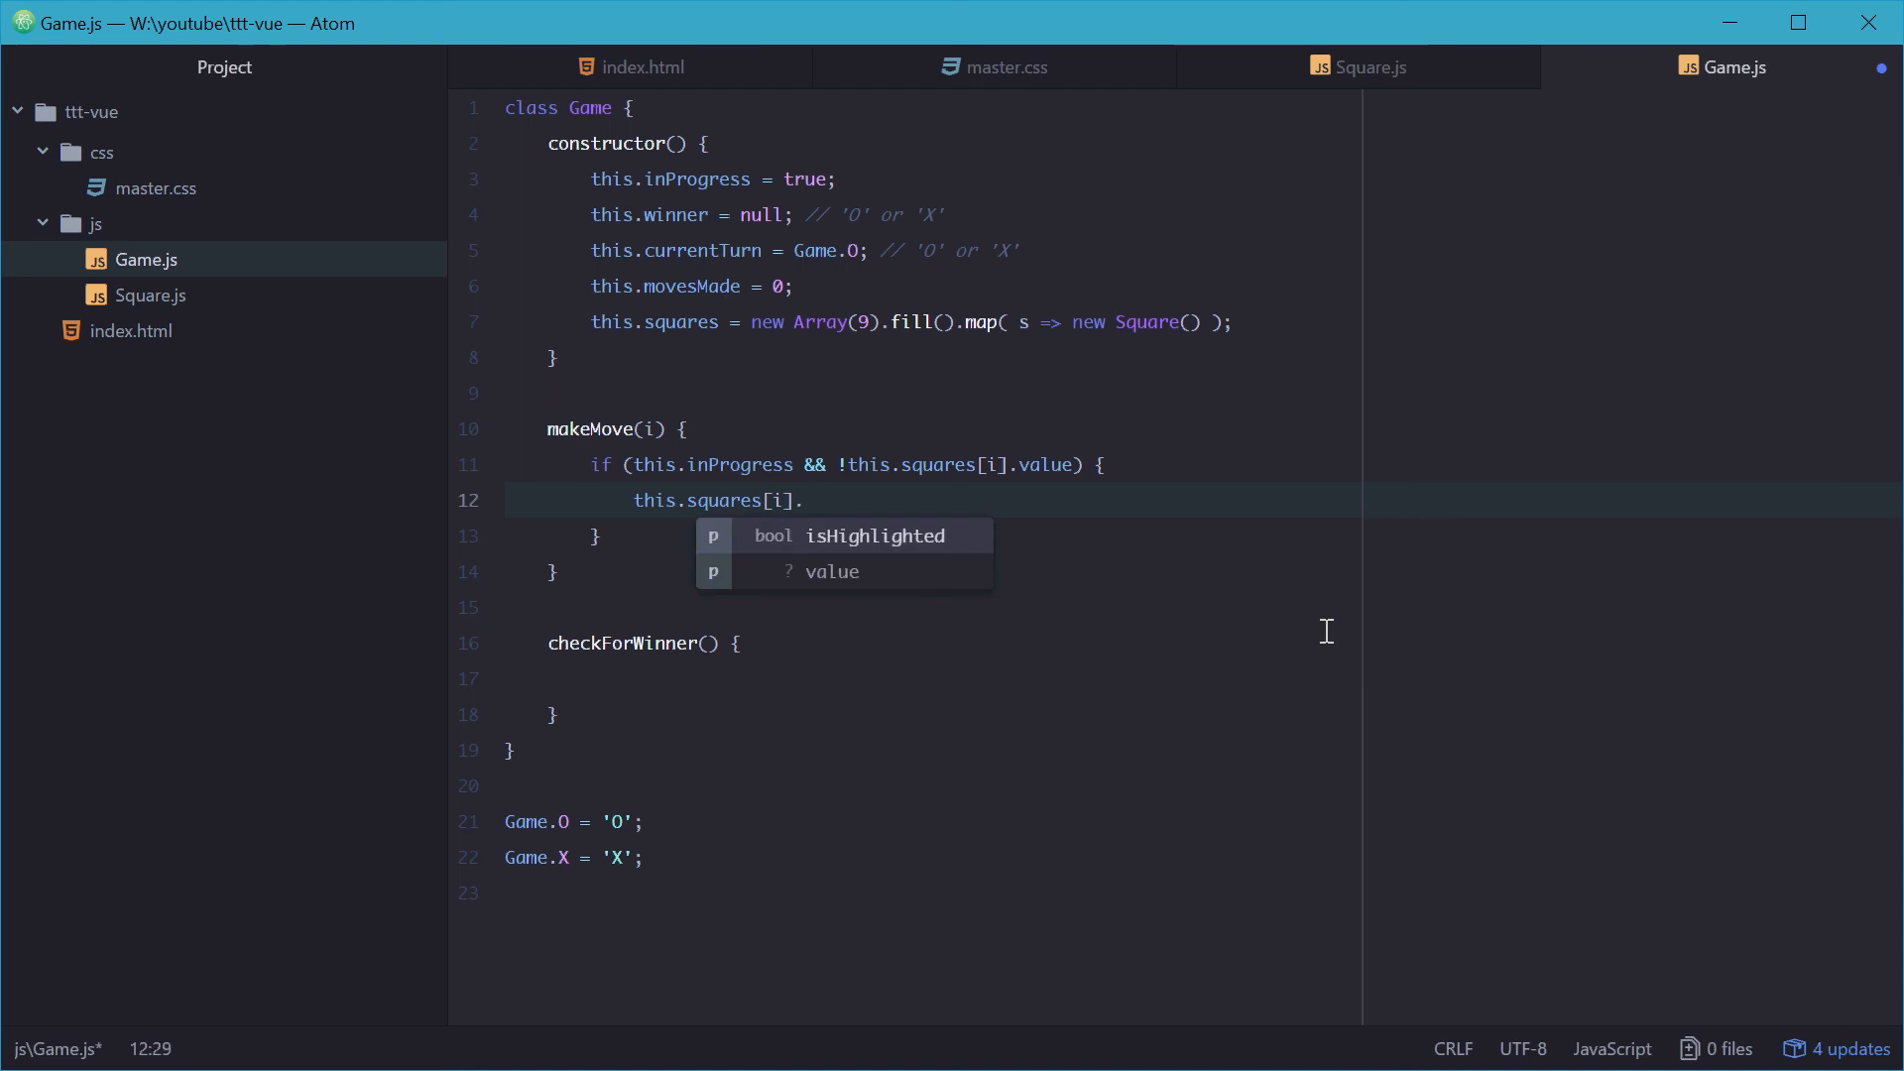
type("value =")
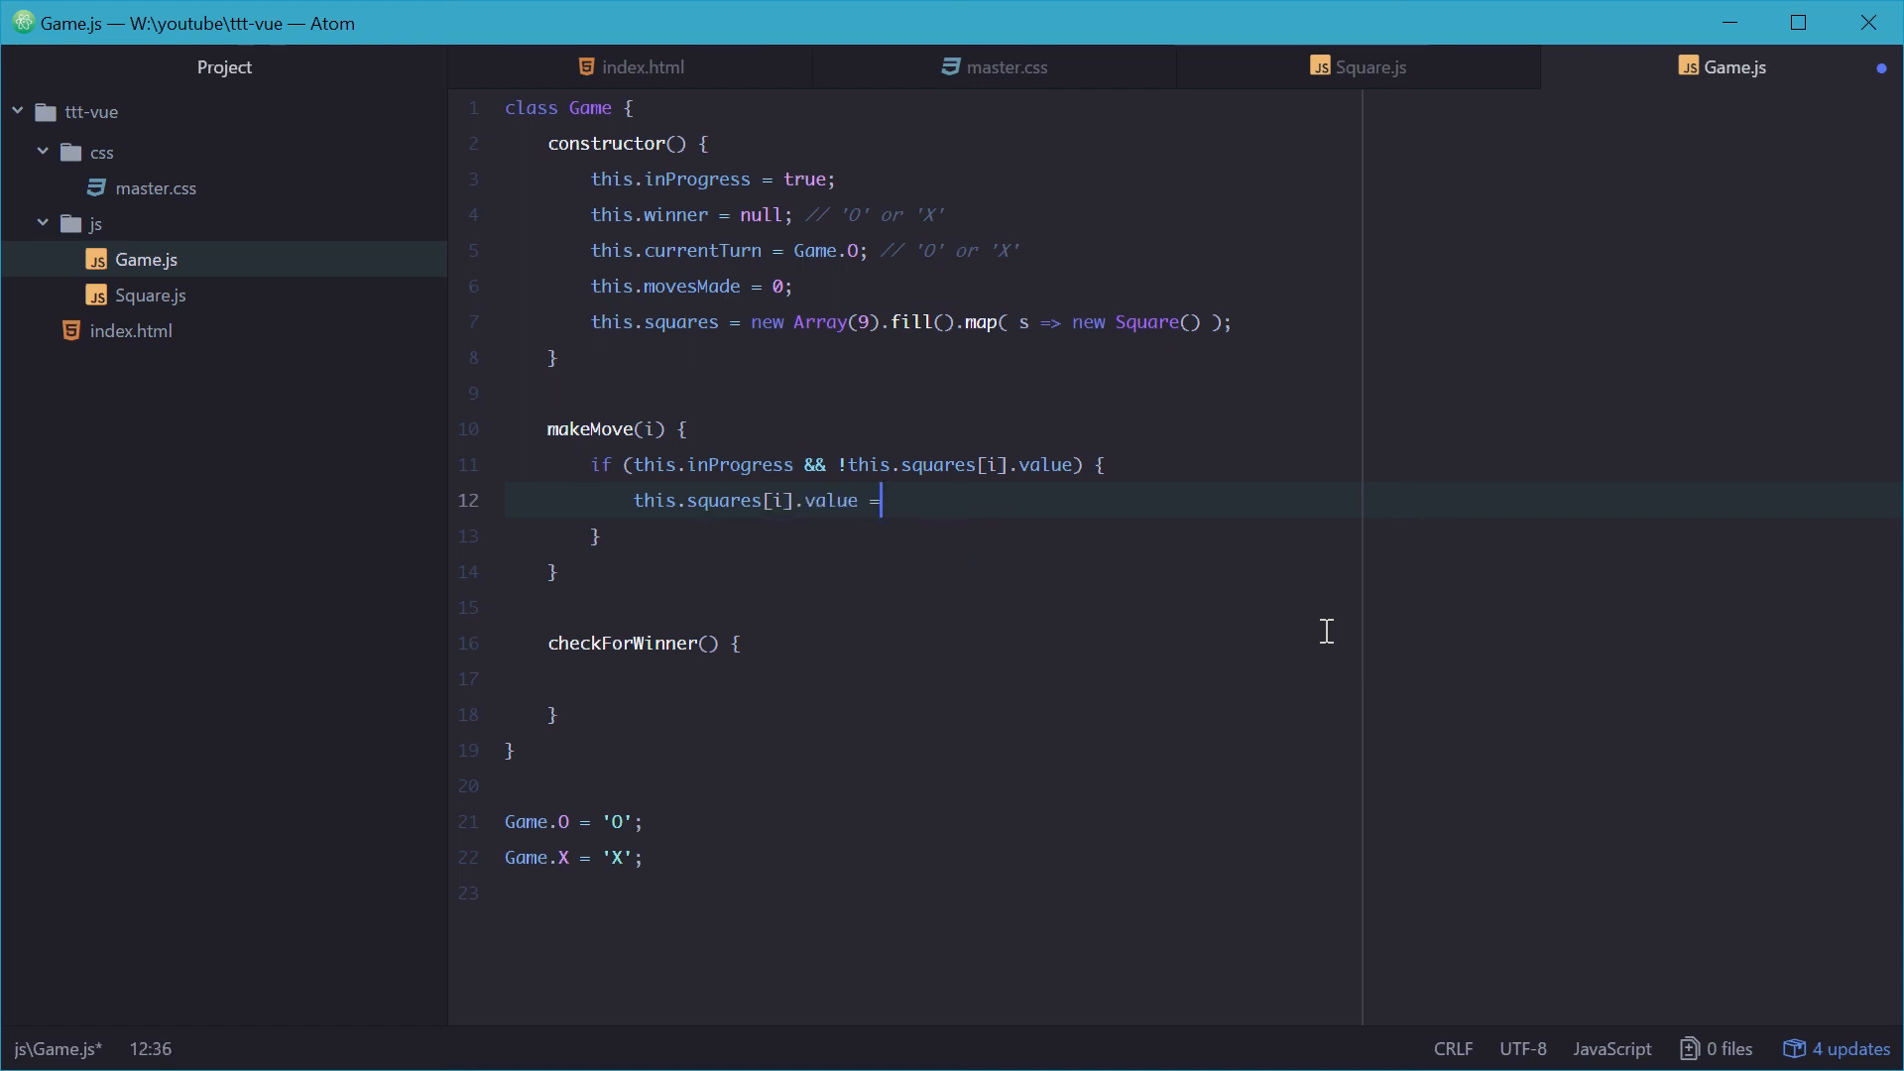
type("thi")
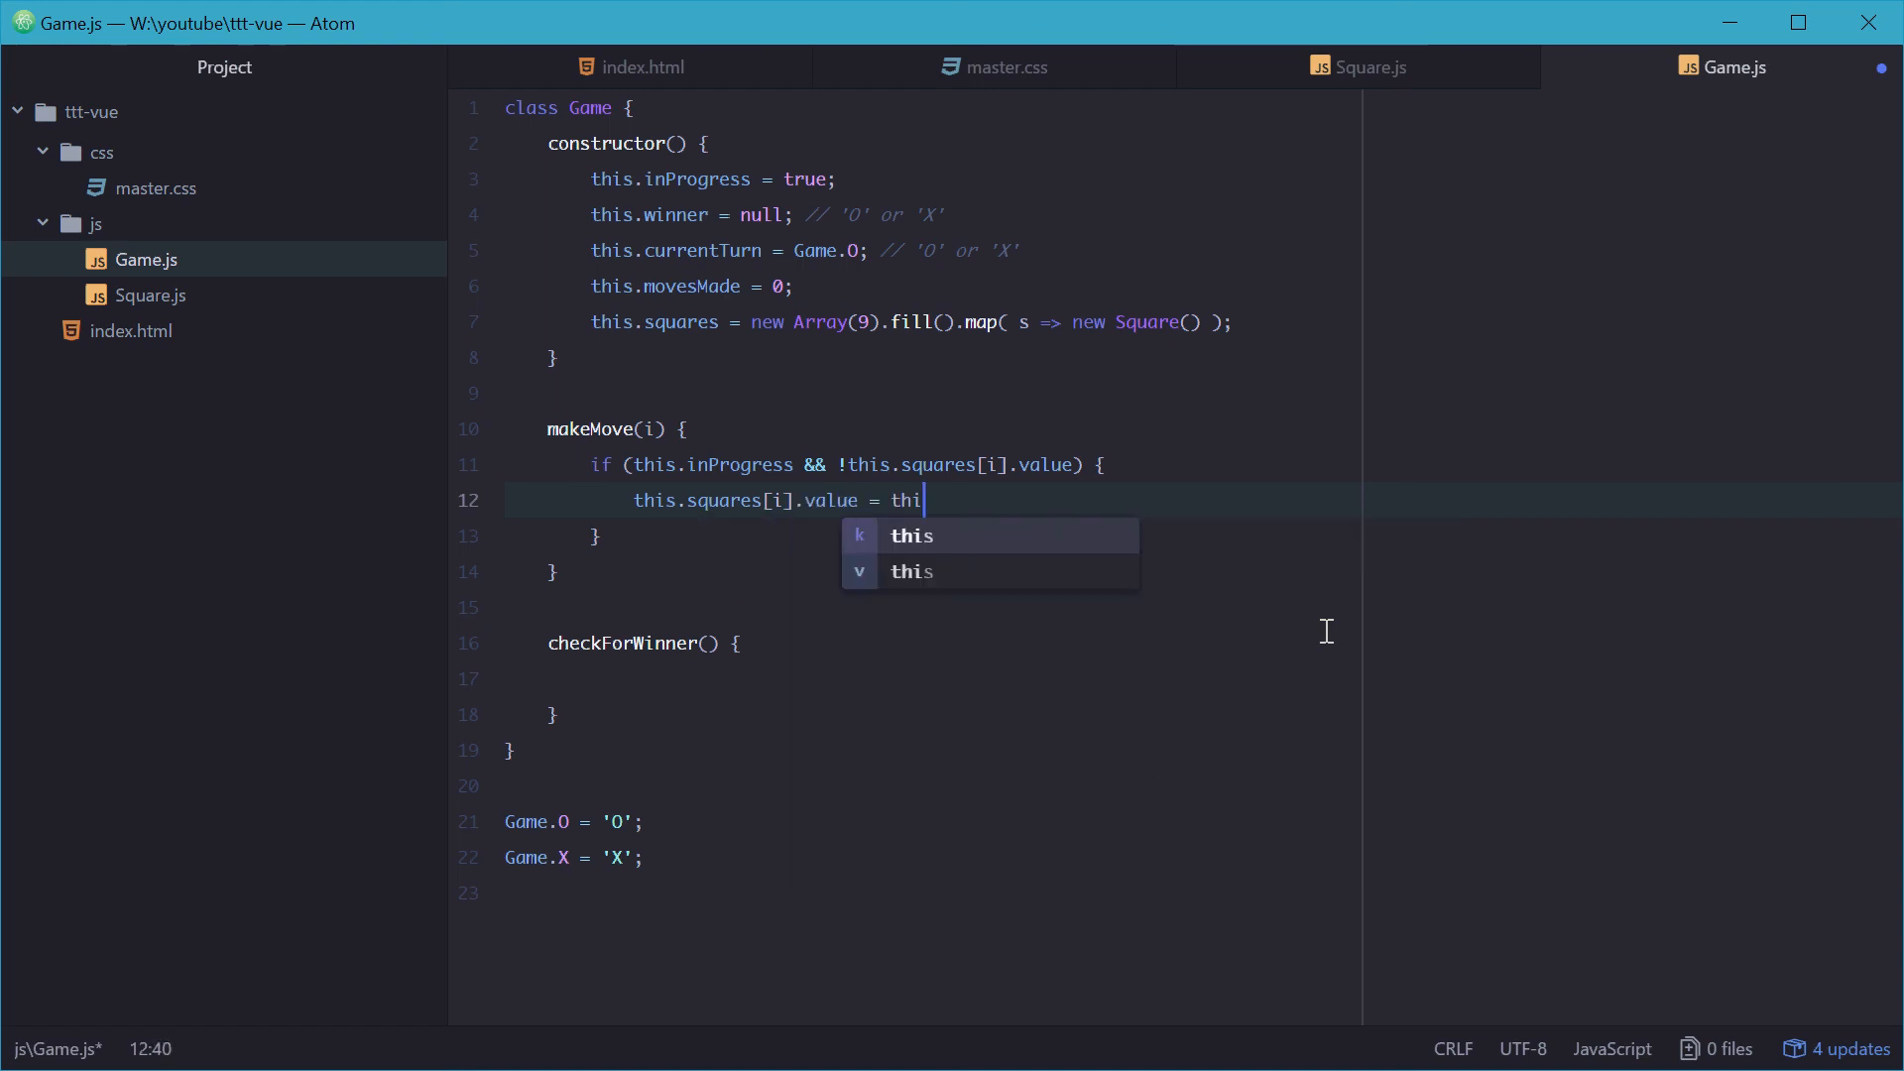
type("s.currentTurn;")
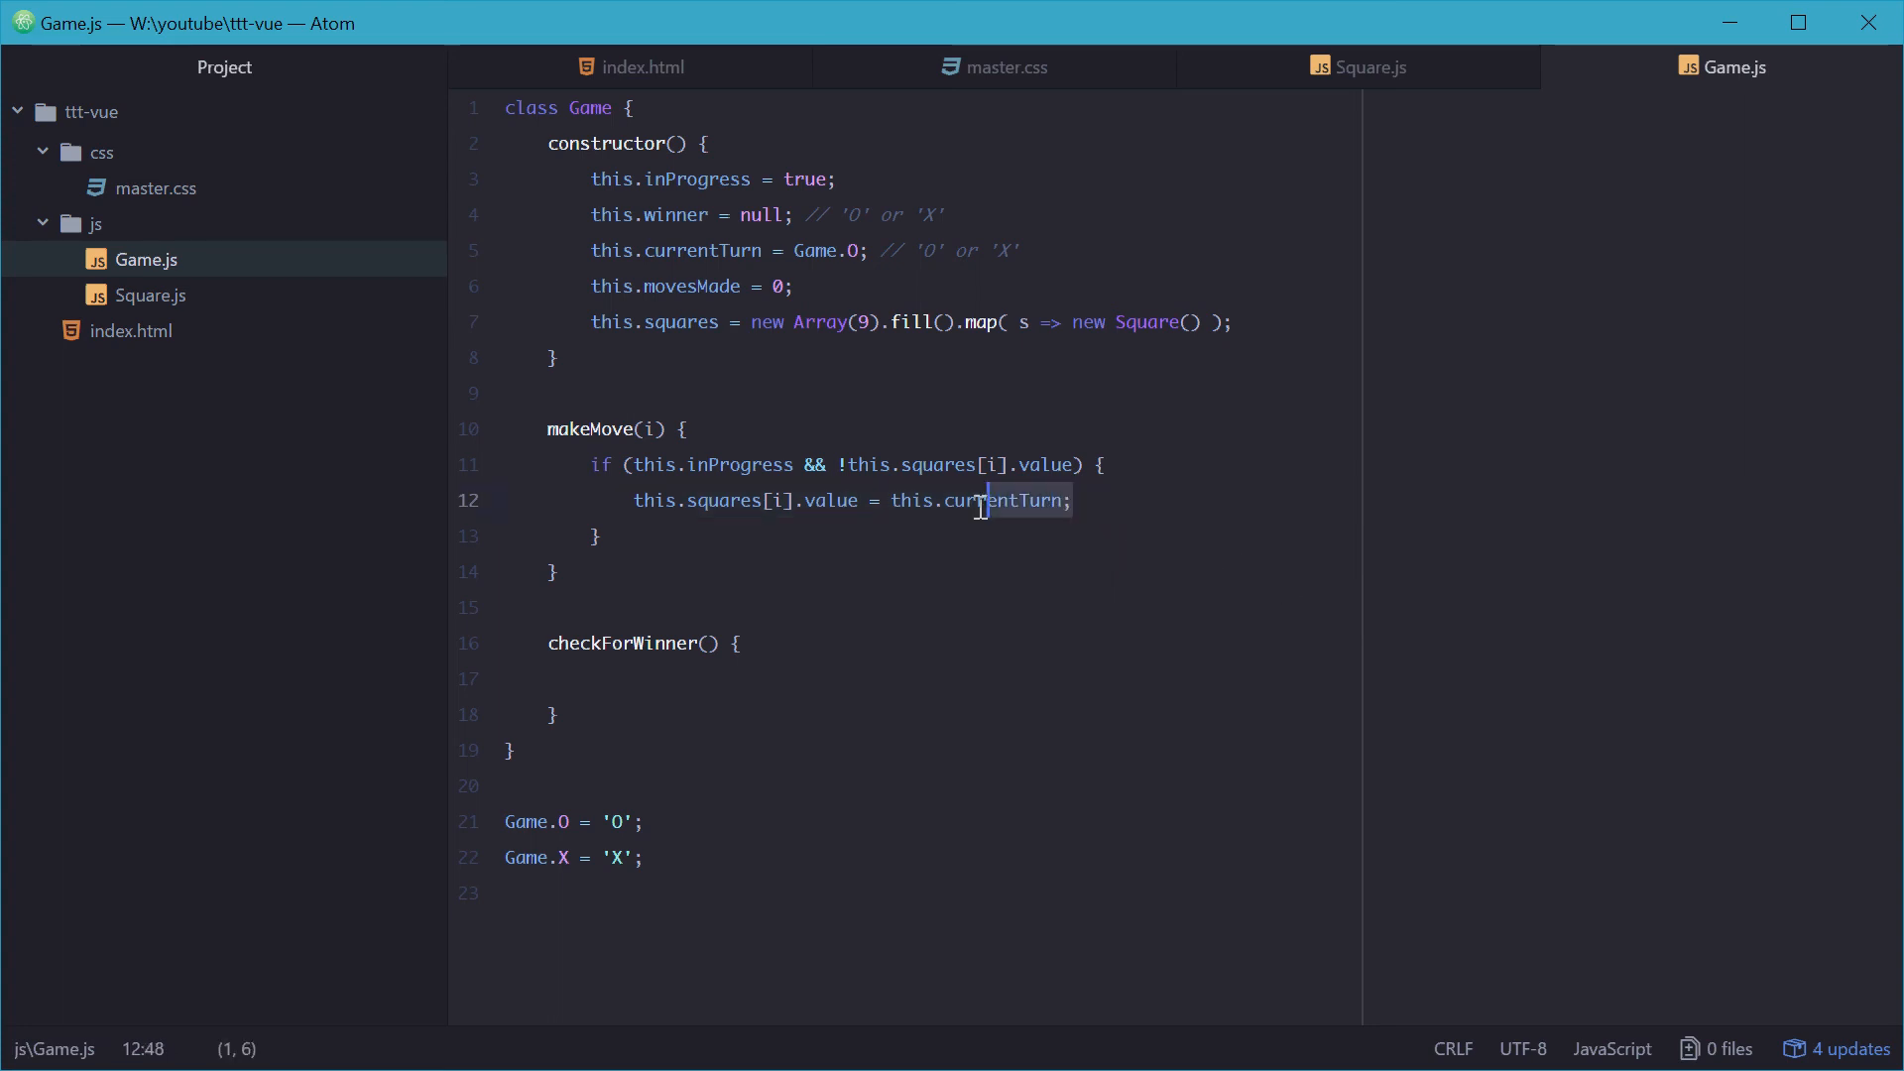
left_click(1088, 501)
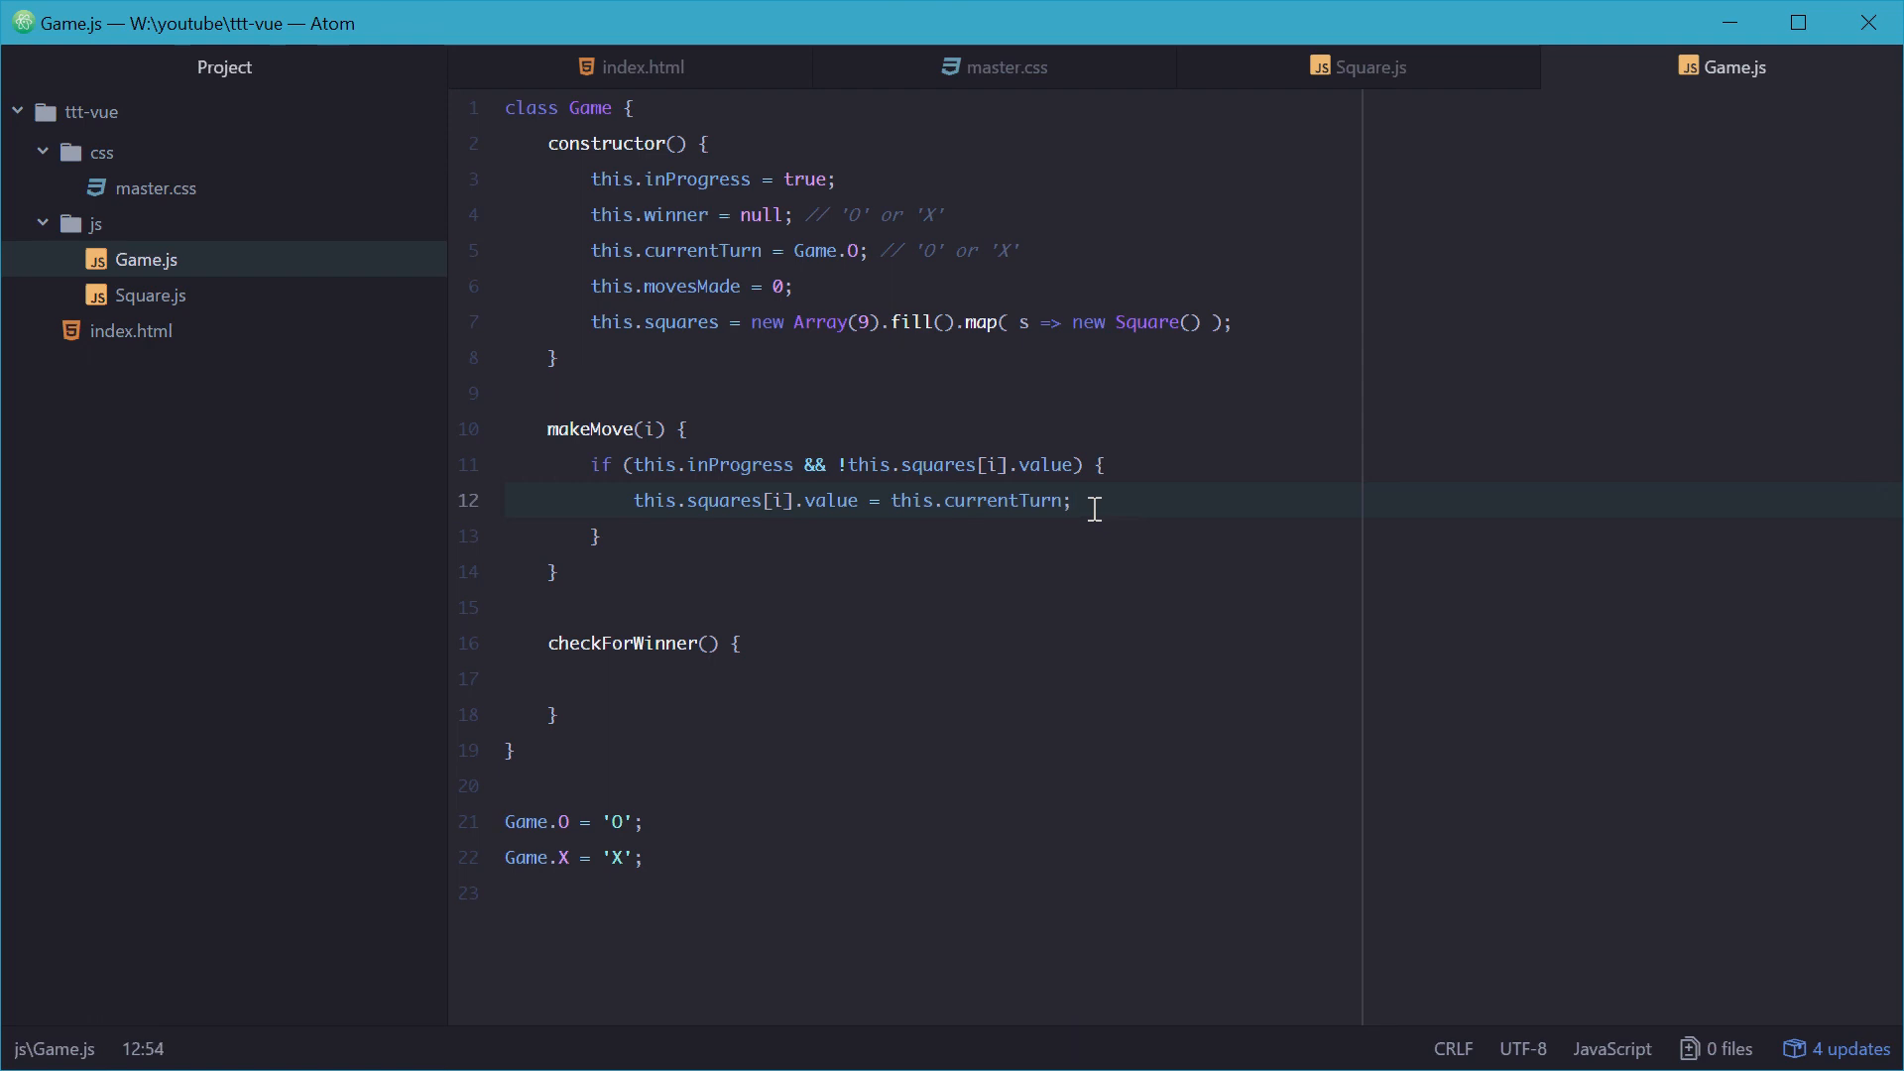
left_click(1075, 500)
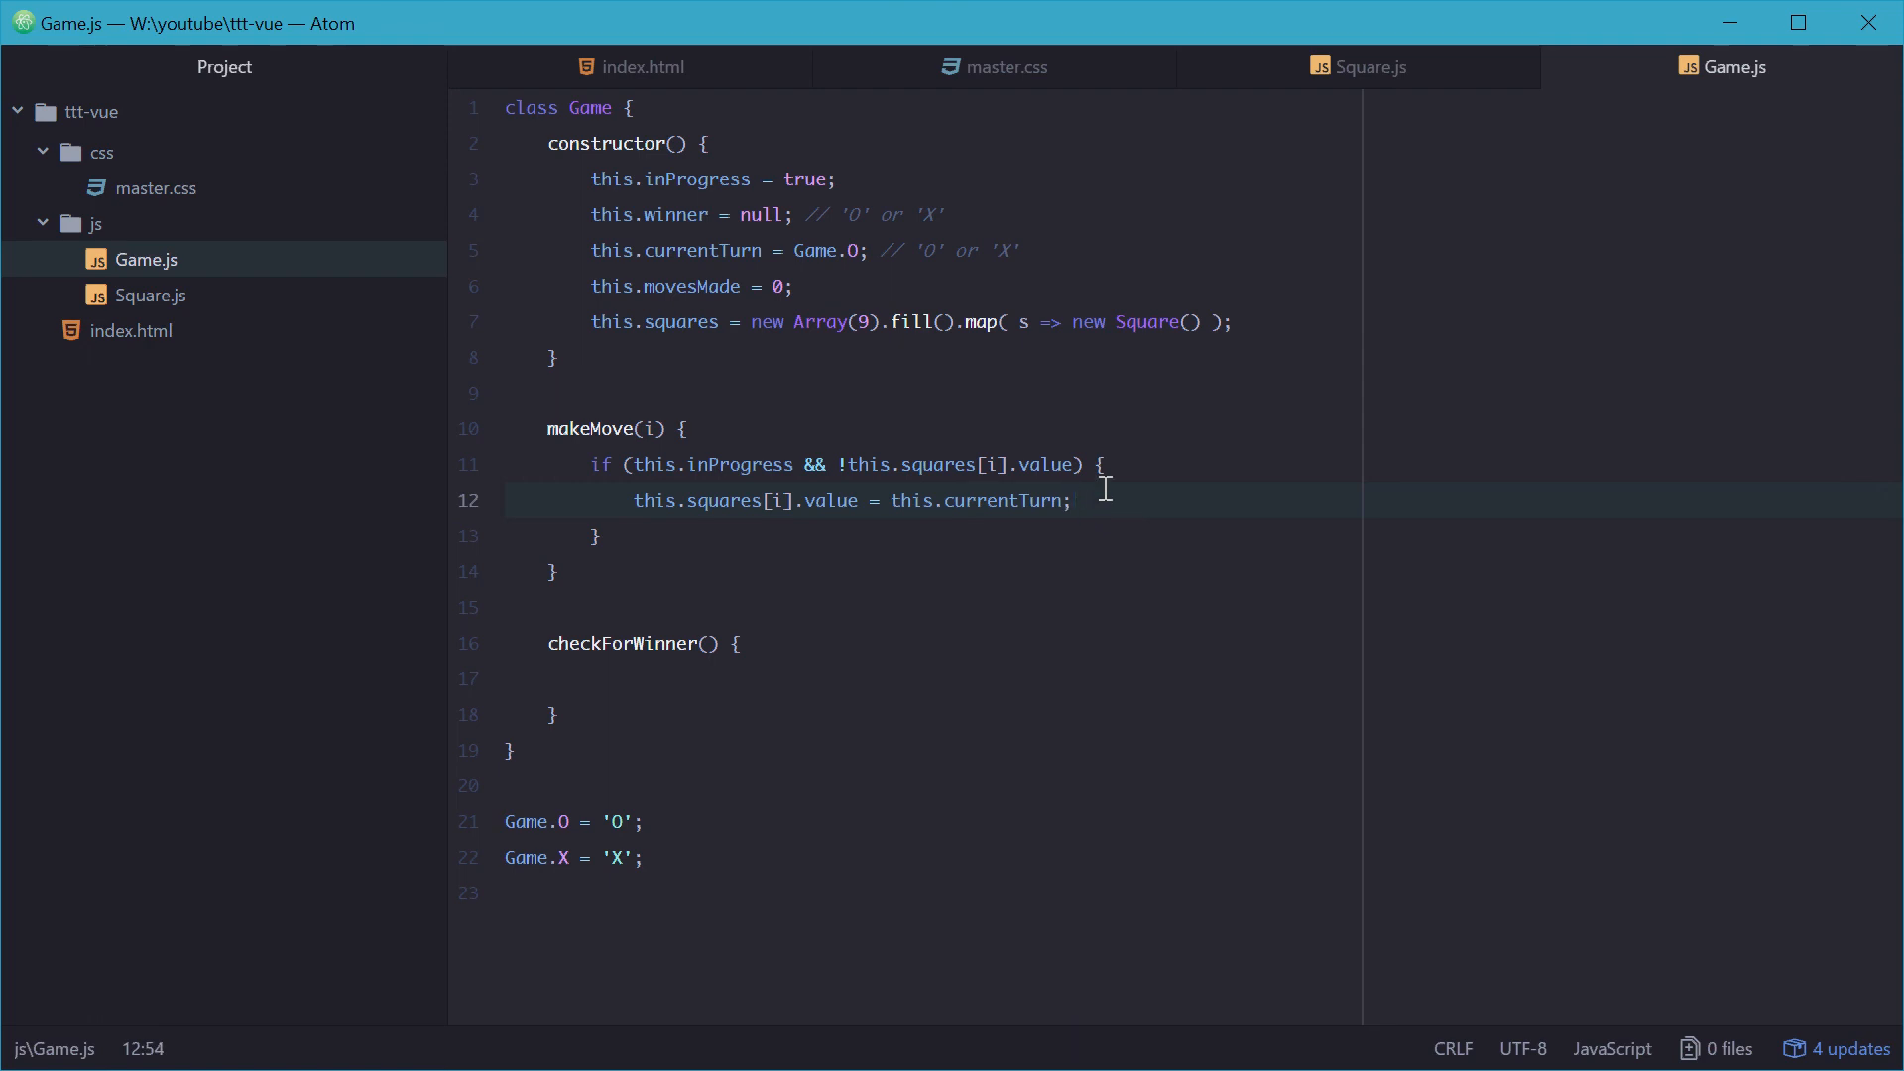
Step: Add this.movesMade++ and a this.checkForWinner() call inside the if block
key("enter")
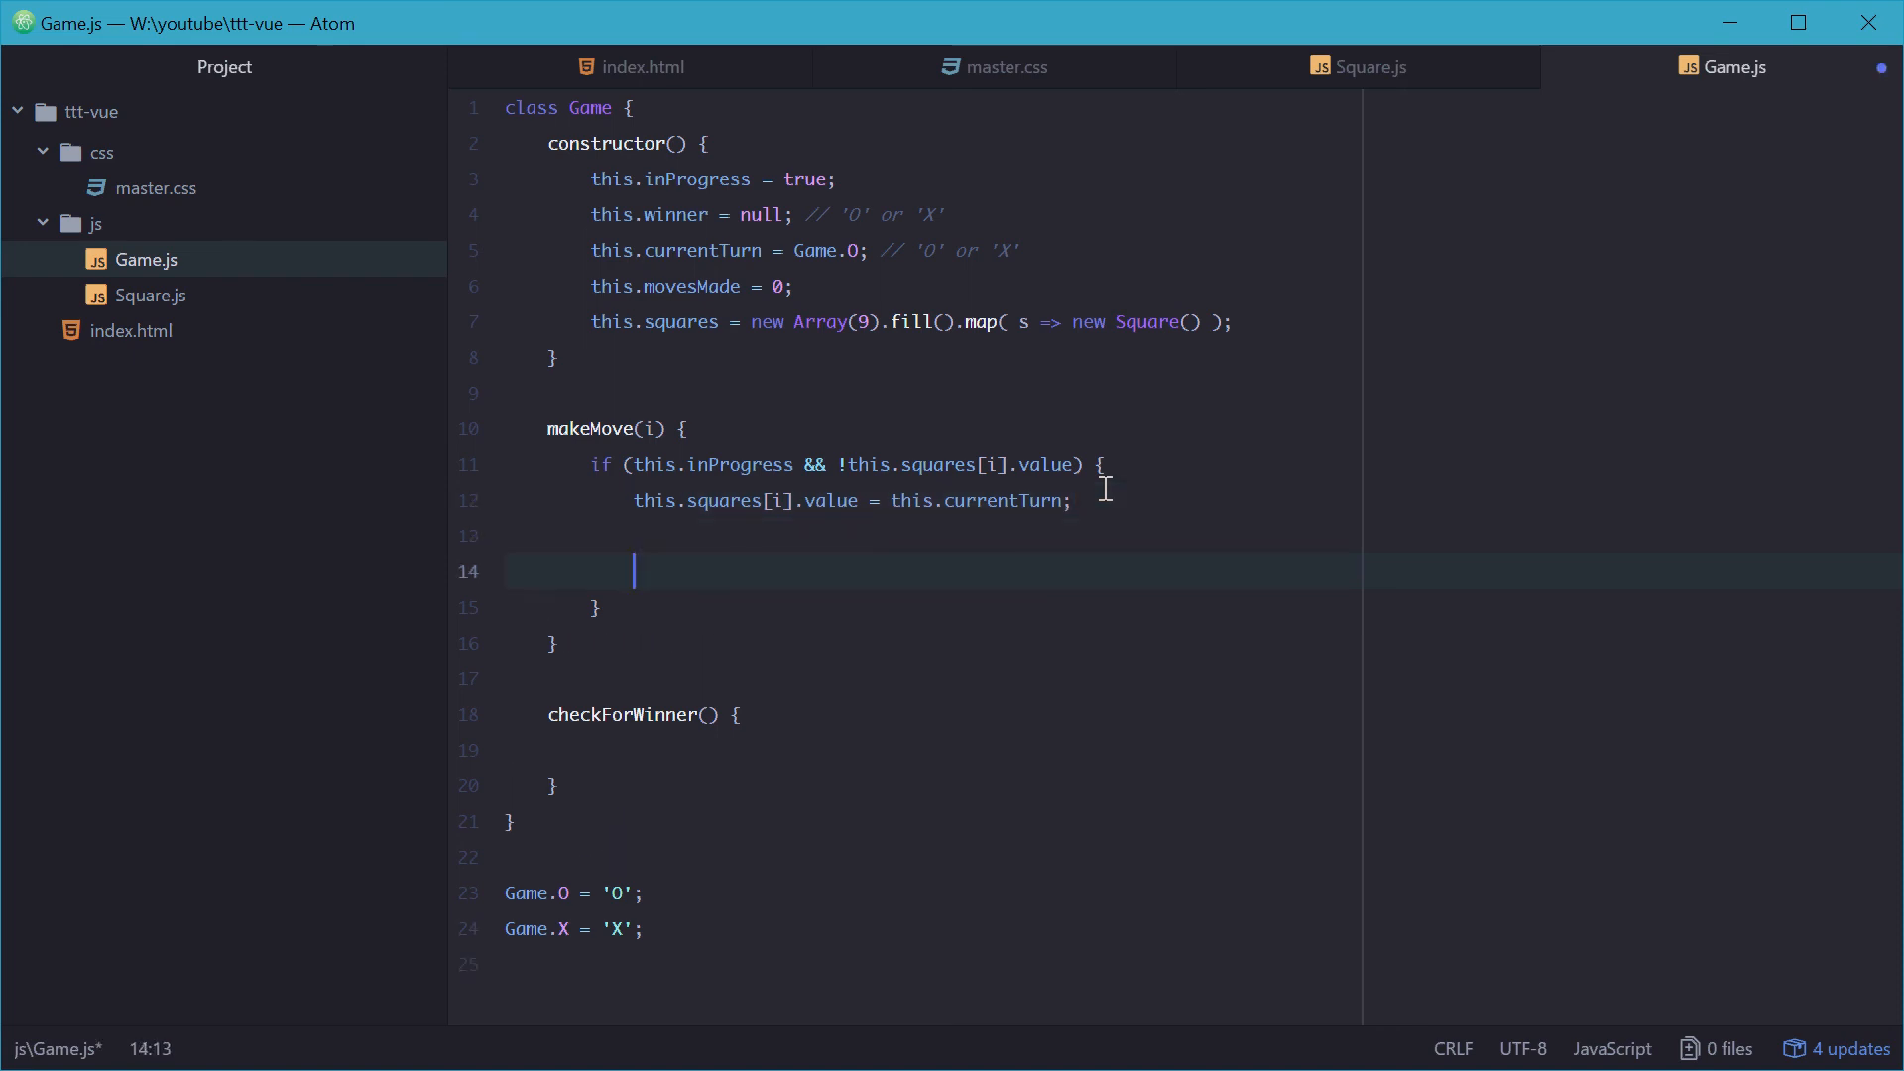
type("this.movesMade++;")
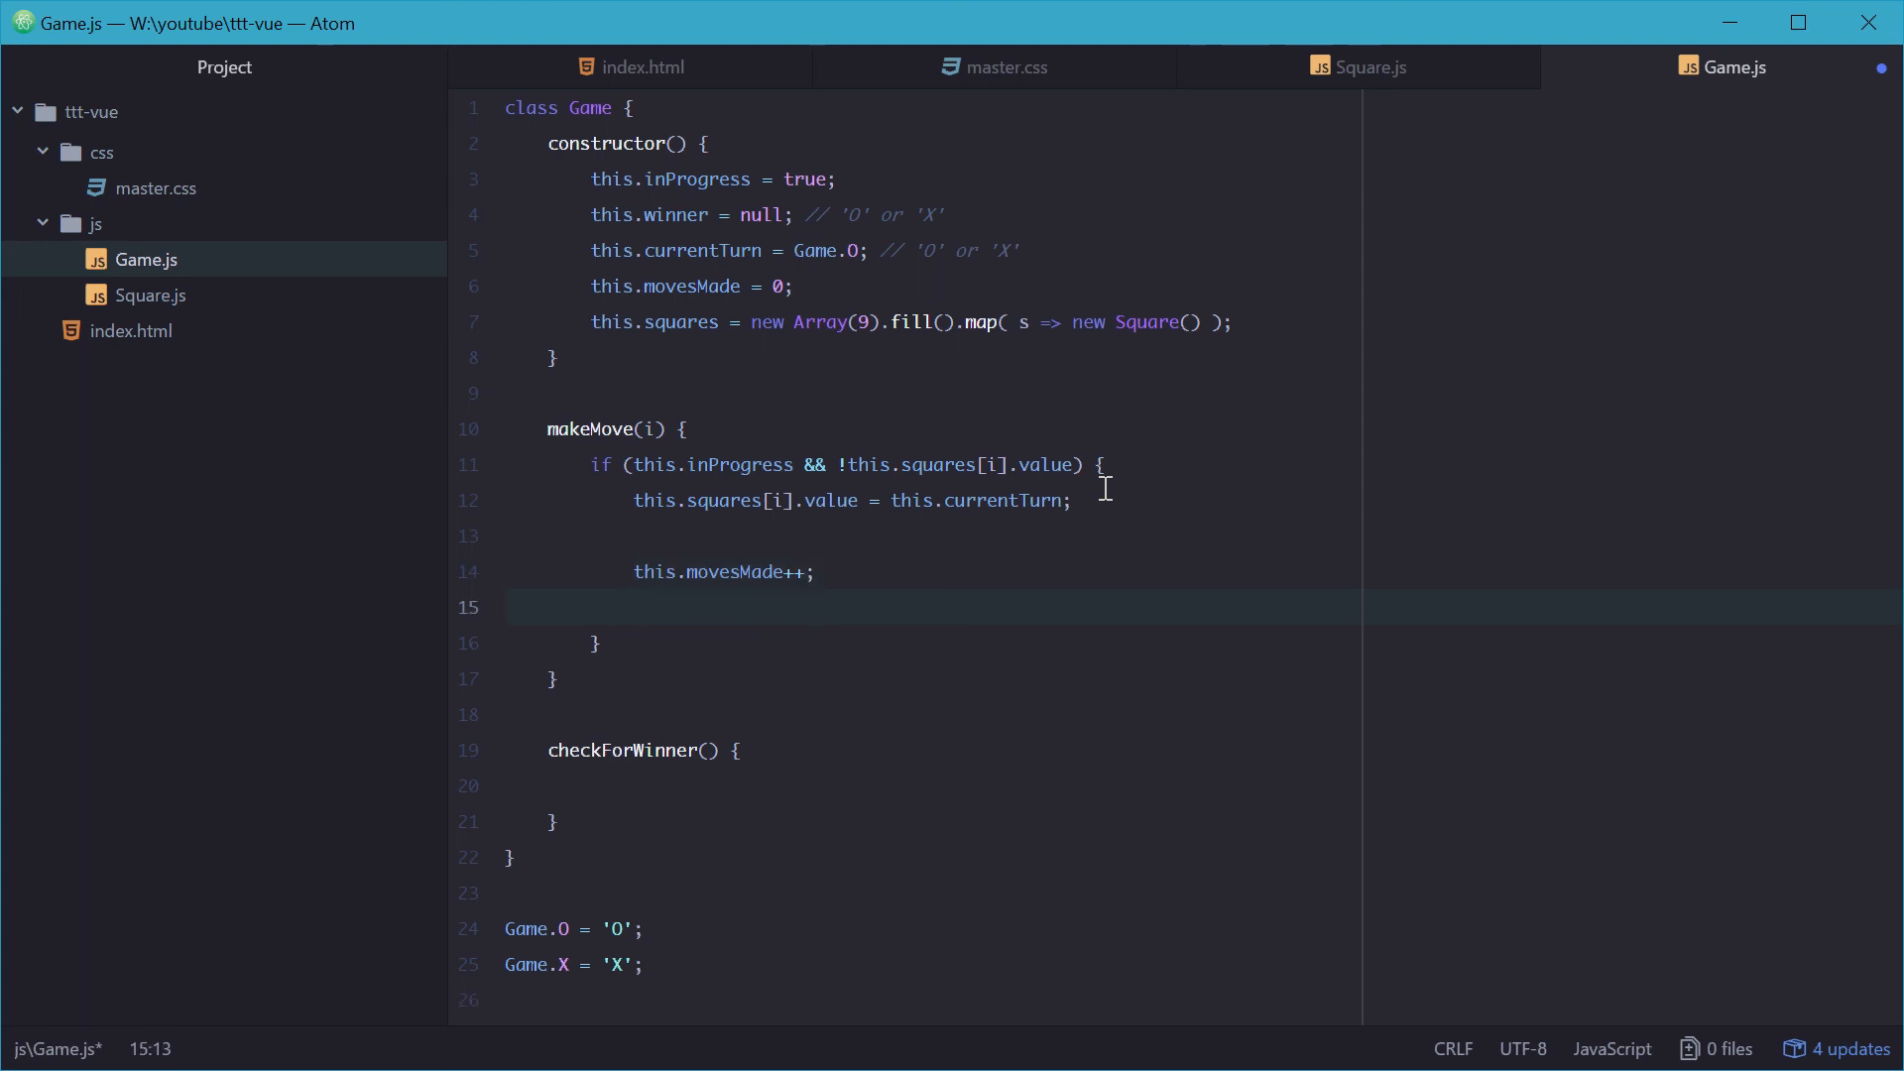
type("this.checkW")
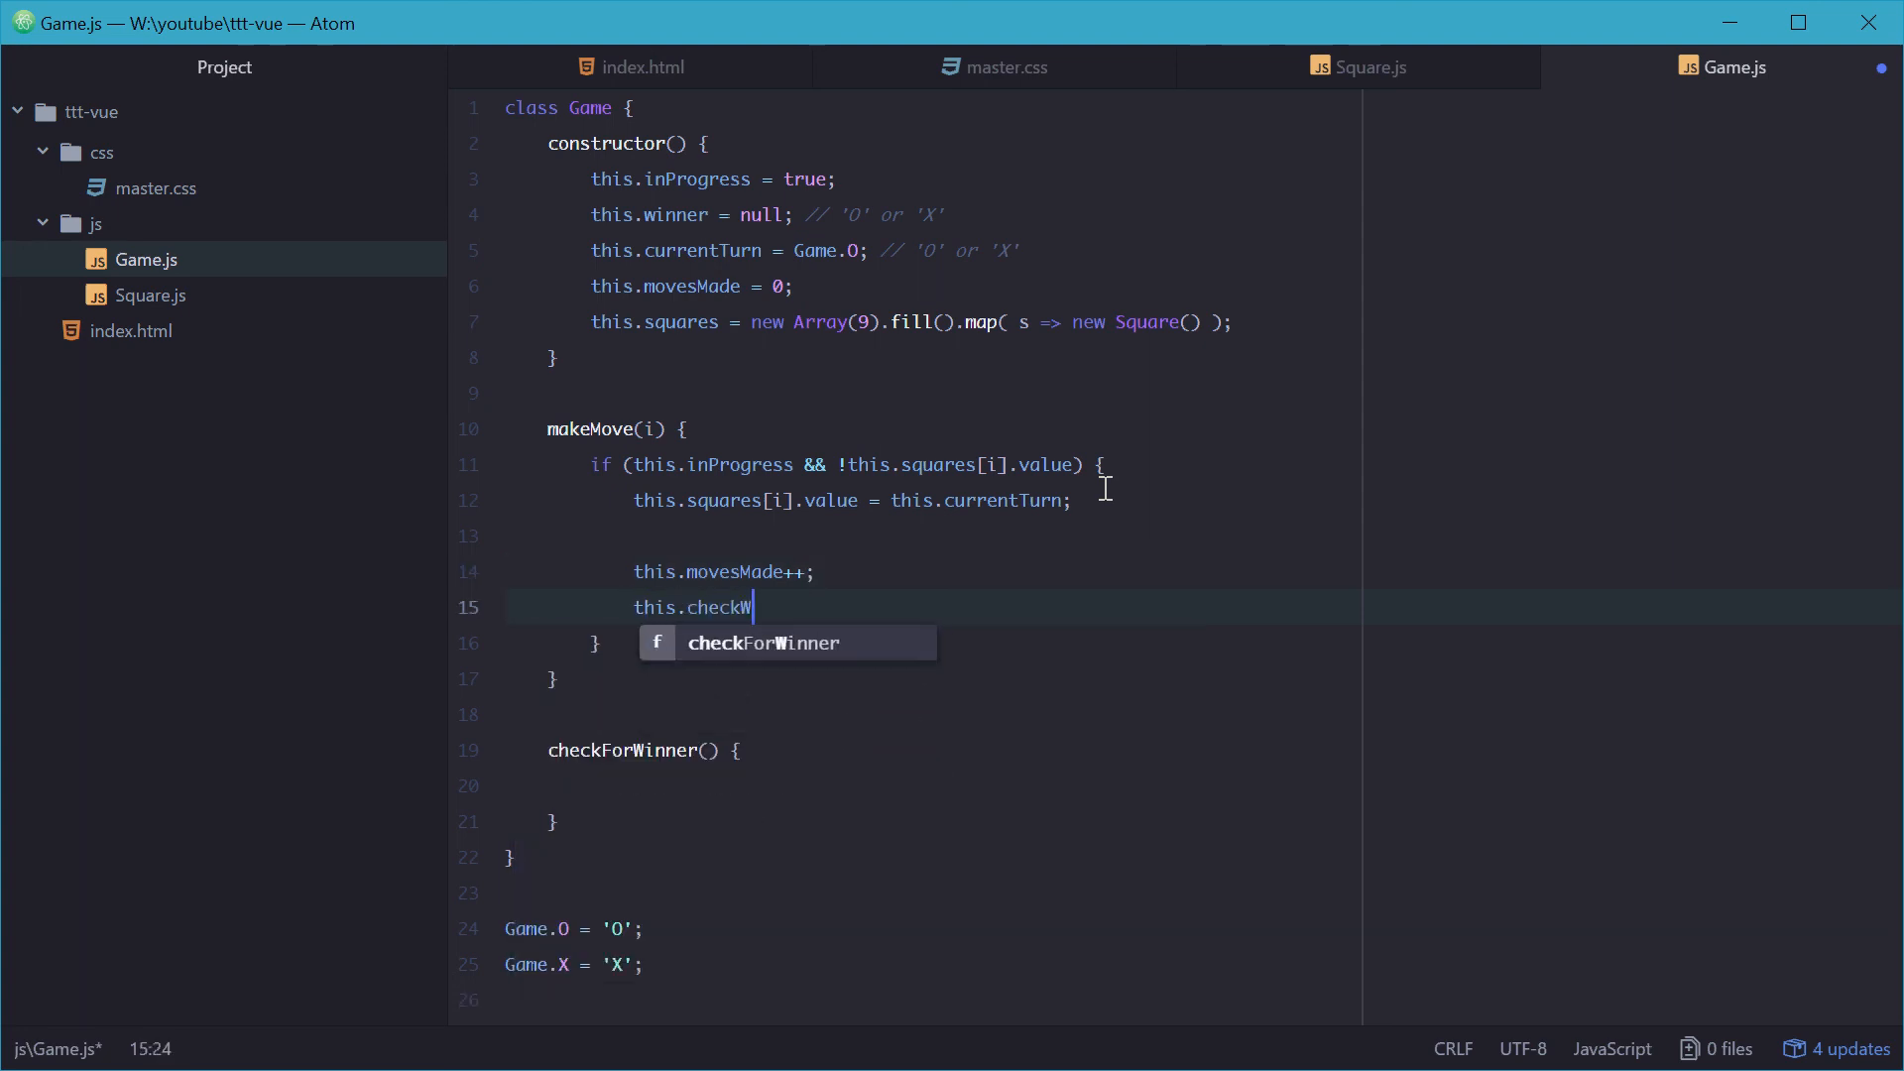
key("Tab")
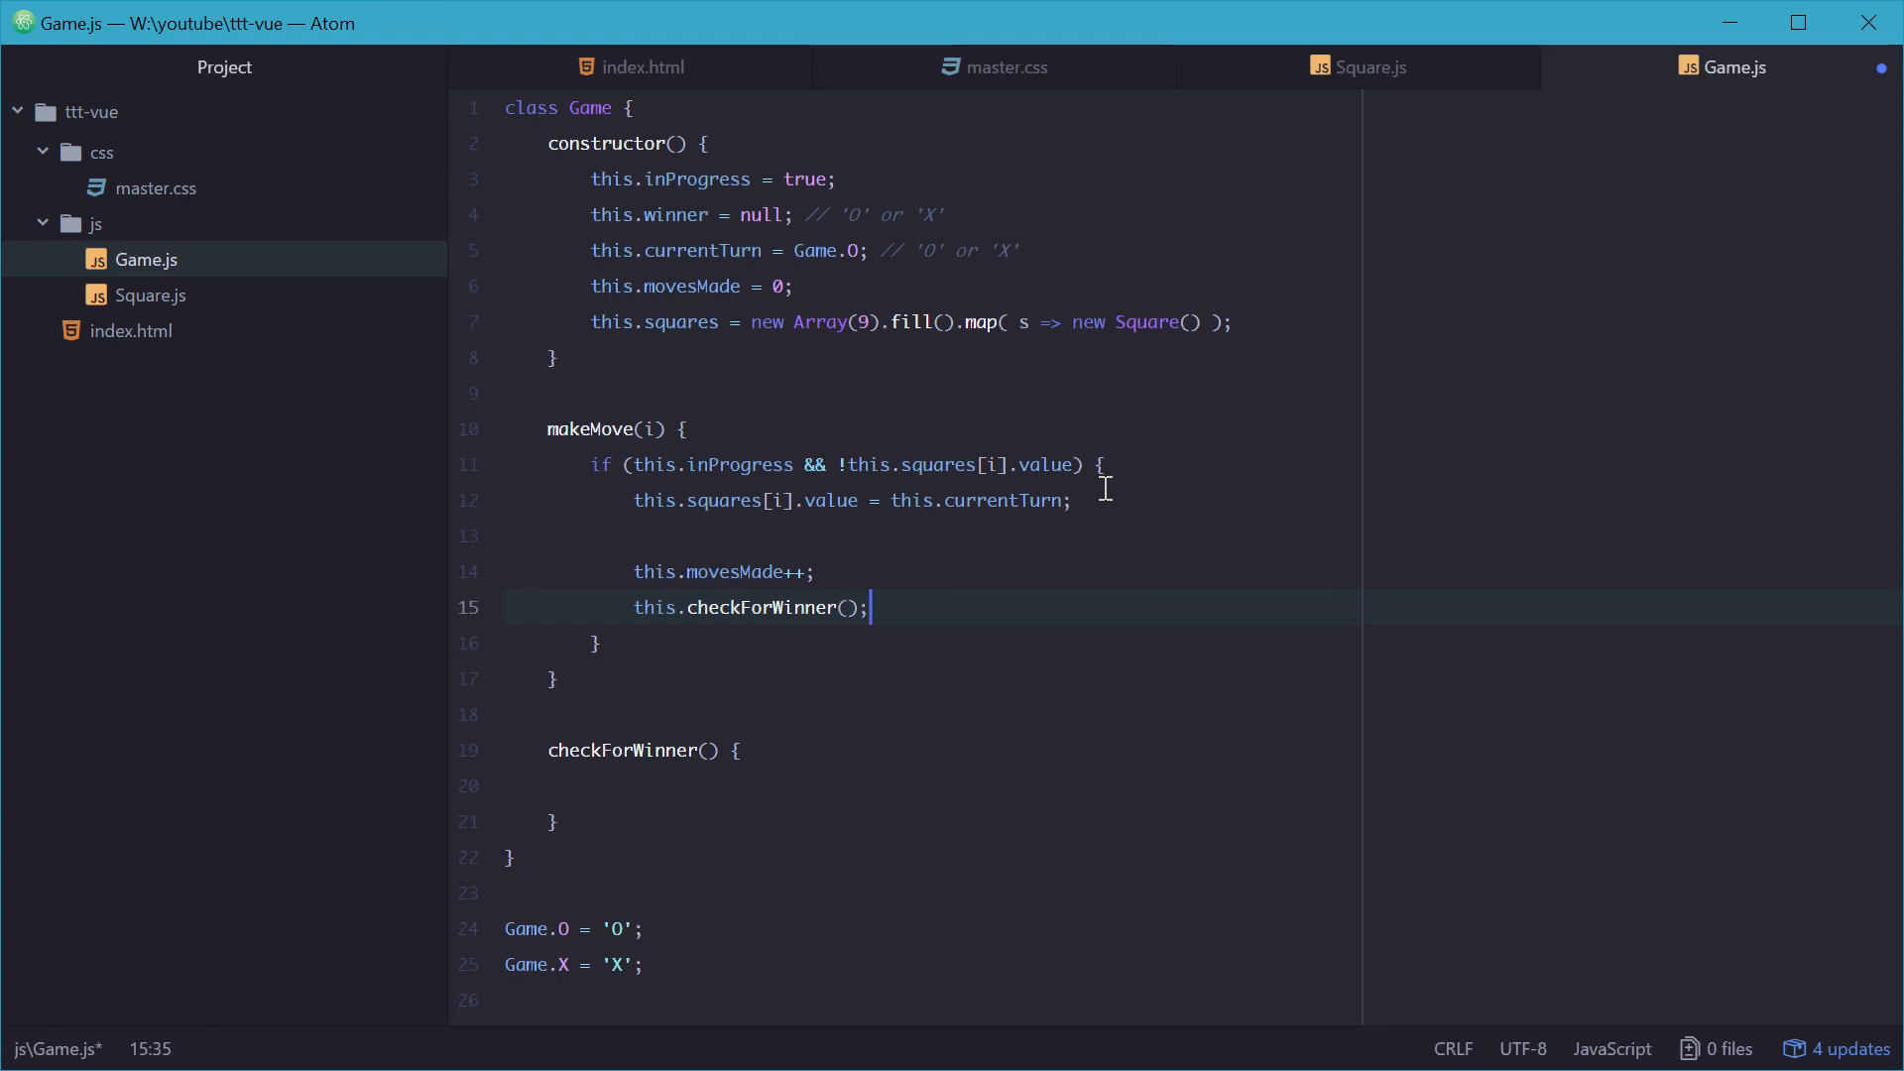
key("enter")
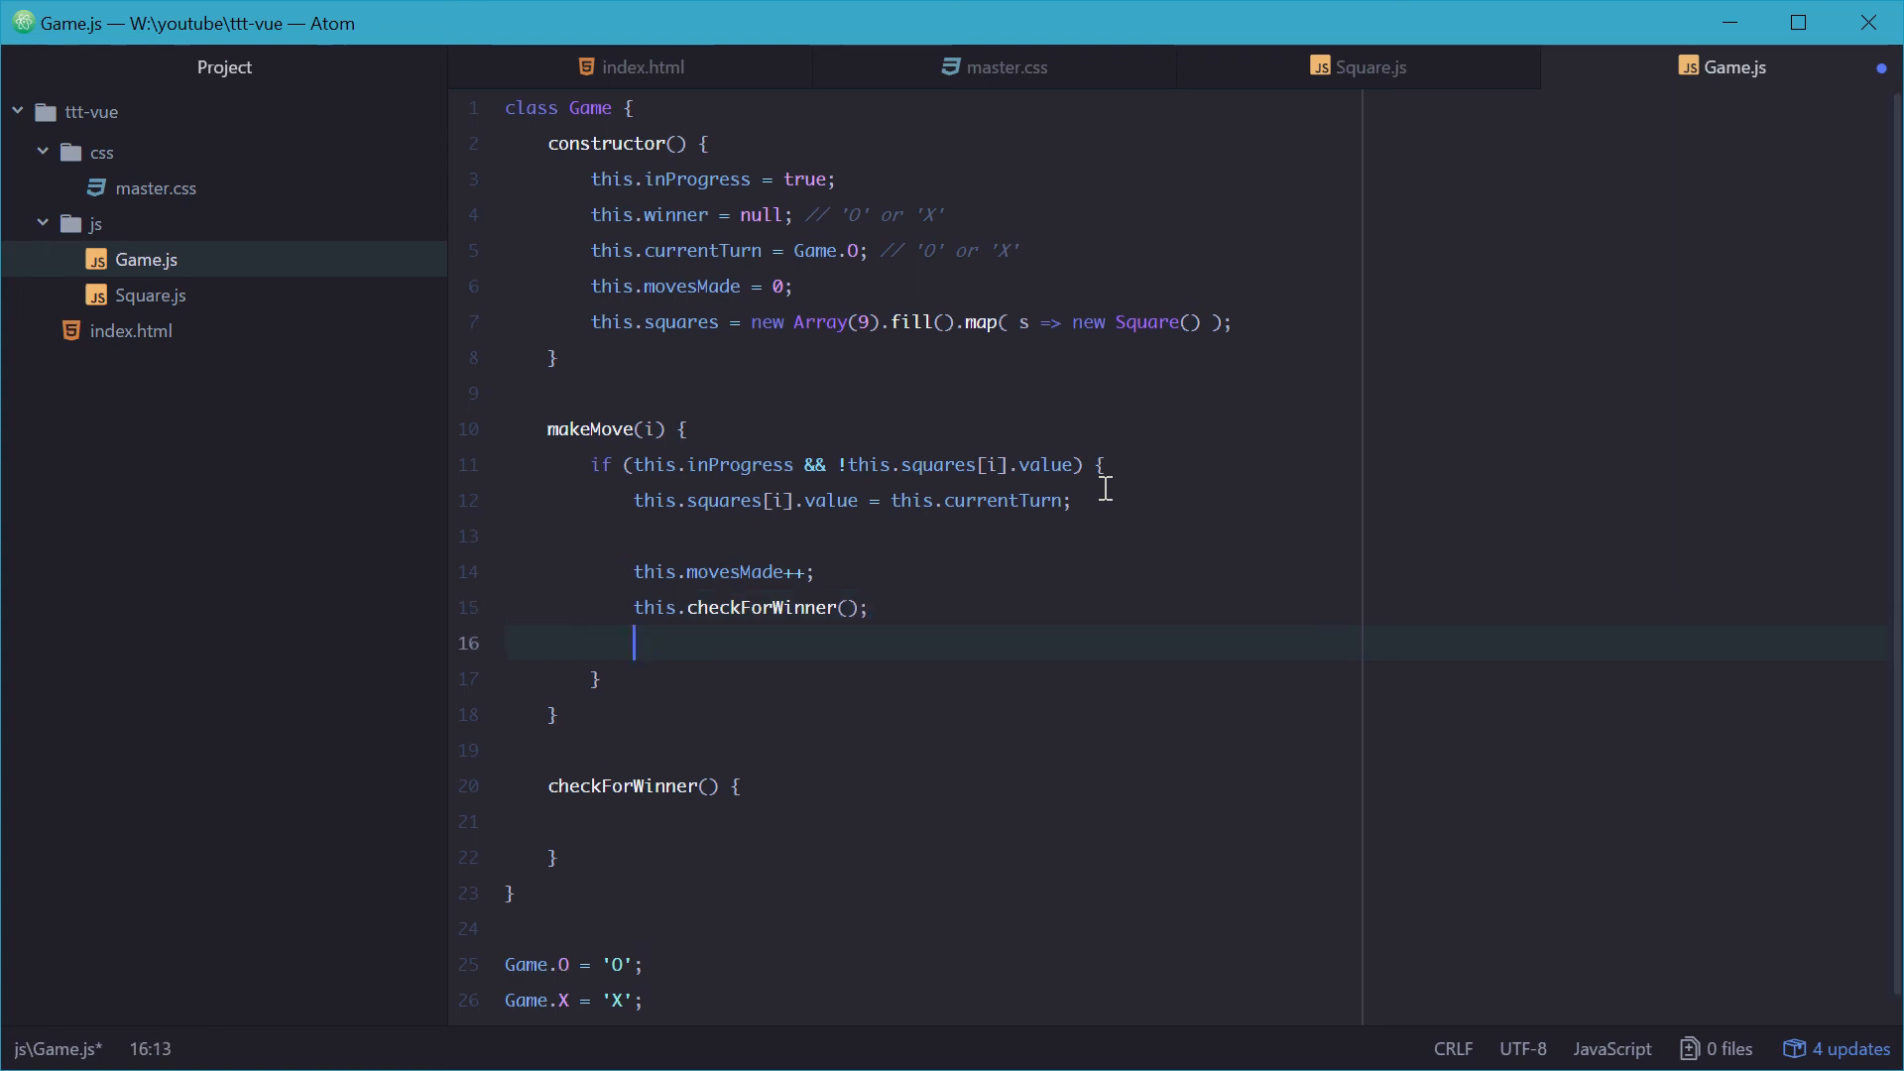
Step: Toggle this.currentTurn with a ternary between Game.X and Game.O
type("this")
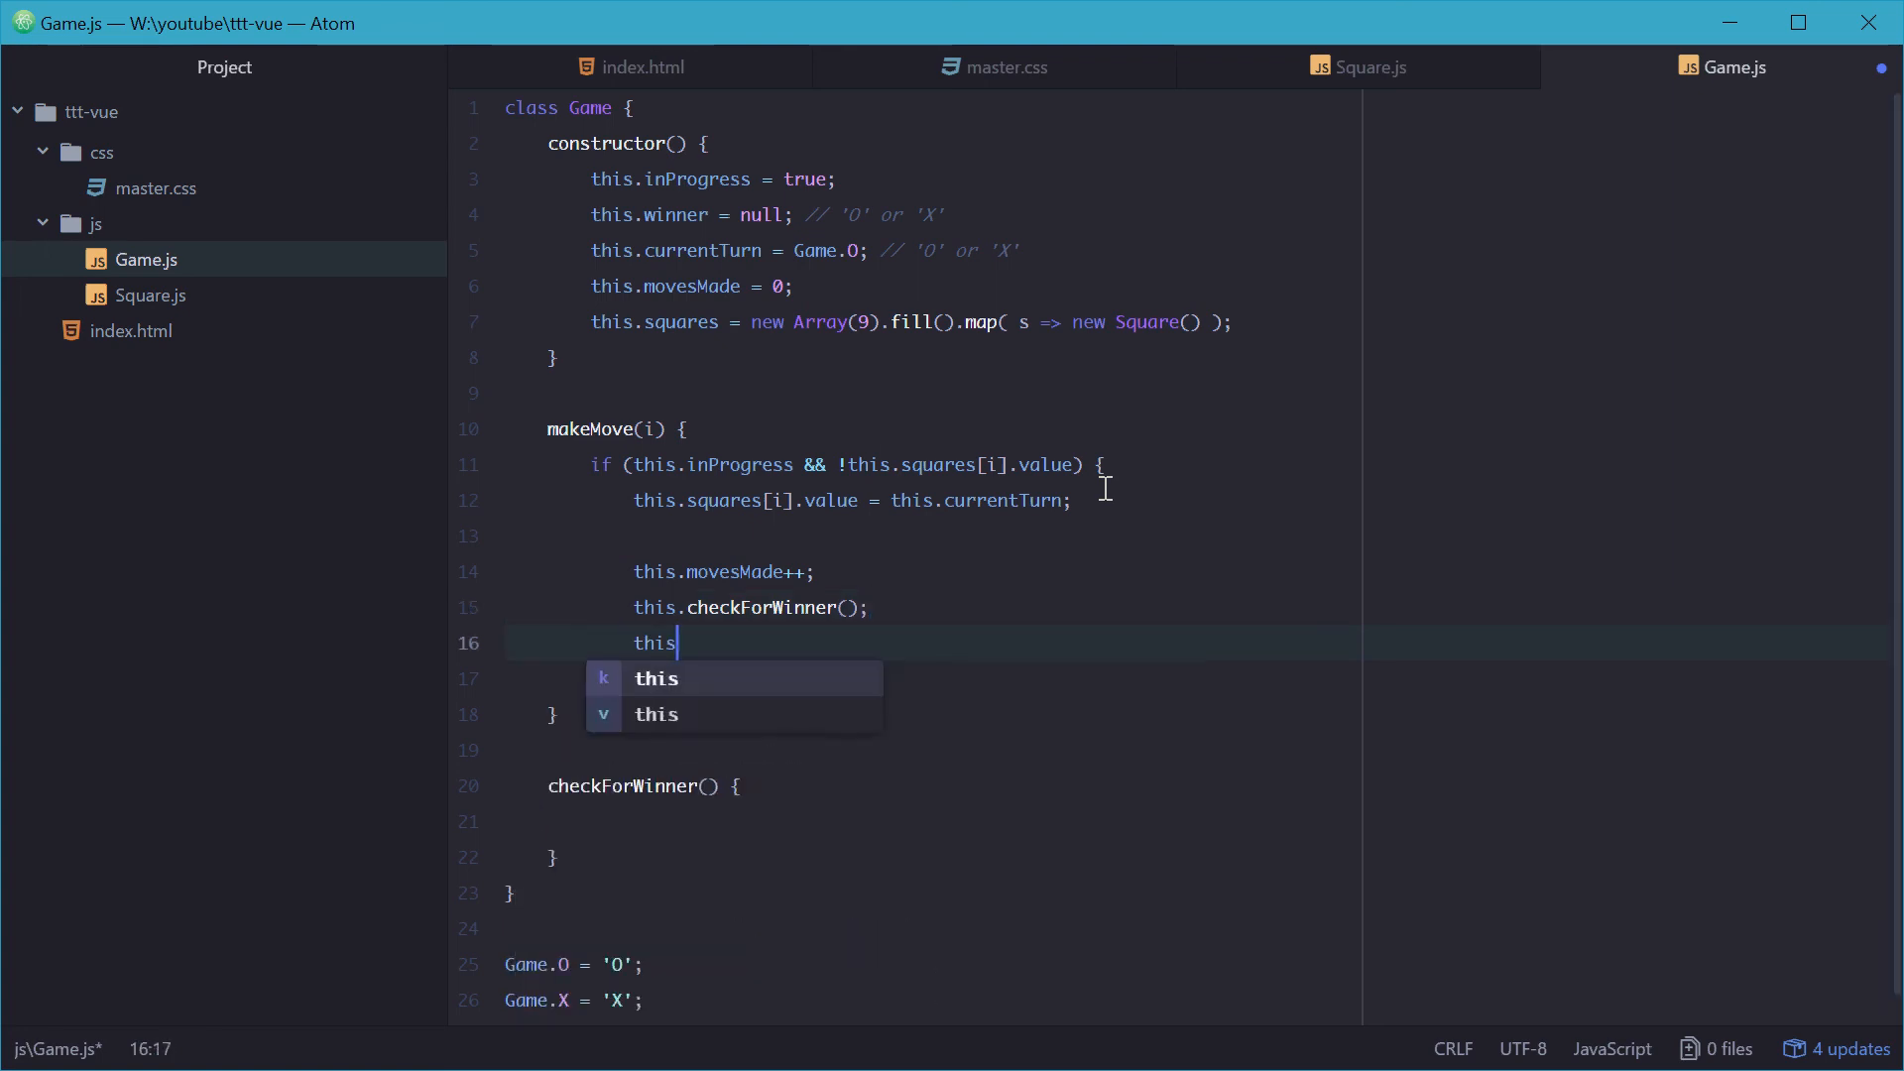
type(".currentTurn = (")
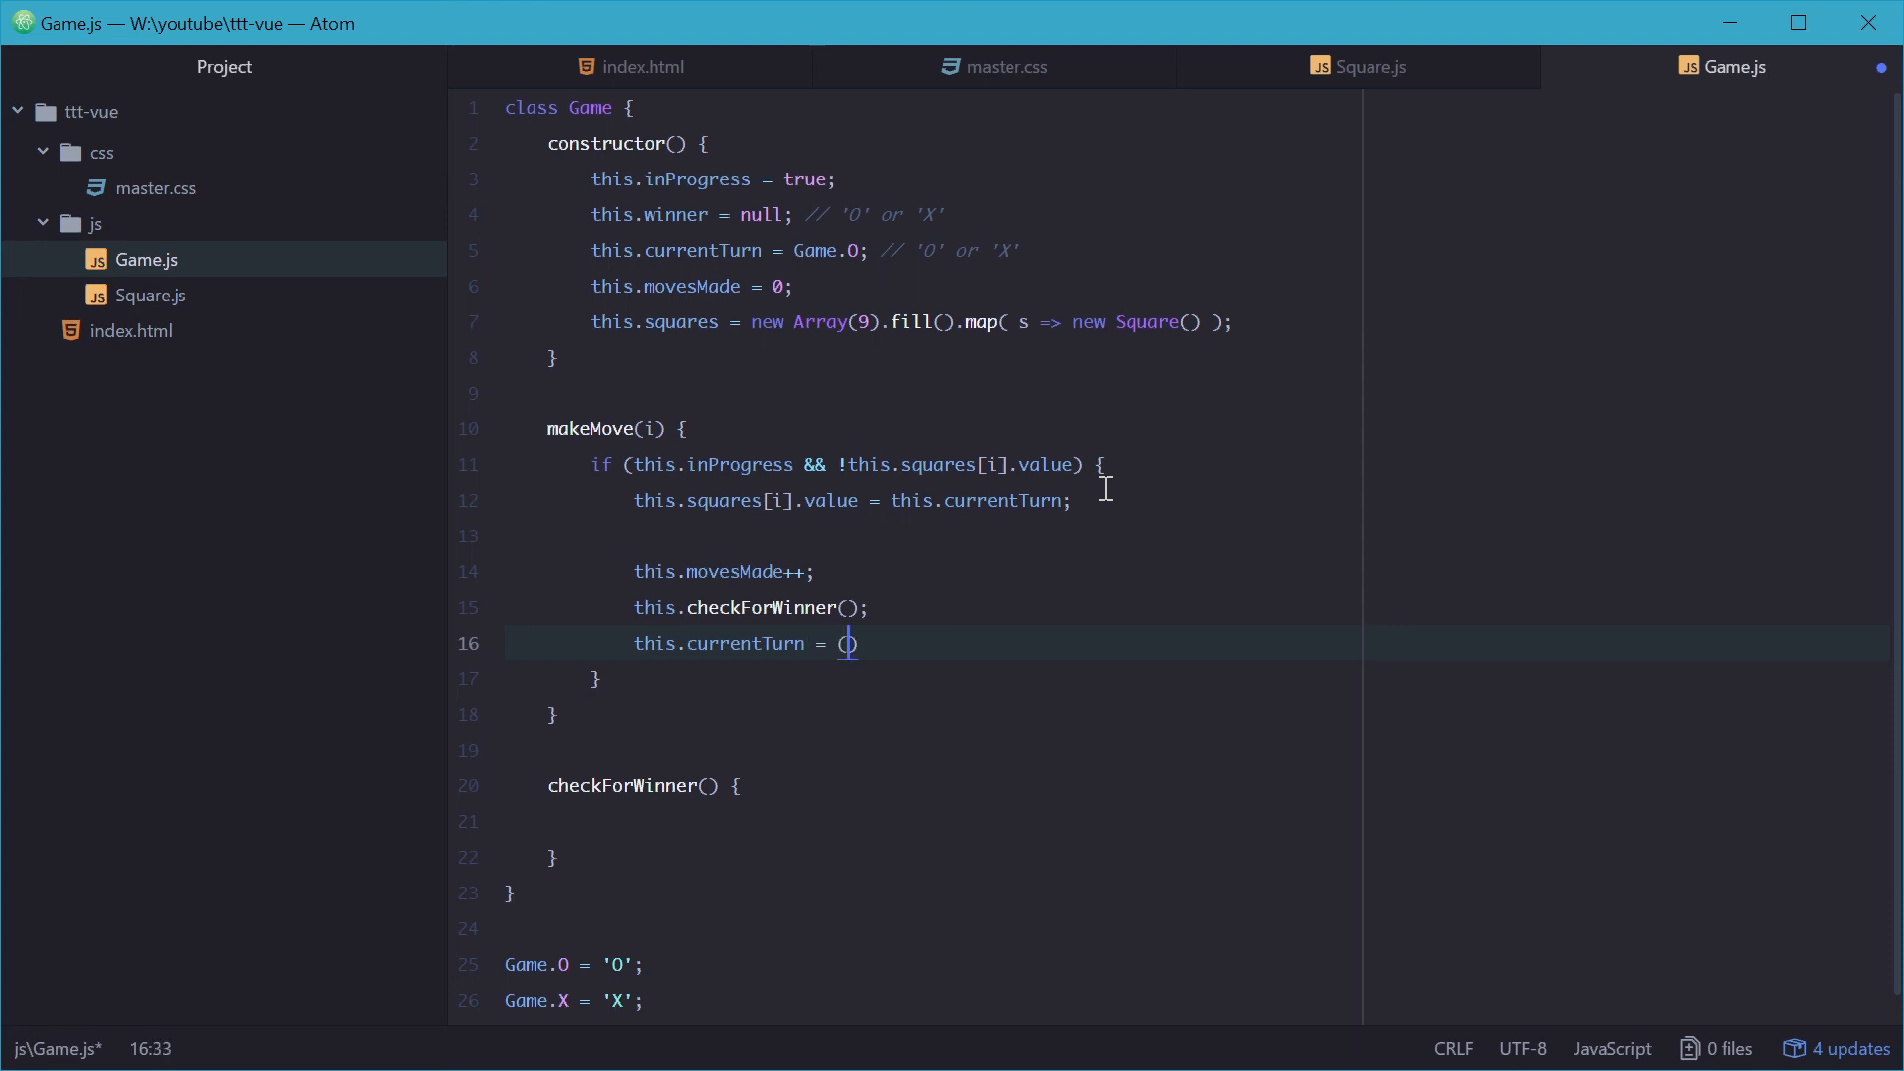
type("this.currentTurn === Gam")
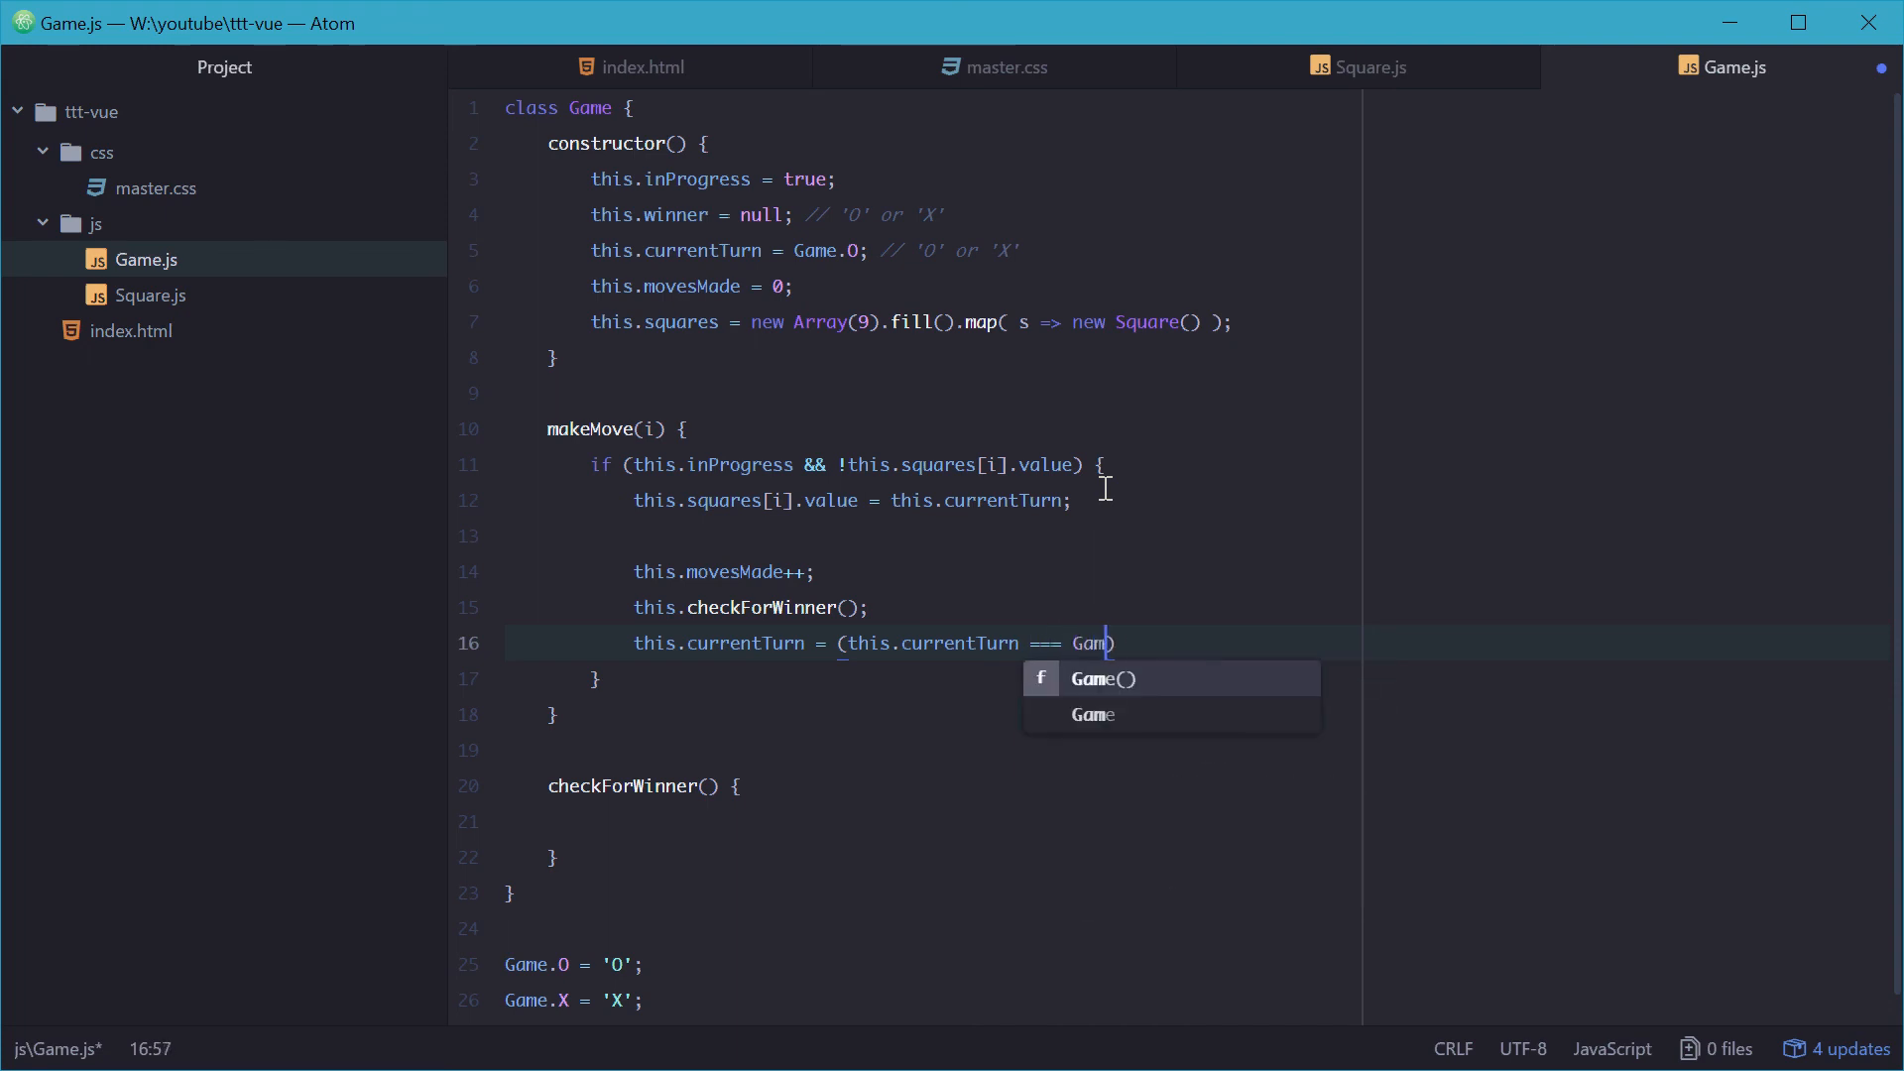
type(".O) :")
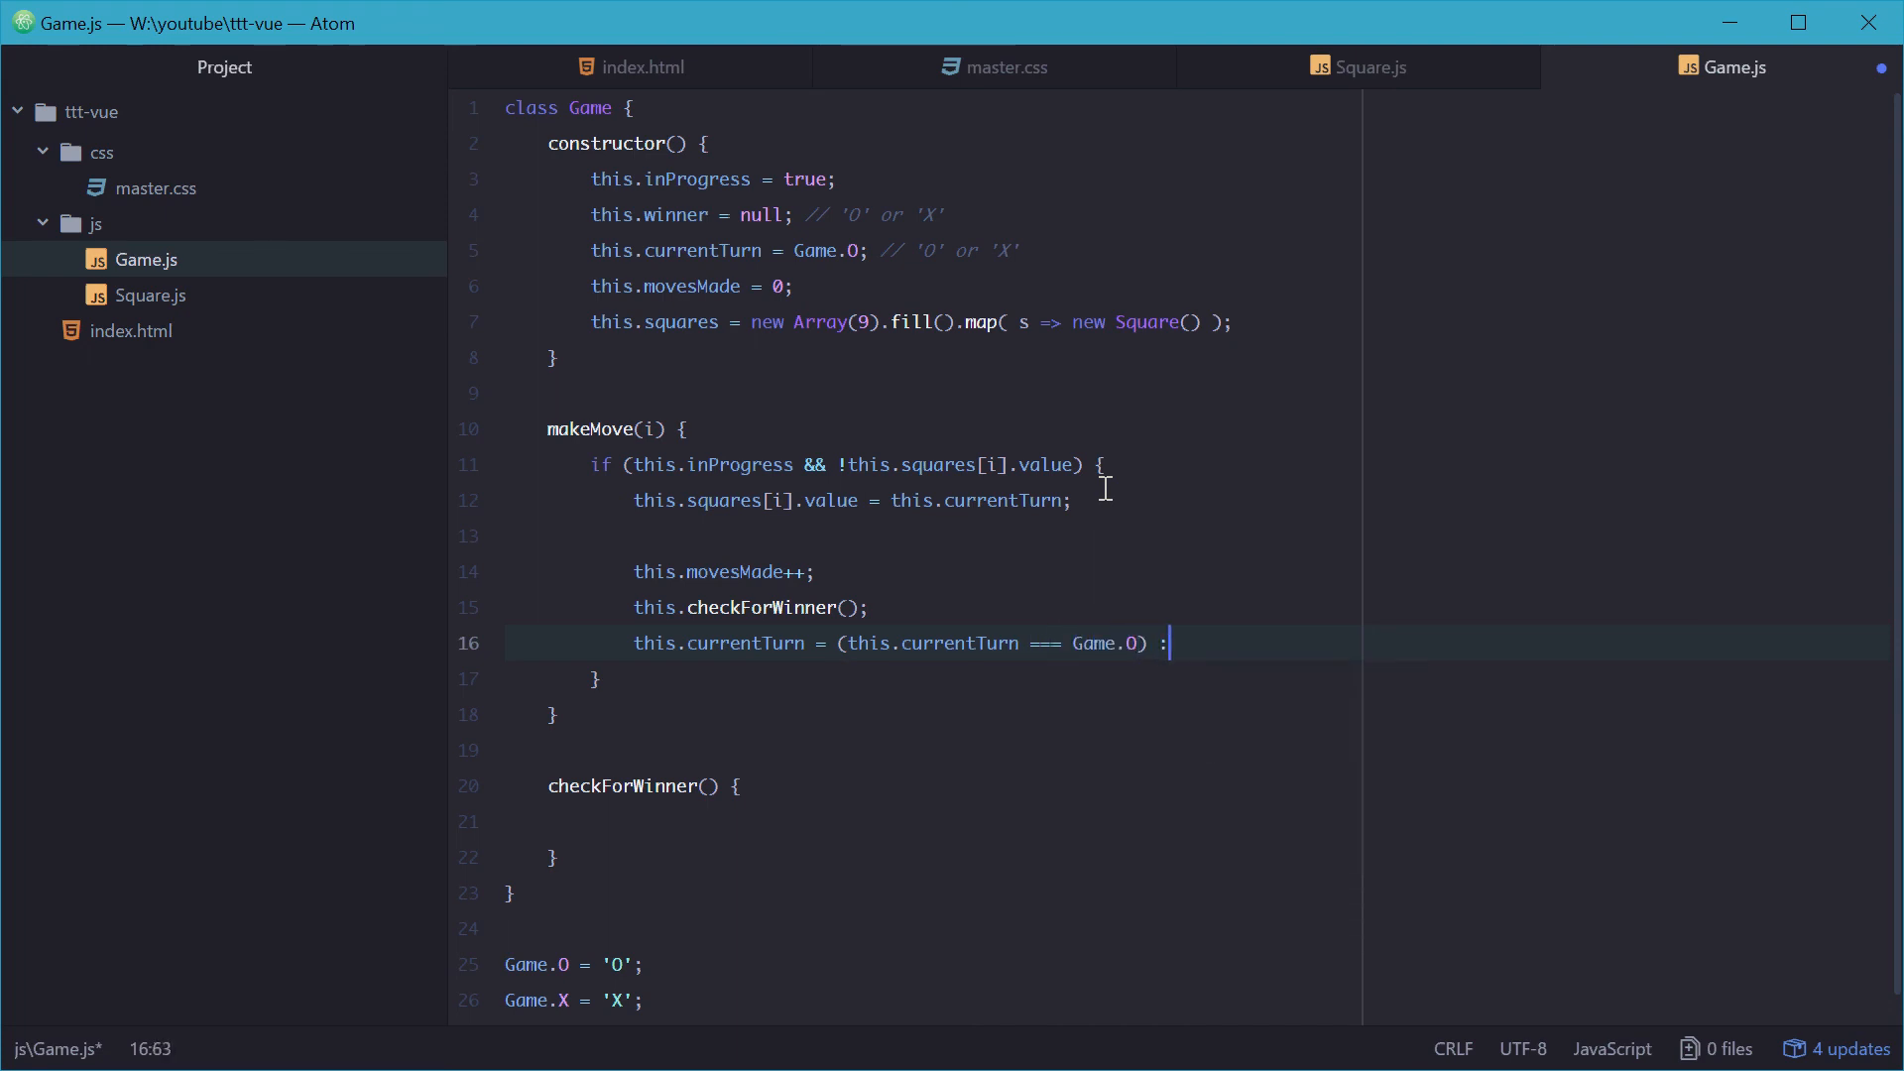
type("Game.X")
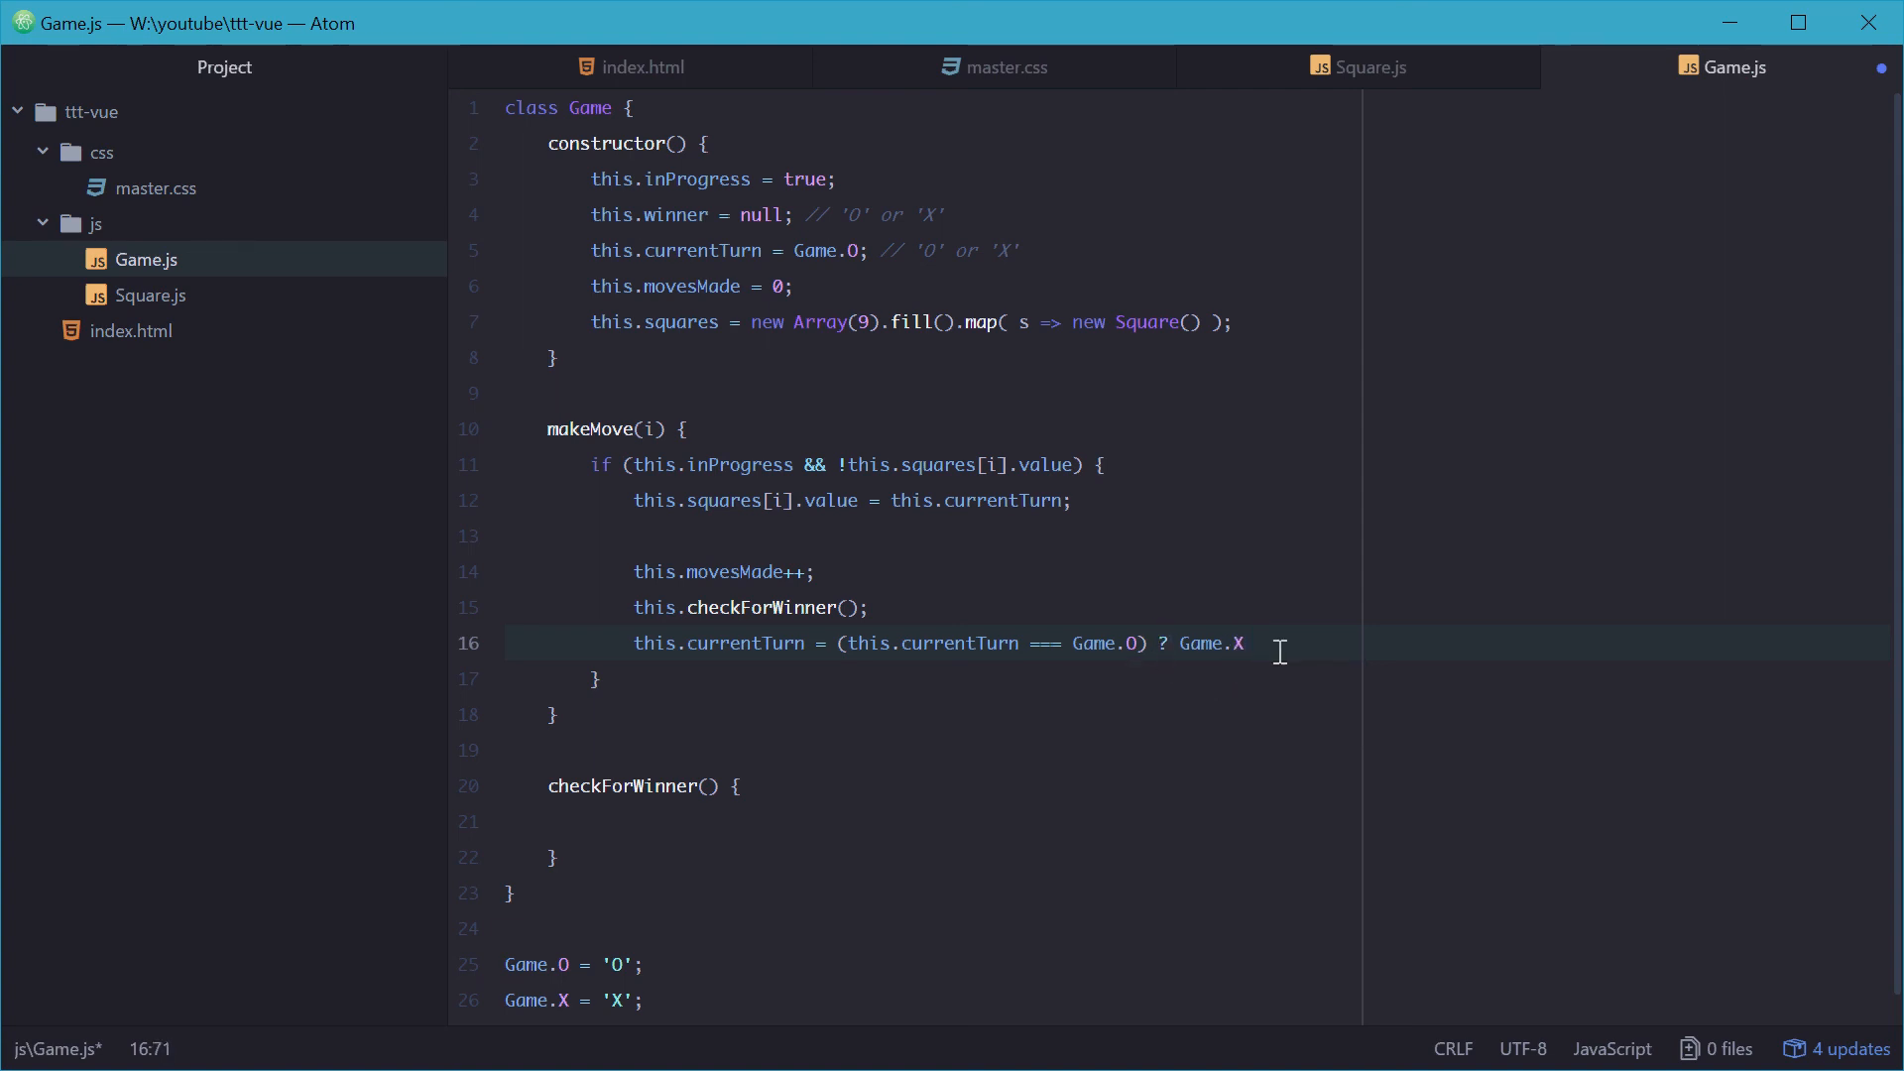
type(": Game")
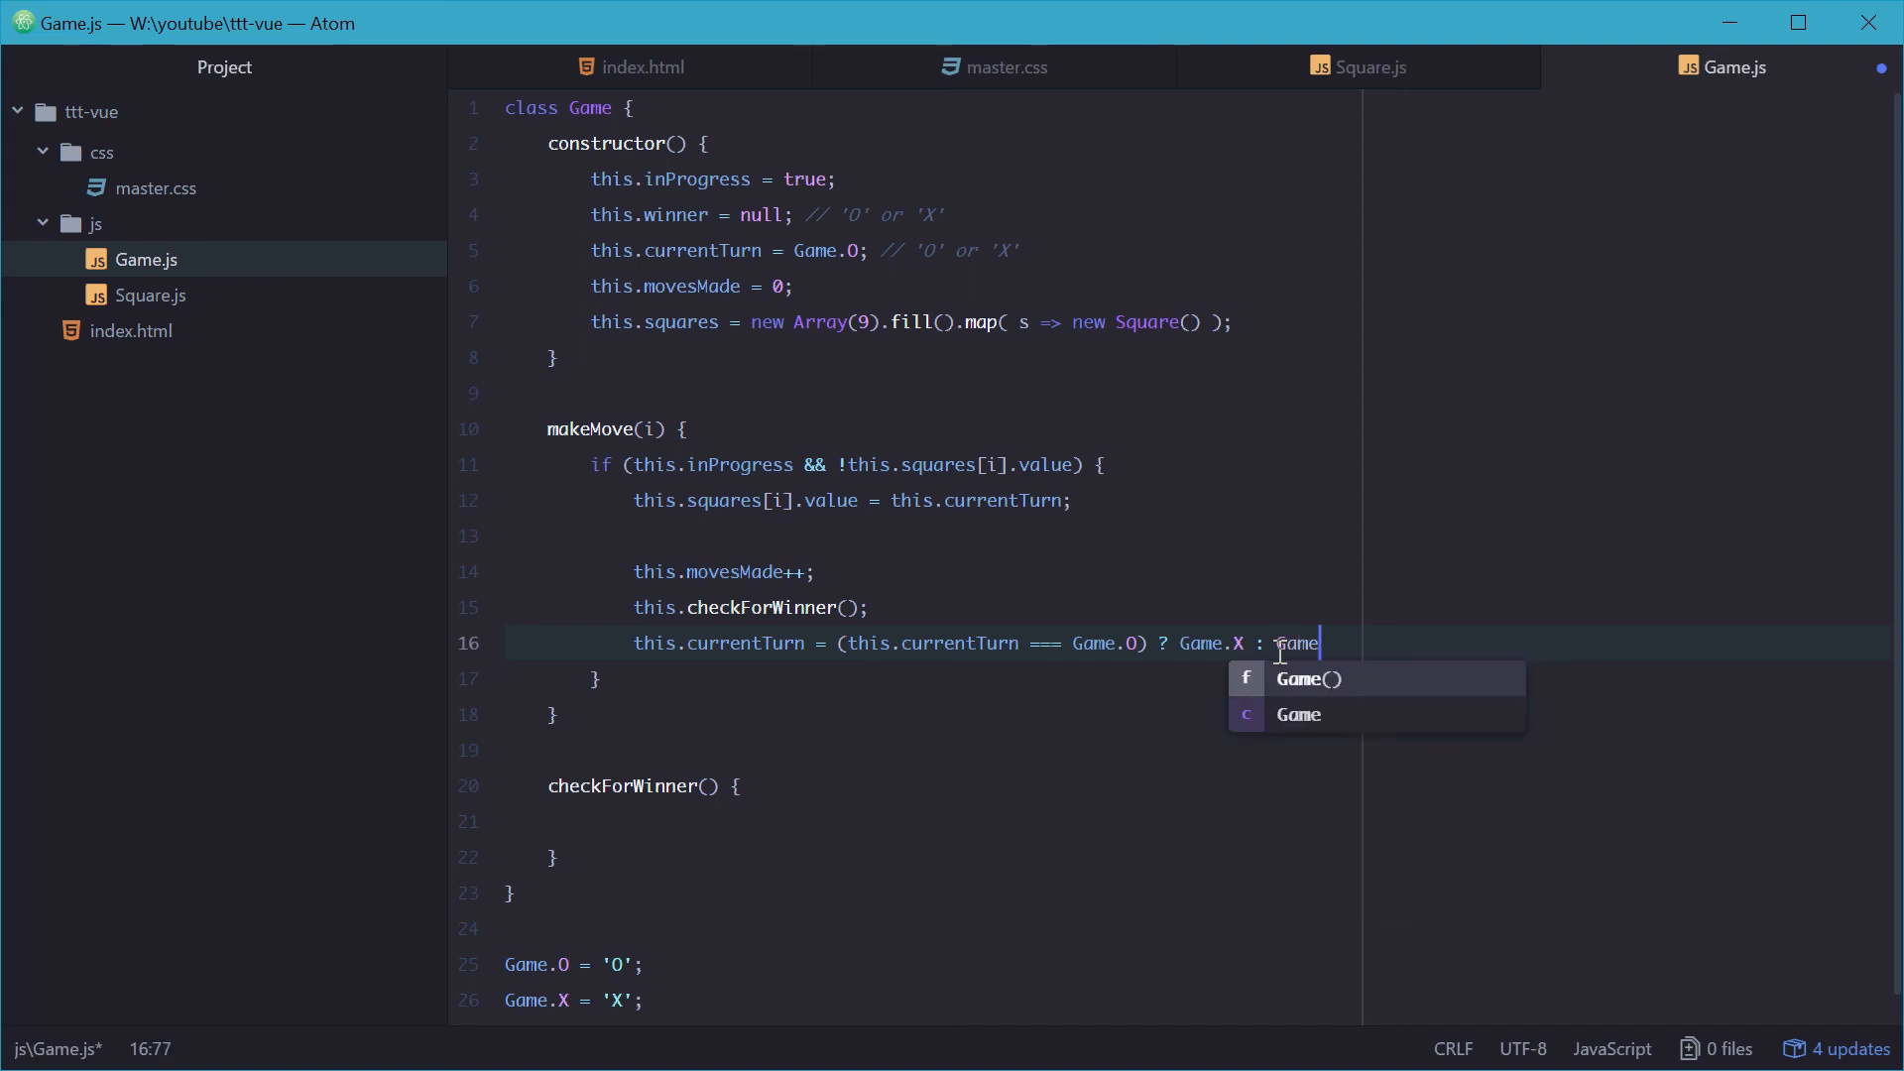
type(".O;")
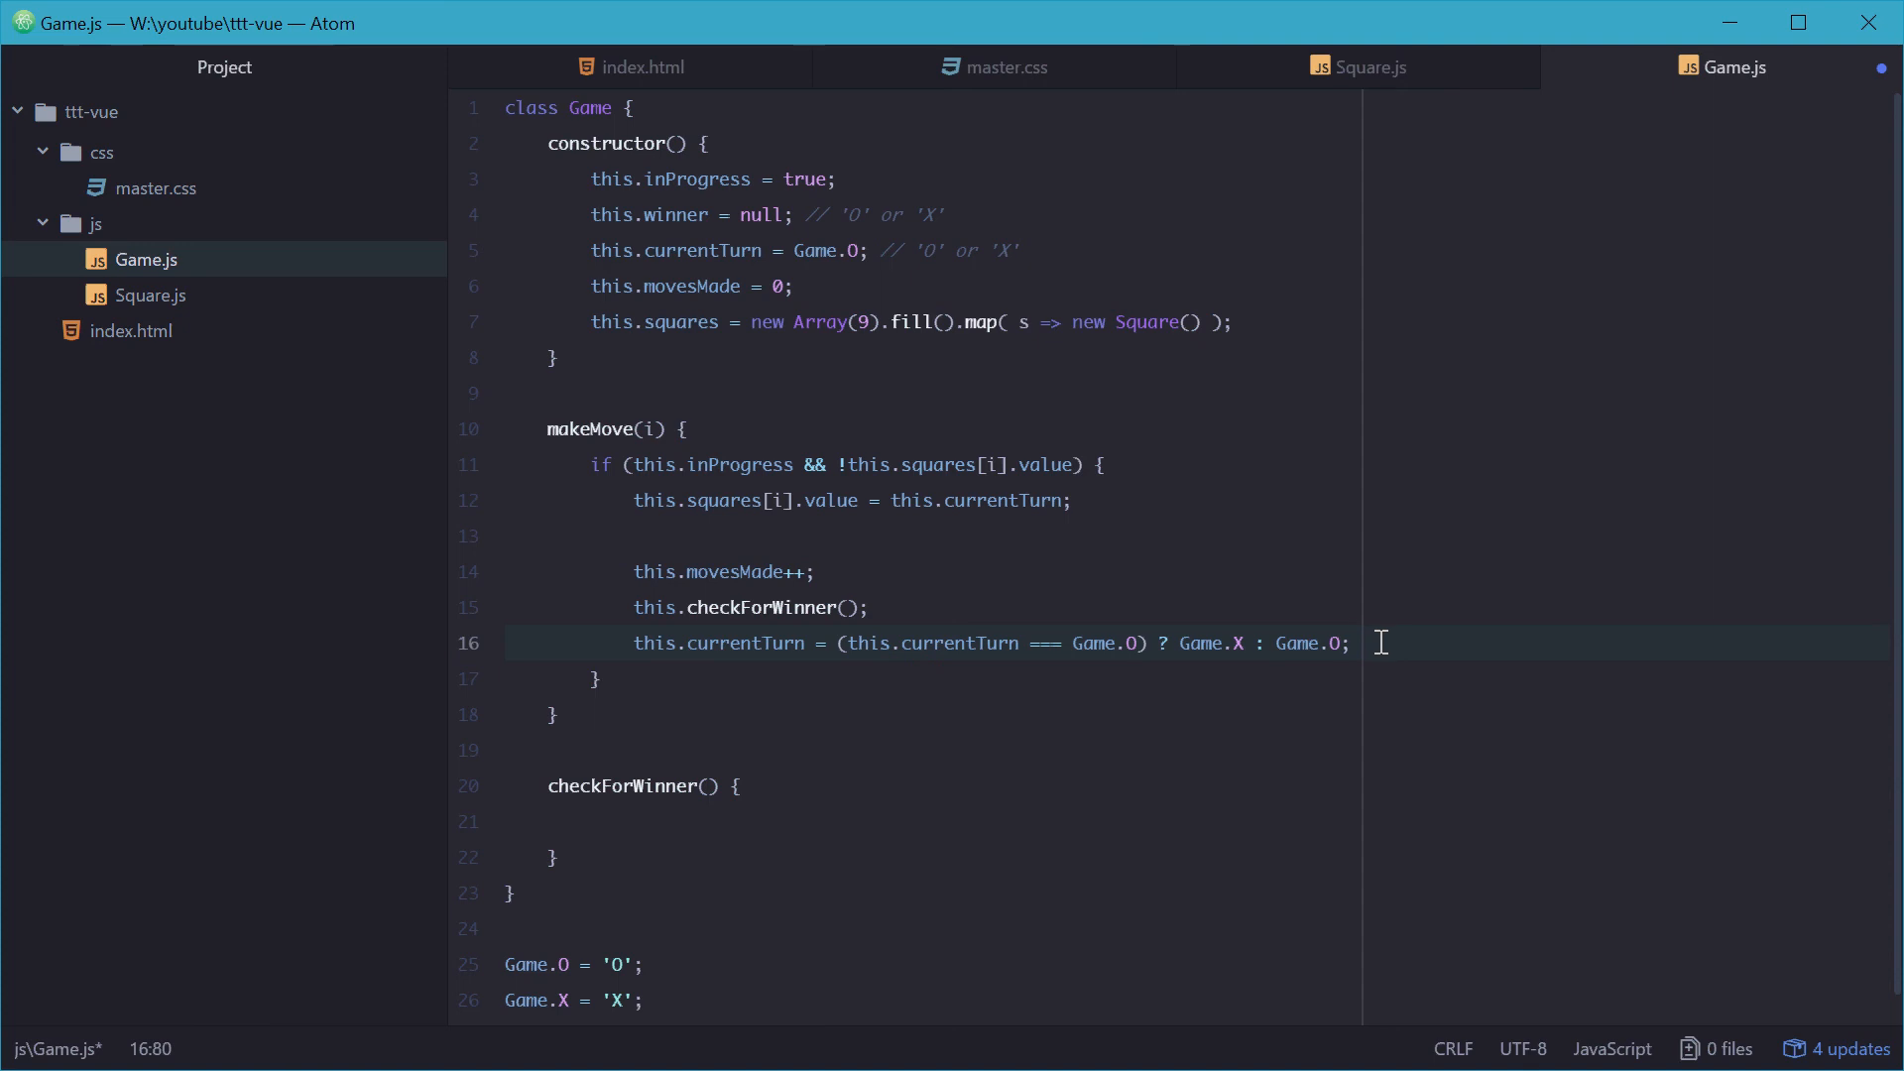
left_click(1356, 642)
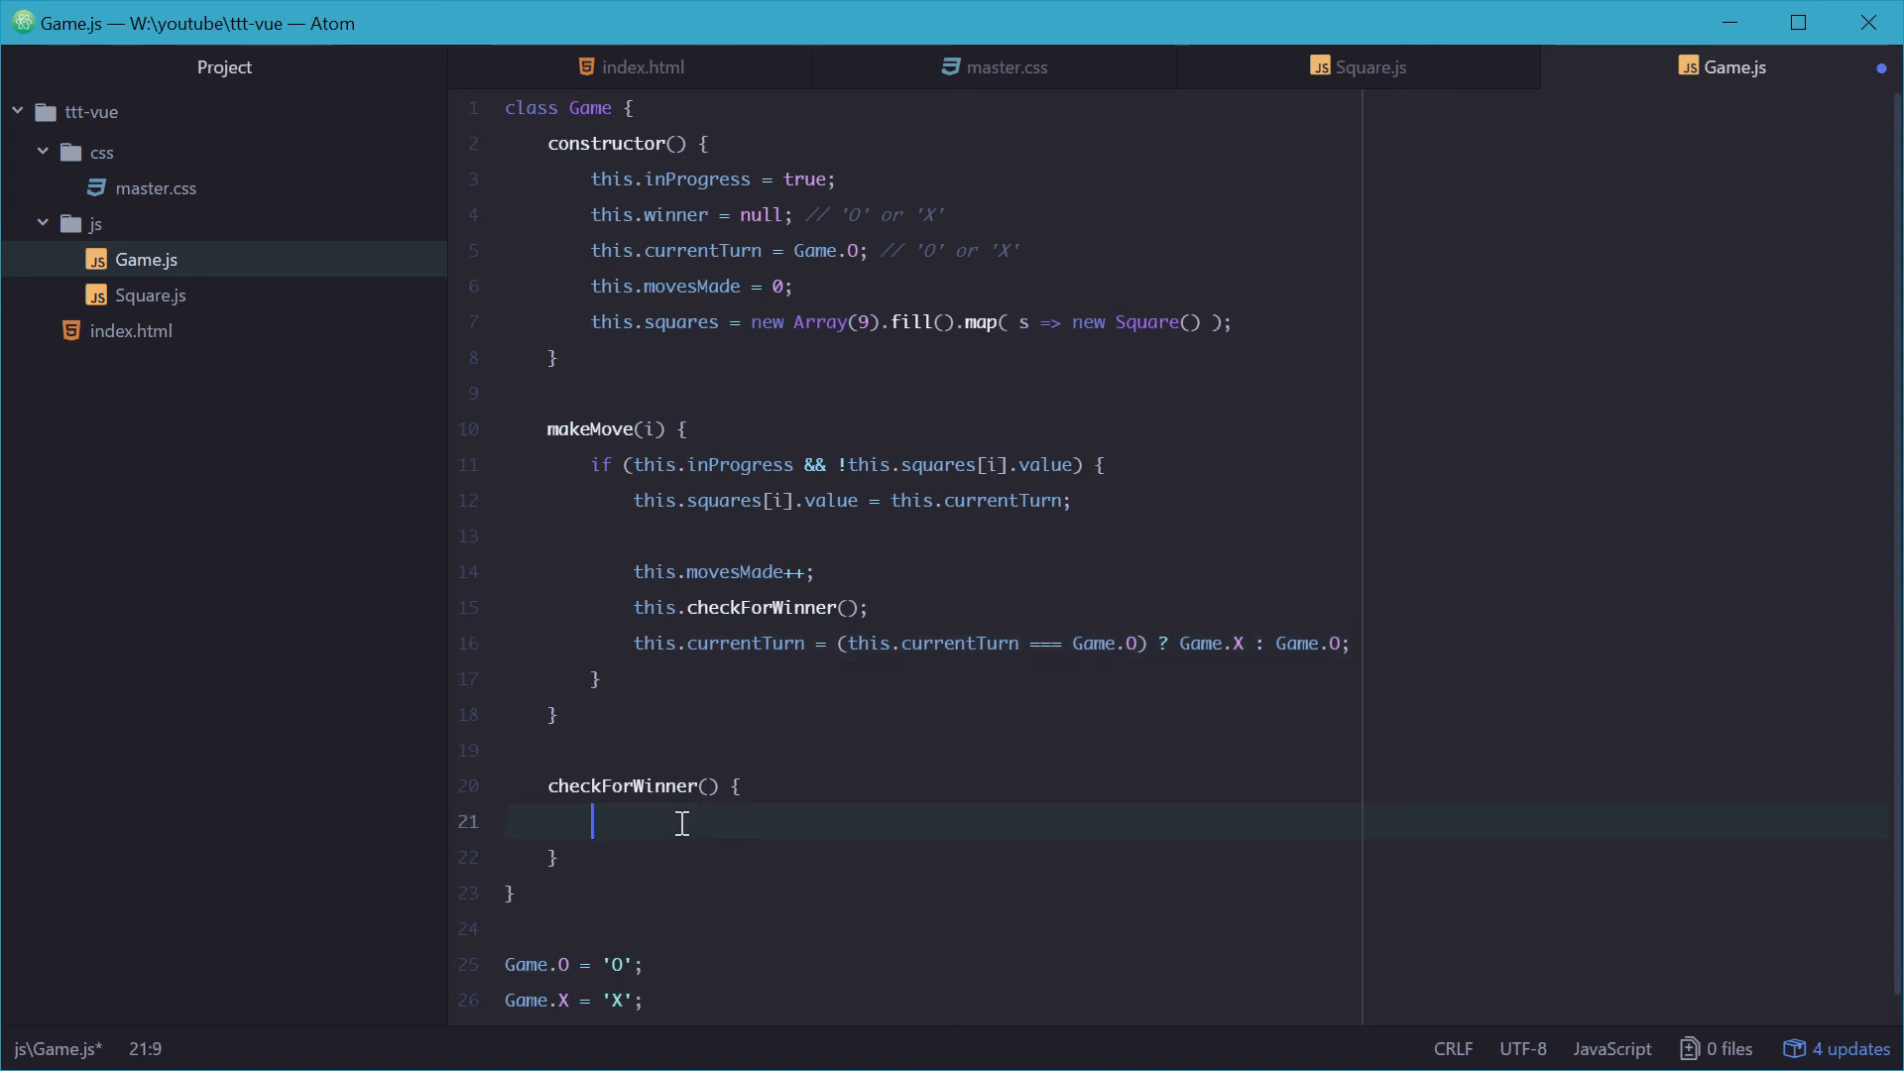
mouse_move(727, 837)
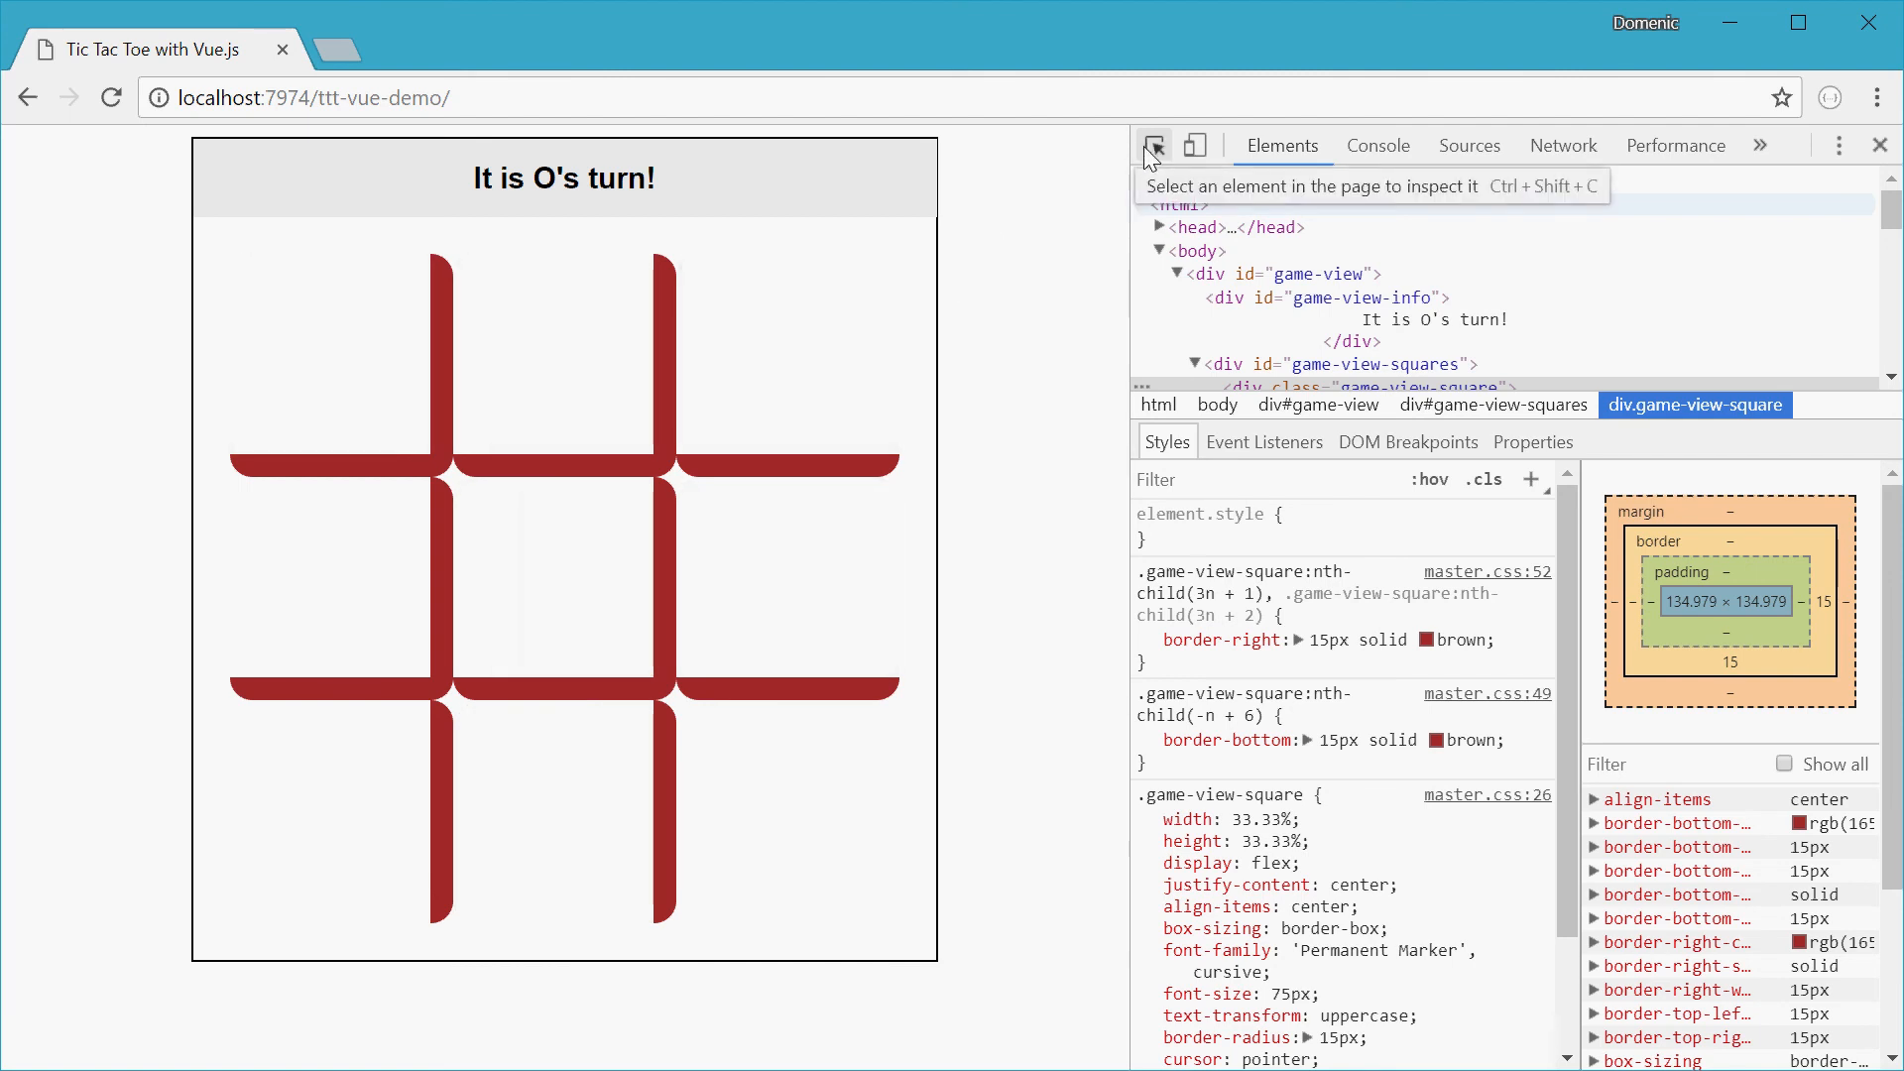
left_click(1153, 145)
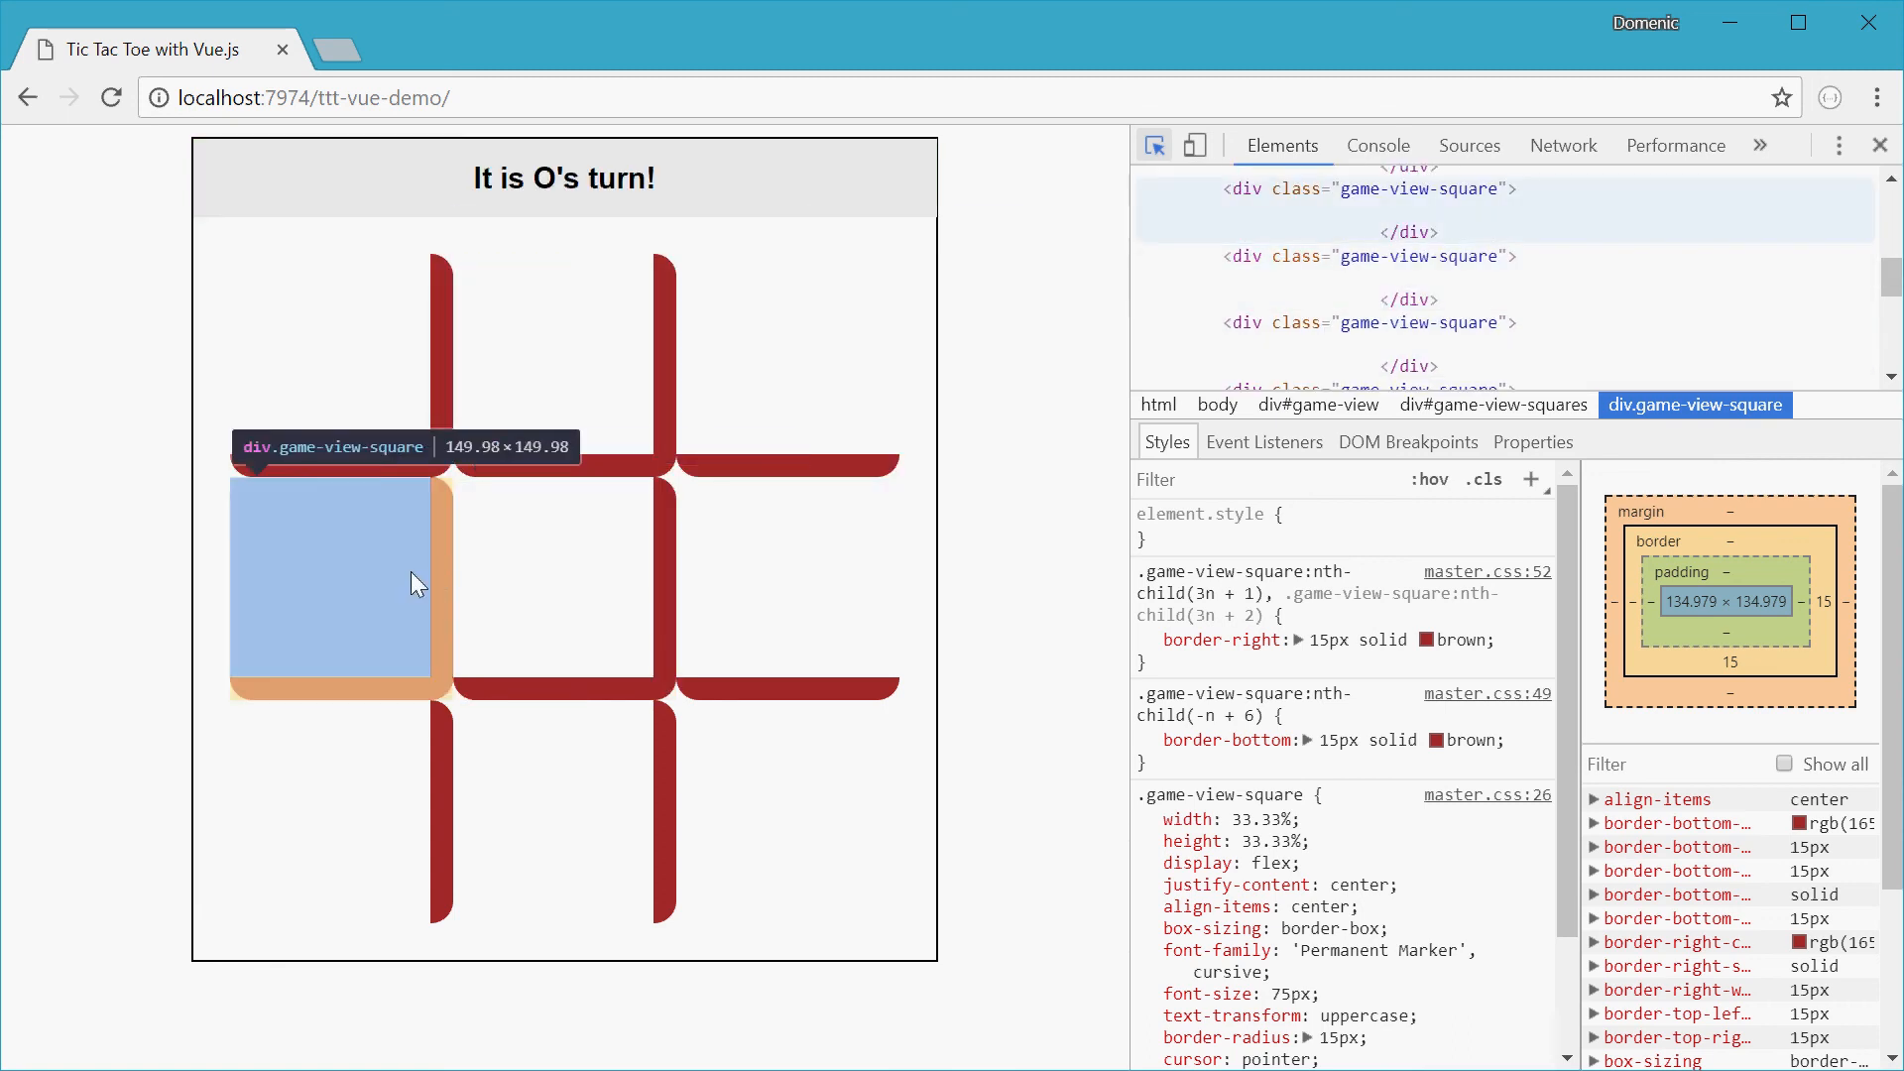
mouse_move(529, 815)
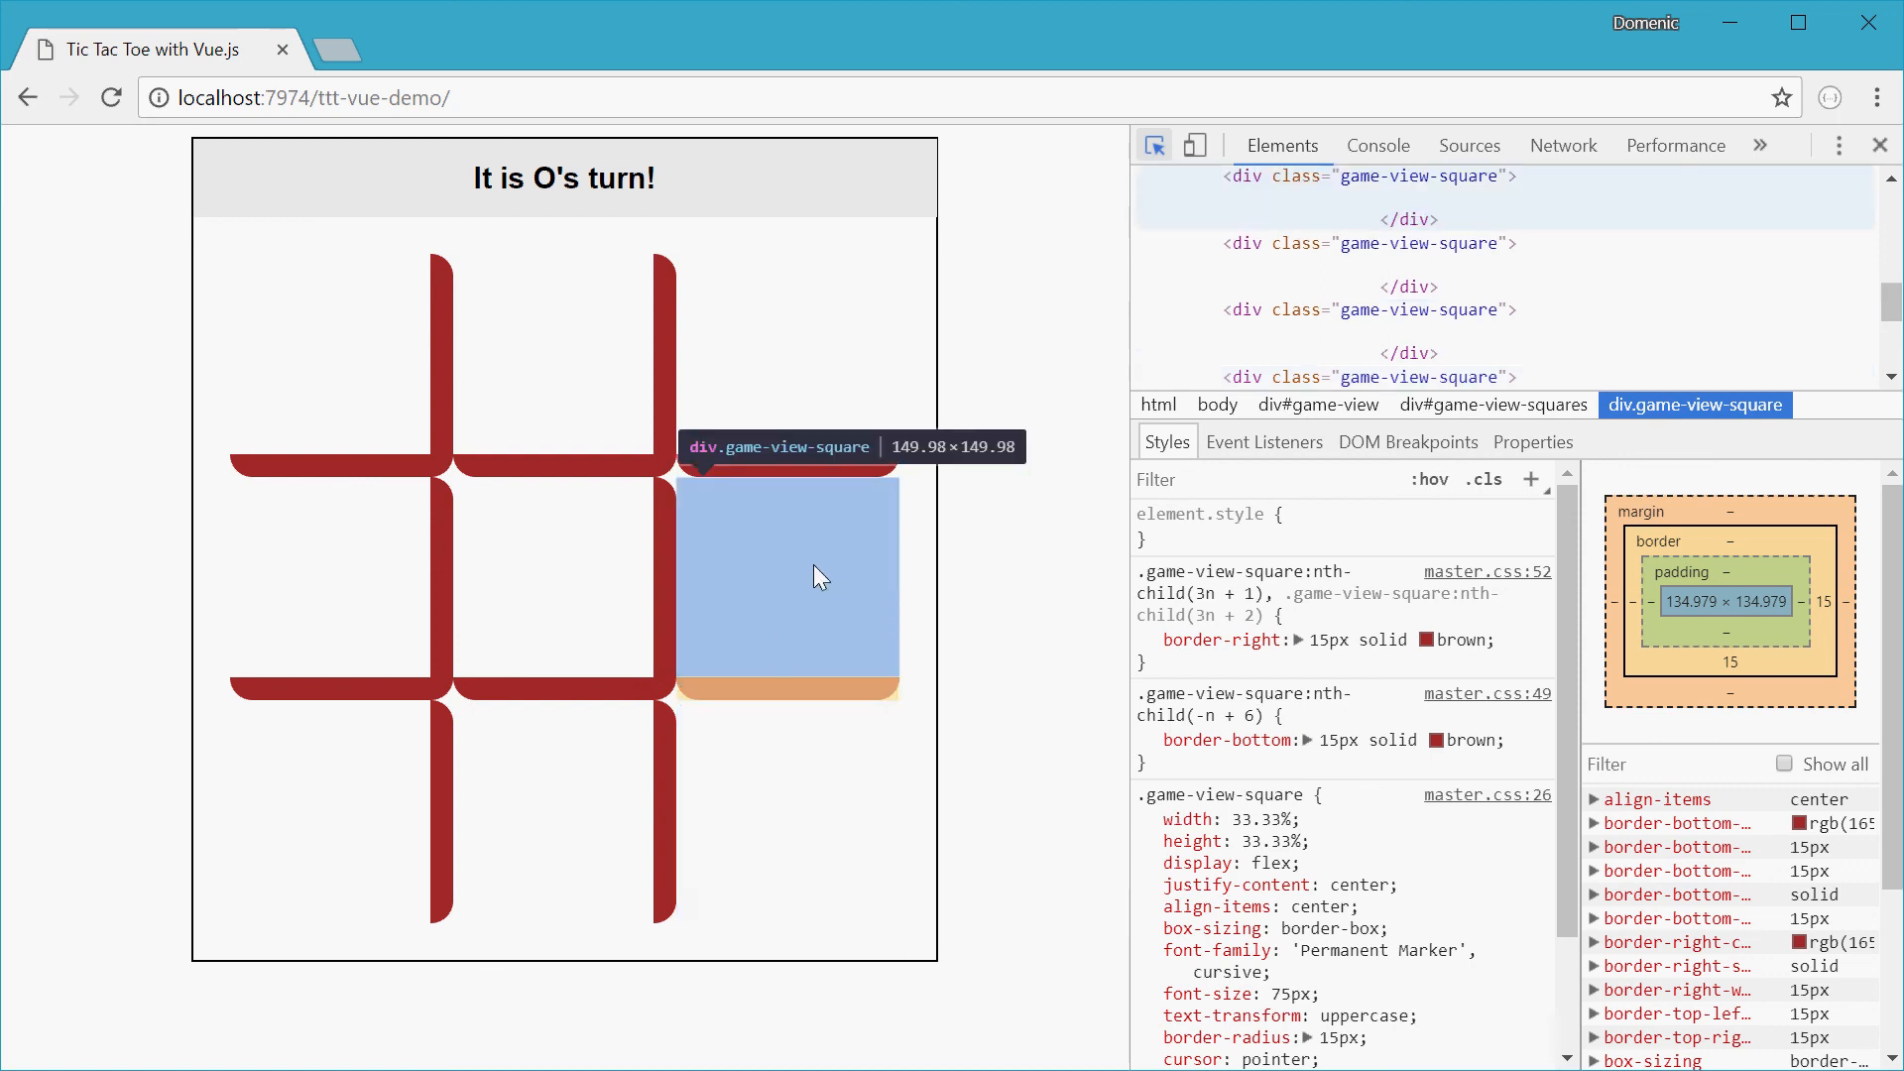
mouse_move(530, 503)
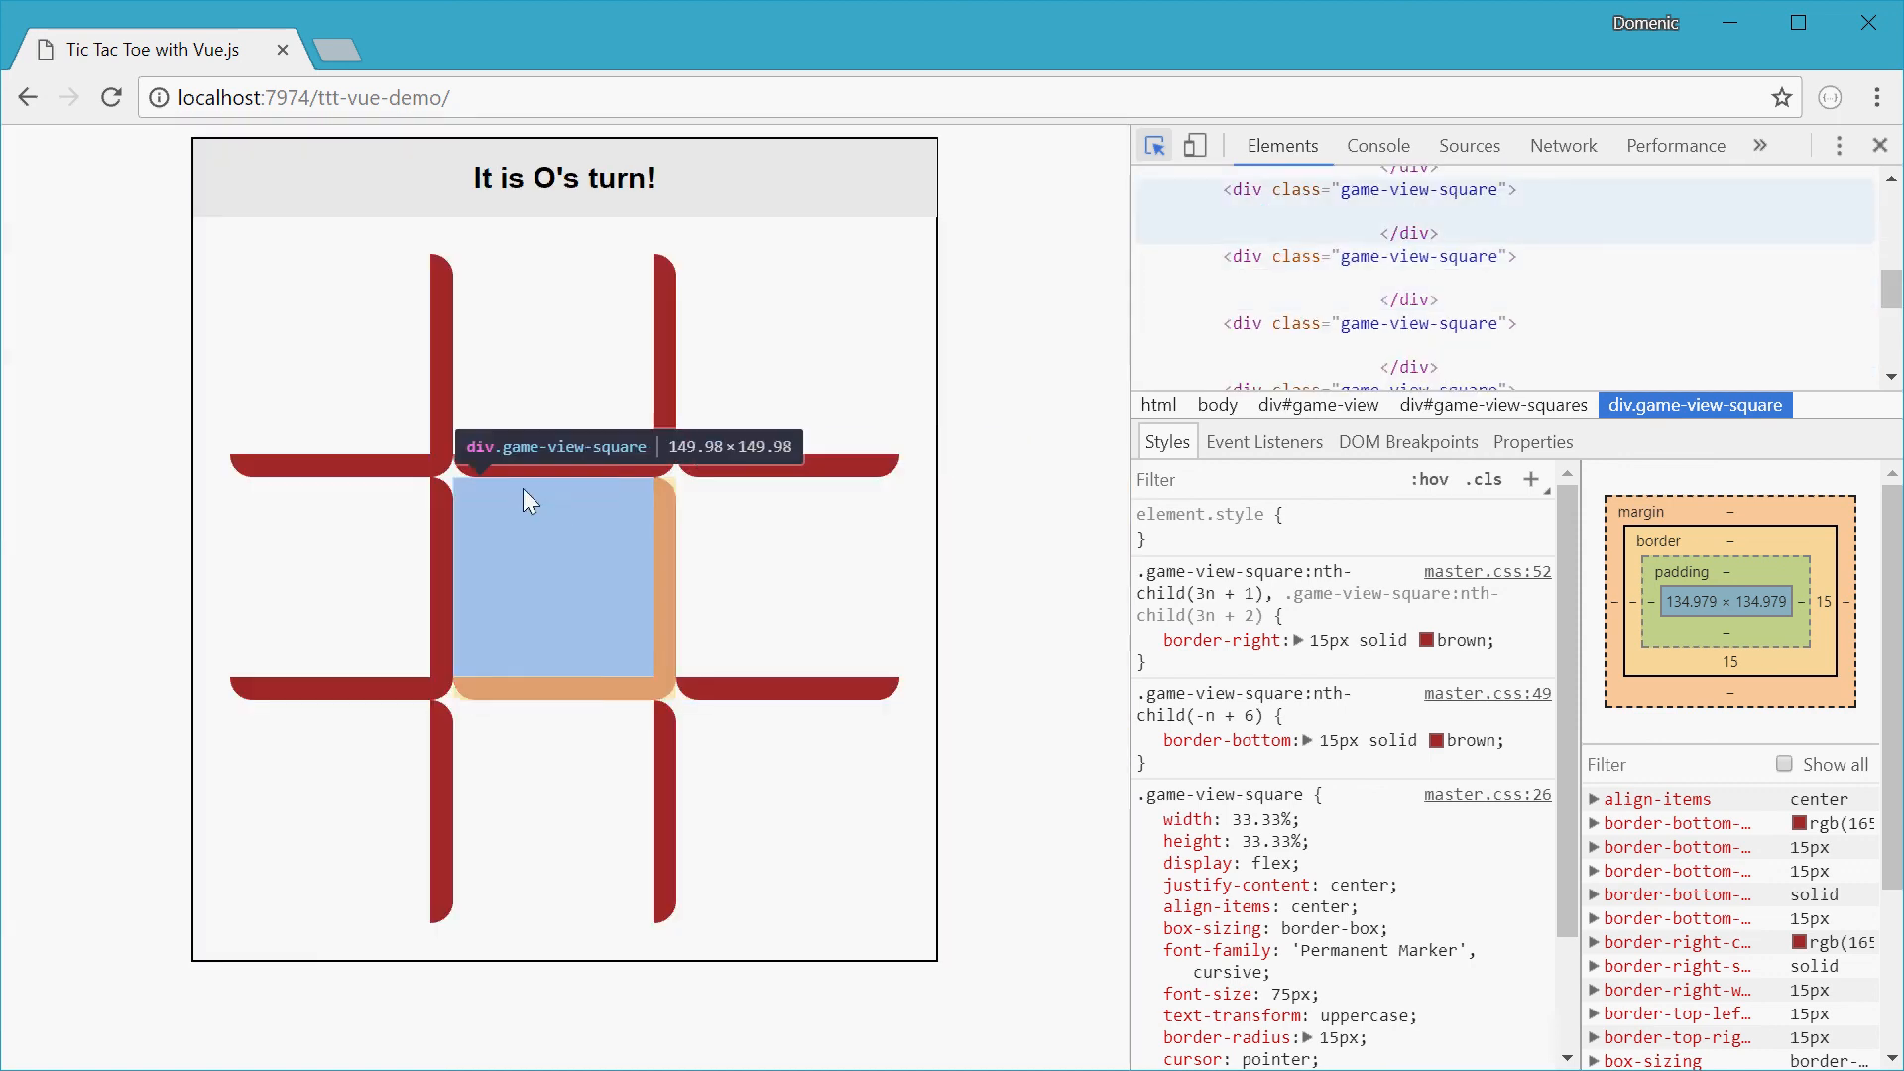
mouse_move(511, 494)
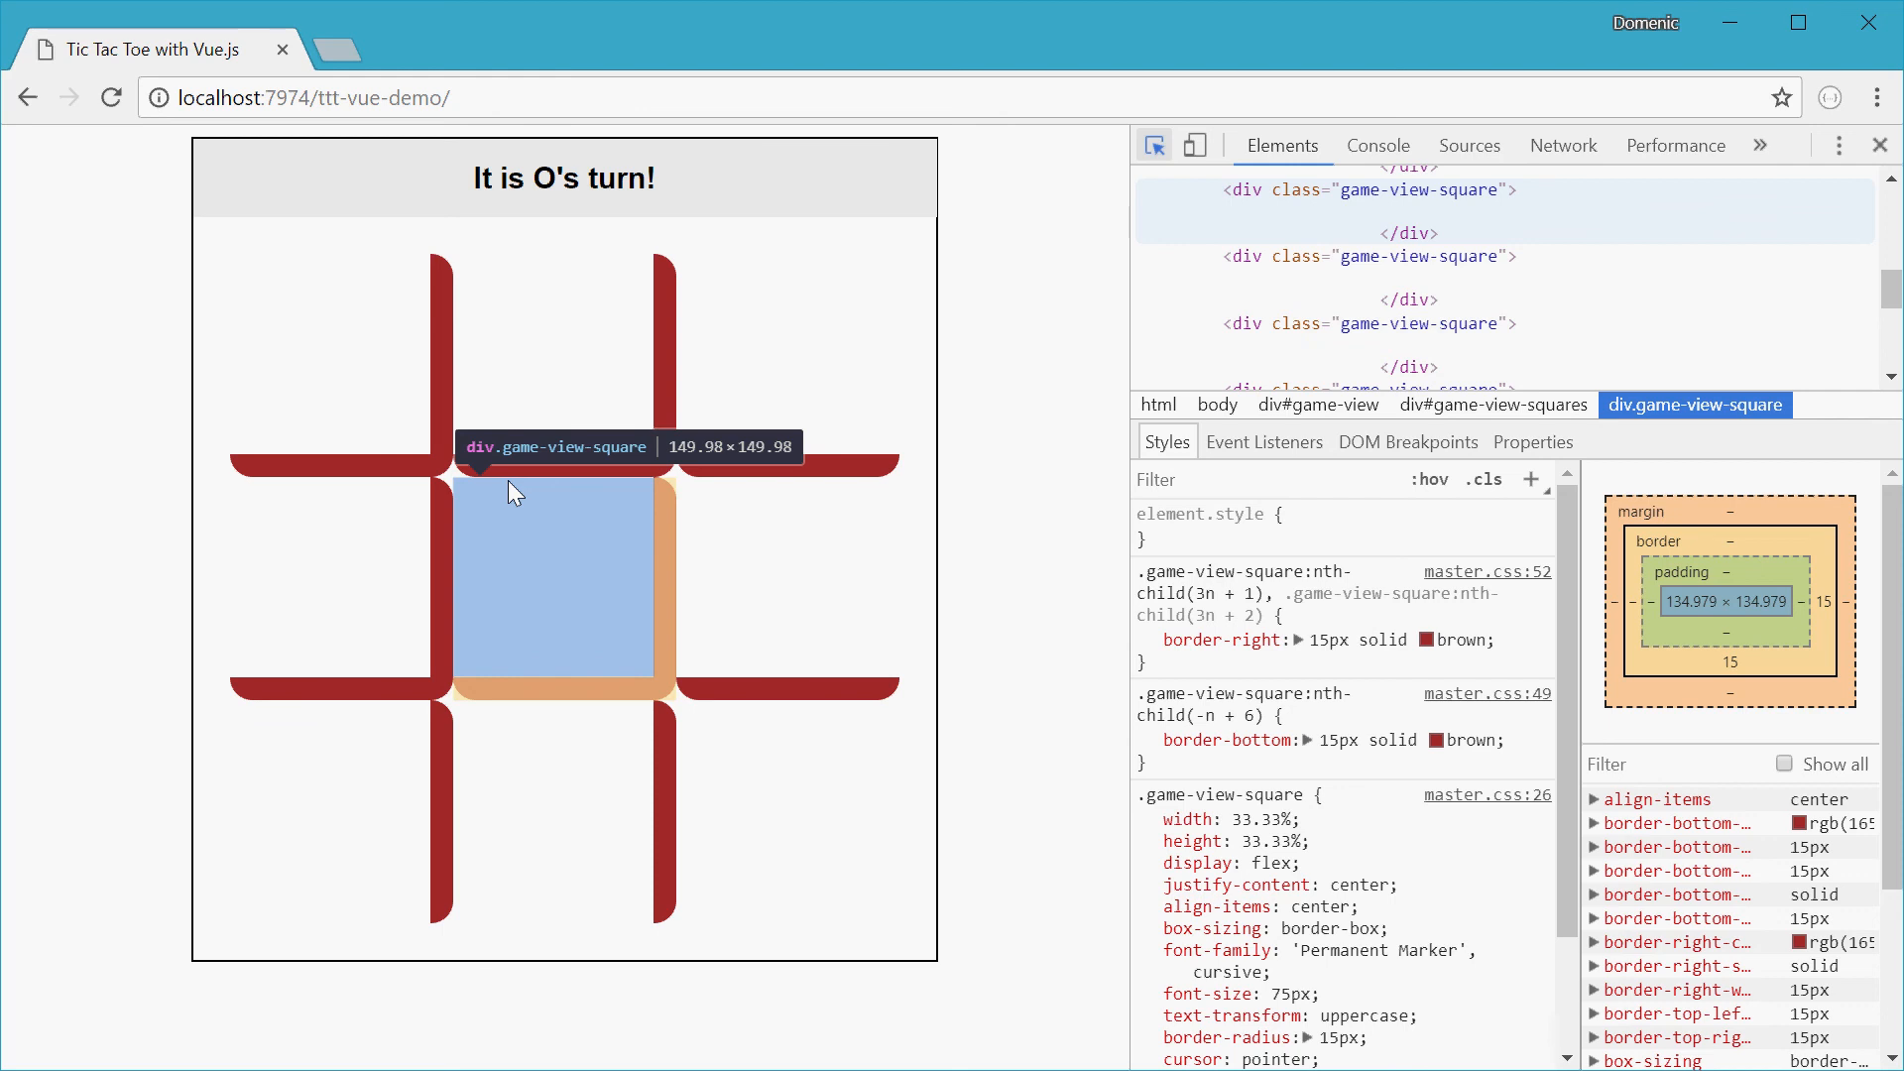
mouse_move(475, 778)
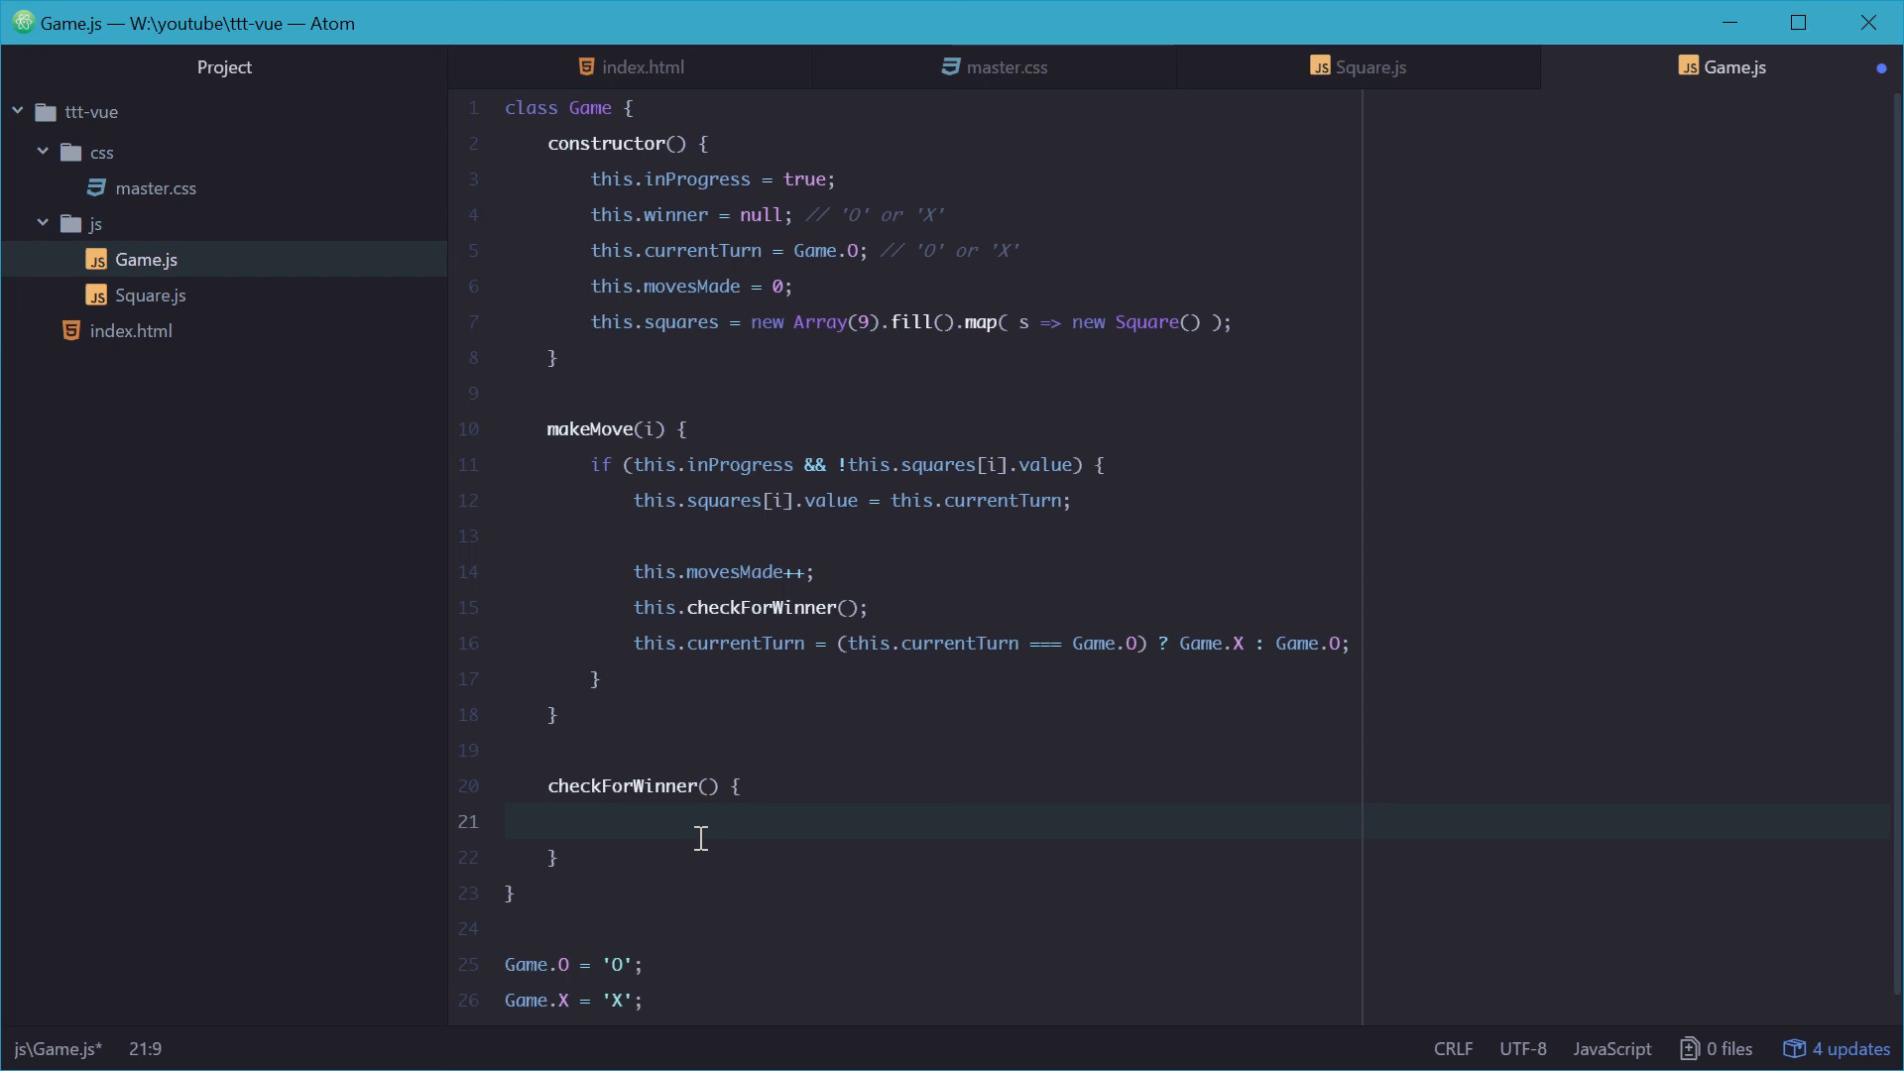
Step: Declare const winningCombinations with the eight triples [0,1,2] through [2,4,6] in checkForWinner
type("const")
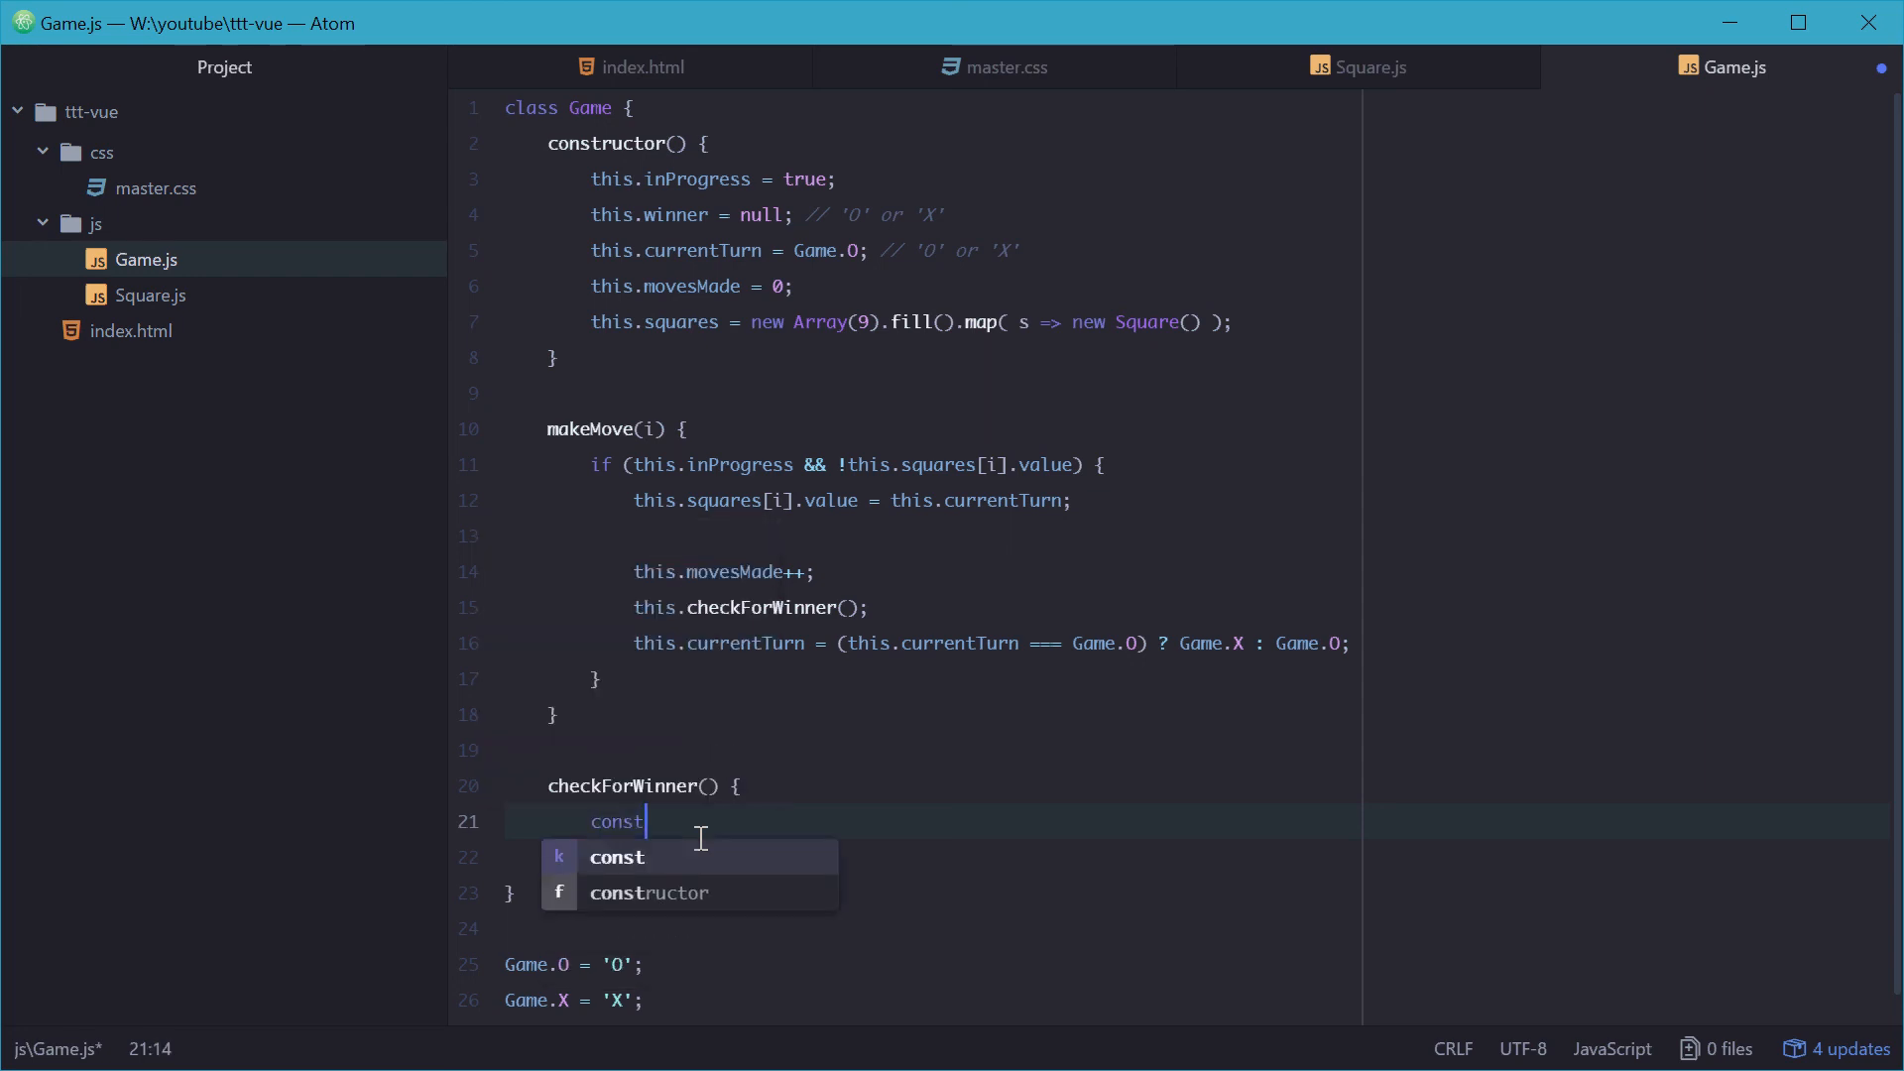
type("winningCombinations = [")
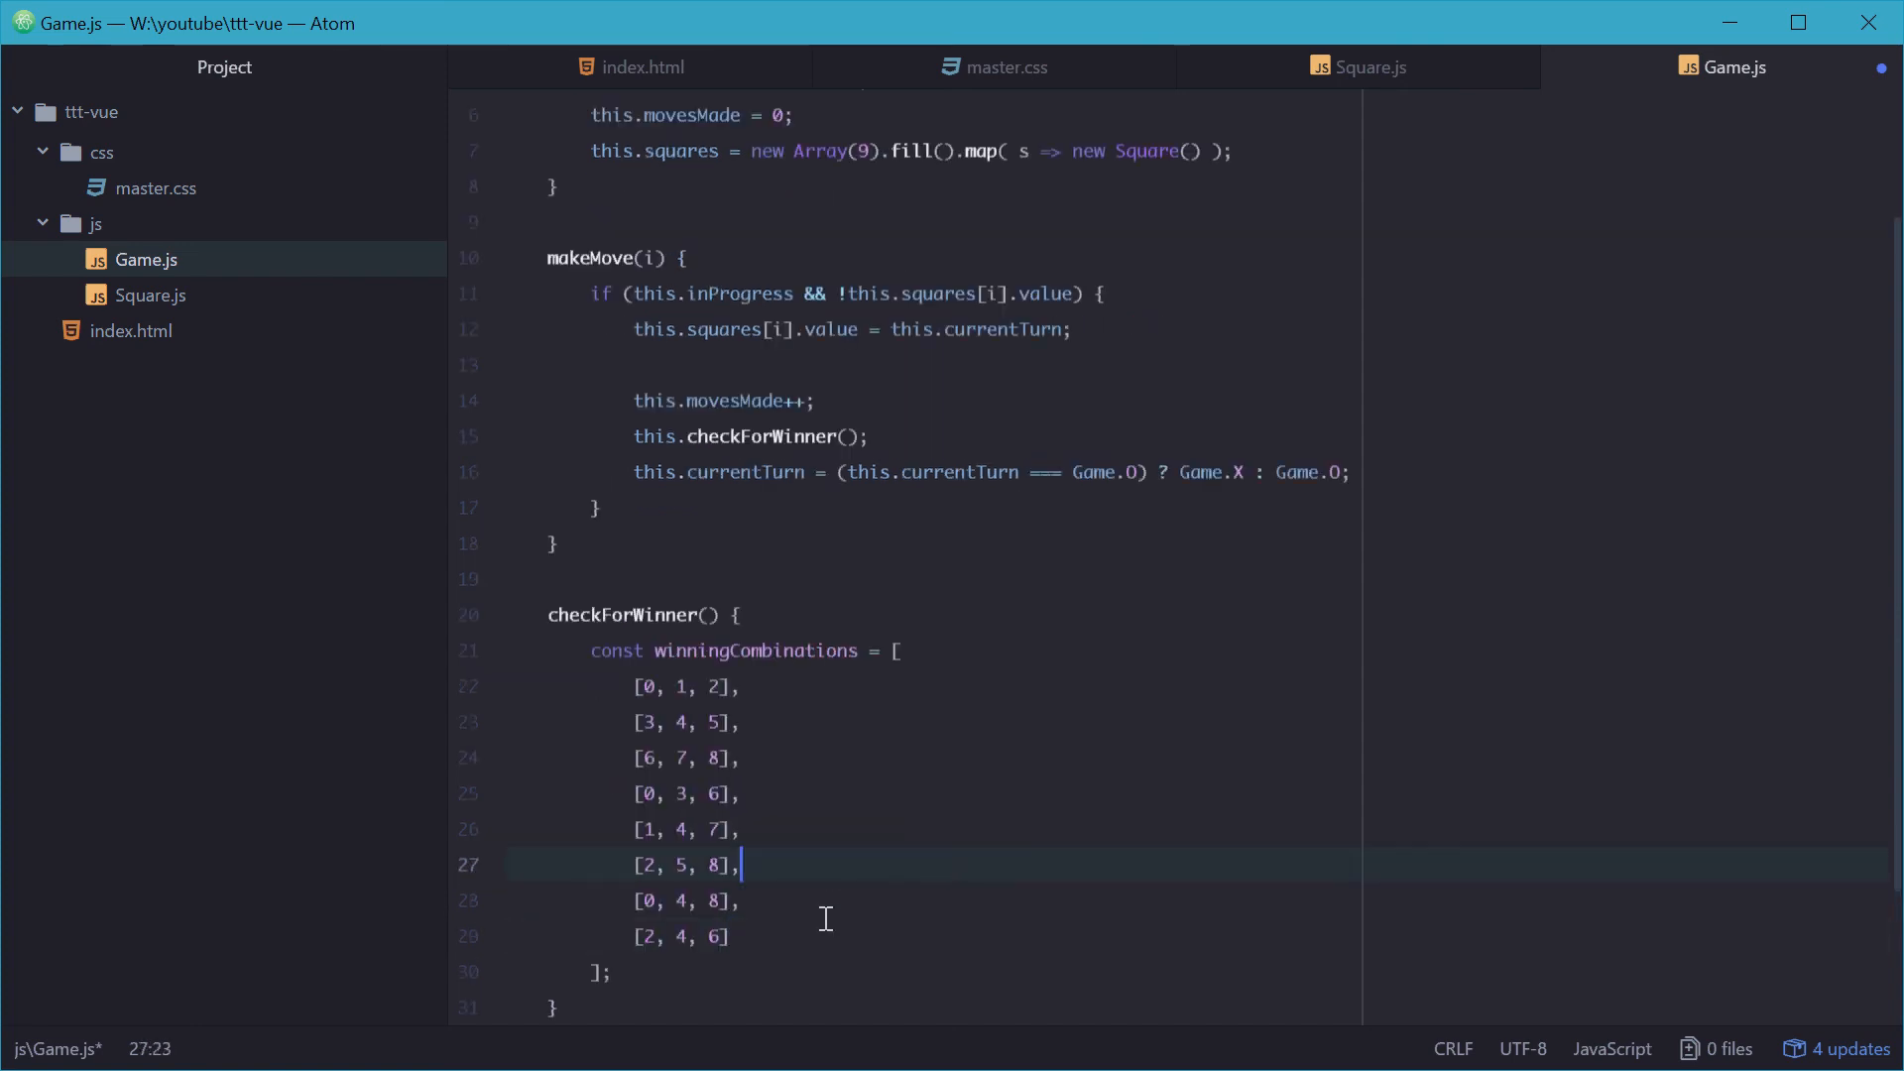
left_click(770, 722)
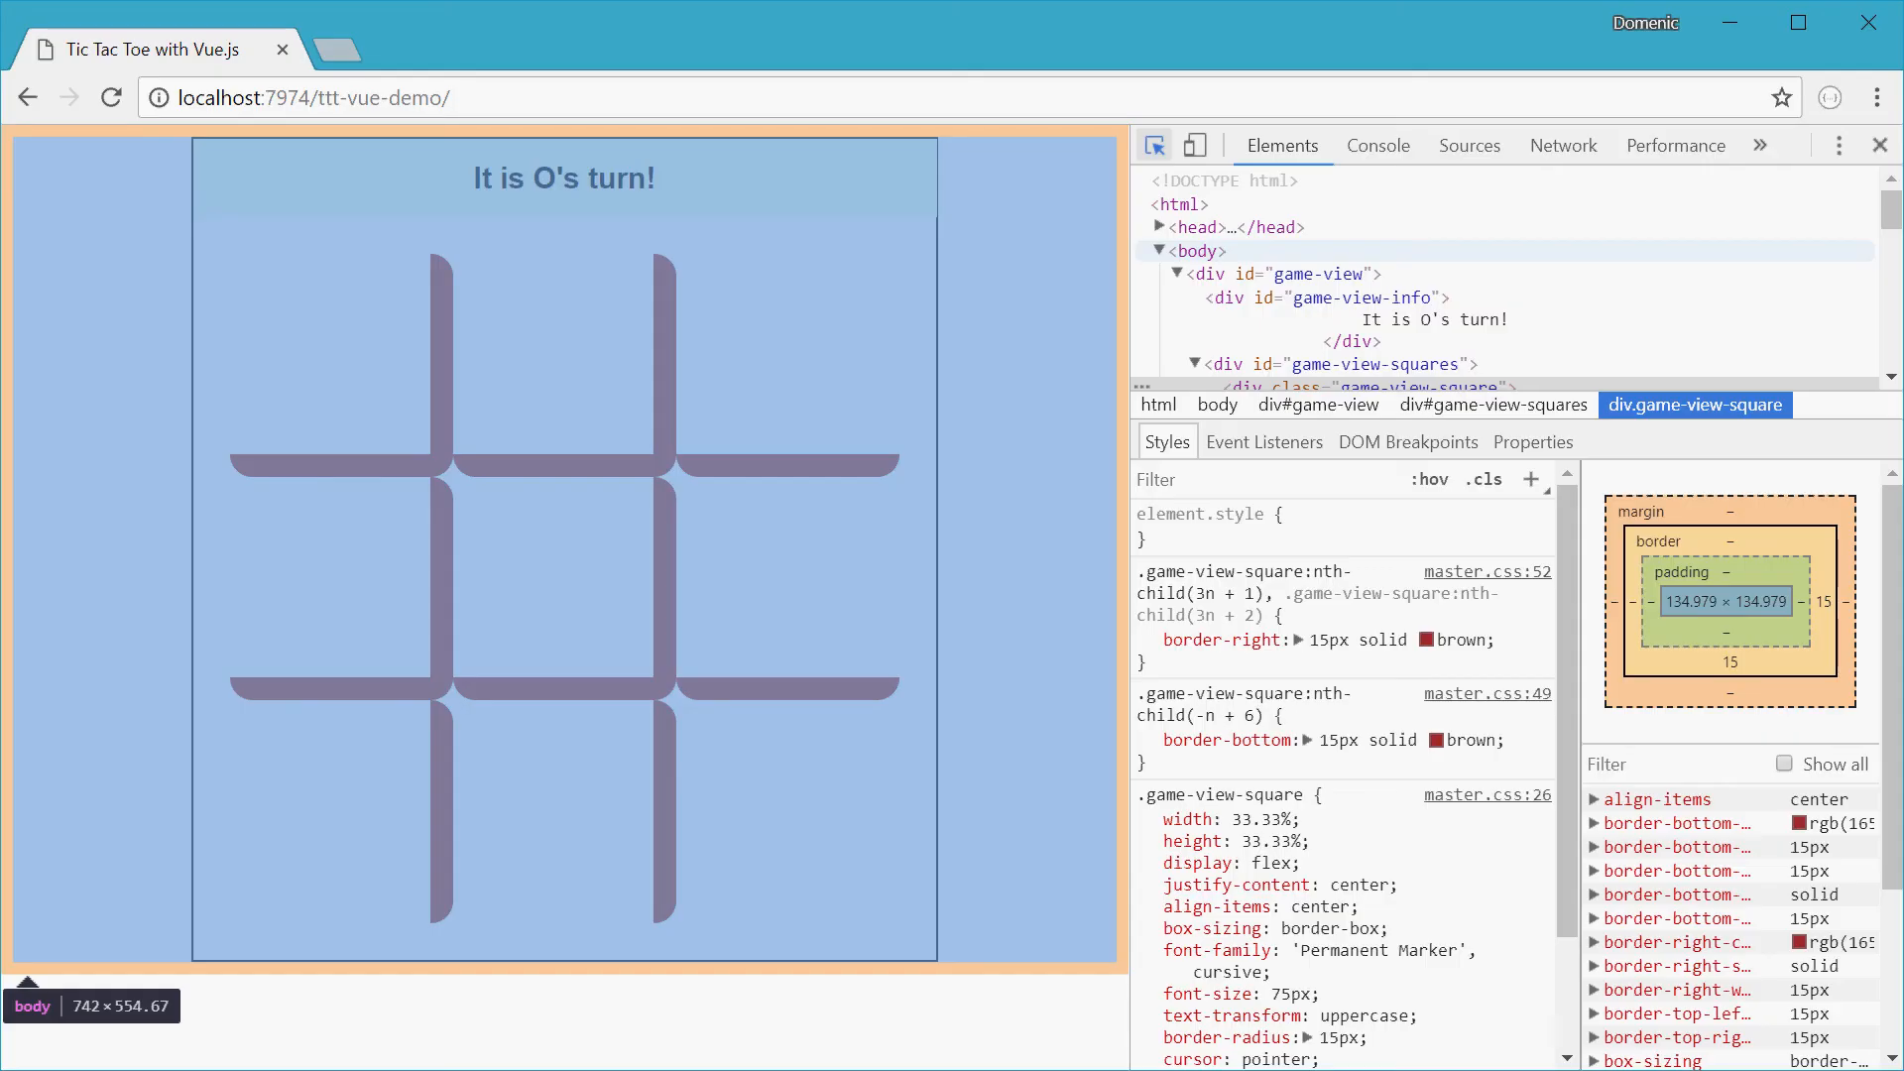
mouse_move(729, 420)
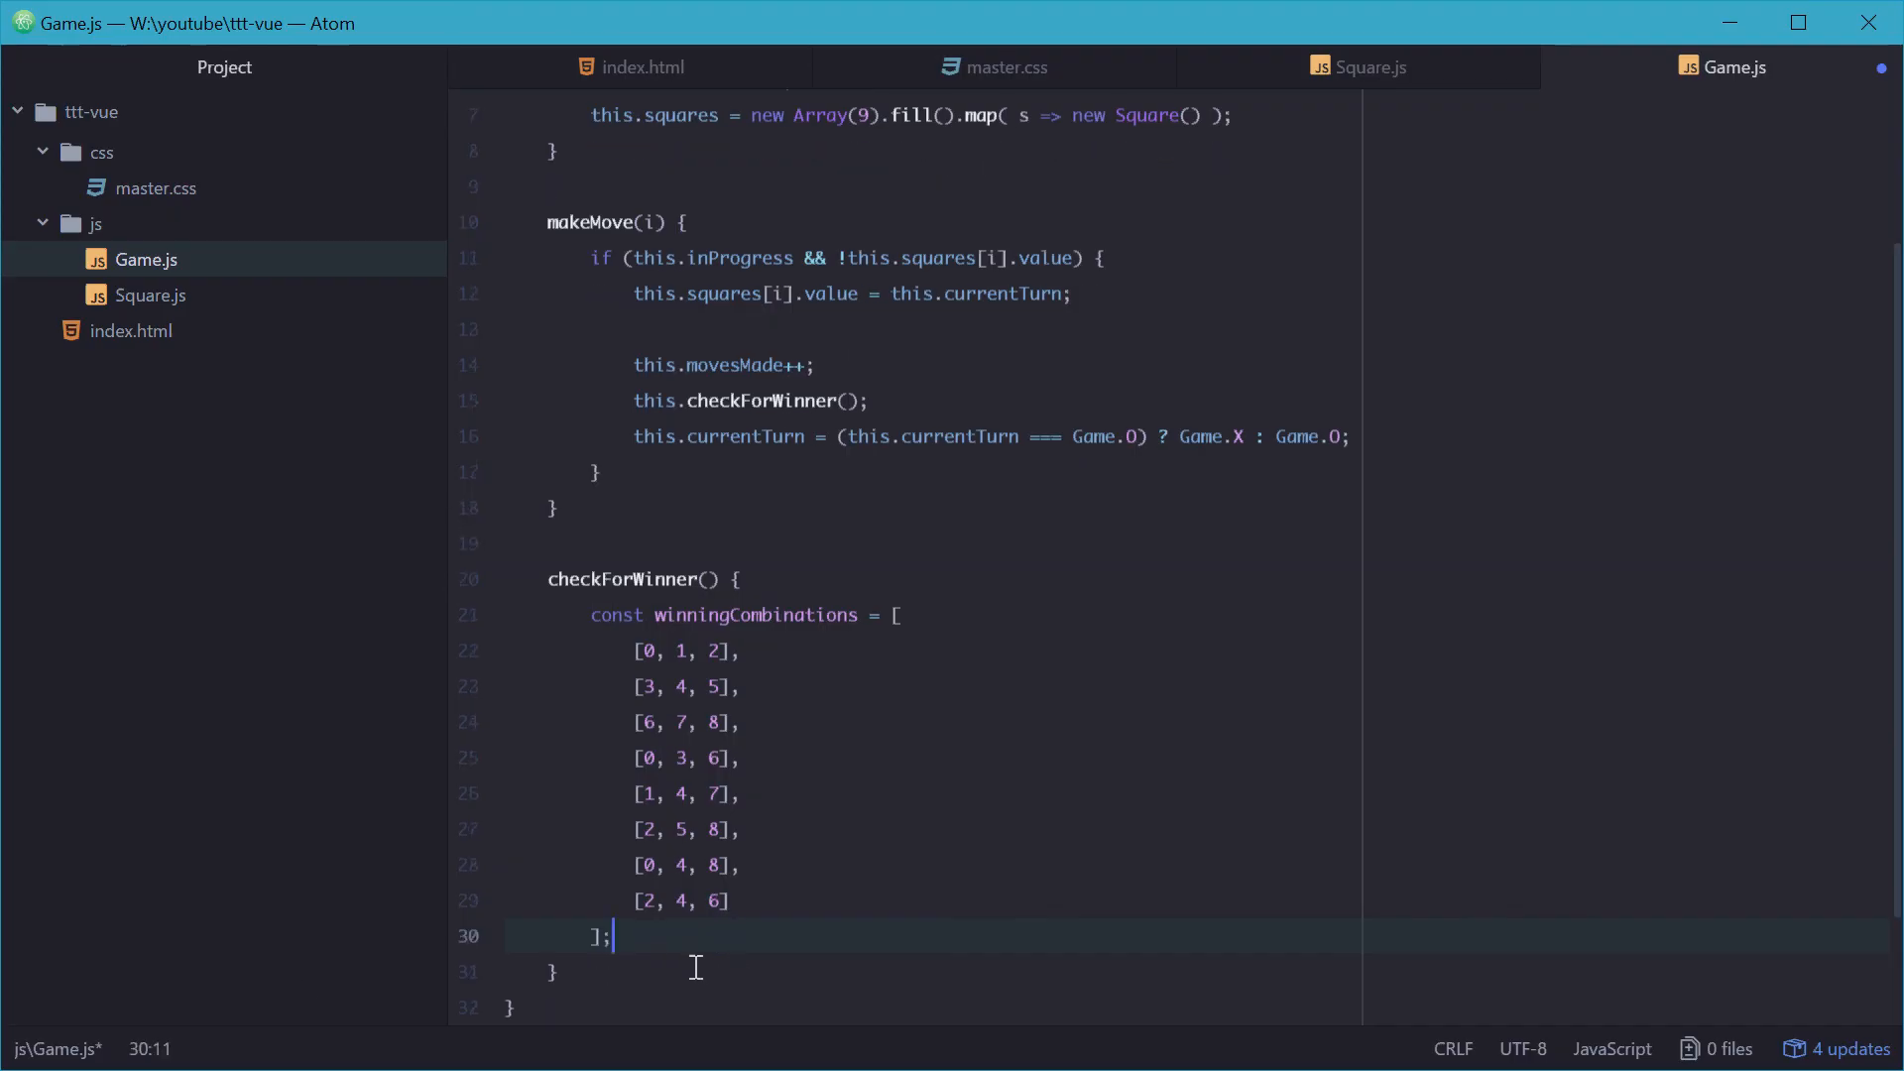
mouse_move(937, 825)
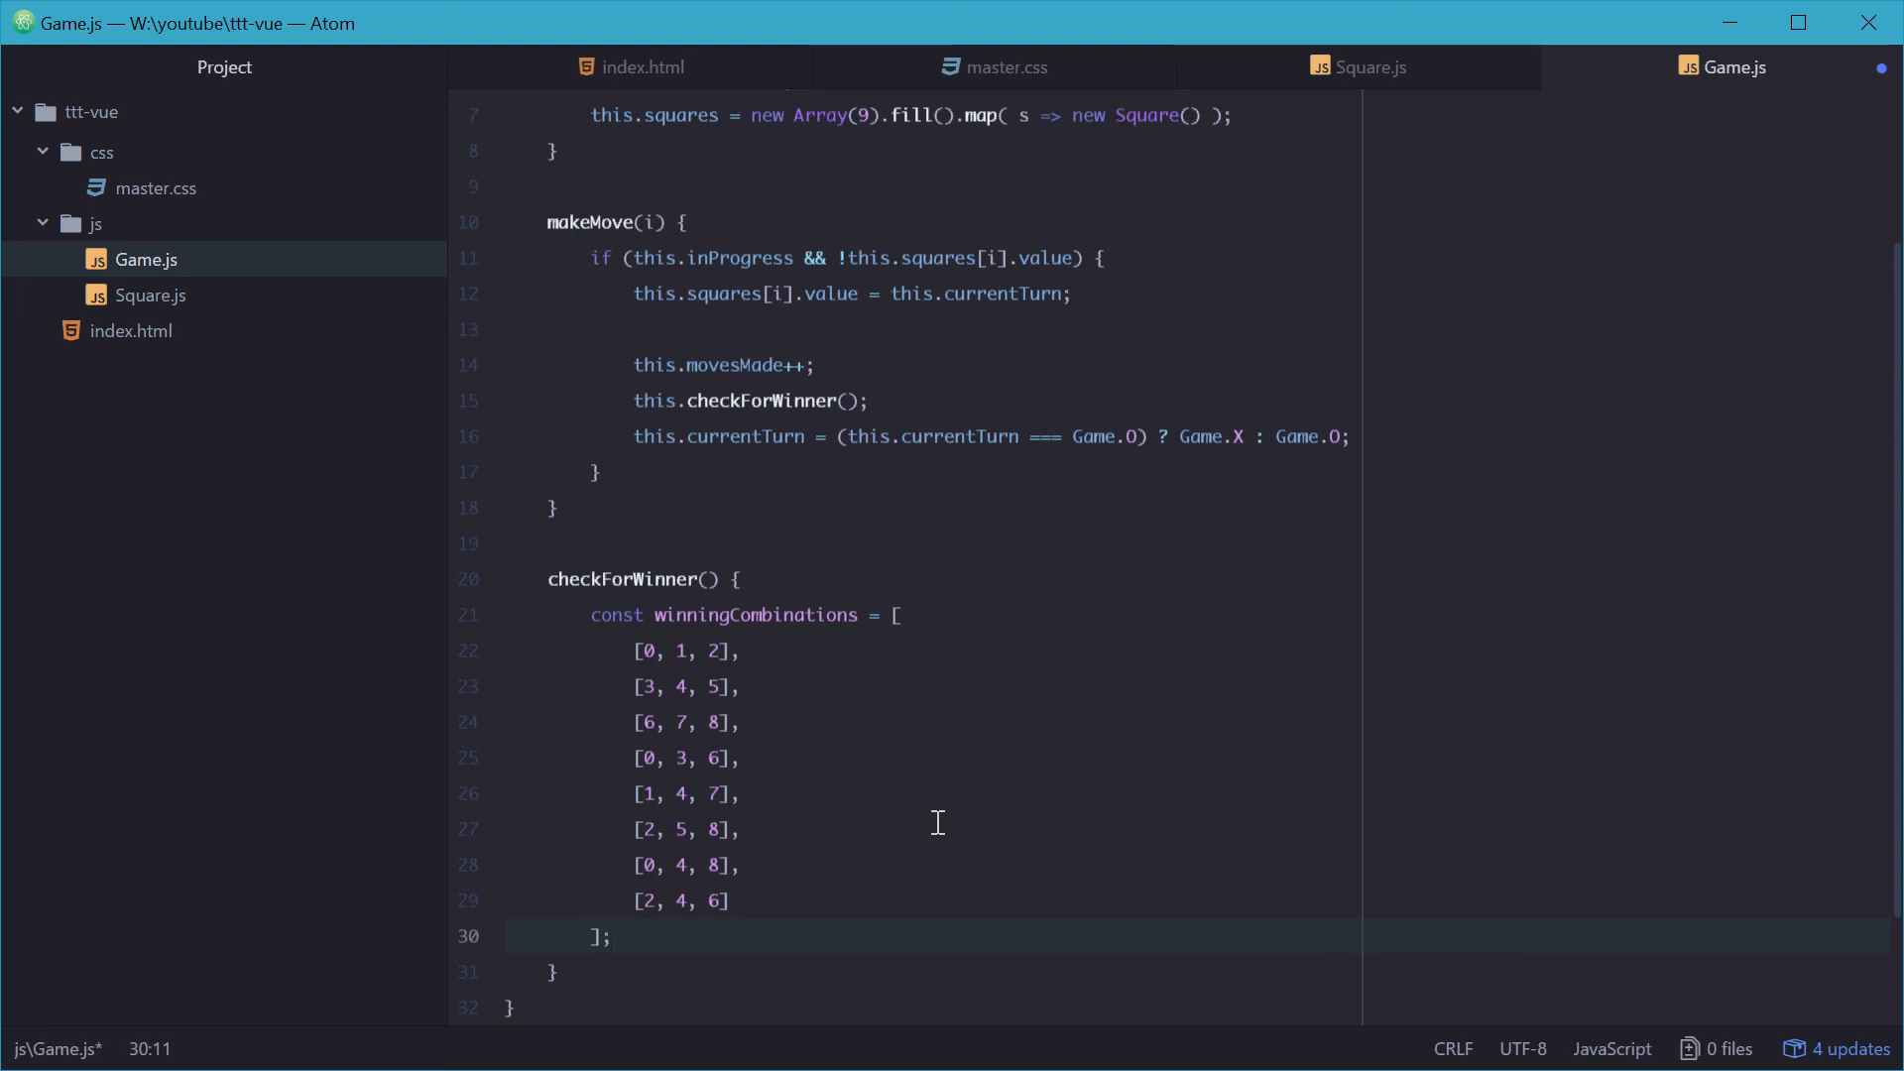
Step: Start a winningCombinations.forEach((wc) => { }) loop after the array
left_click(609, 936)
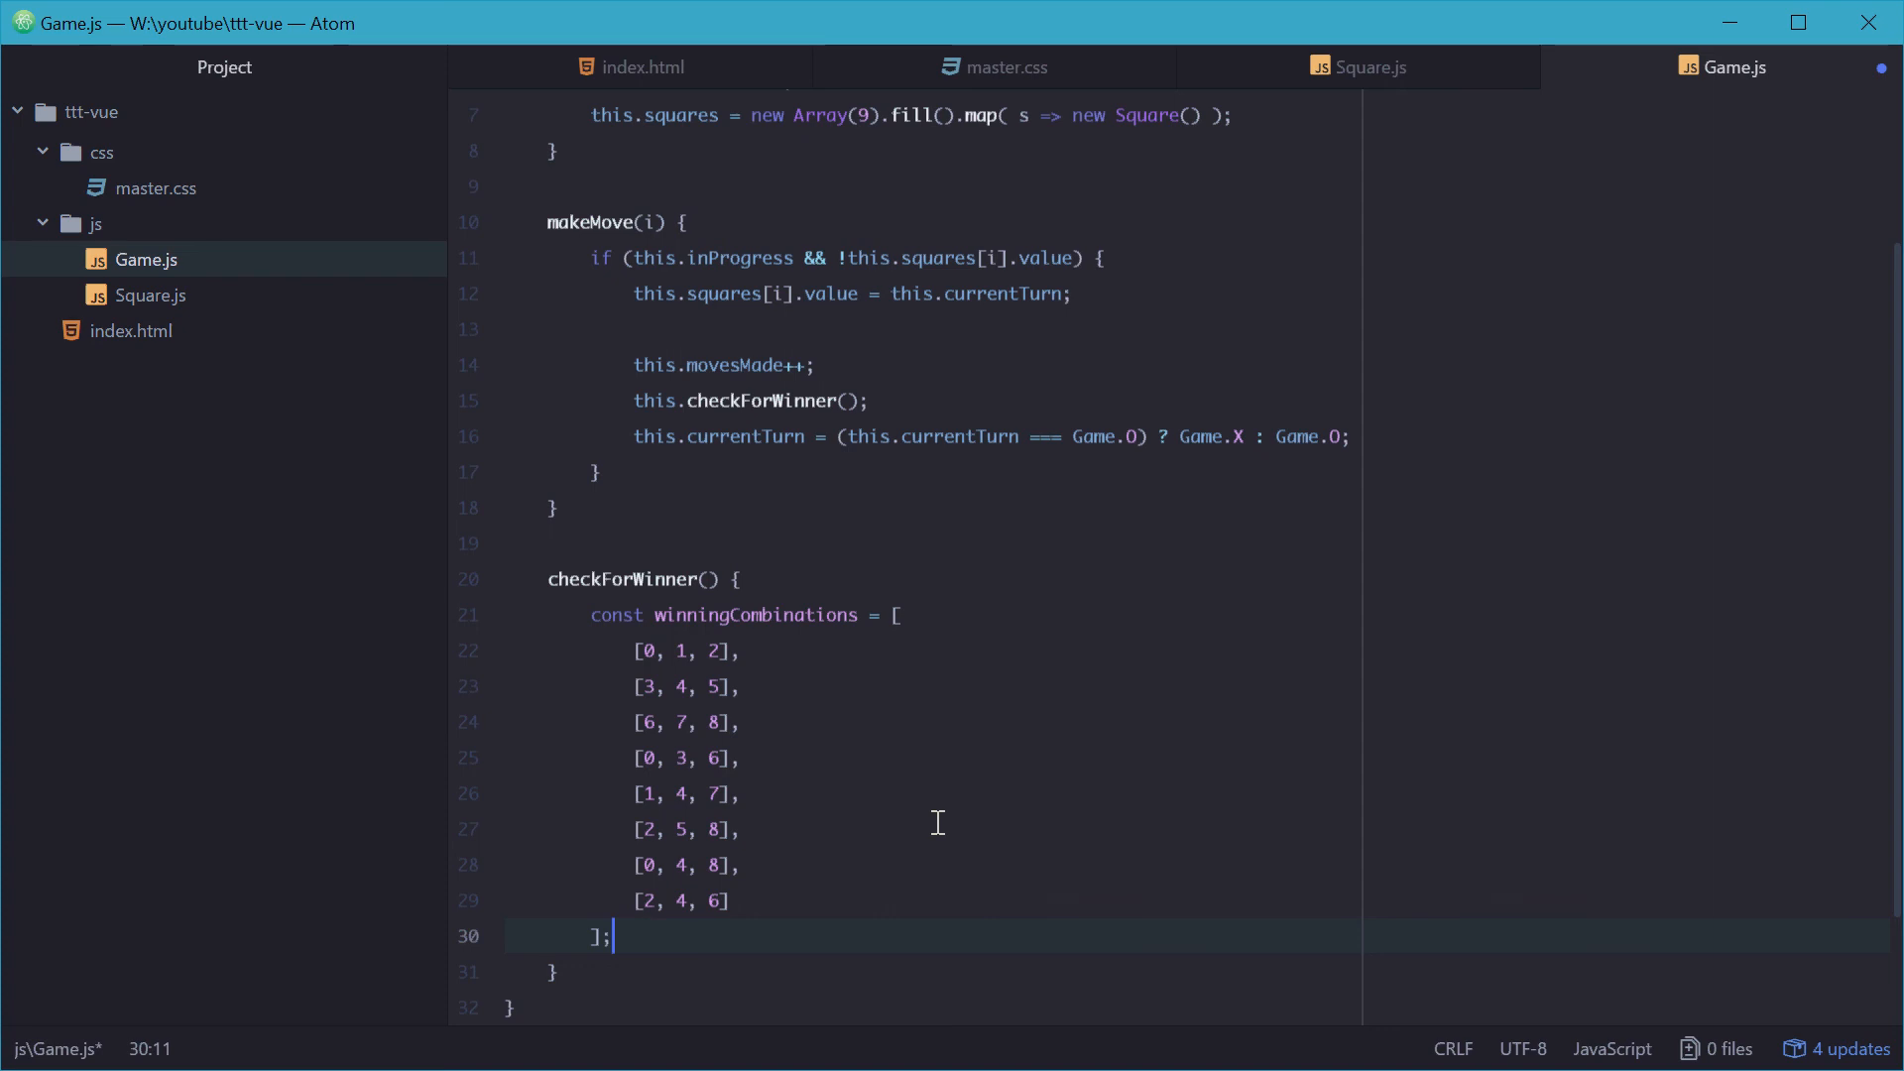
type("winning")
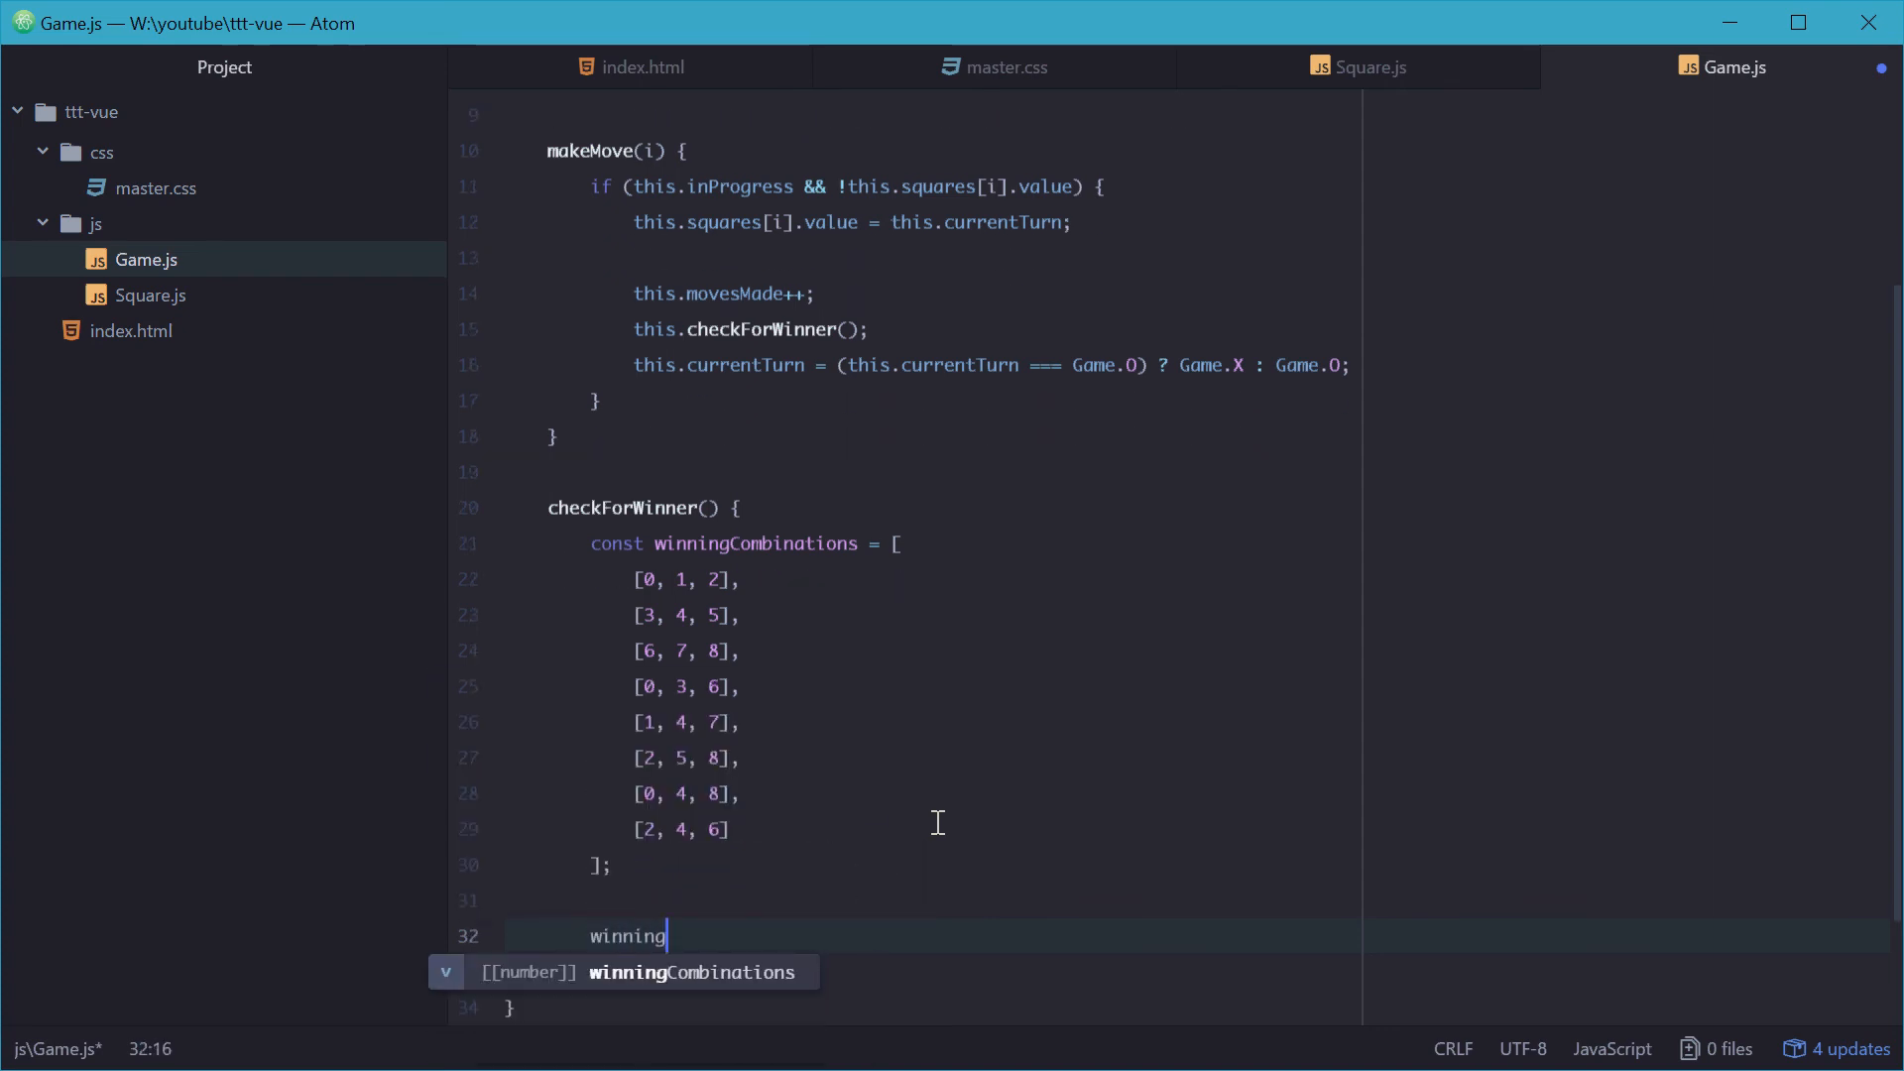
type("Combinations.forEach((wc")
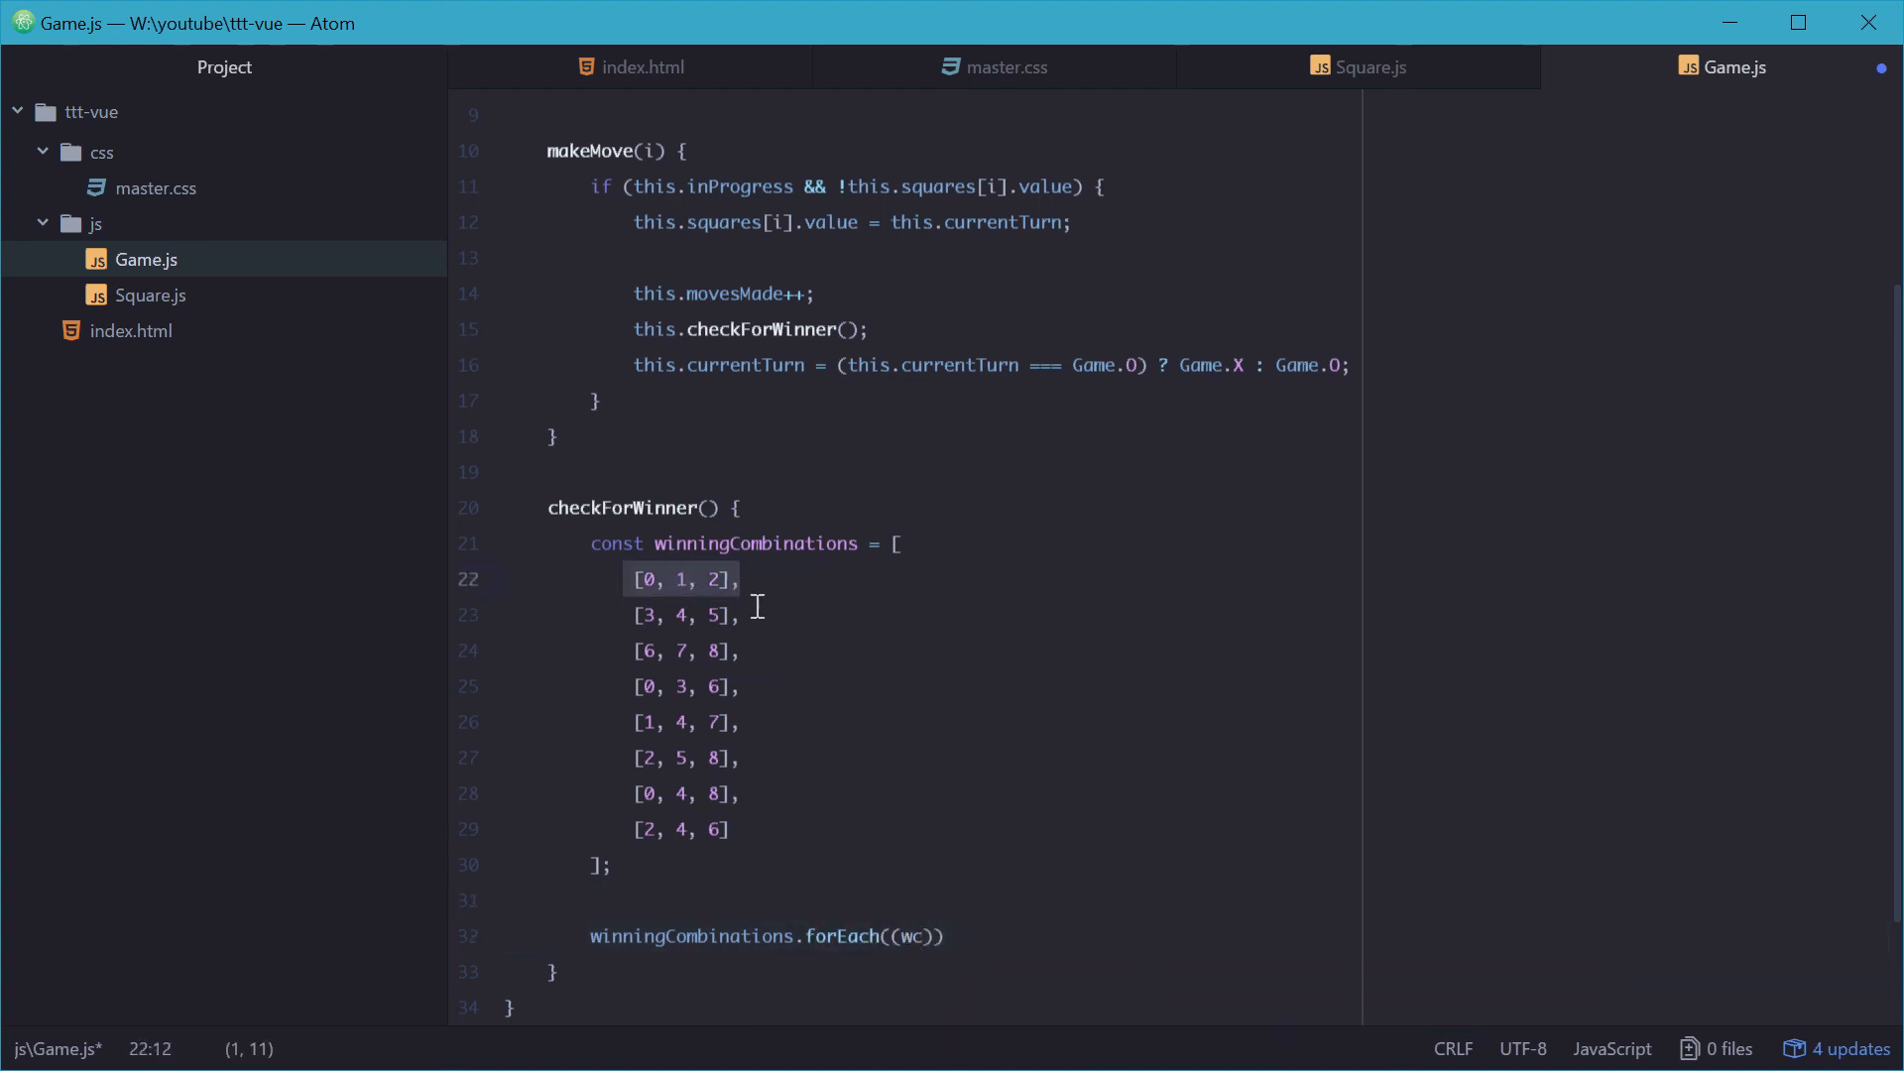
left_click(914, 936)
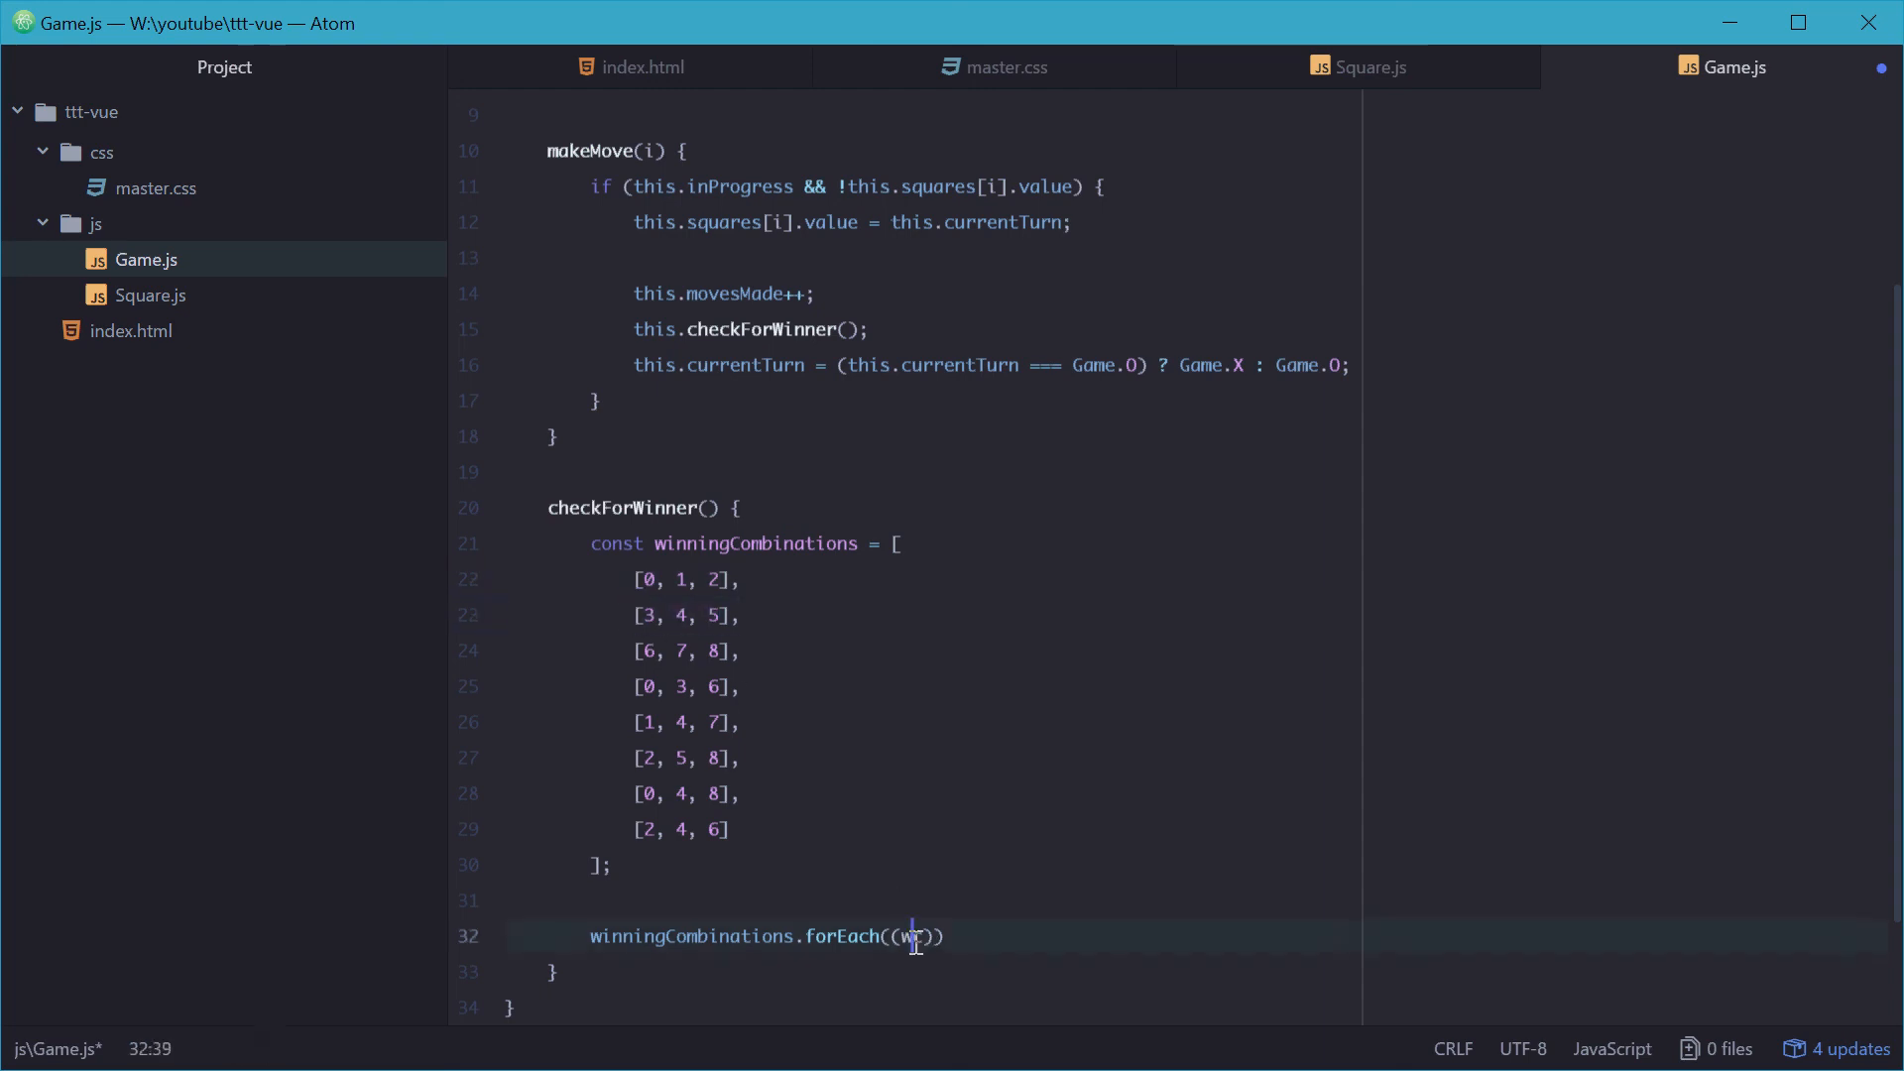
type("c) =>")
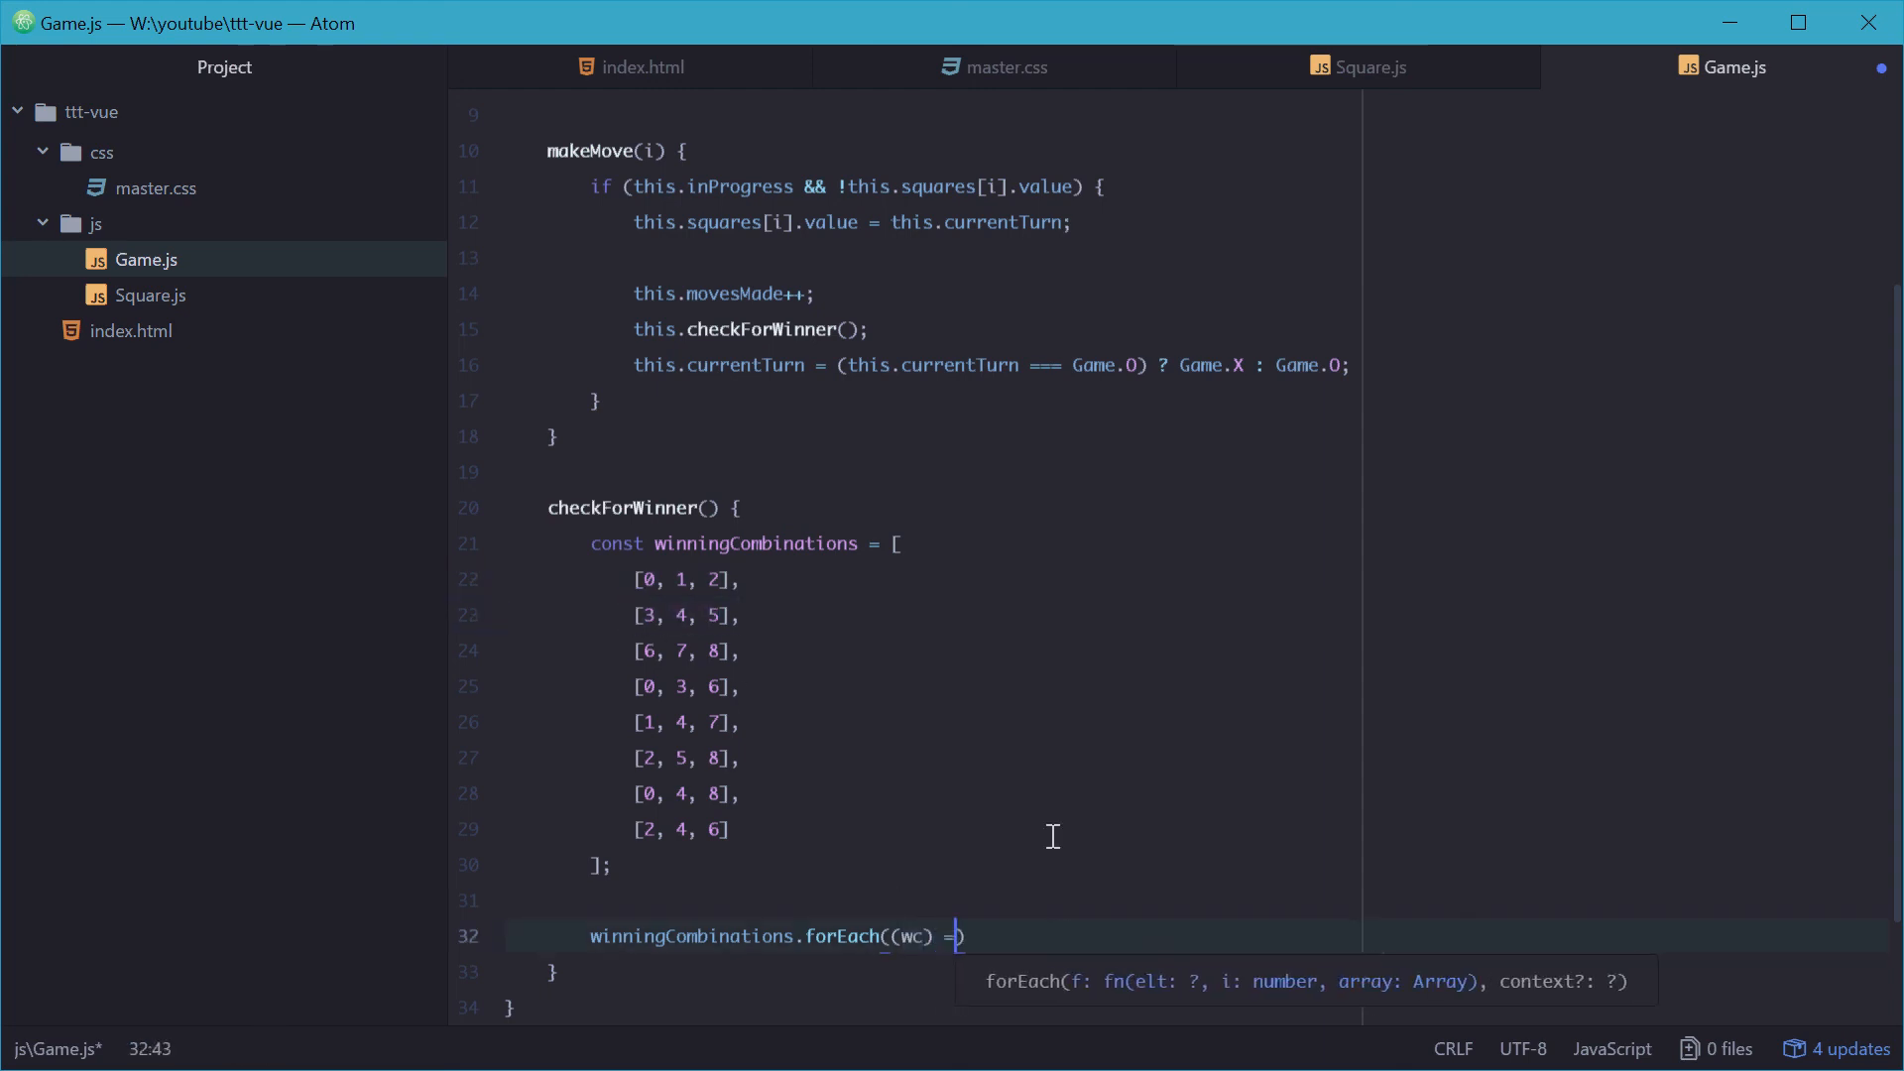
type("> {")
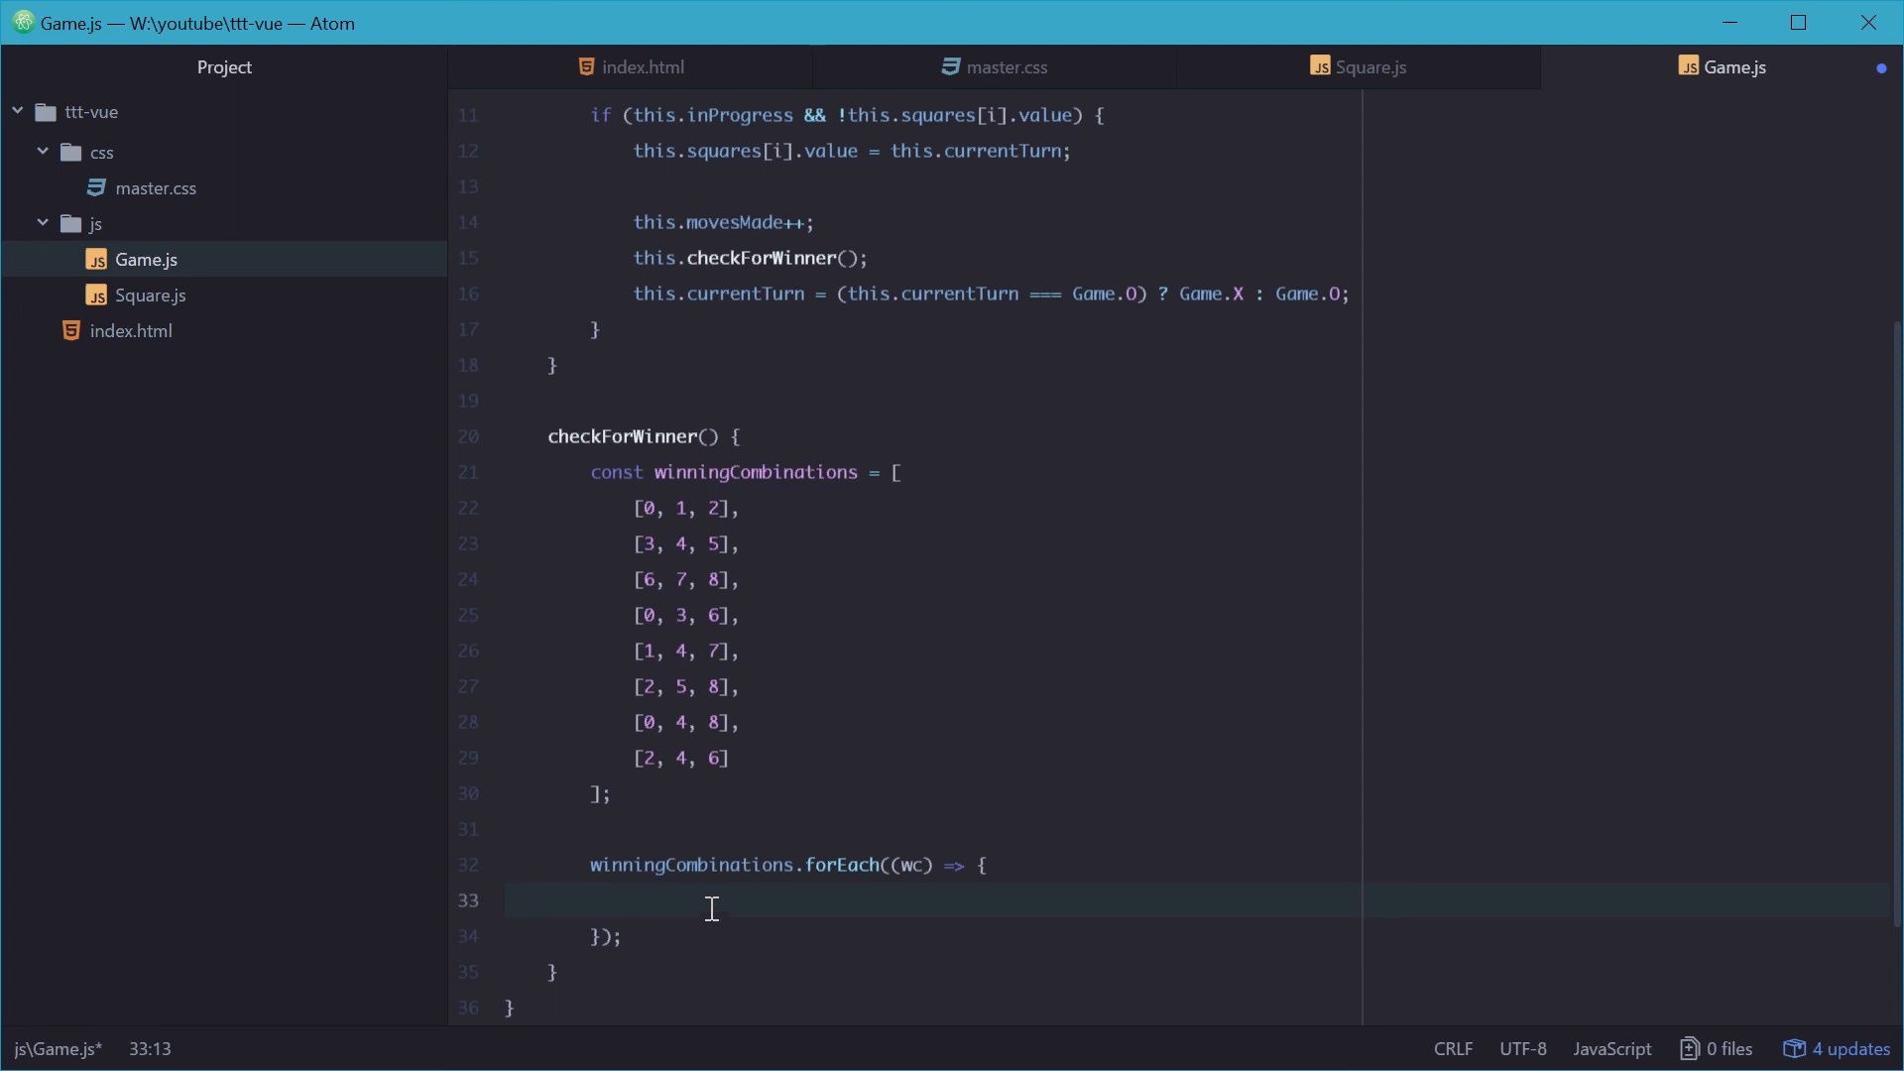
Step: Destructure each combination inside the loop with const [a, b, c] = wc;
left_click(680, 580)
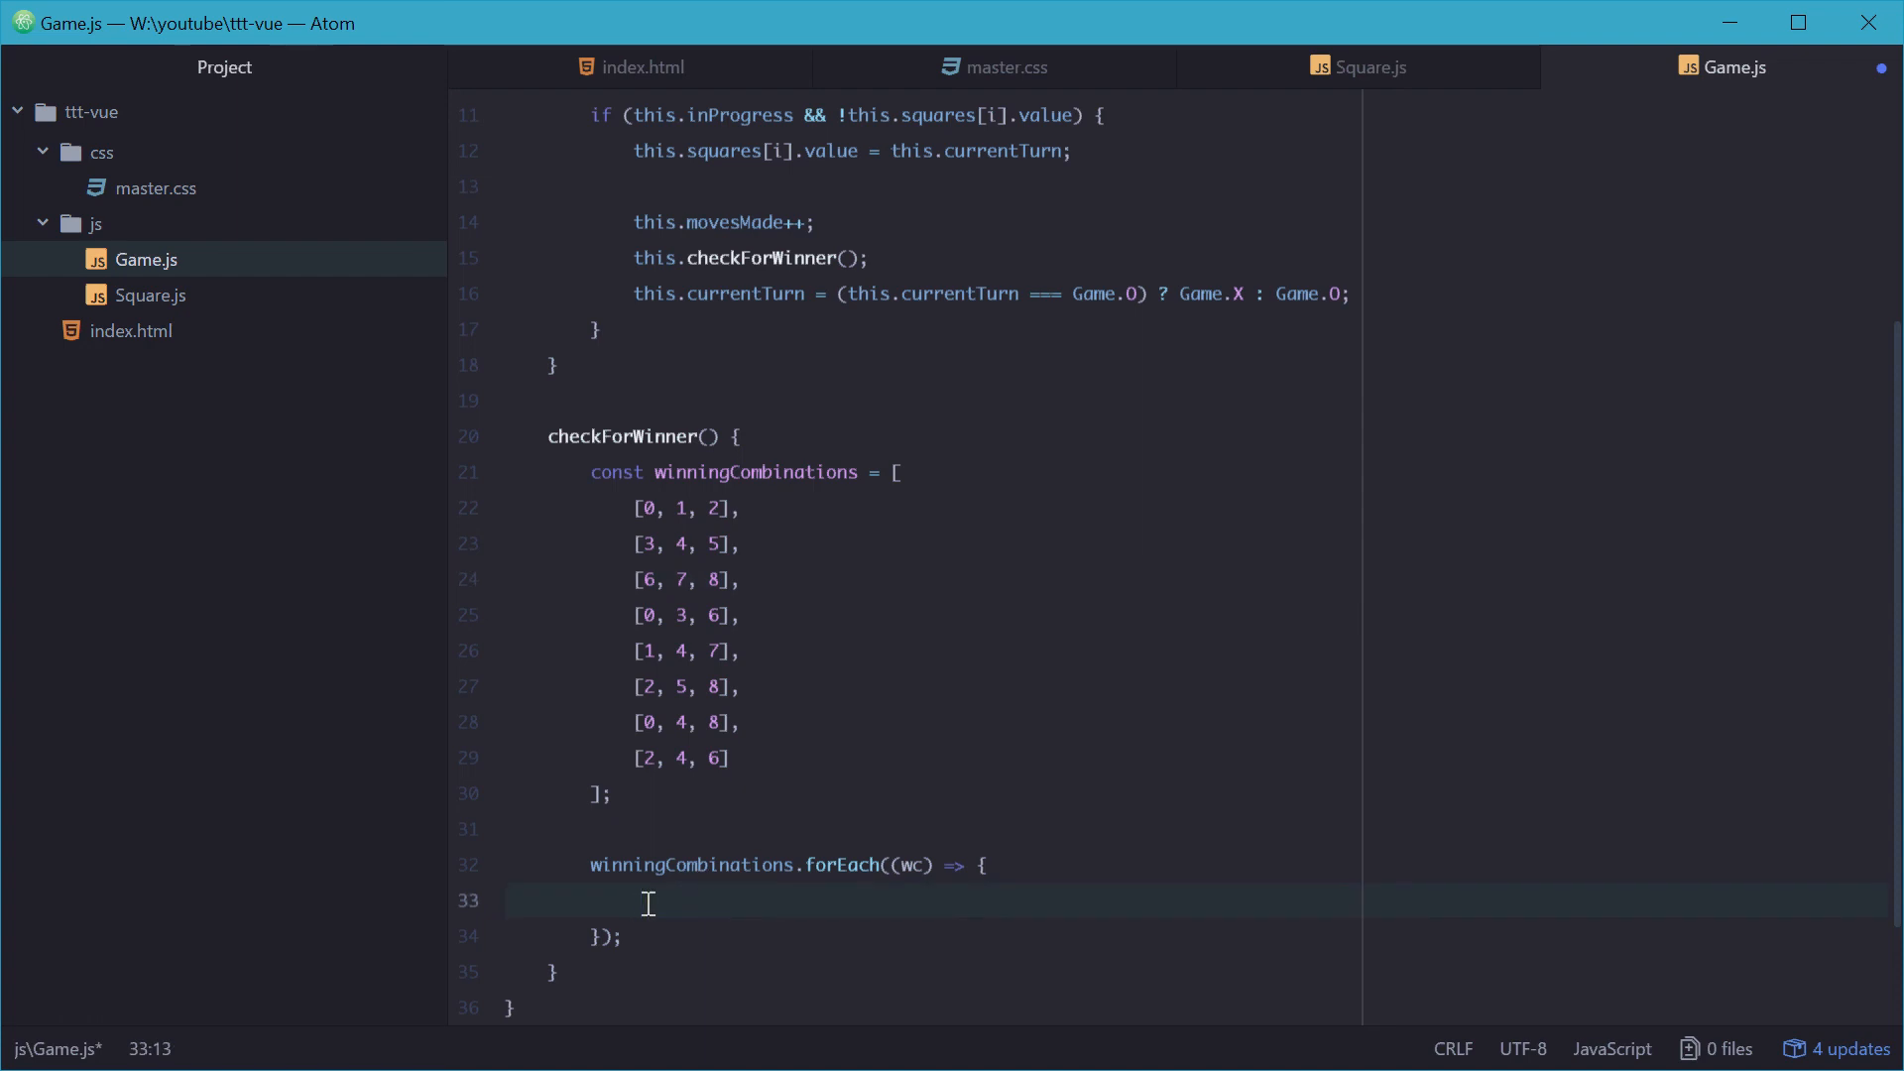
type("const")
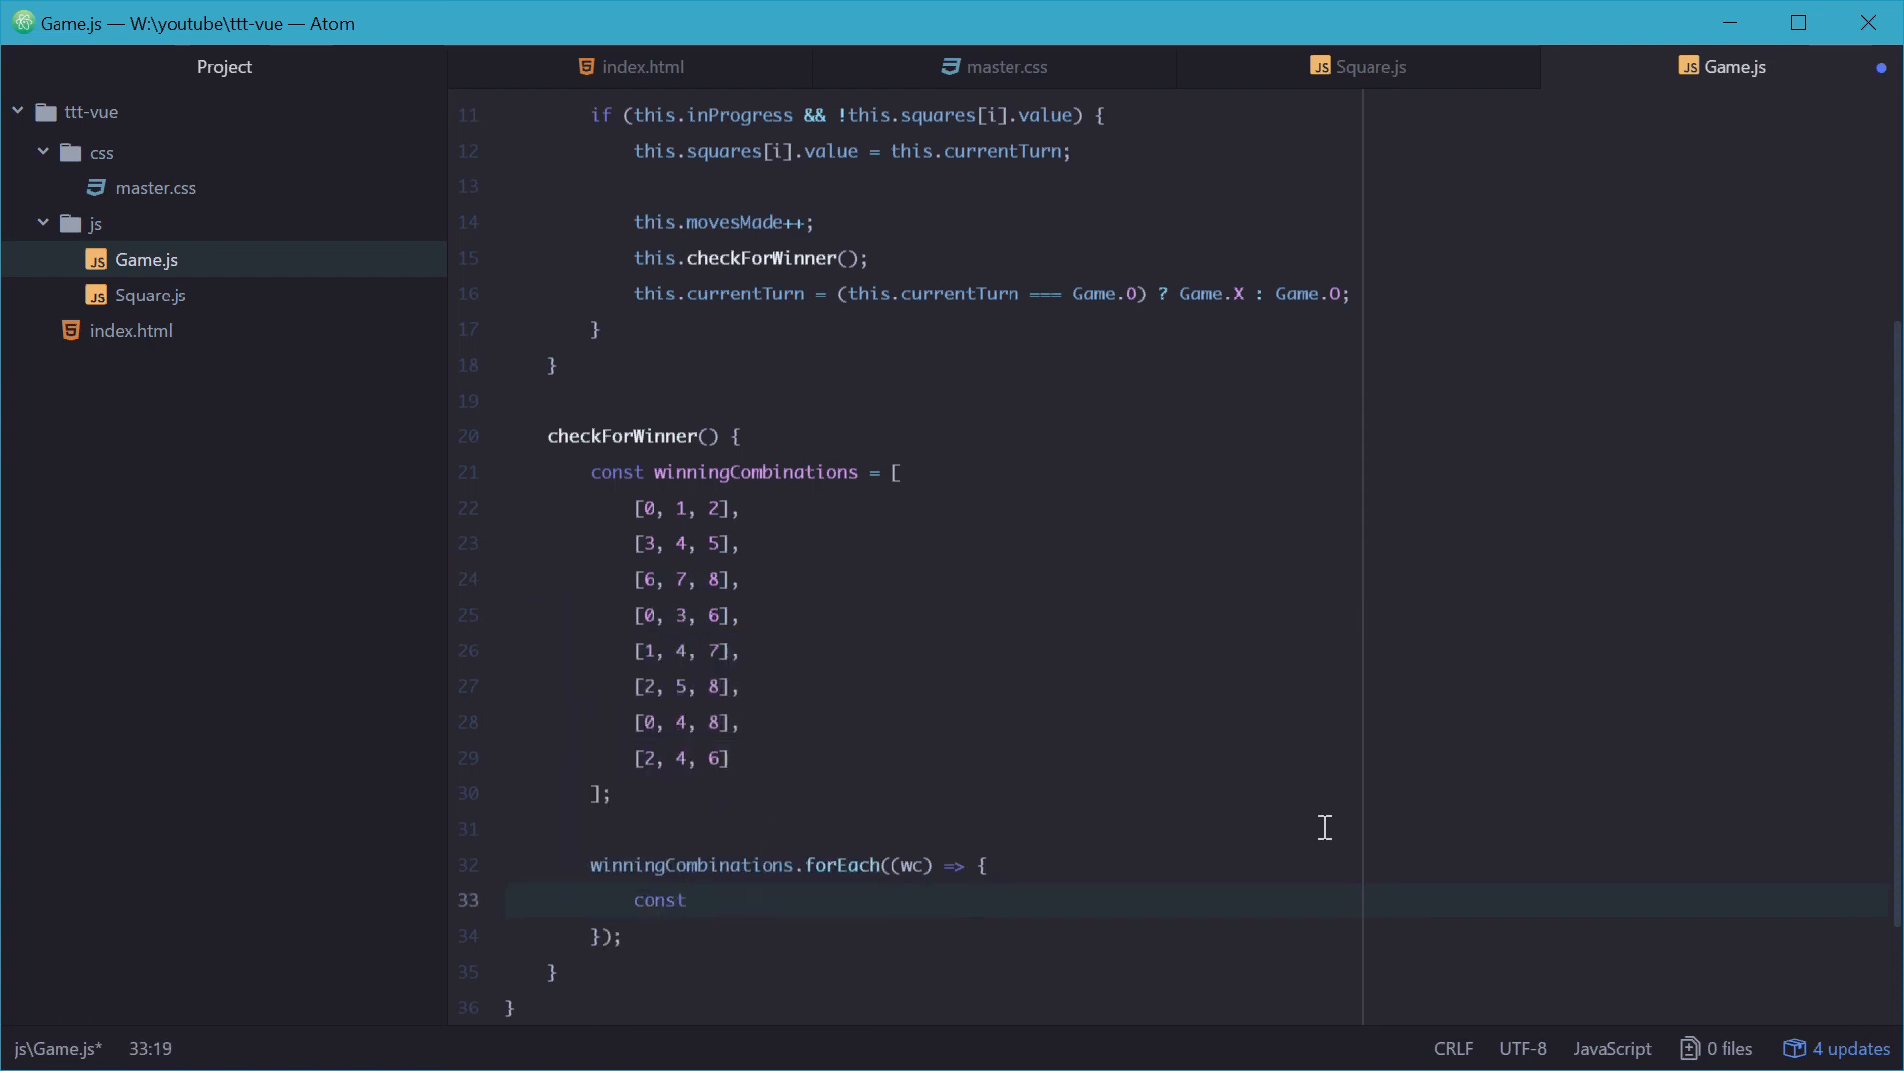
type("[a, b, ]")
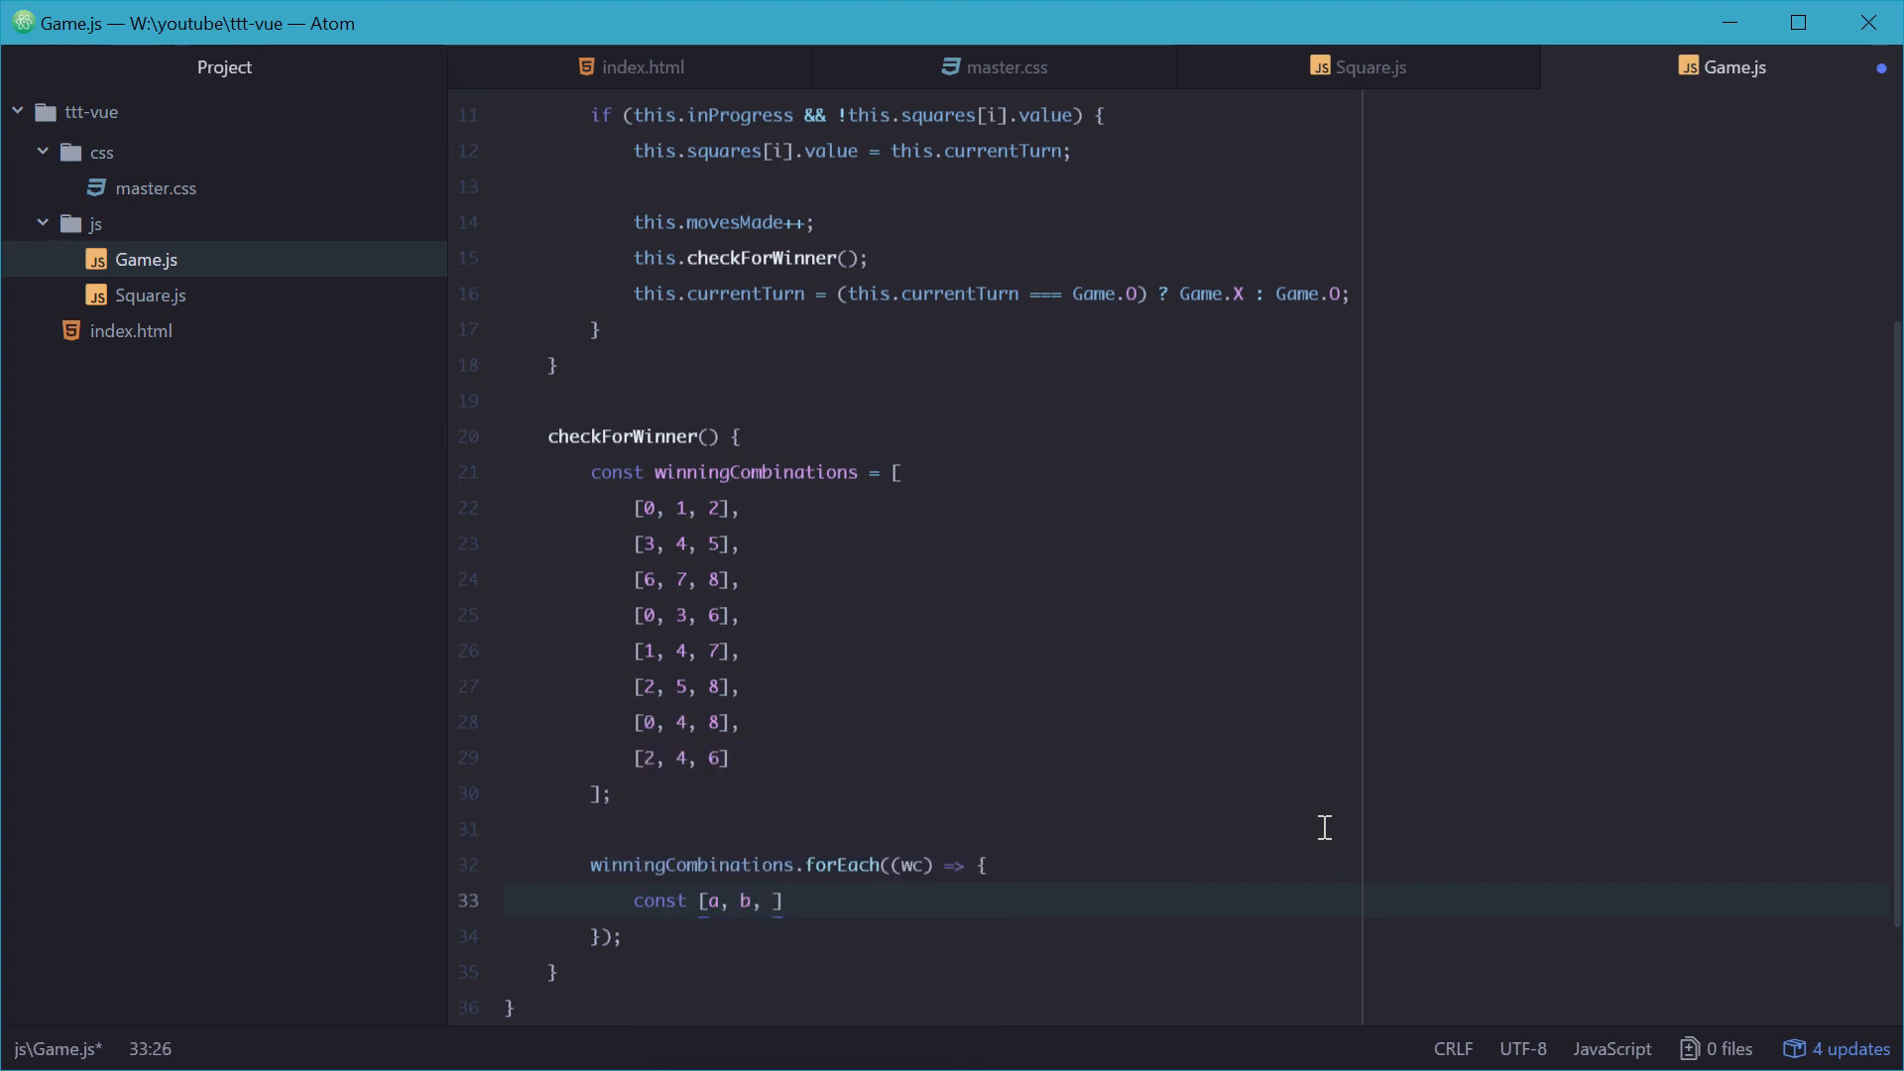
type("c] = wc")
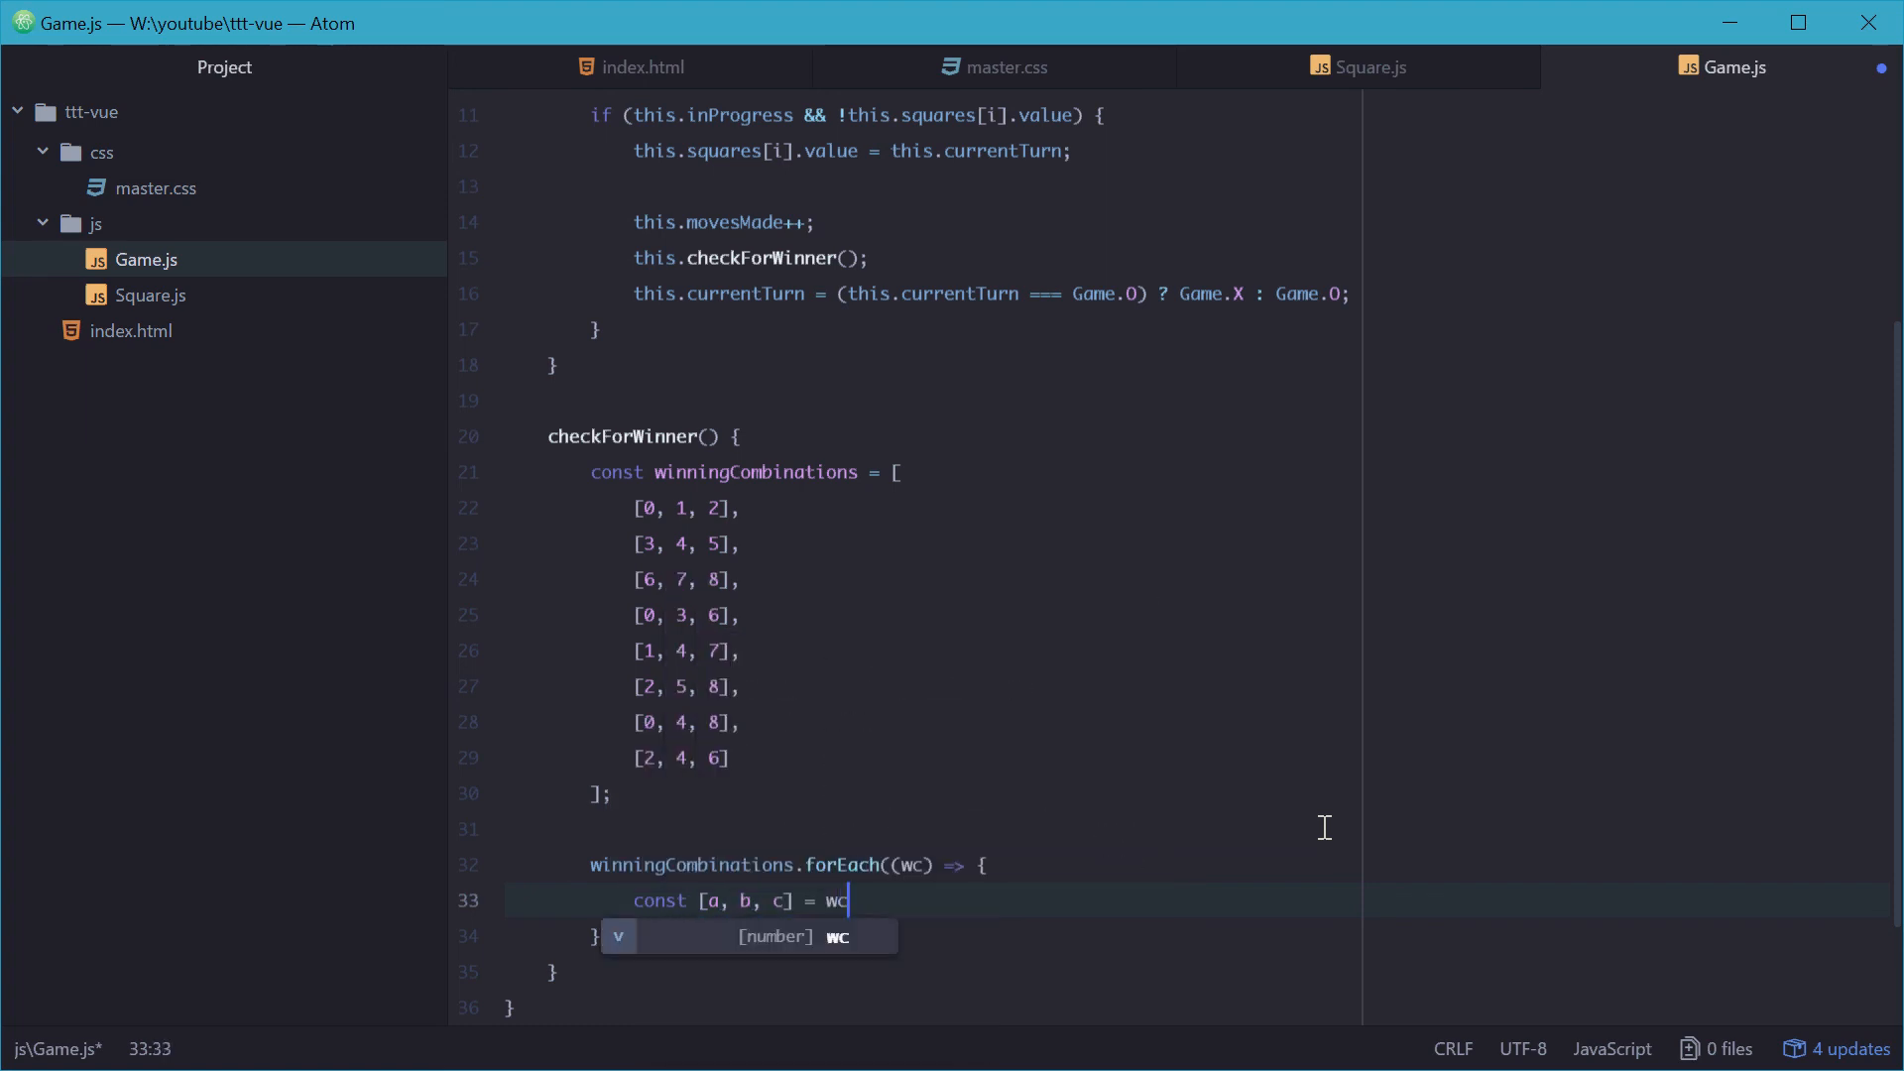
type(";")
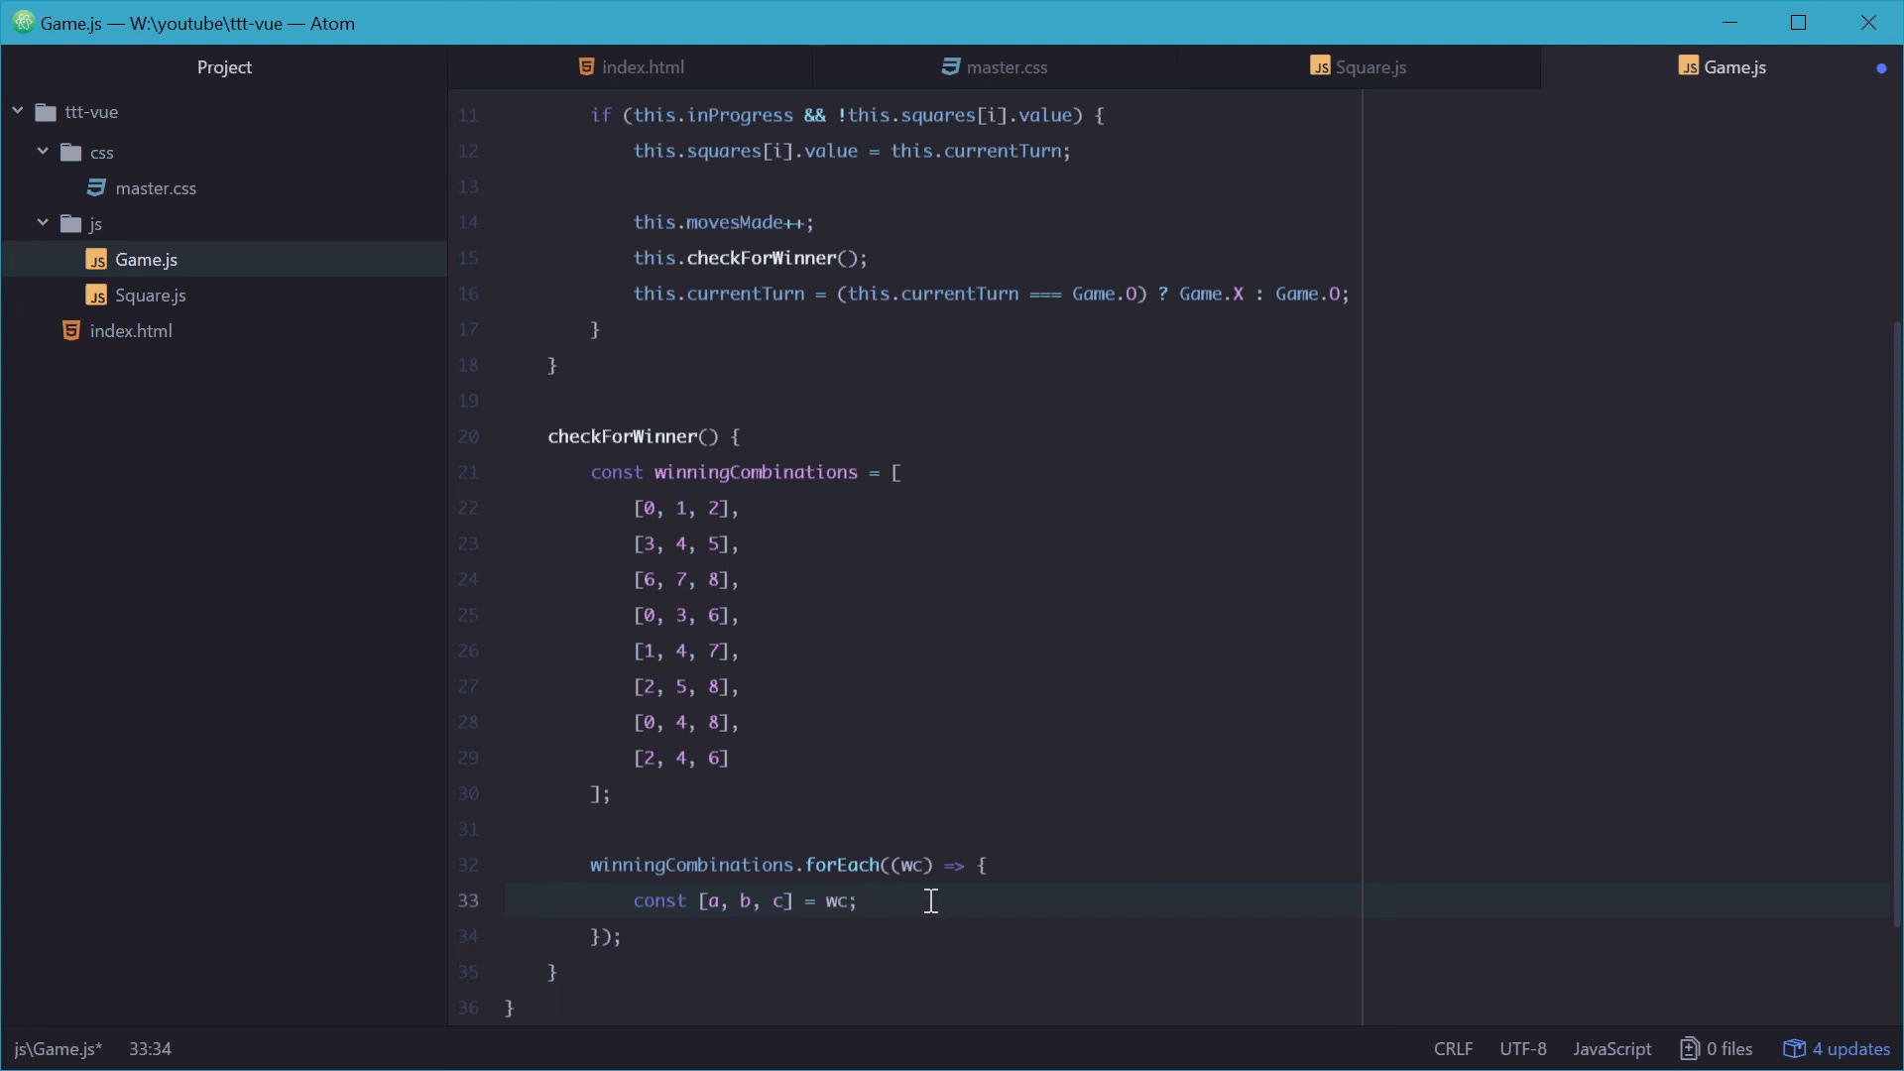
mouse_move(637, 615)
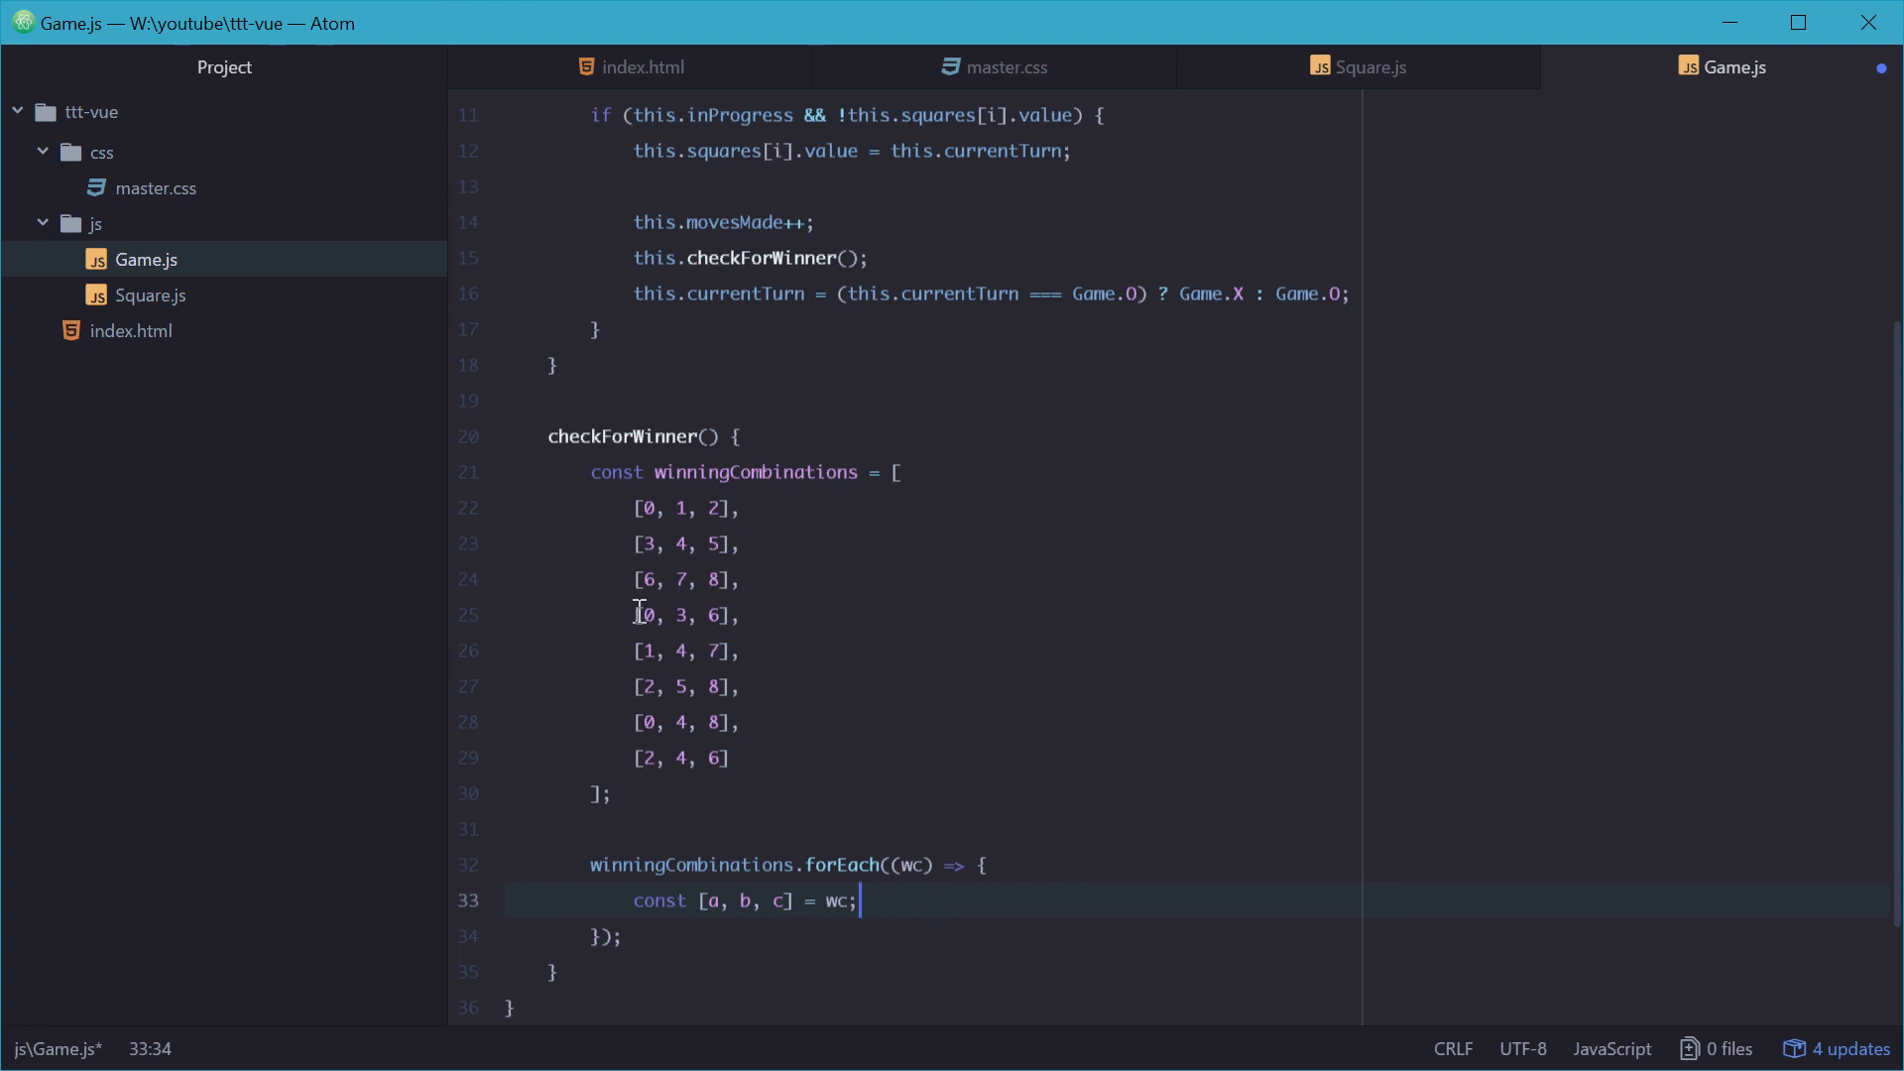
mouse_move(889, 908)
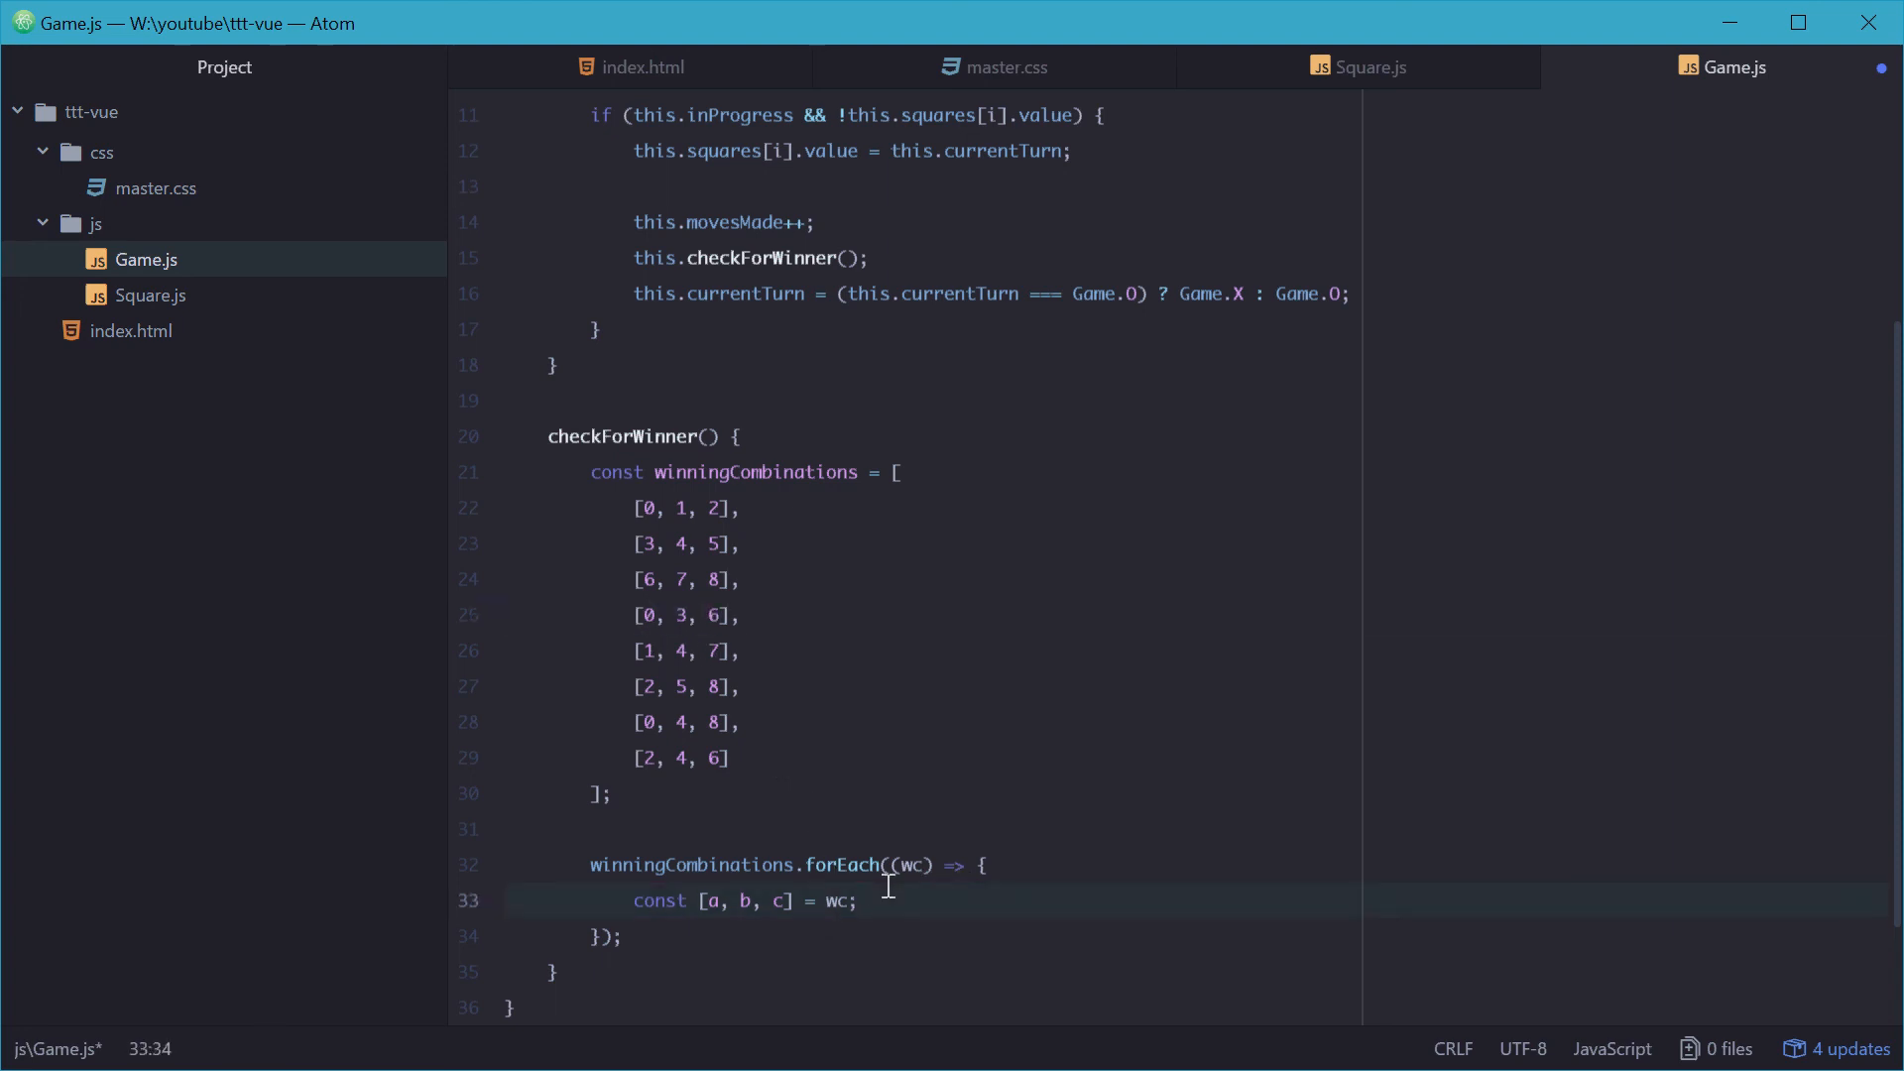
Step: Comment the [0, 3, 6] row with //a=0, b=3, c=6
left_click(861, 901)
type(" //")
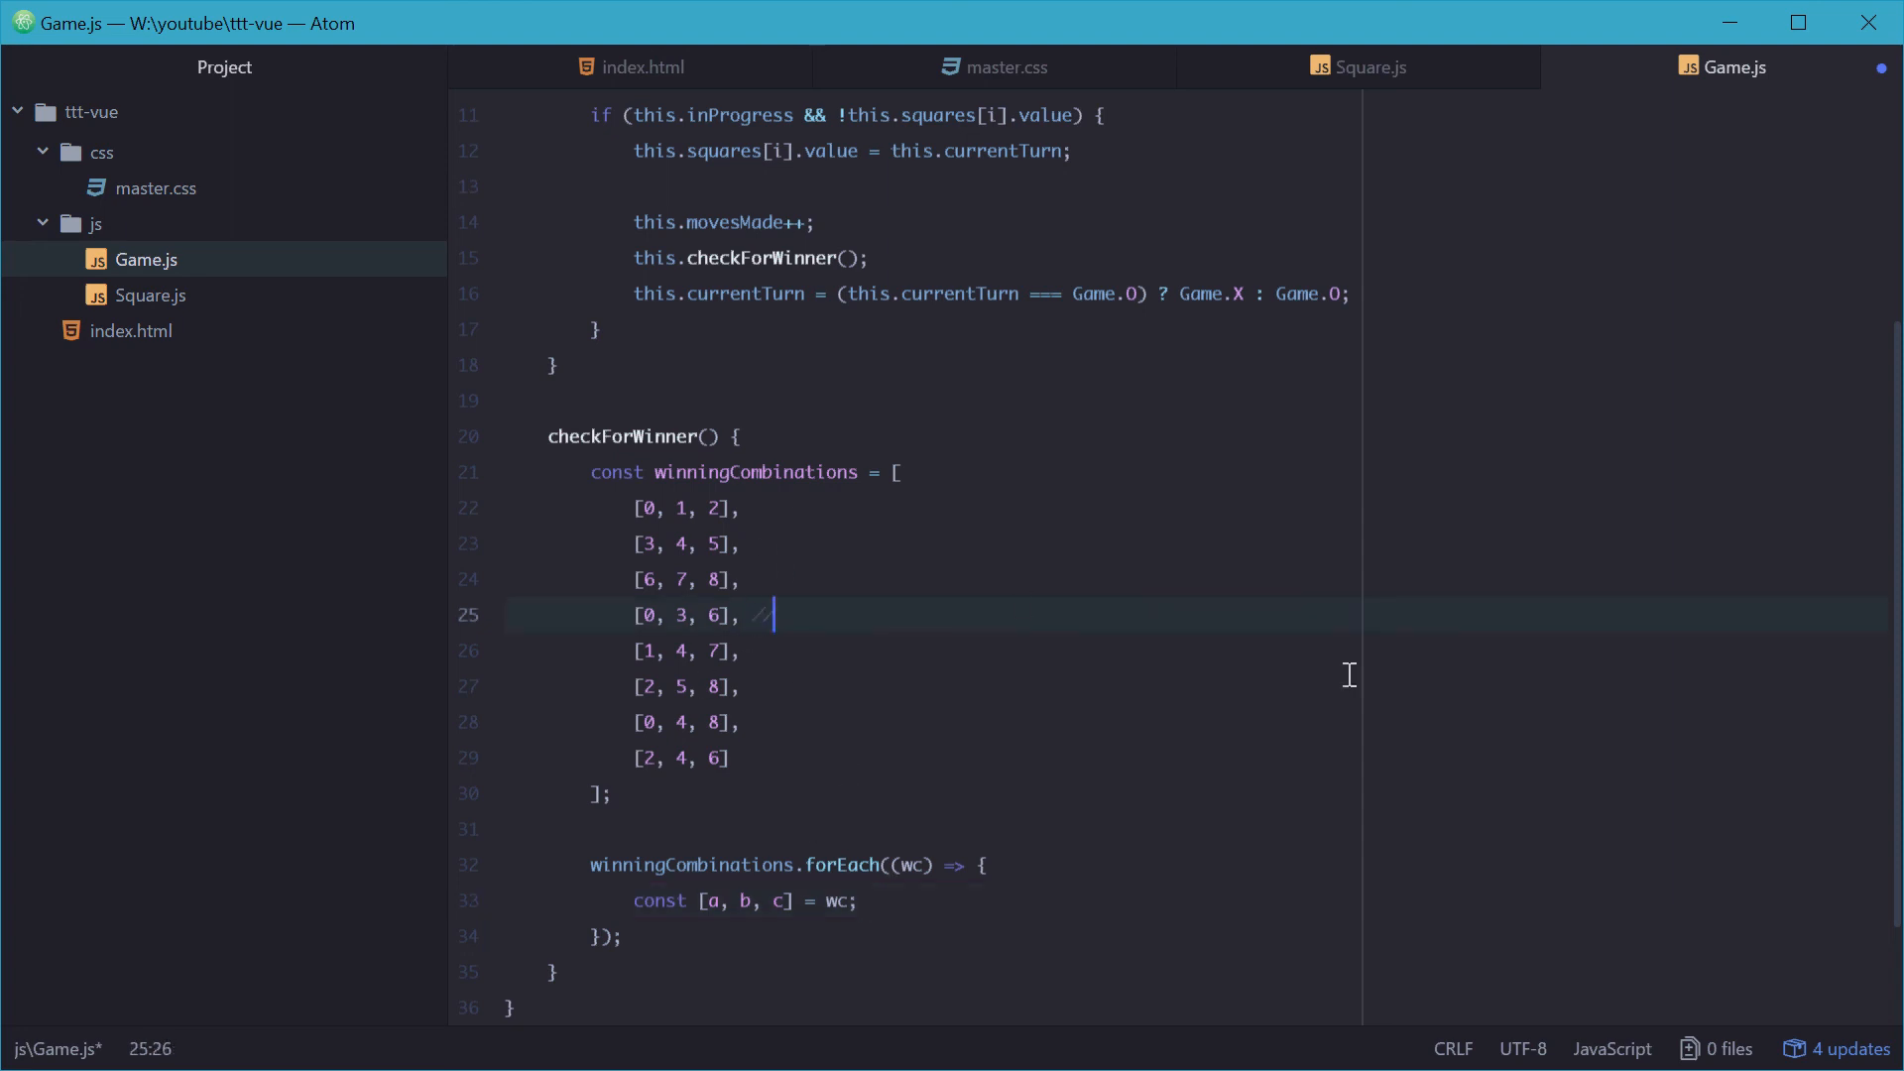
type("a=0,")
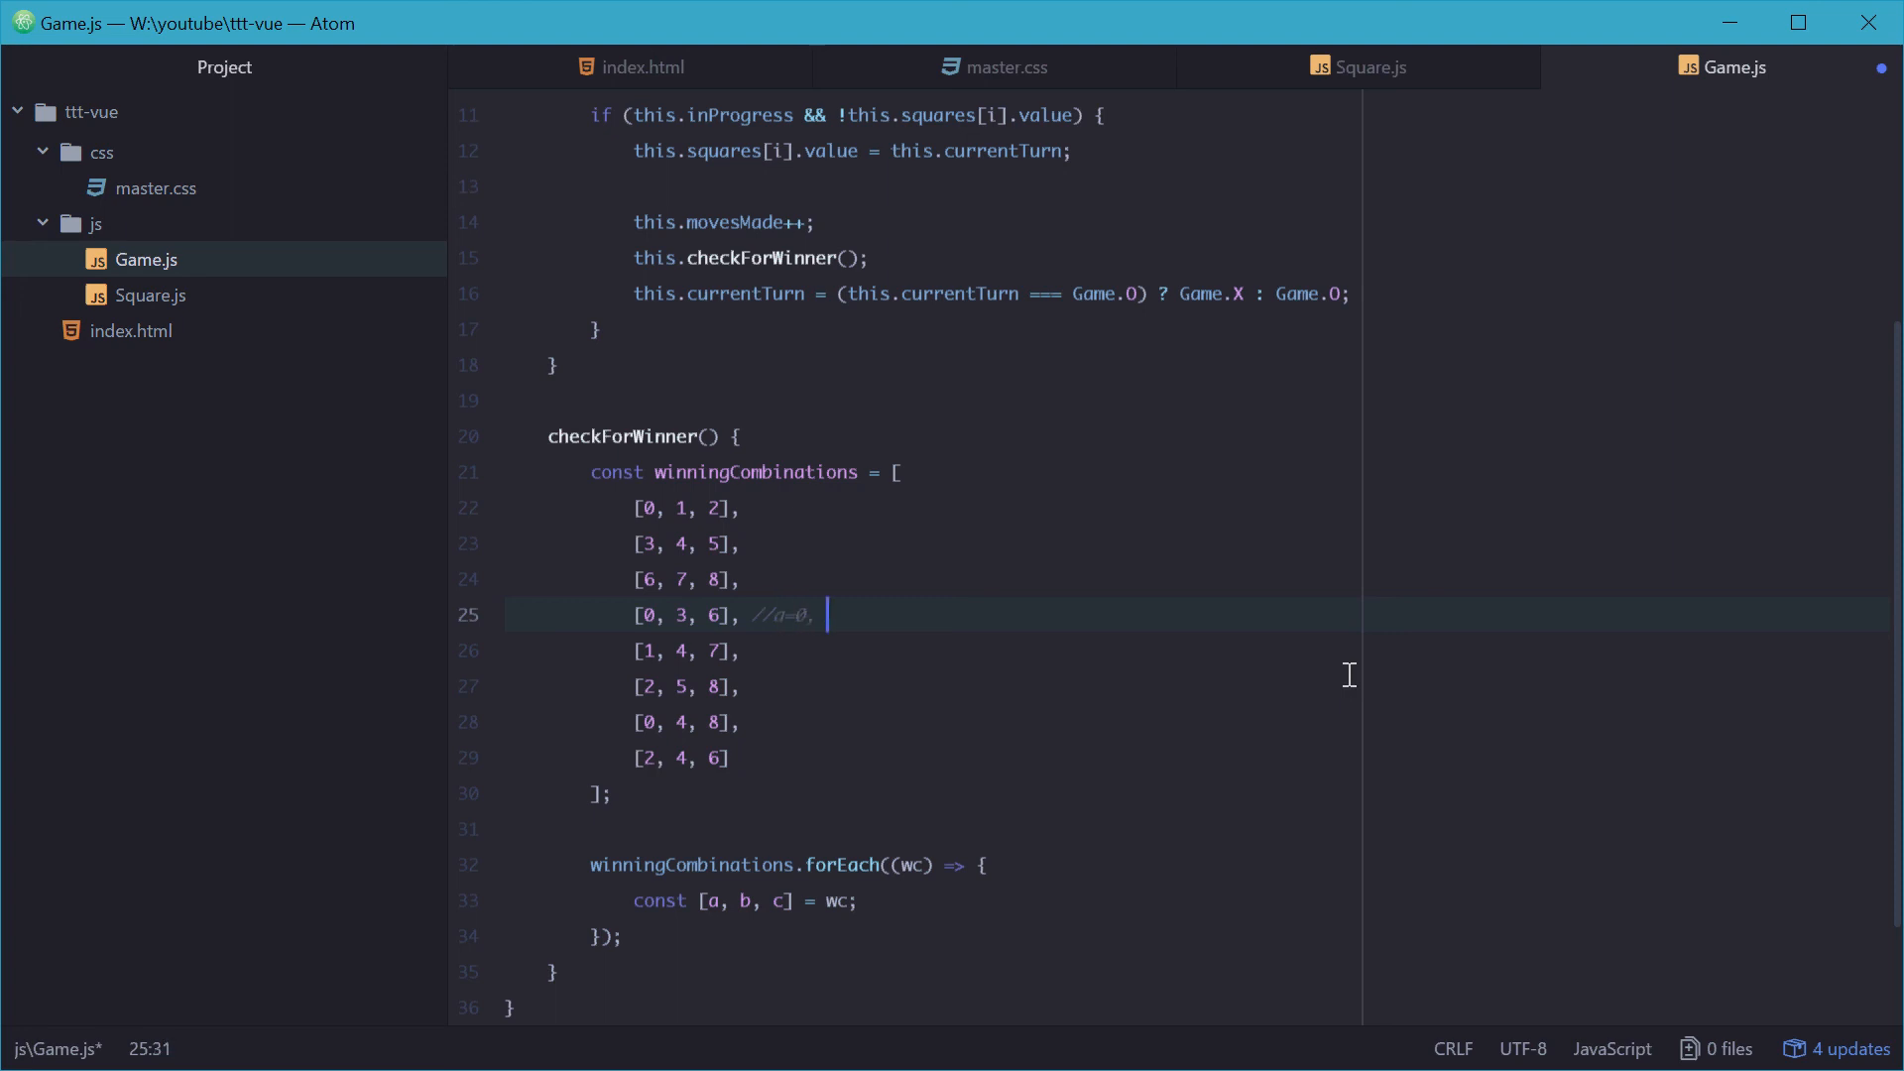
type("b=3,")
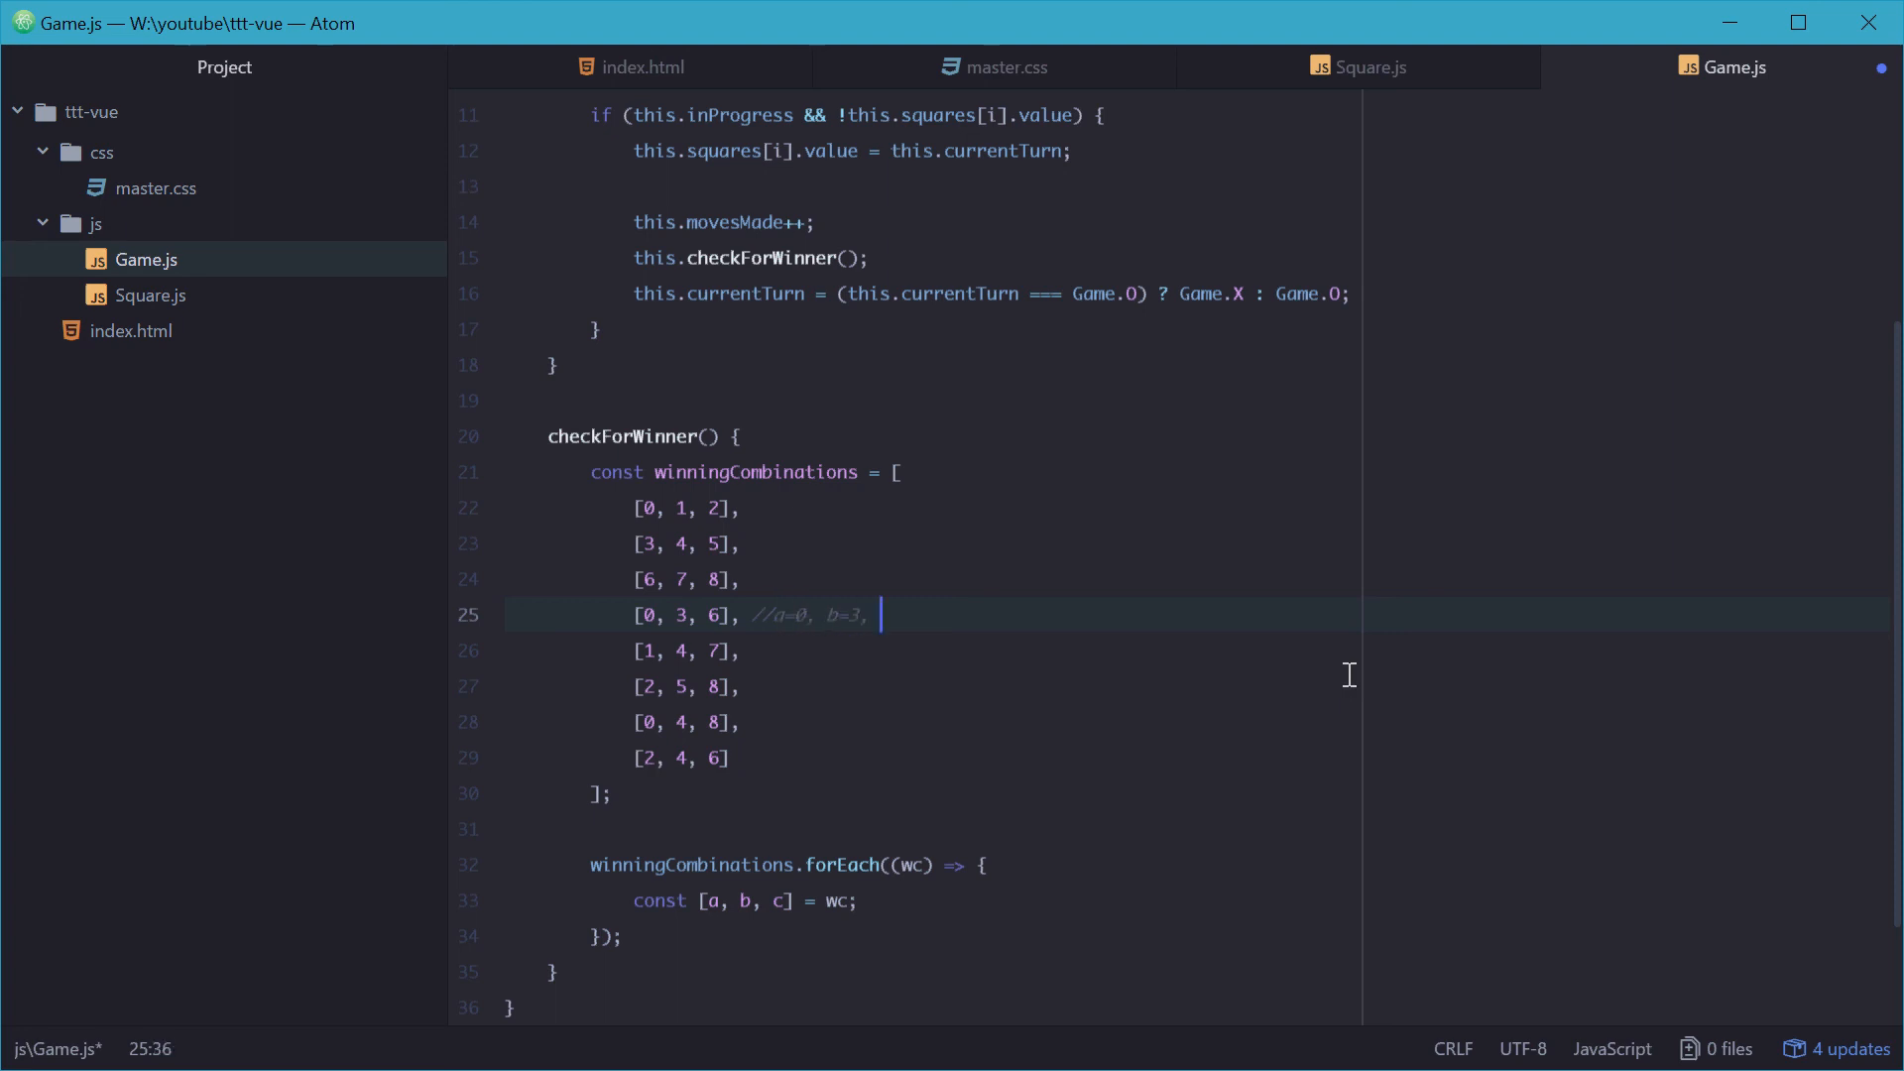
type("c=6")
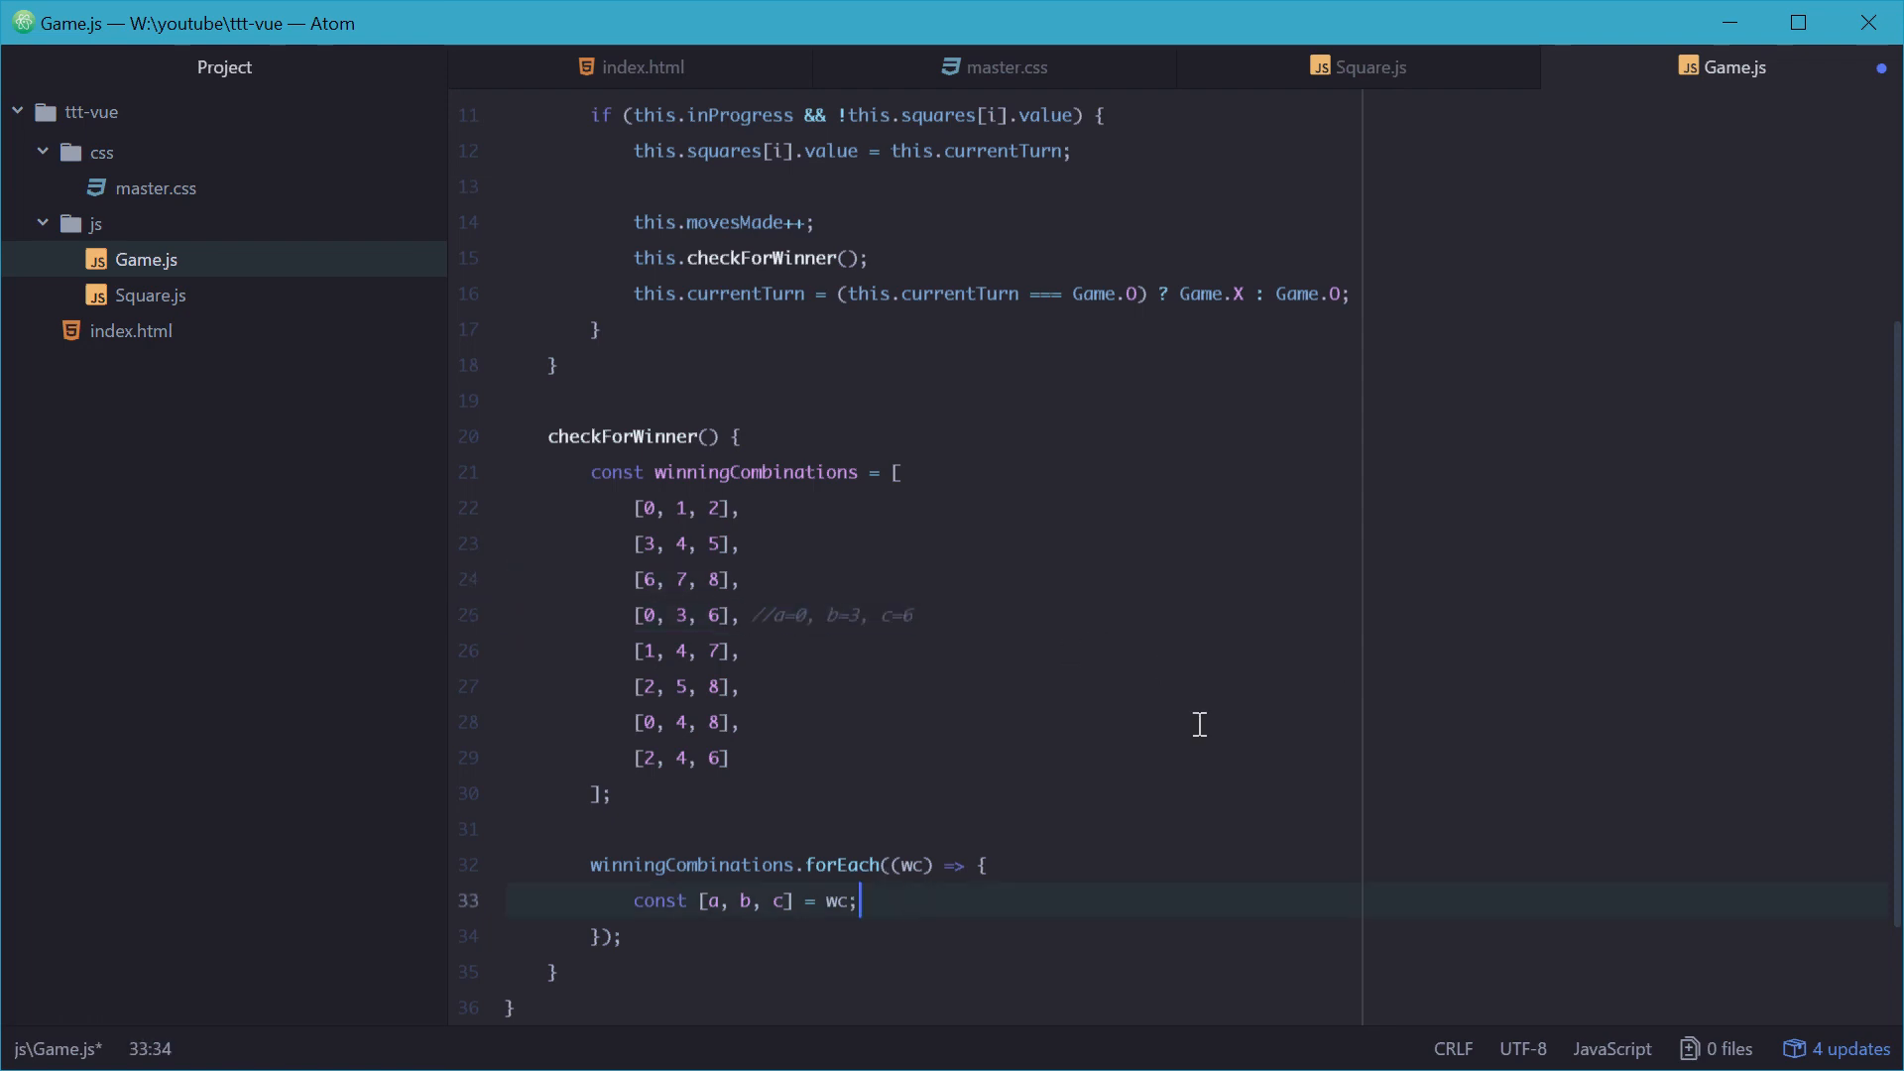
Step: After checking Square.js, define sqA, sqB, sqC as this.squares[a], [b], [c] in the loop
scroll("down", 3)
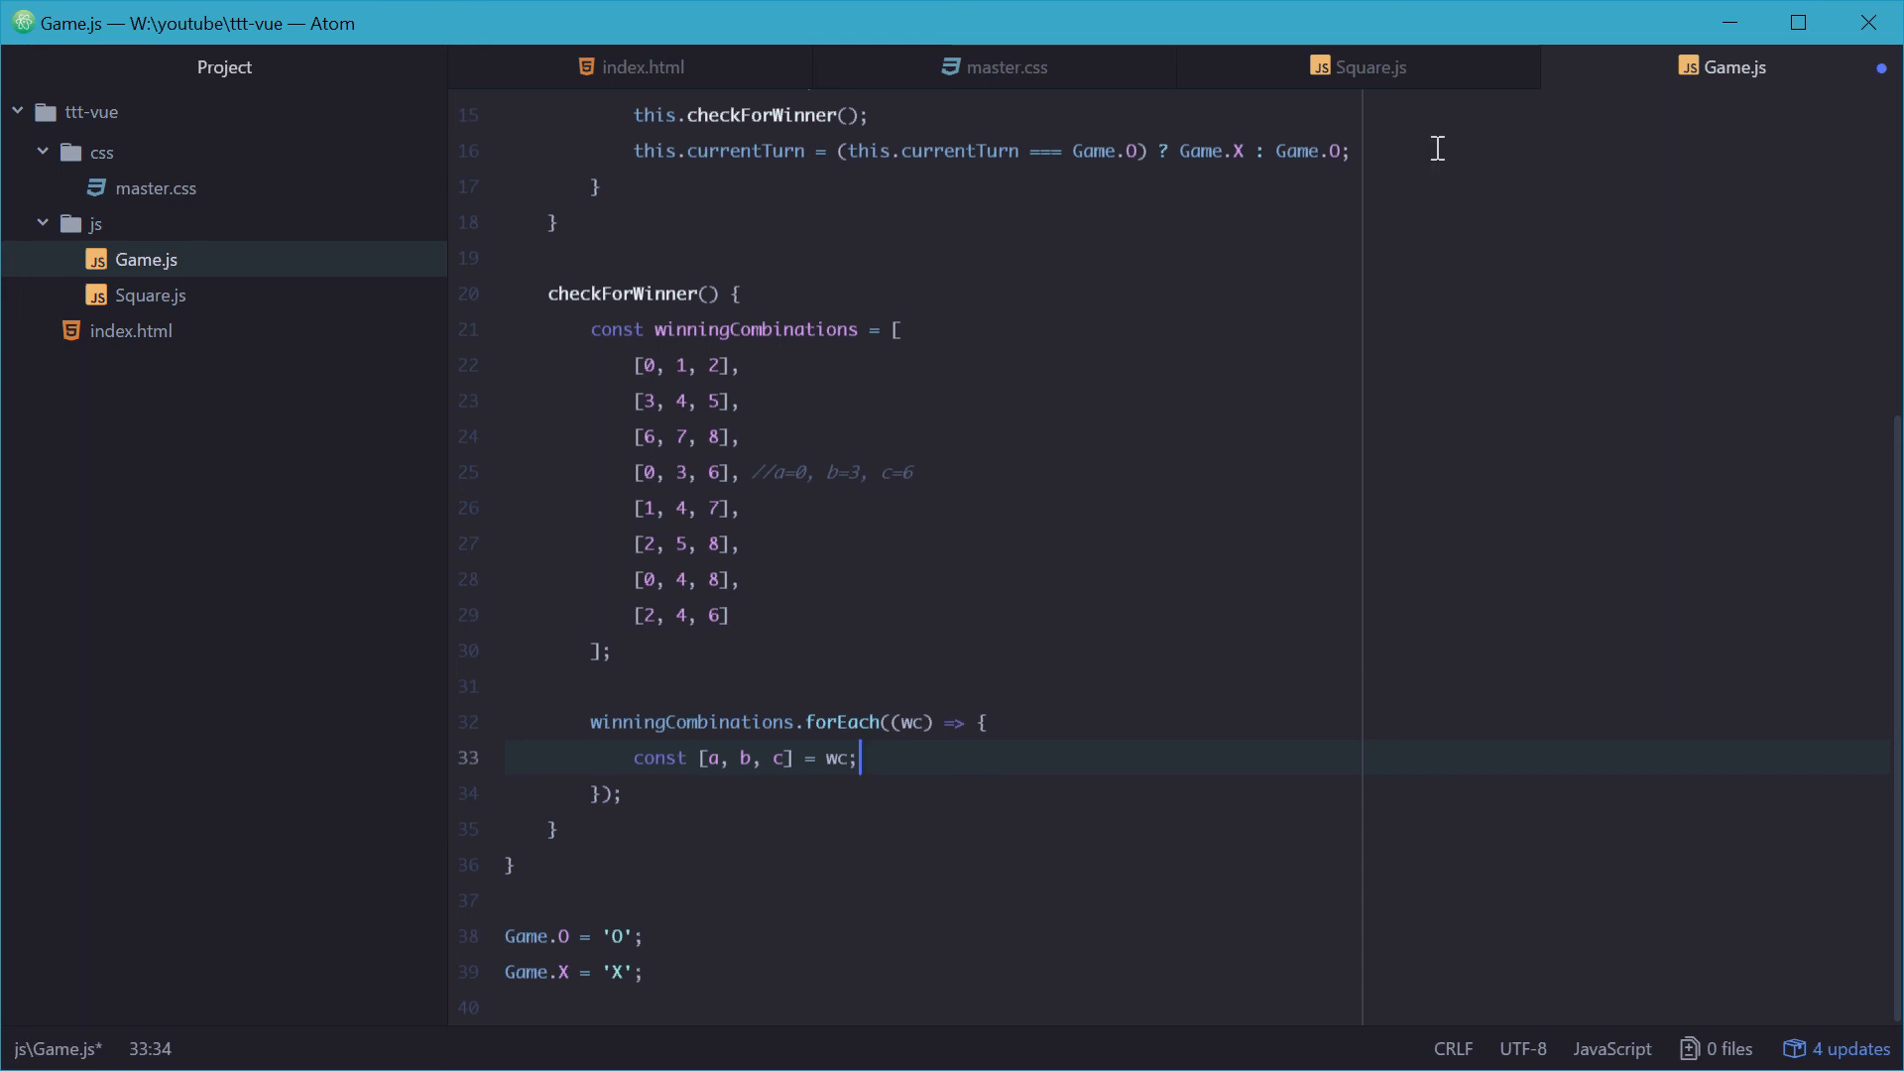
left_click(1370, 66)
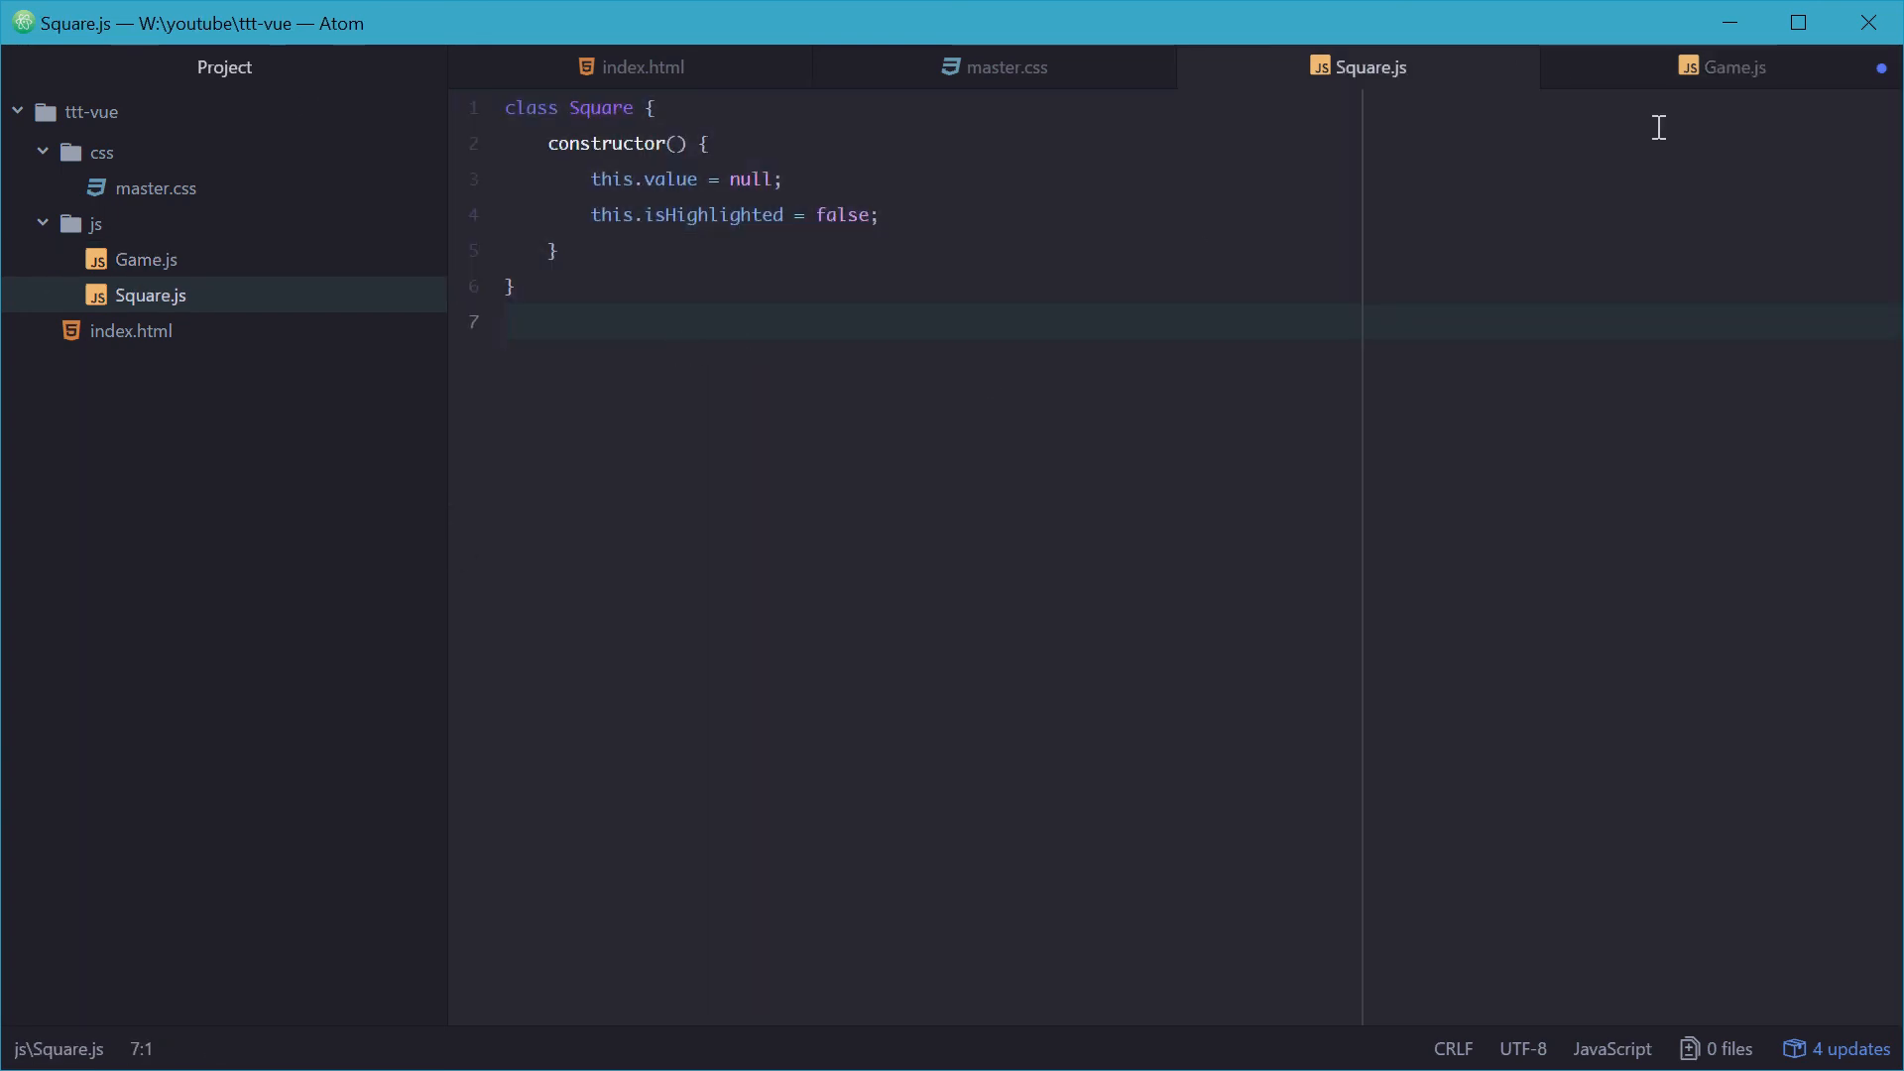
left_click(1734, 67)
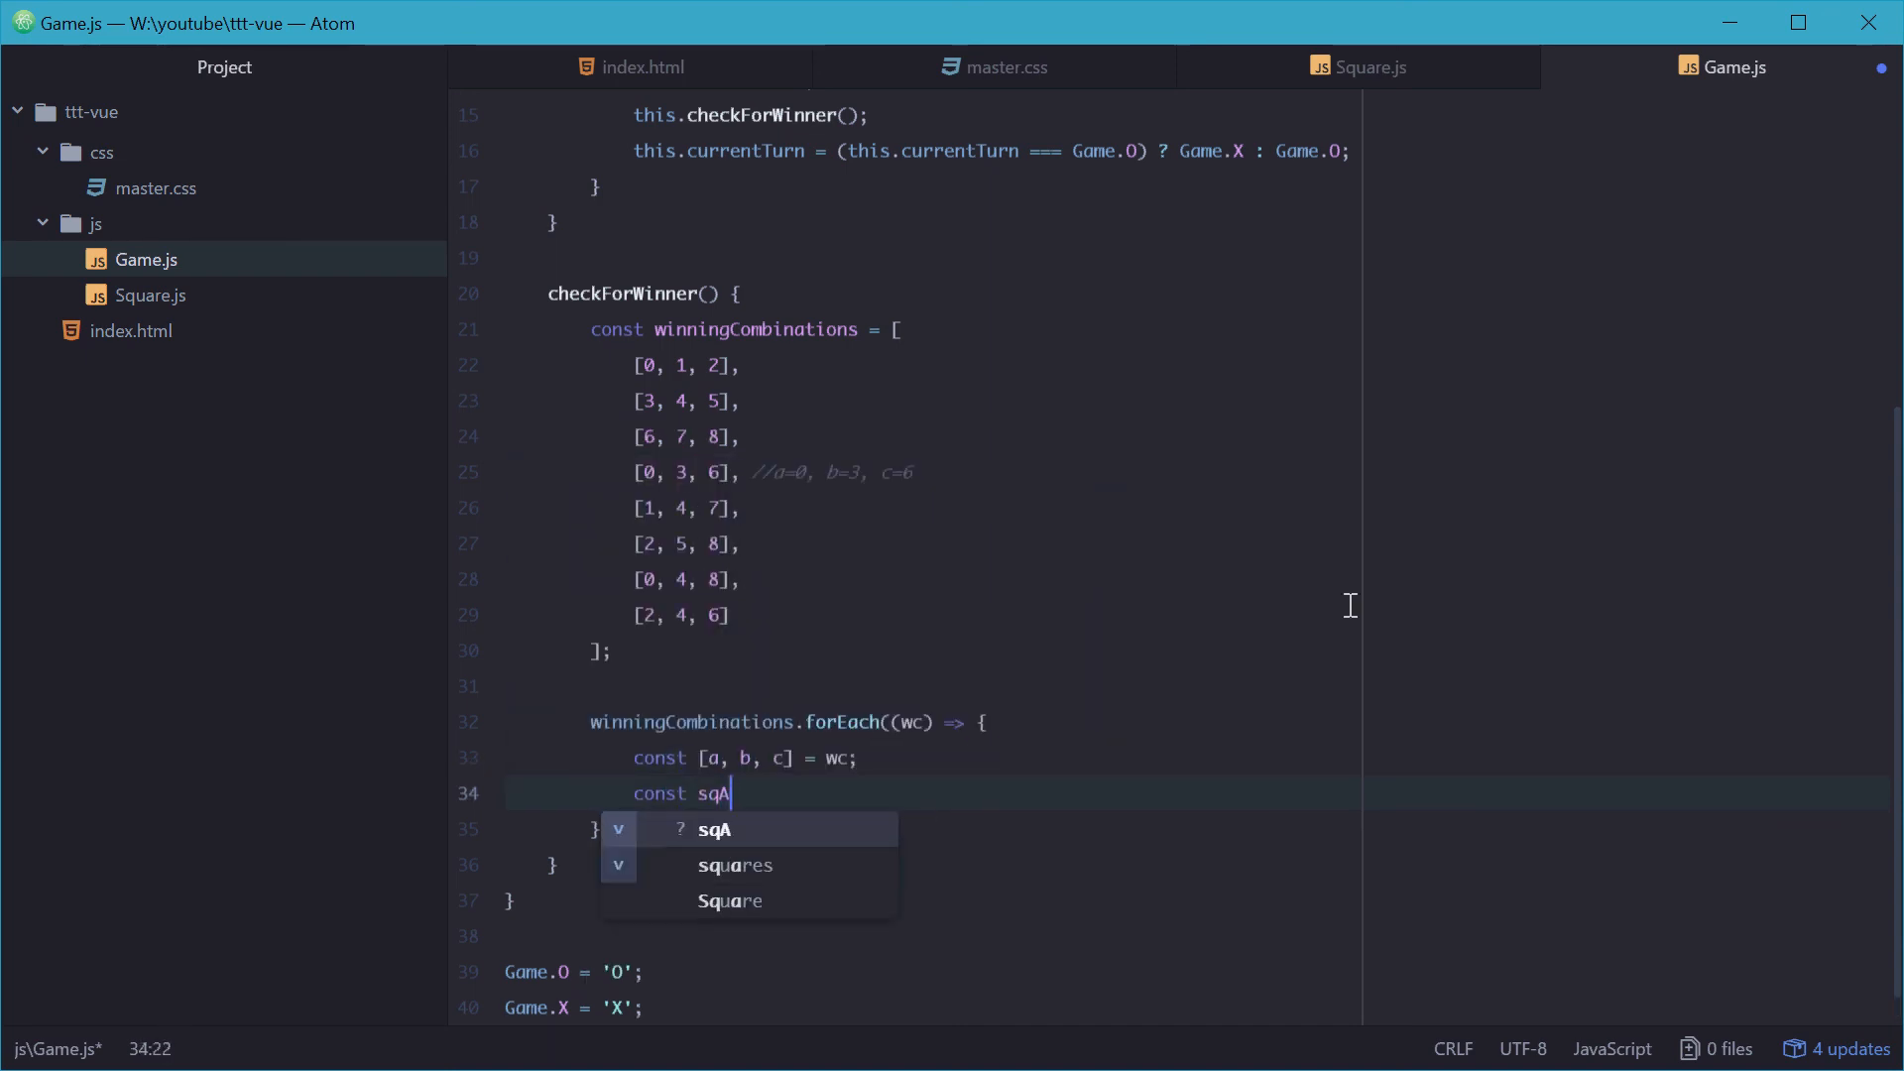
type("= this.squares[a];")
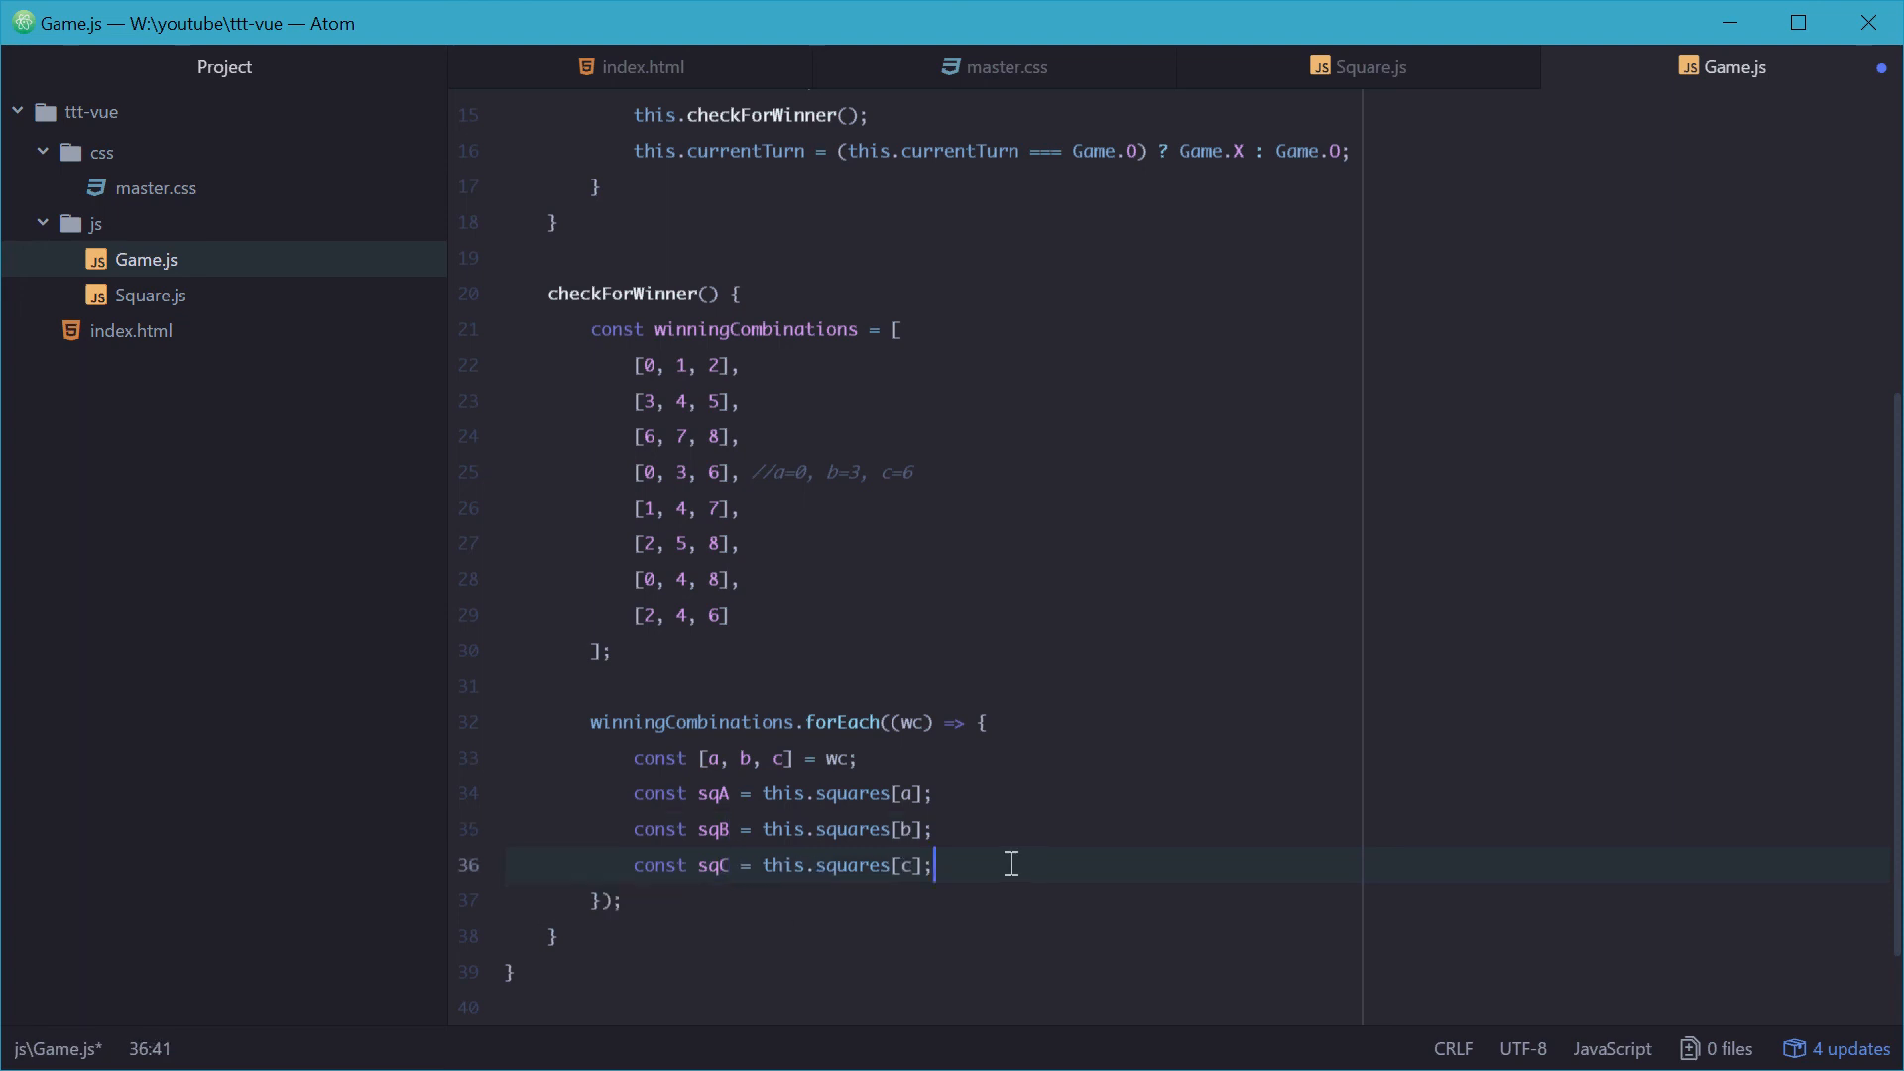
Step: Add if (sqA.value && sqA.value === sqB.value && sqA.value === sqC.value) { } in the loop
key("Enter")
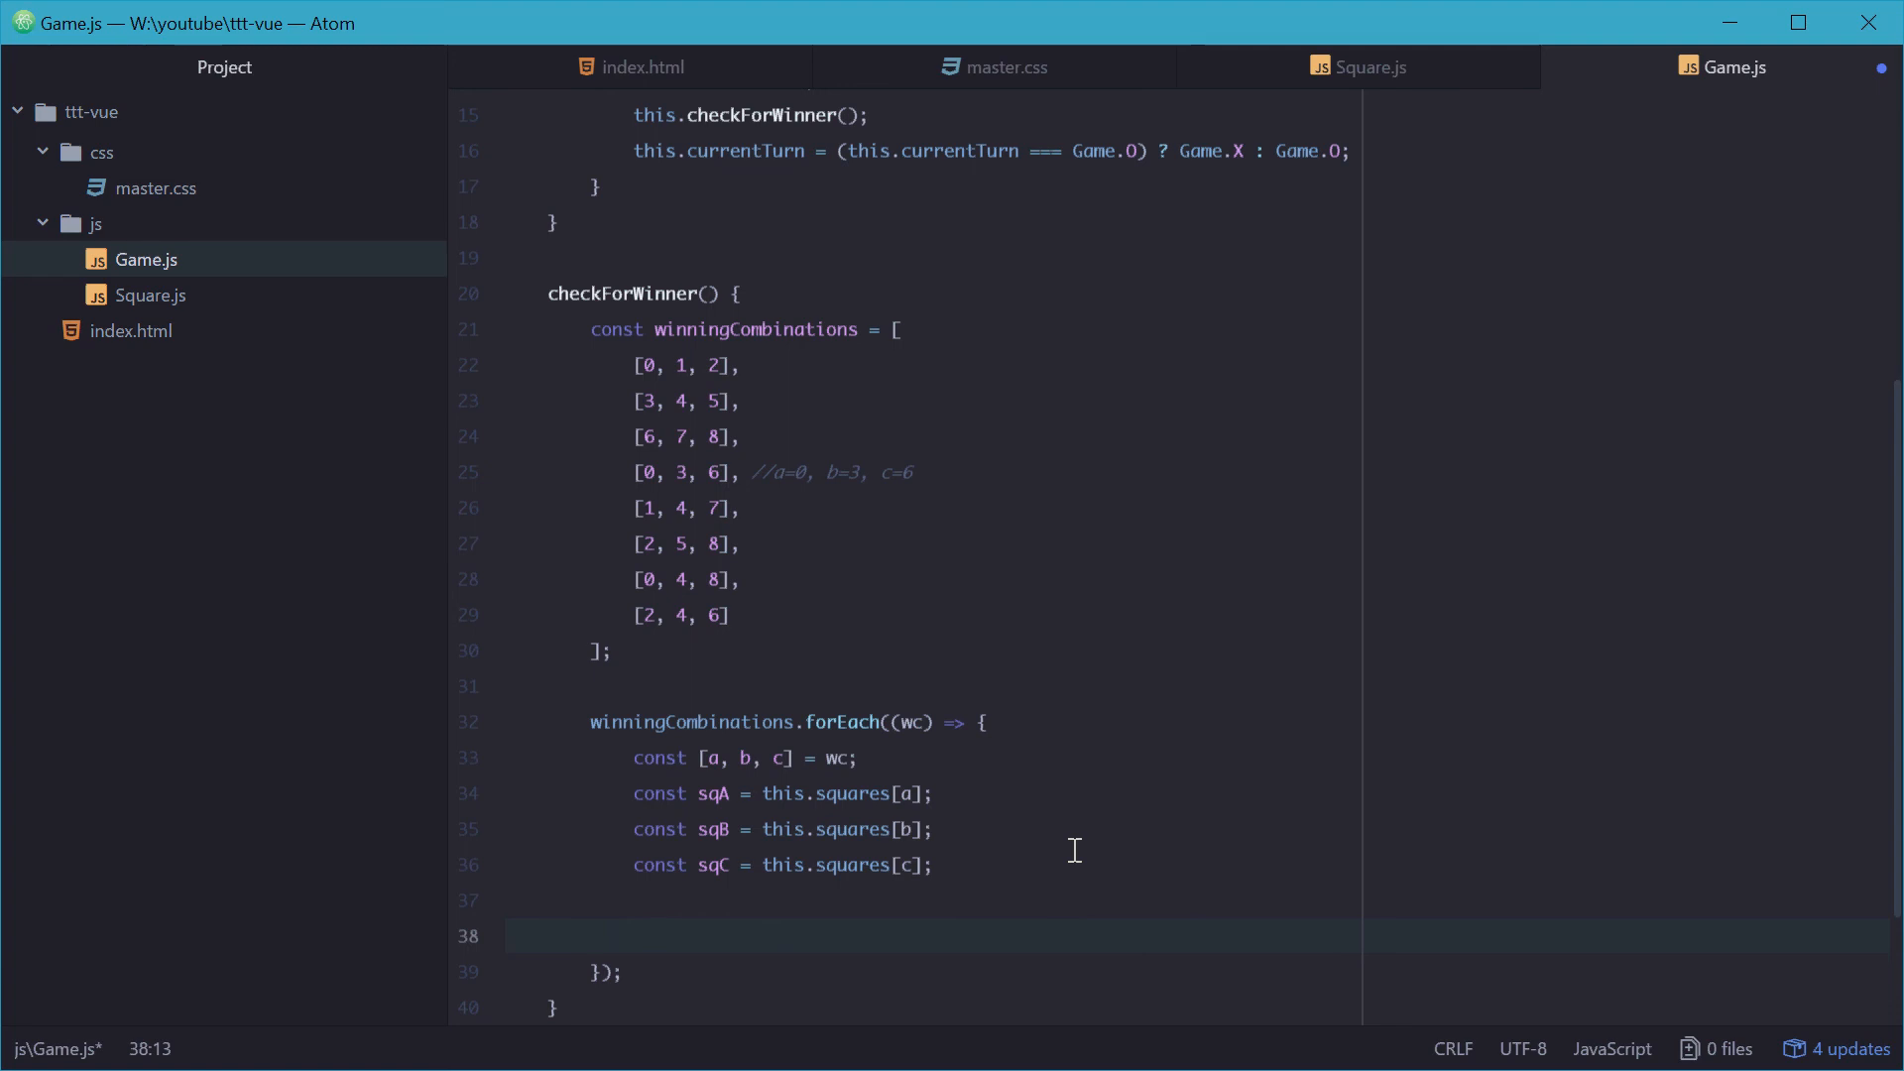
mouse_move(1000, 830)
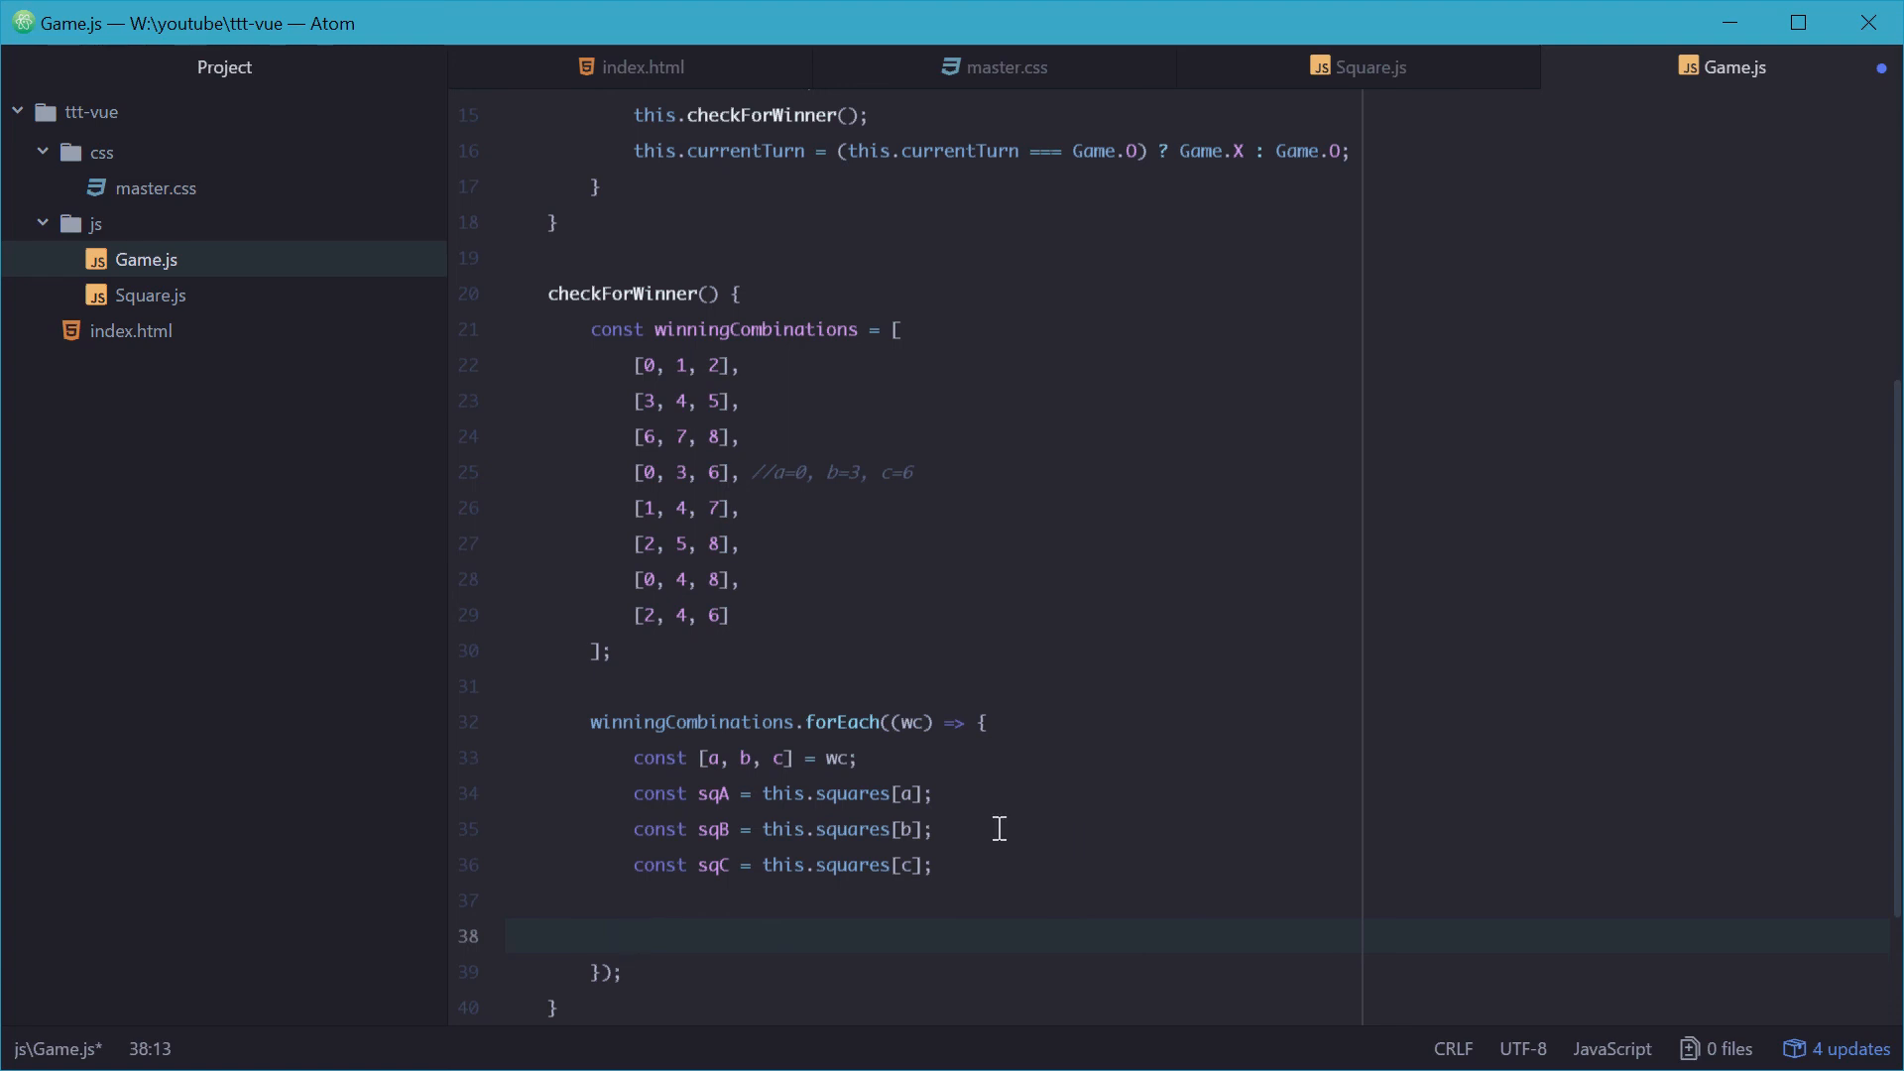
mouse_move(1012, 825)
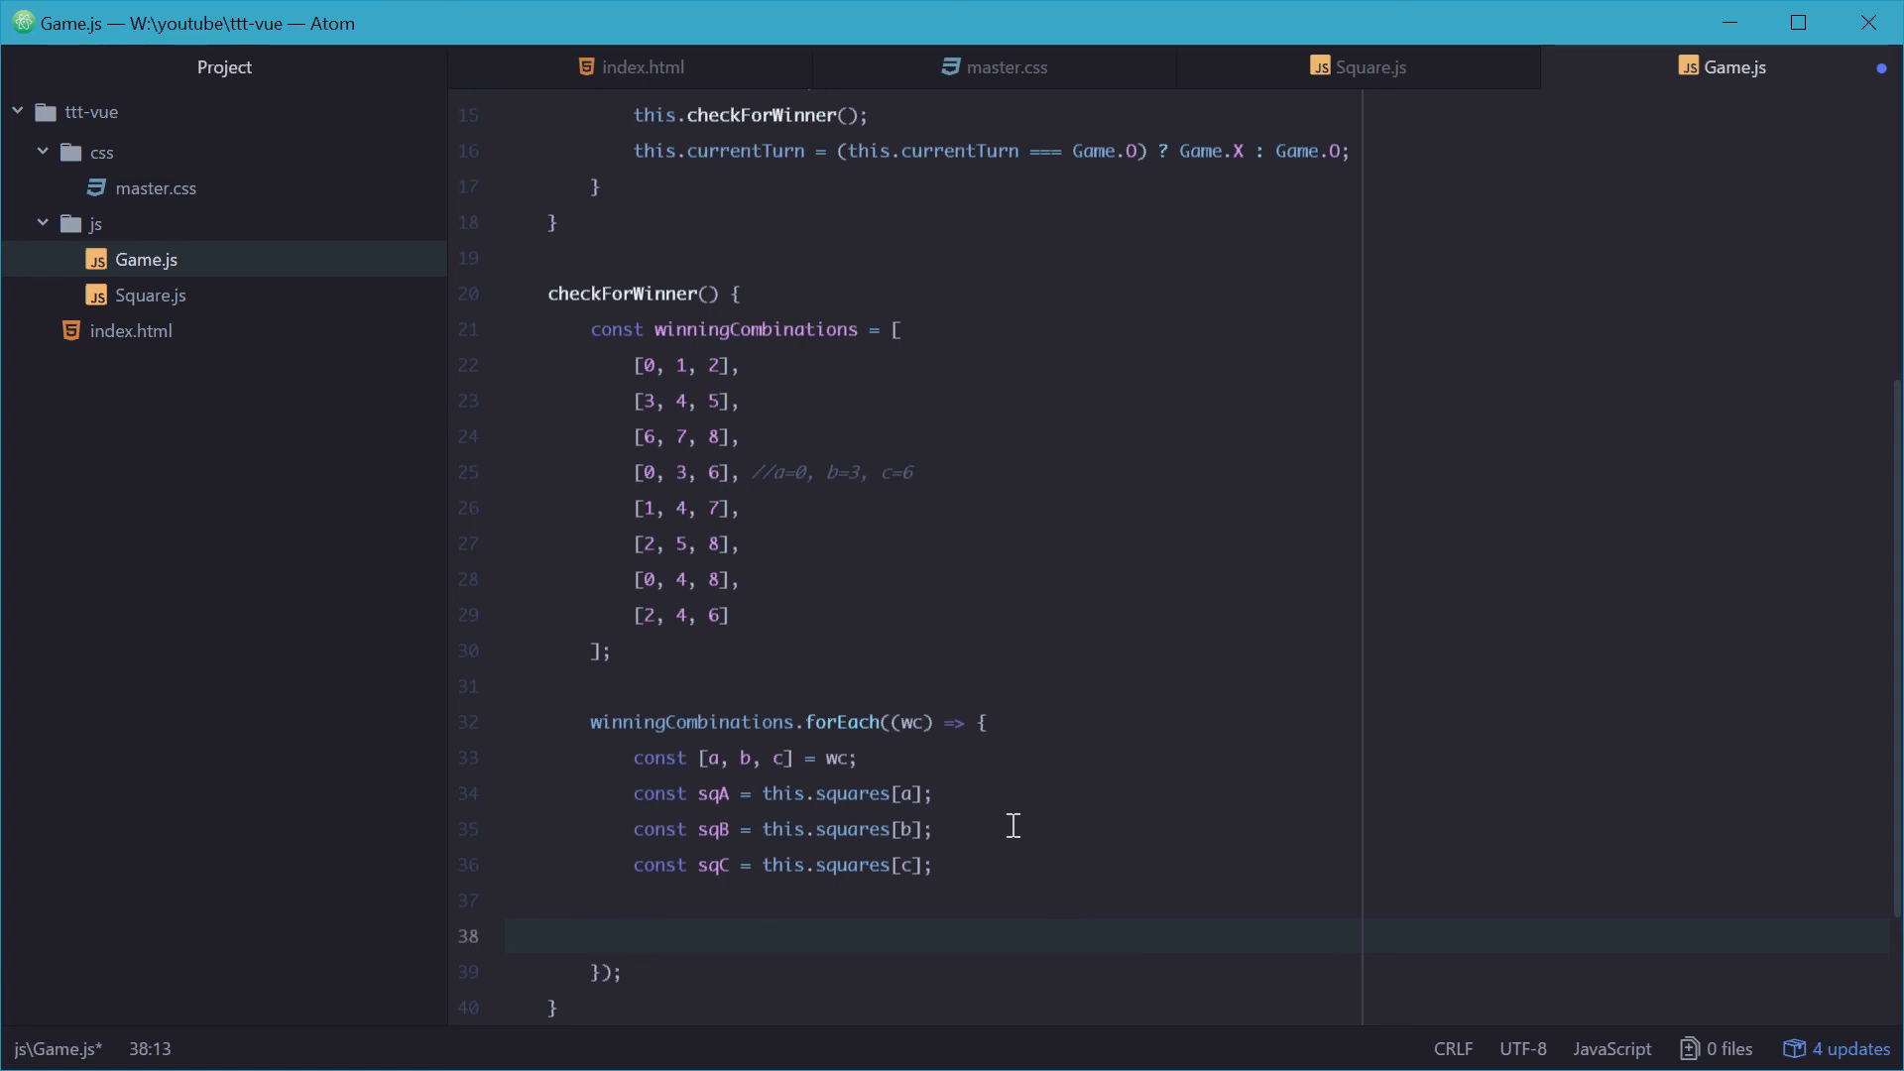
type("if (sqA")
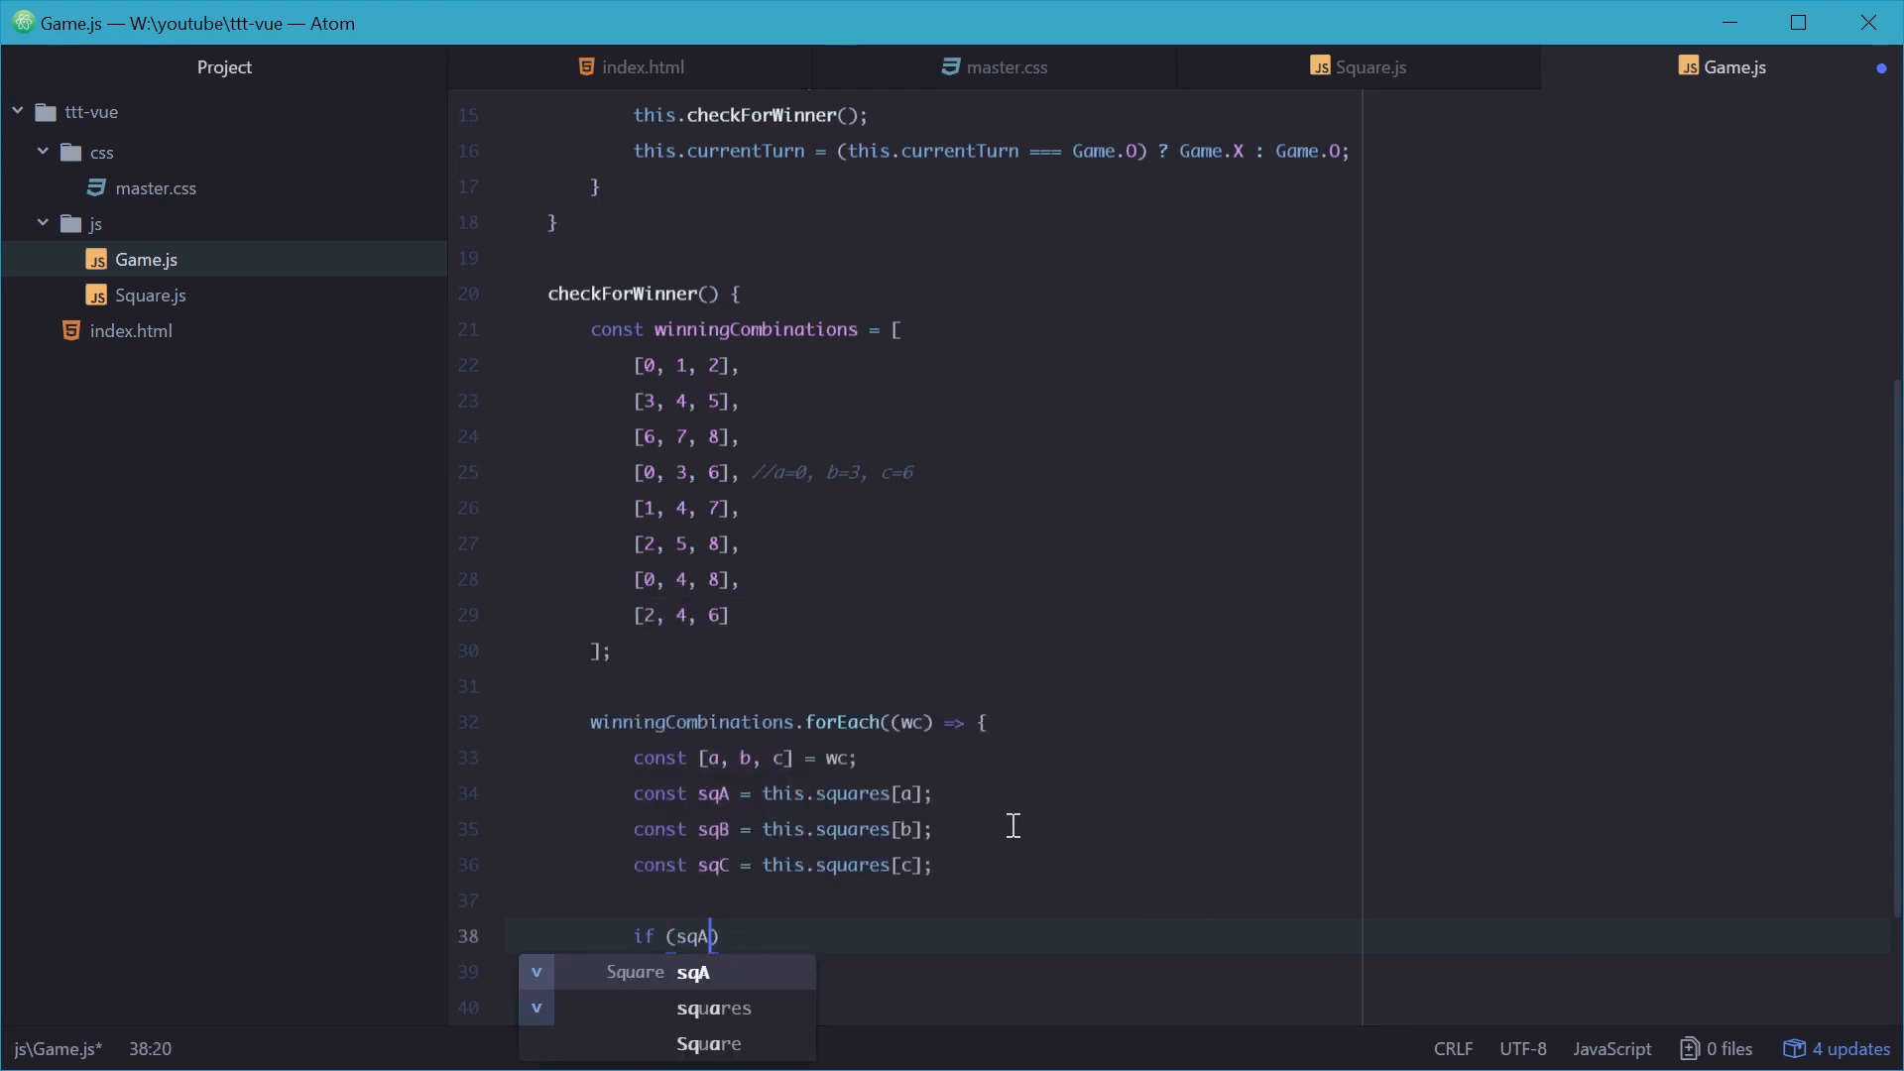
type(".value && sqA.value")
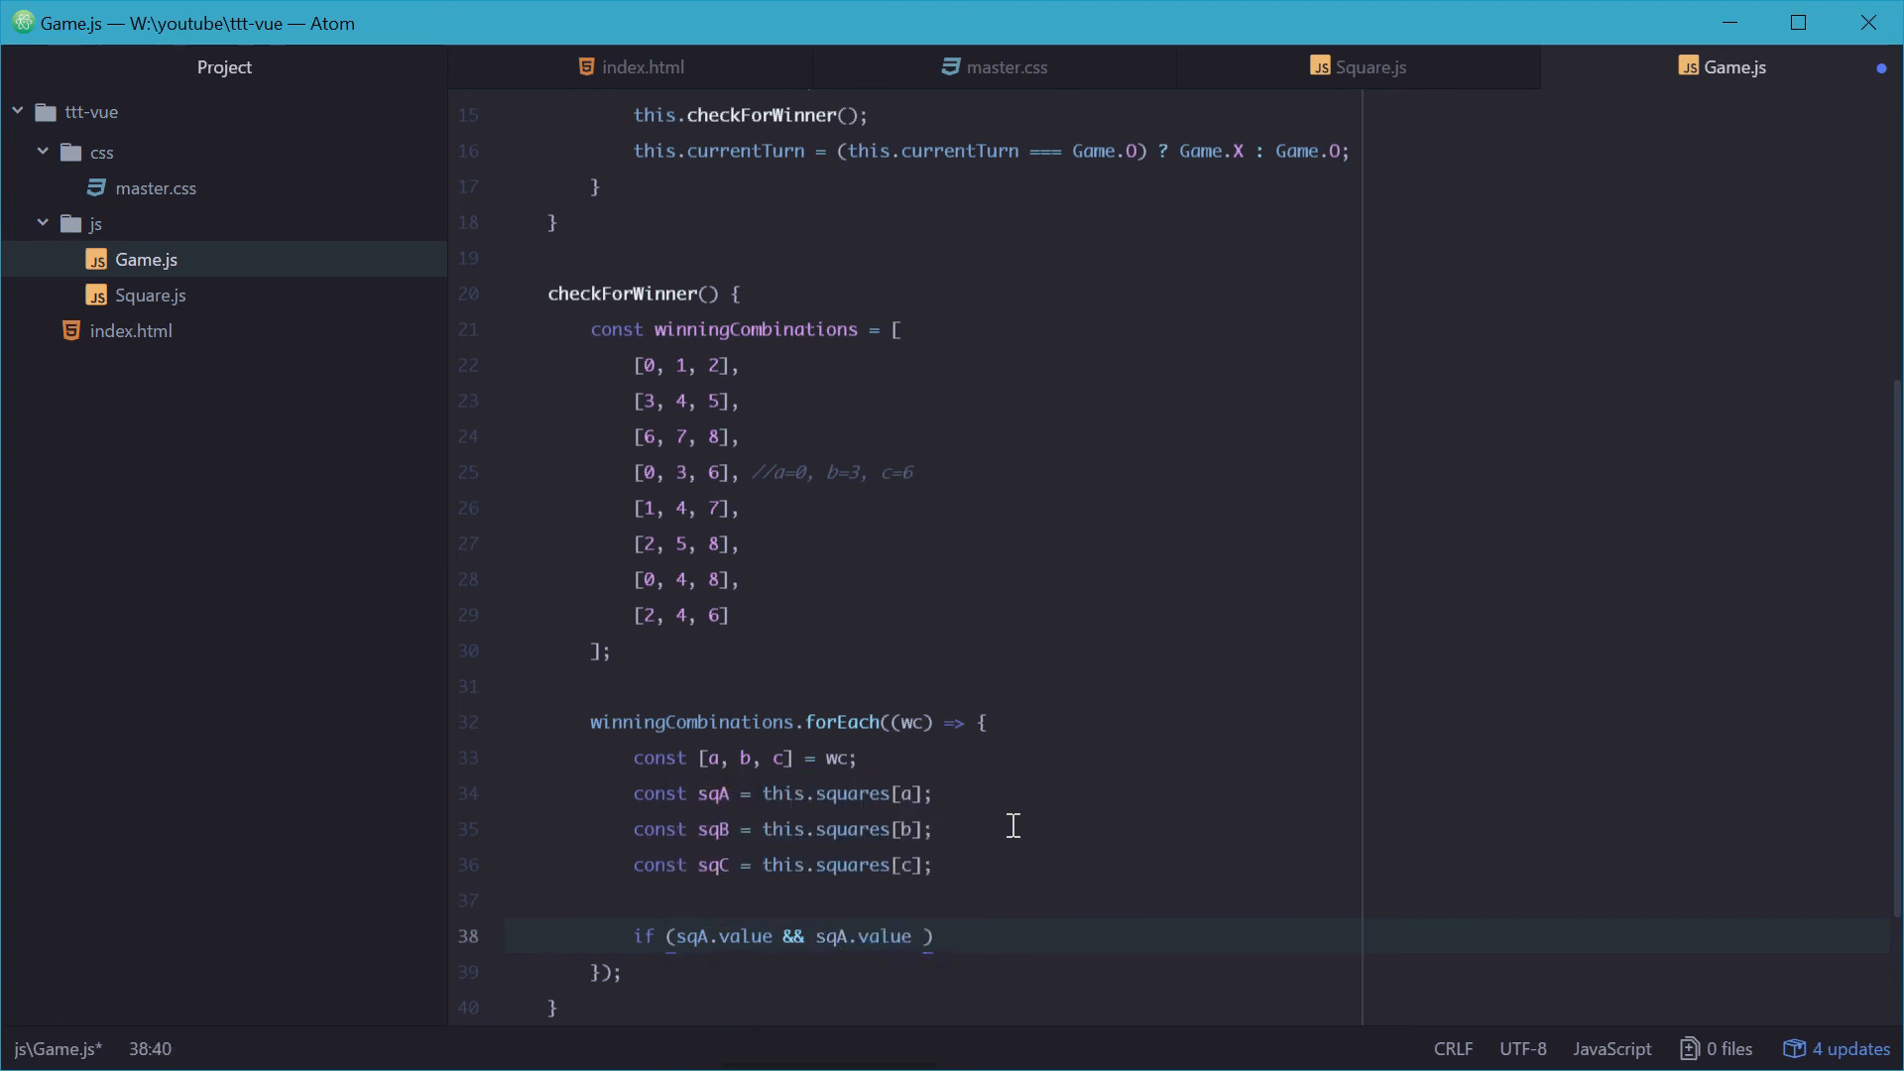
type("=== sqB.val")
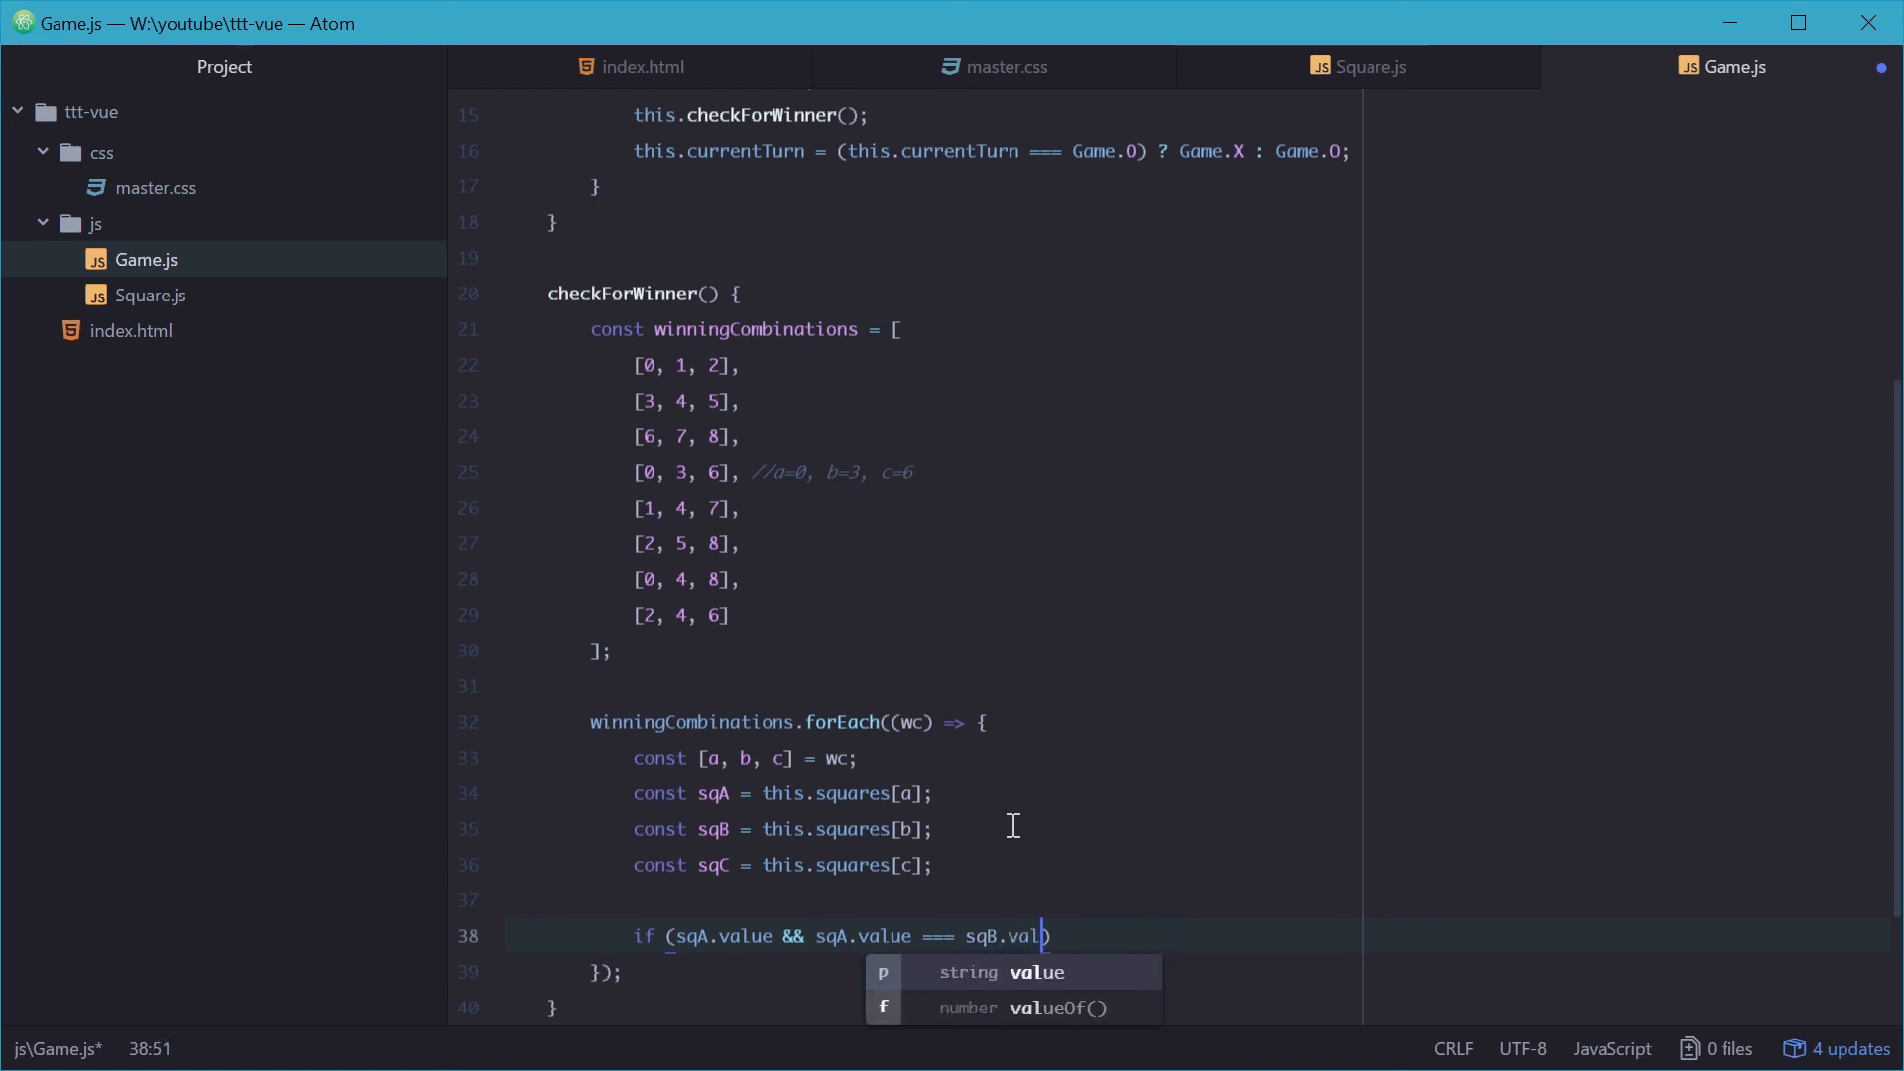
type("ue &&")
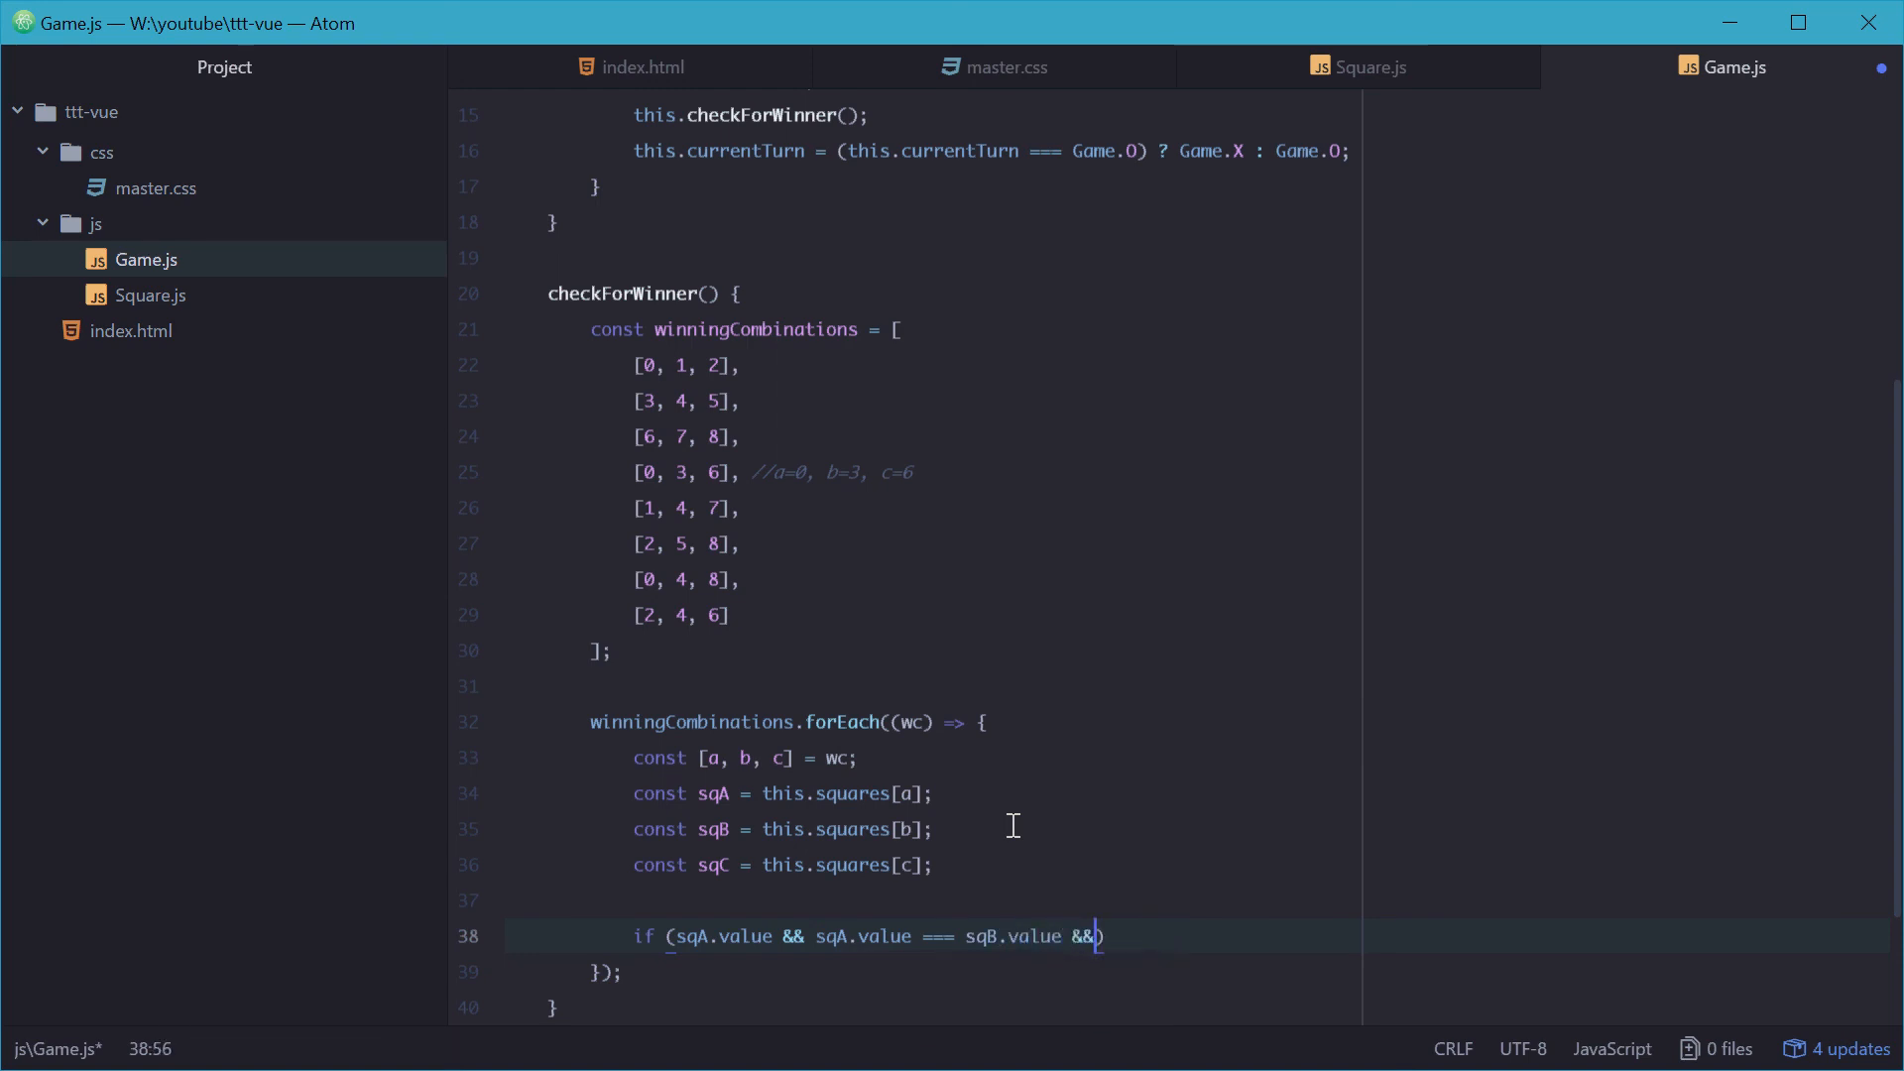
type("sqA./")
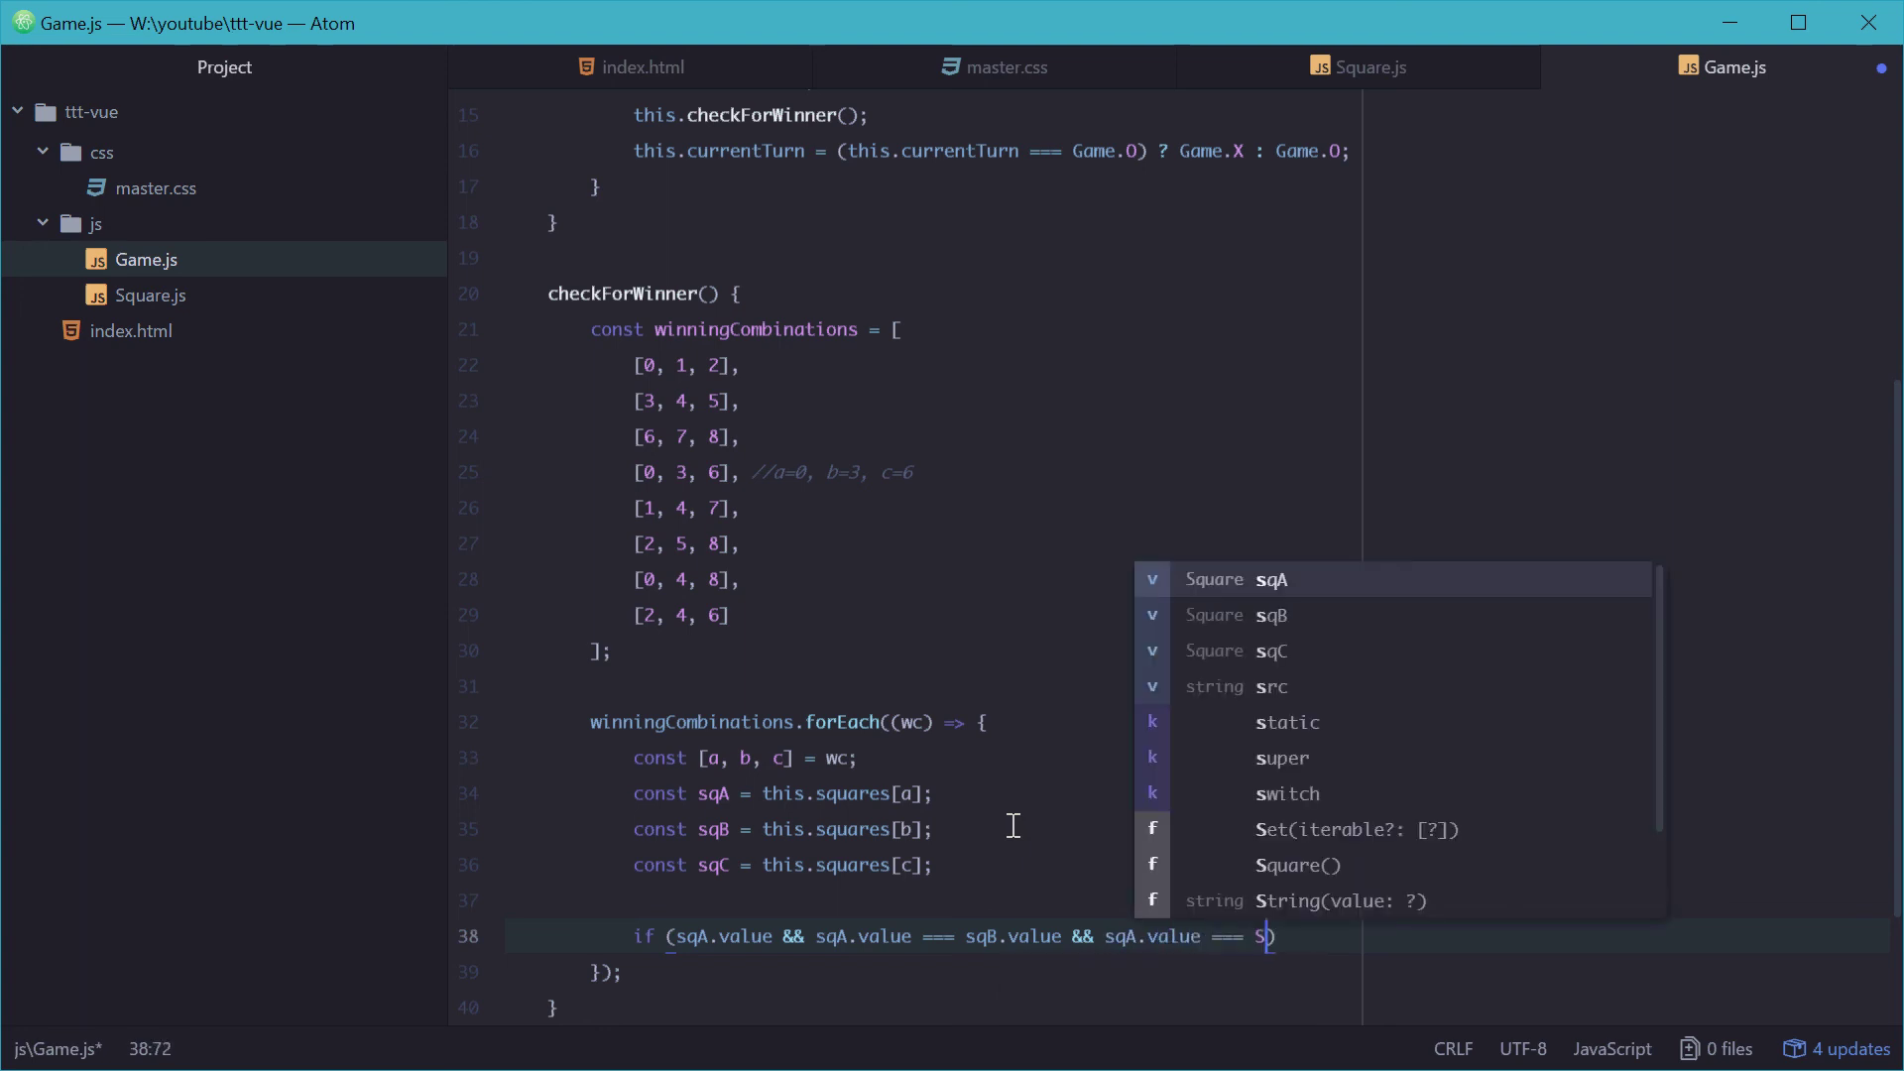
type("qC.value")
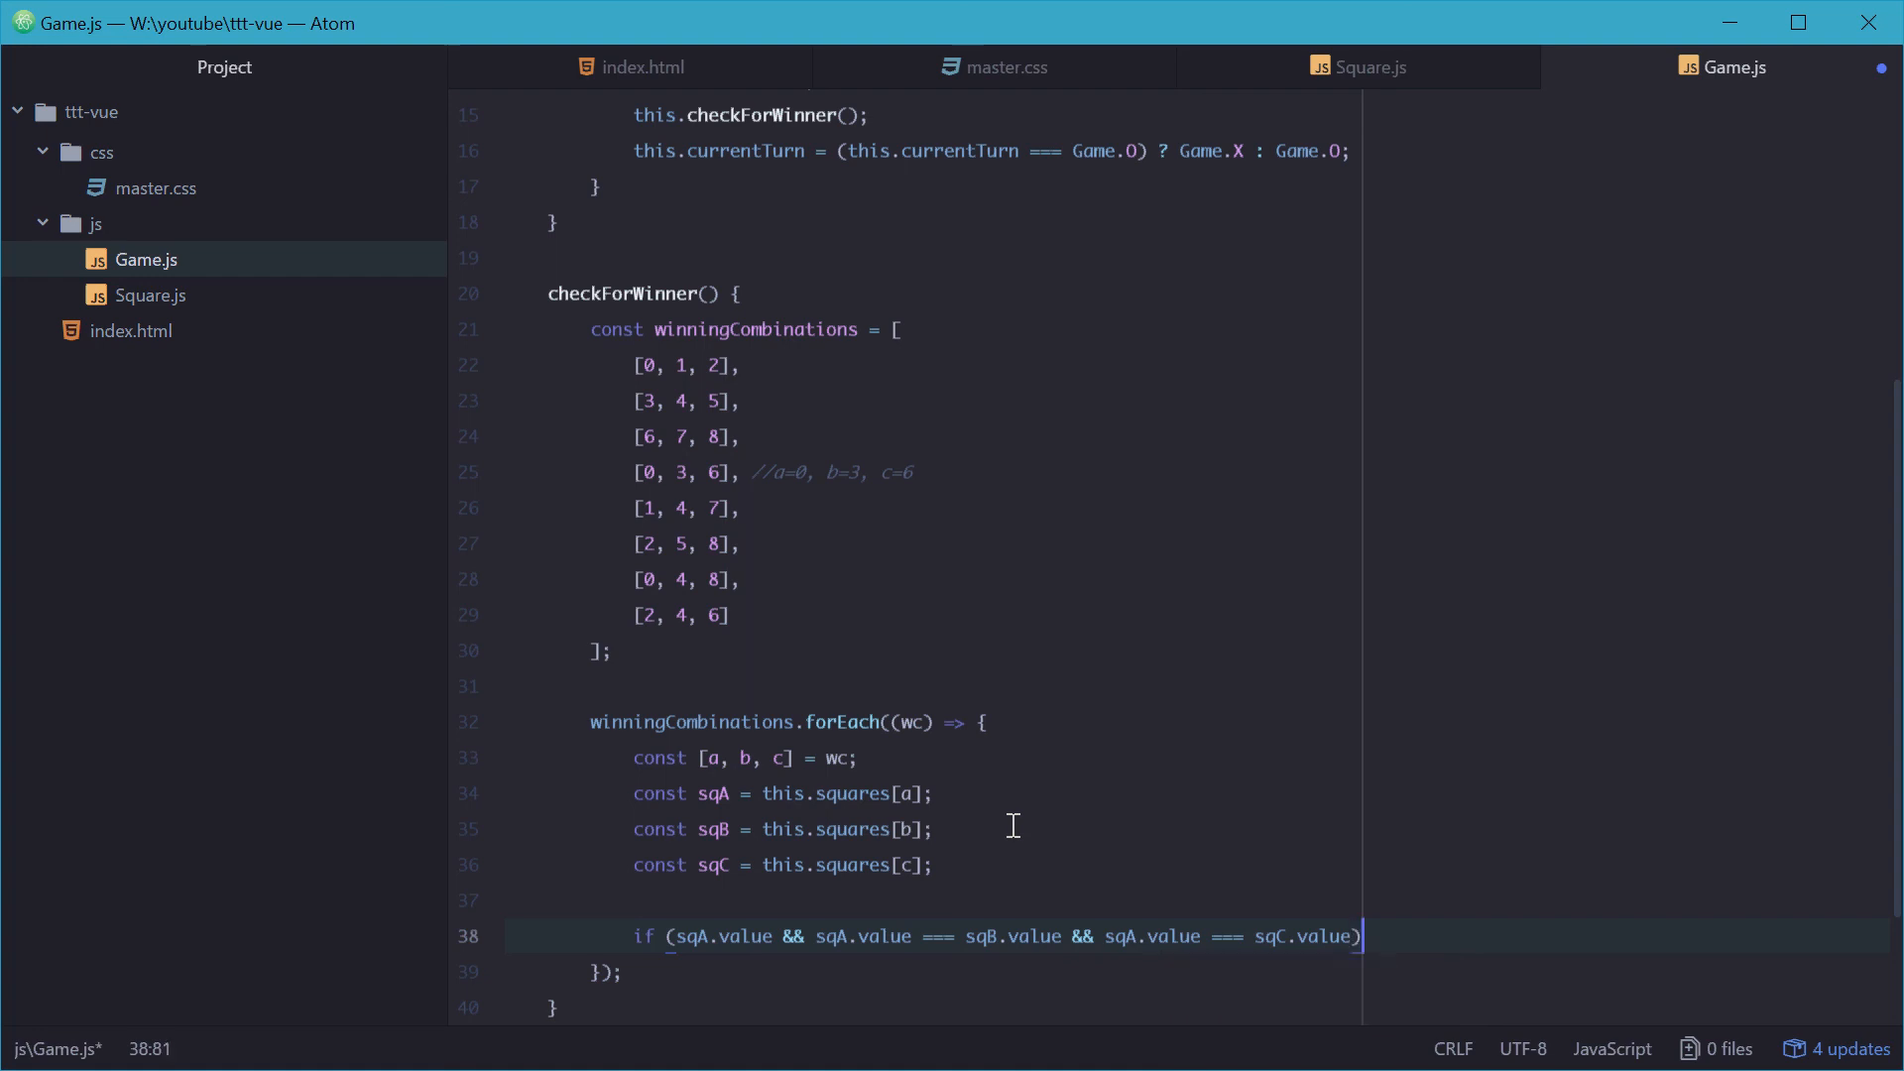
type("{")
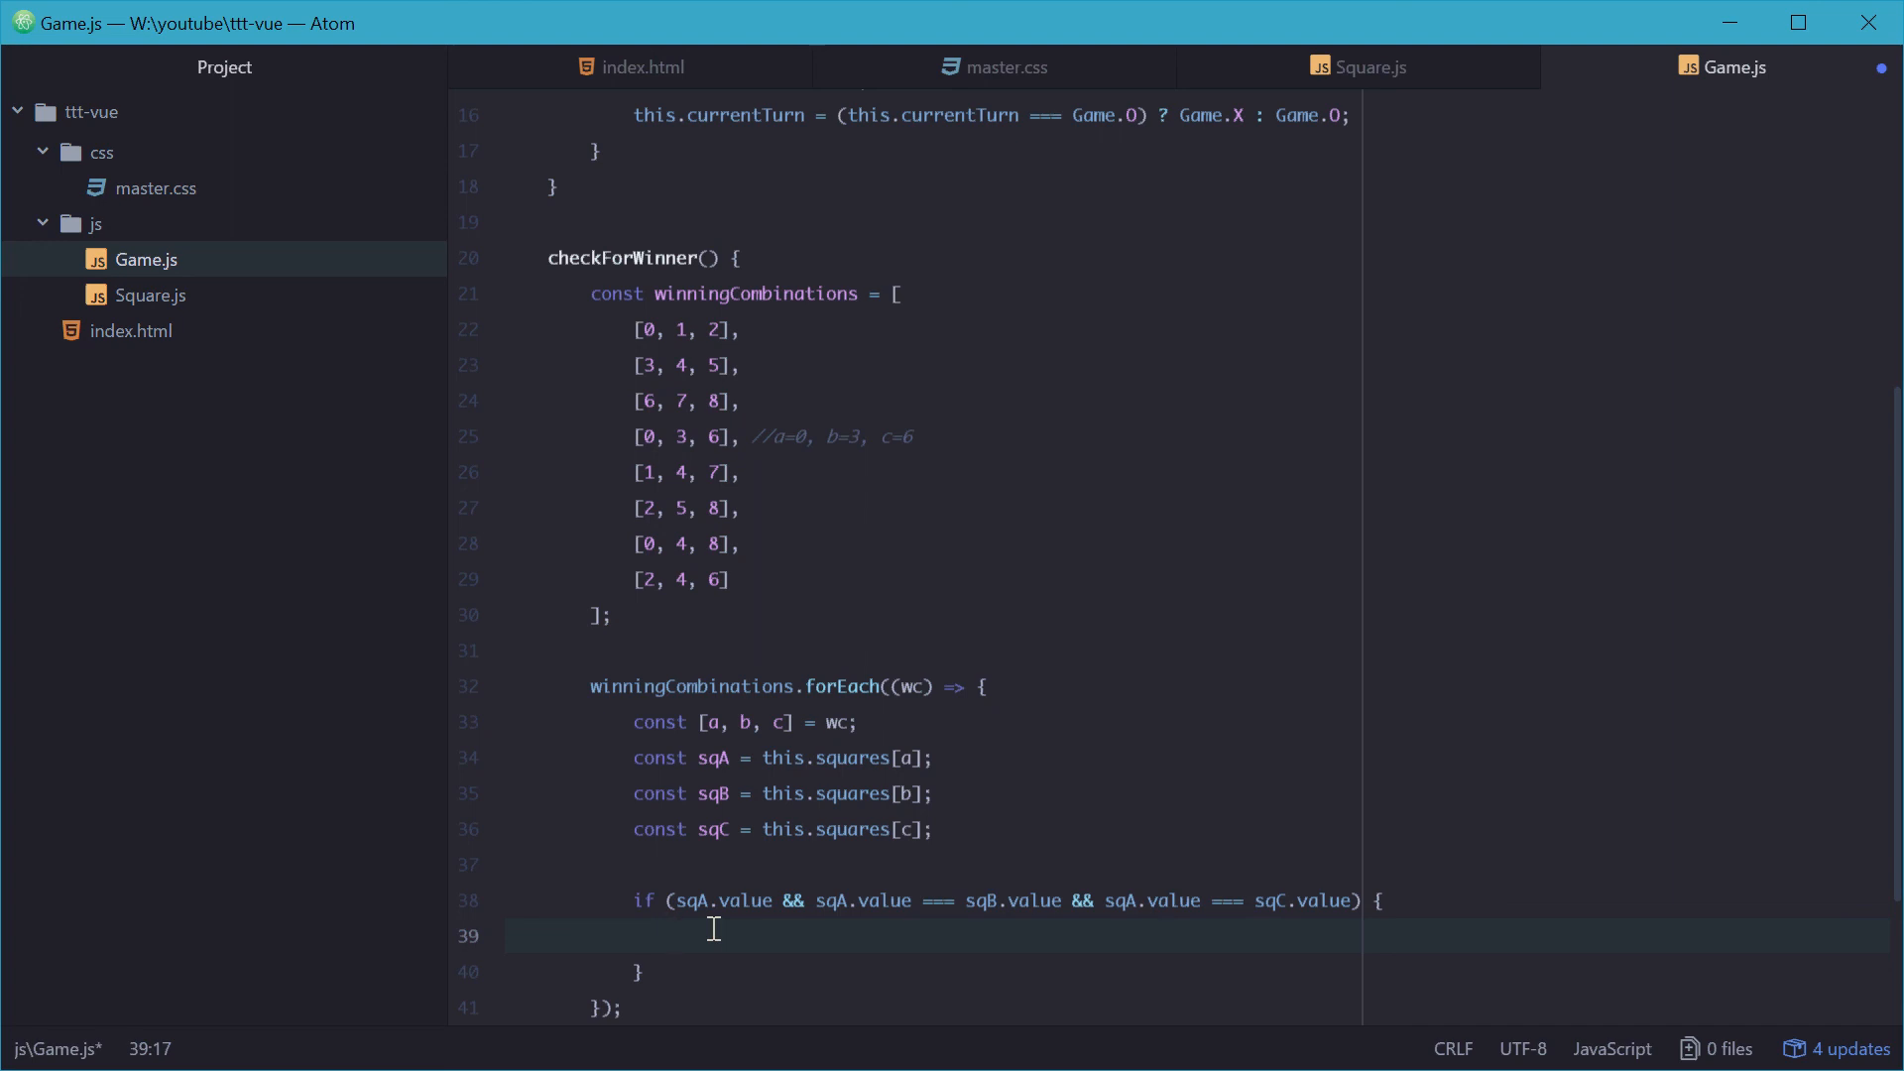
Step: In the winning block, set this.inProgress = false and this.winner = sqA.value // 'O' or 'X'
left_click(702, 935)
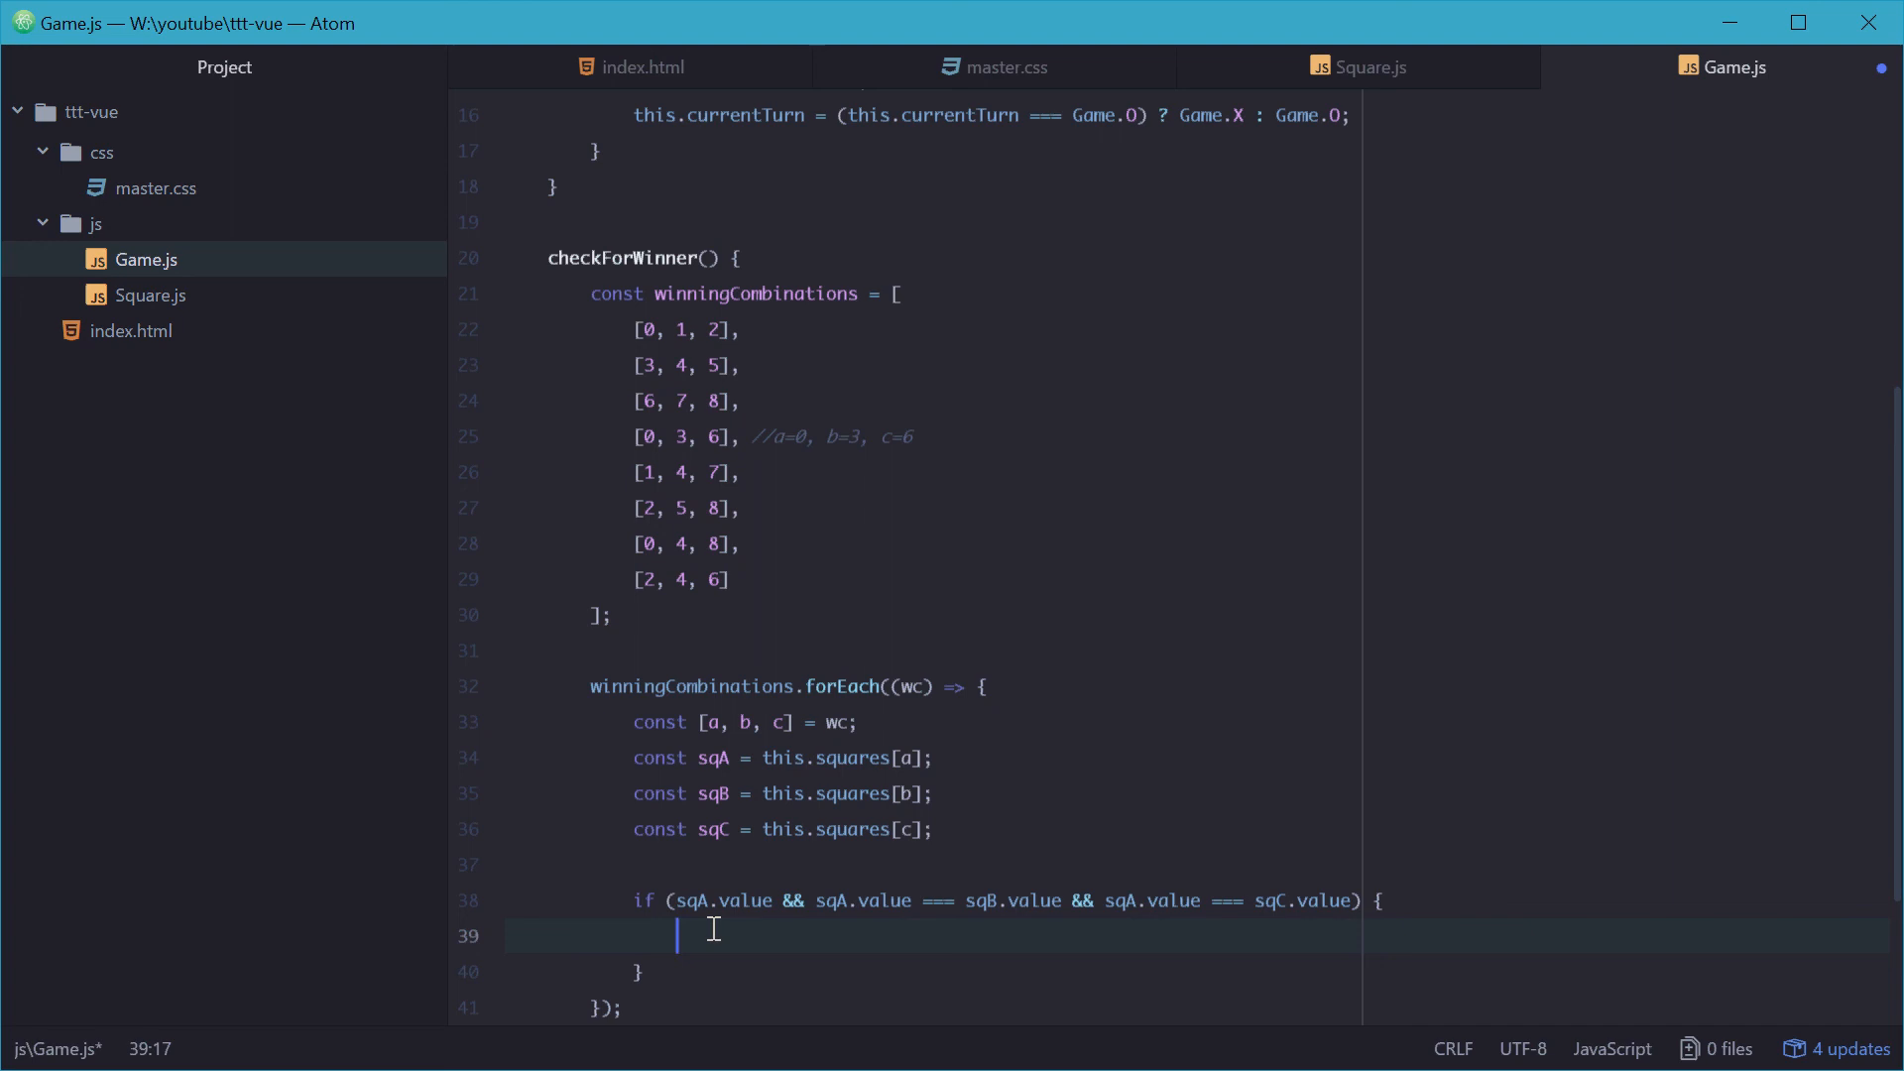
type("t")
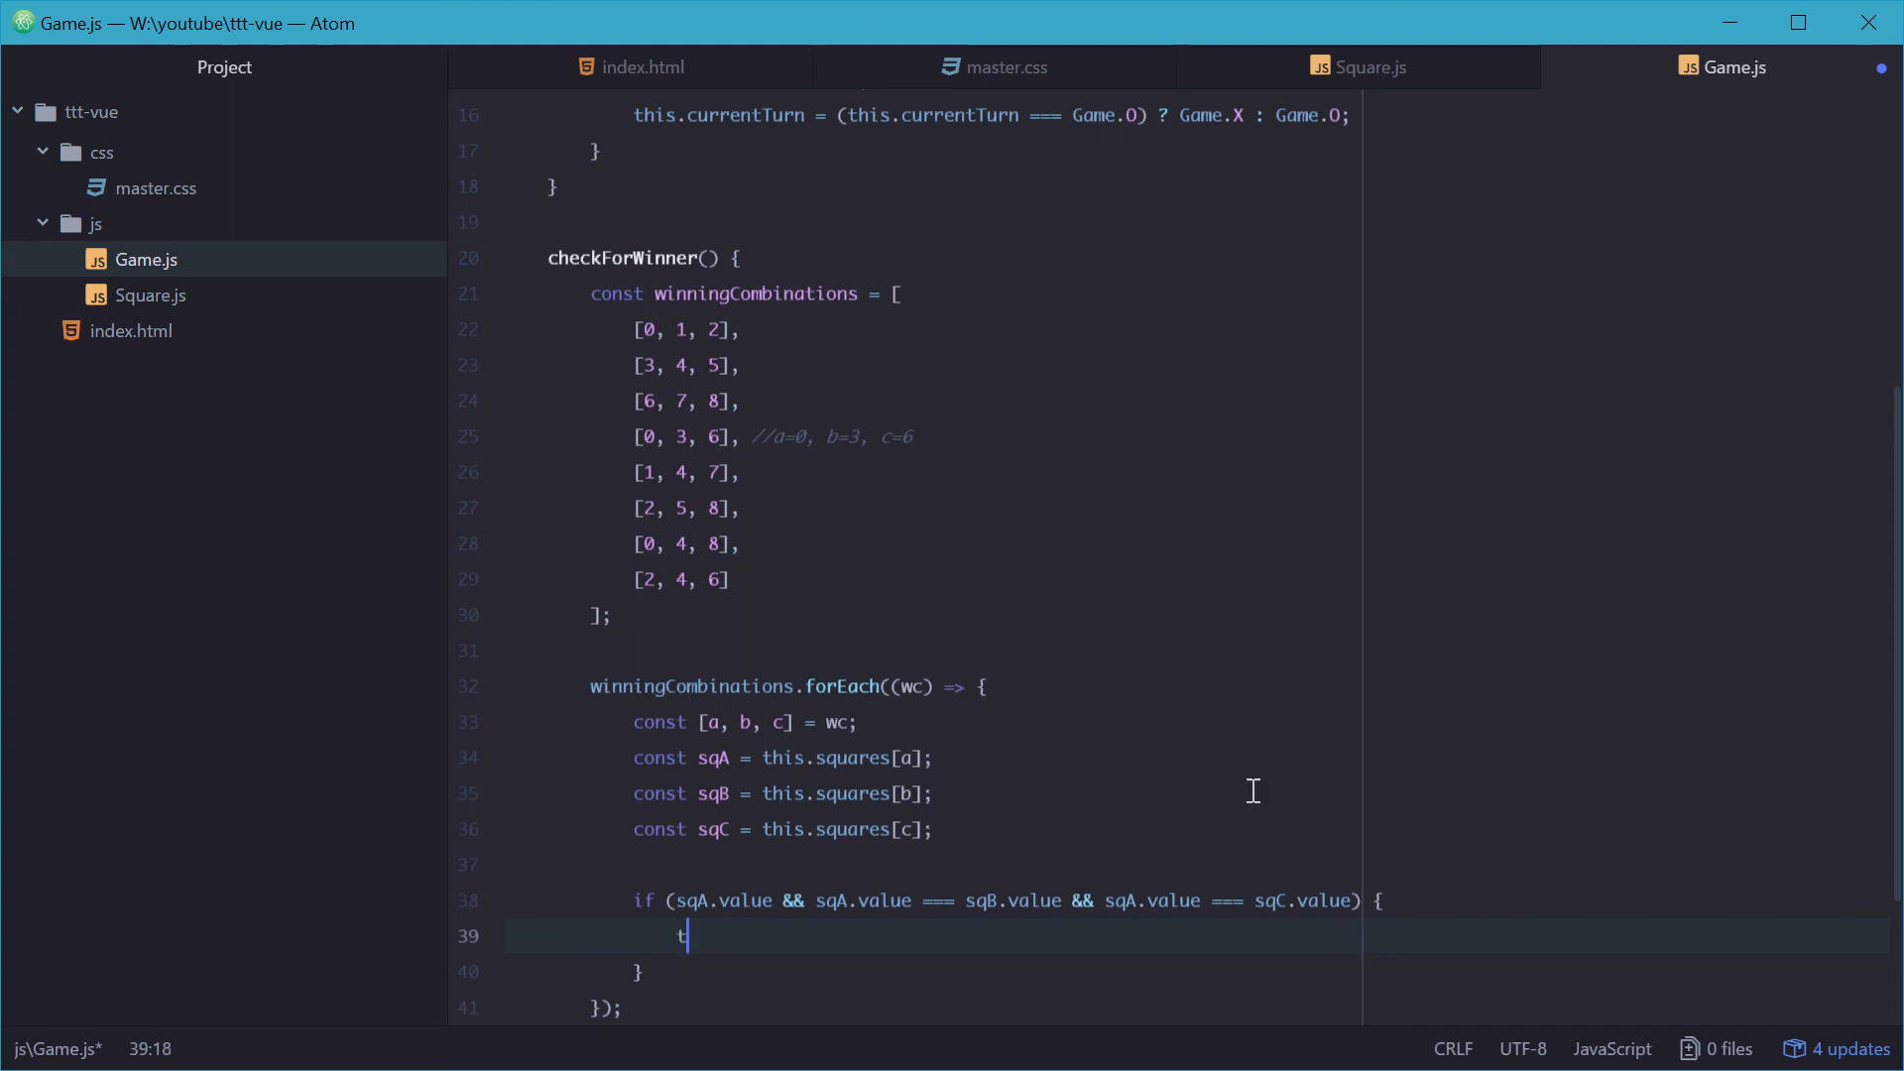
type("his.inProgress = false;")
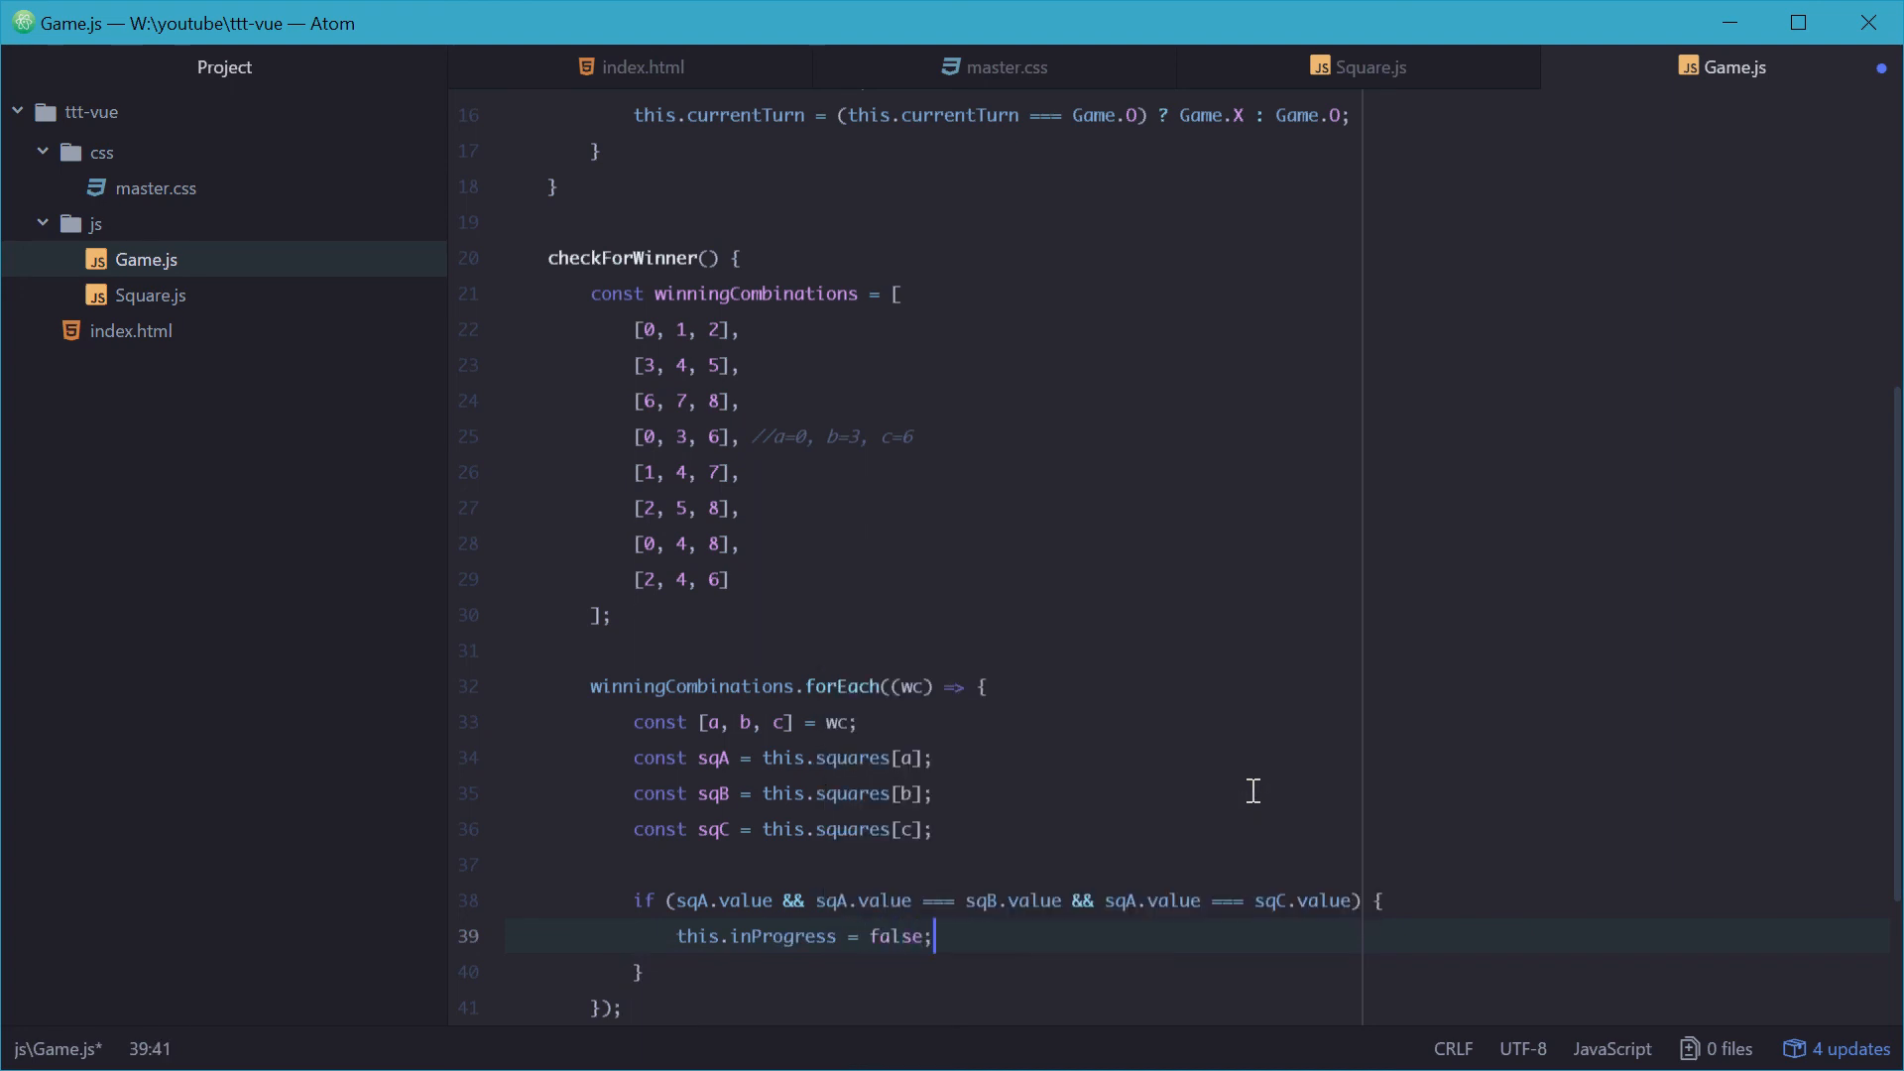
key("Enter")
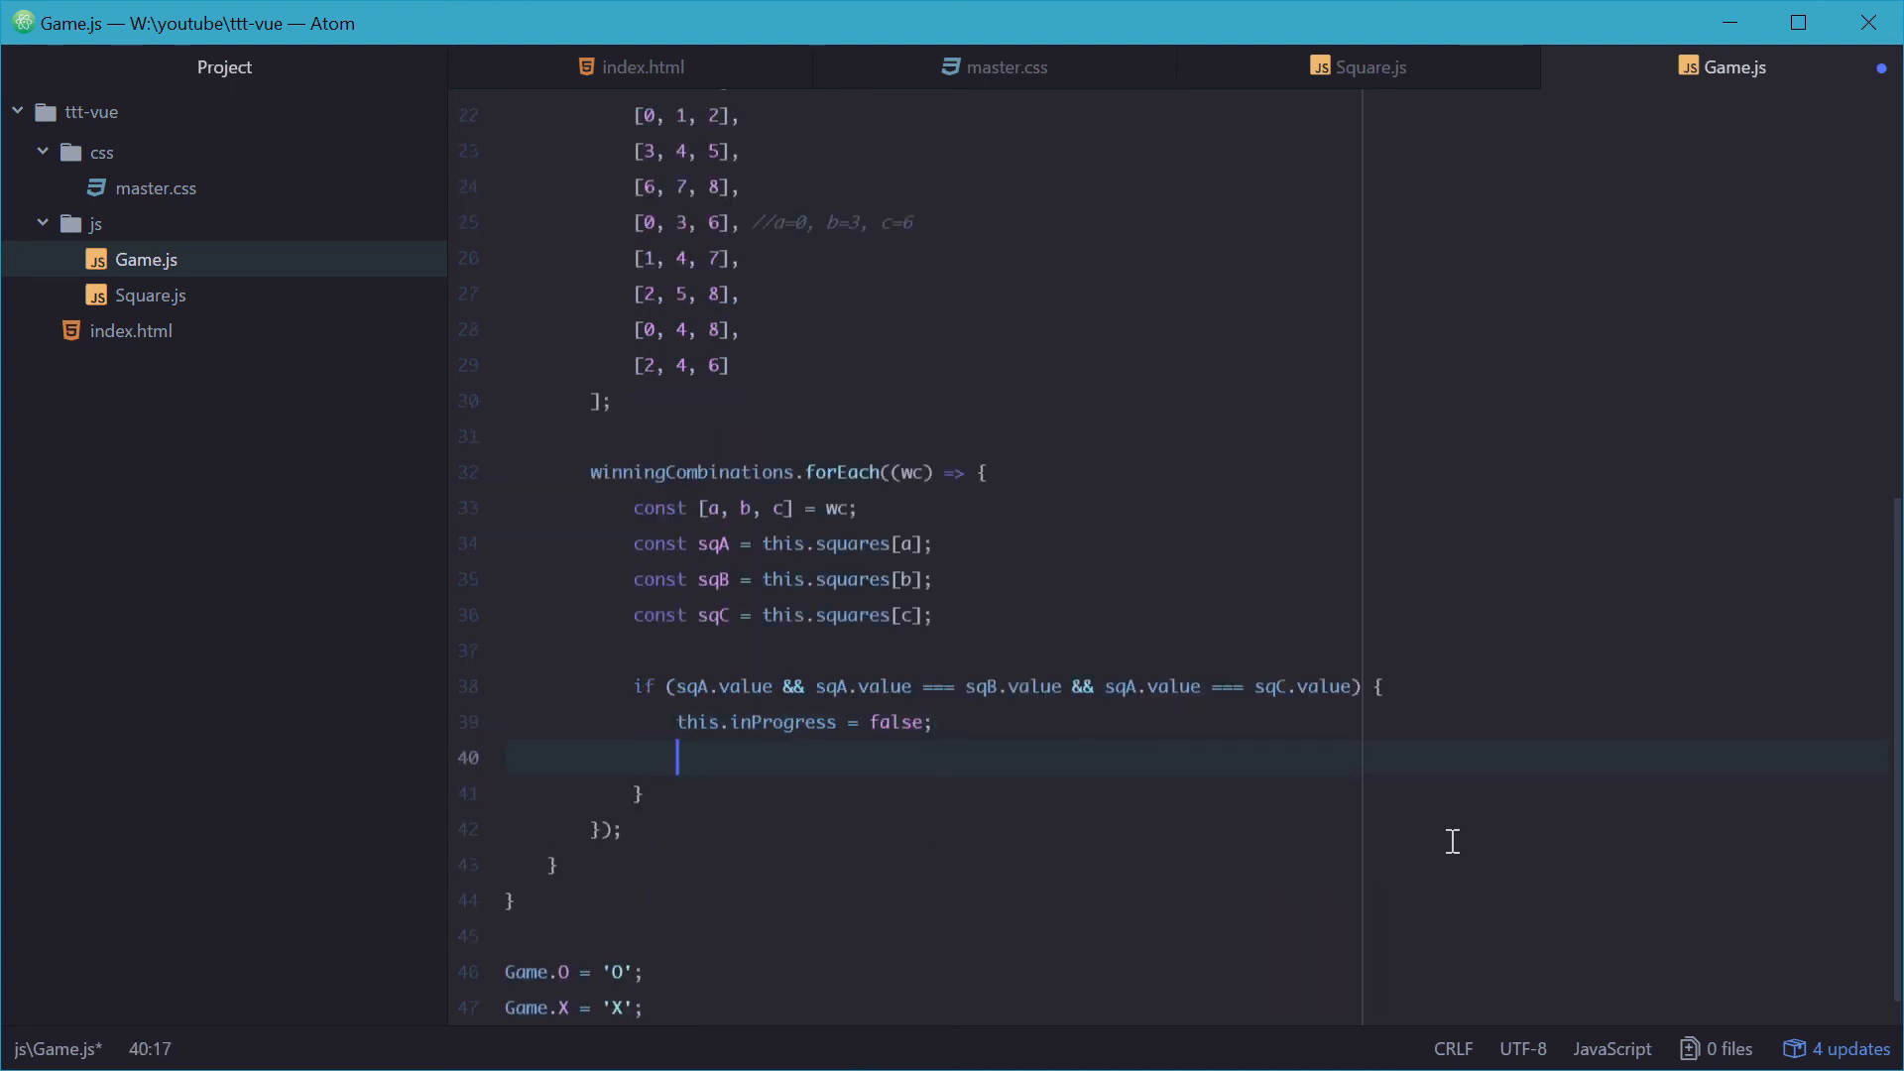
type("this.w")
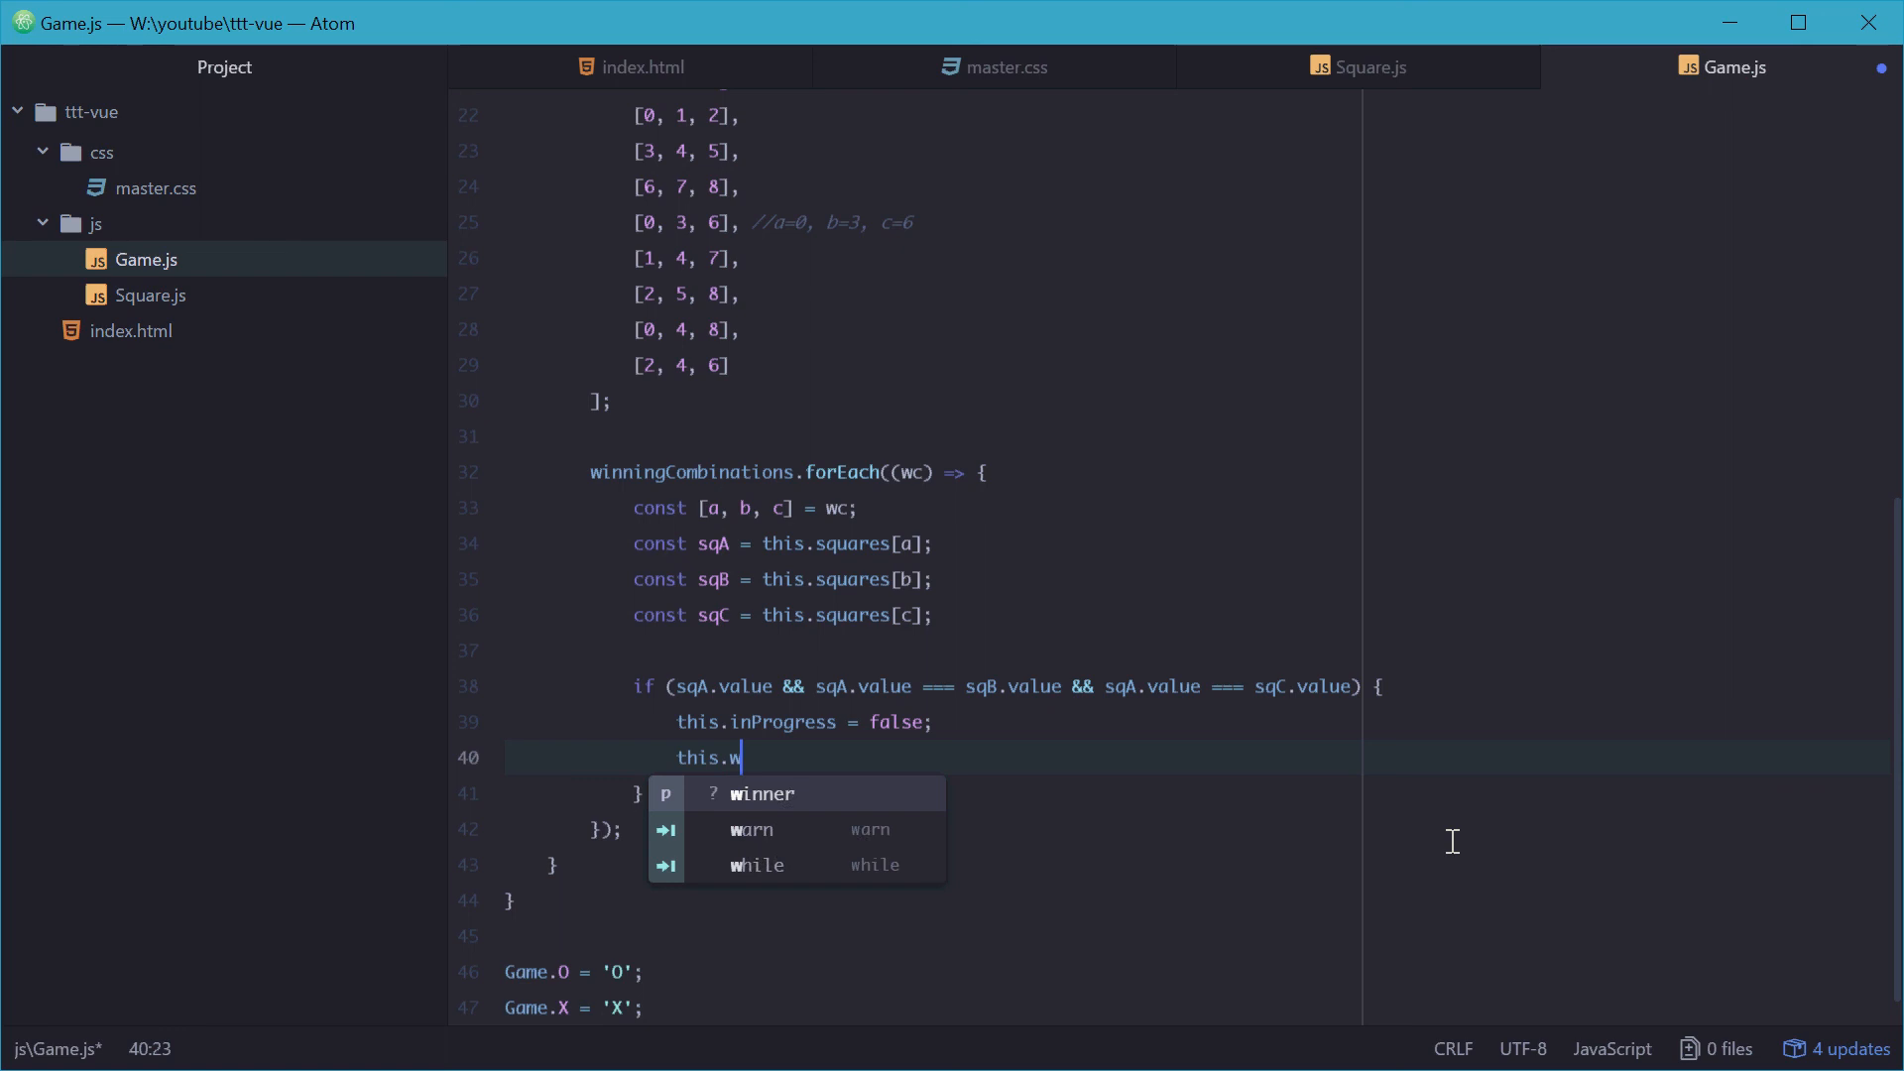
type("inner =")
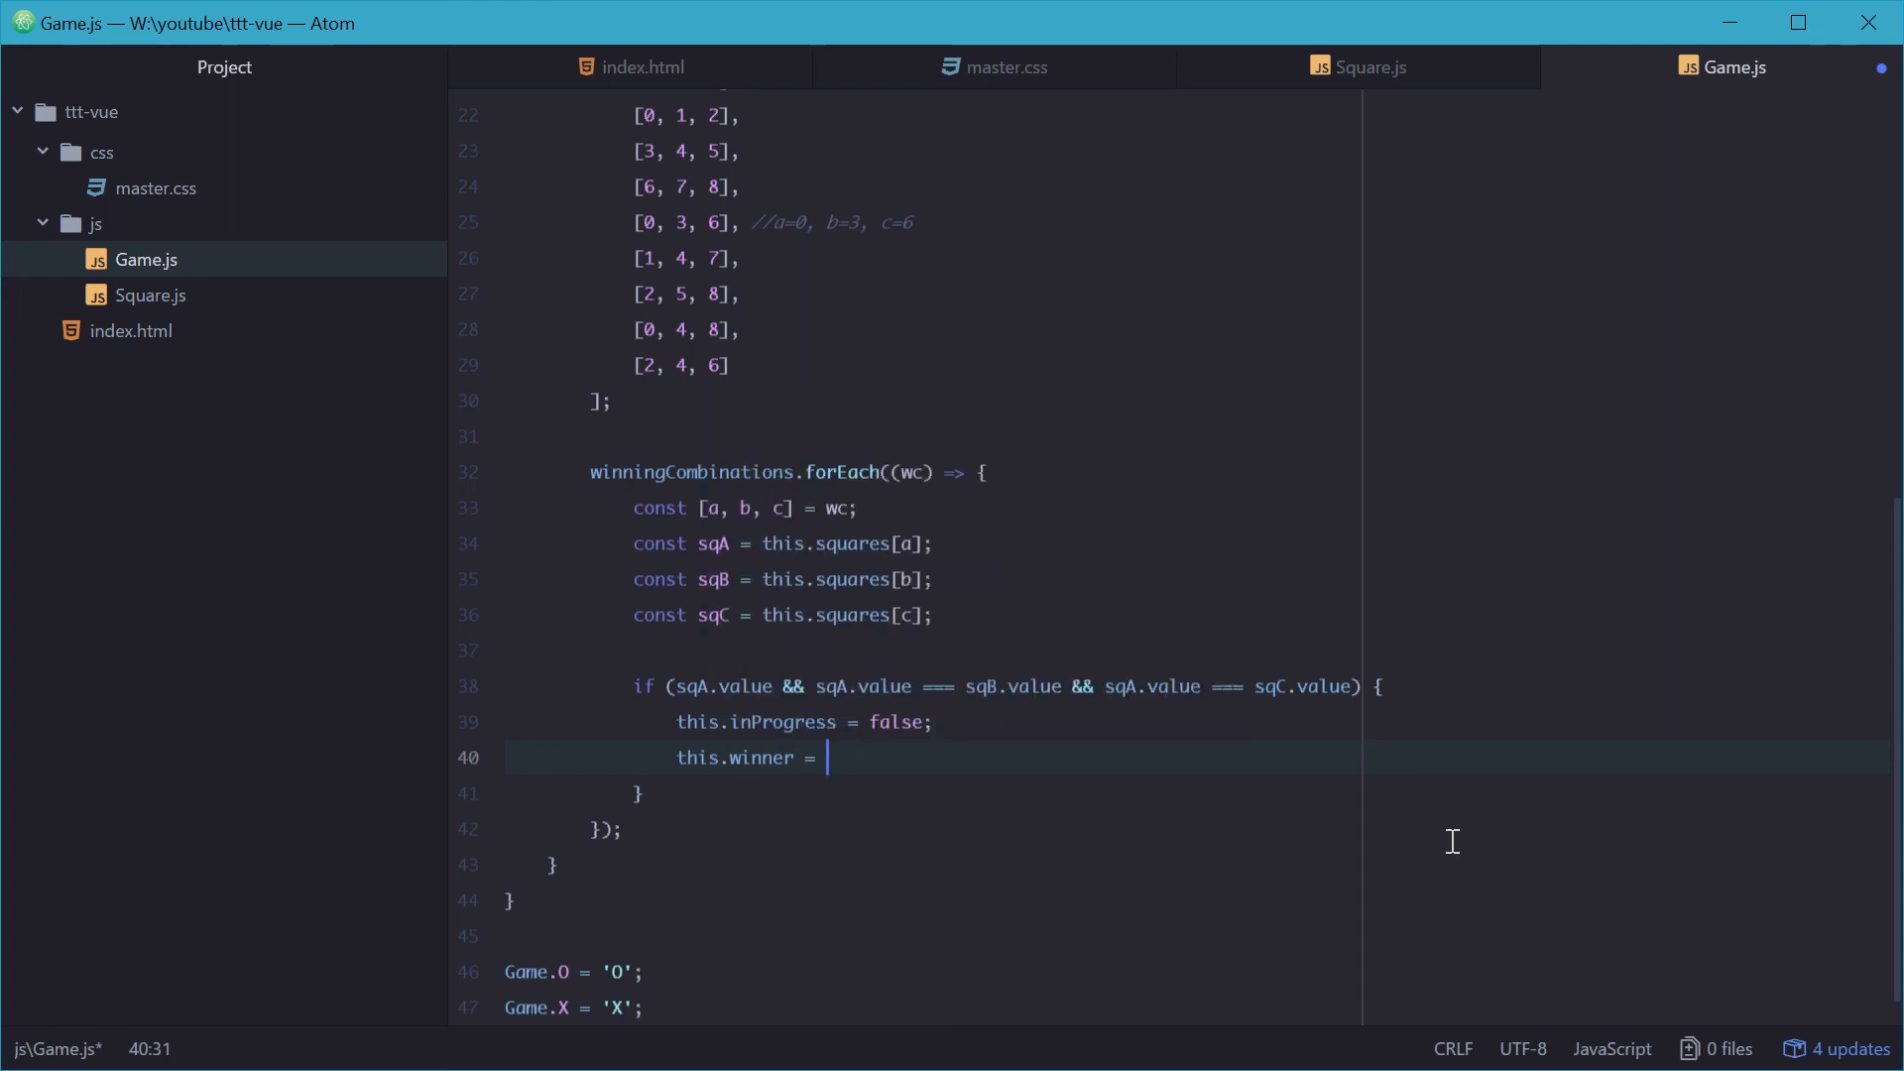
type("sqA")
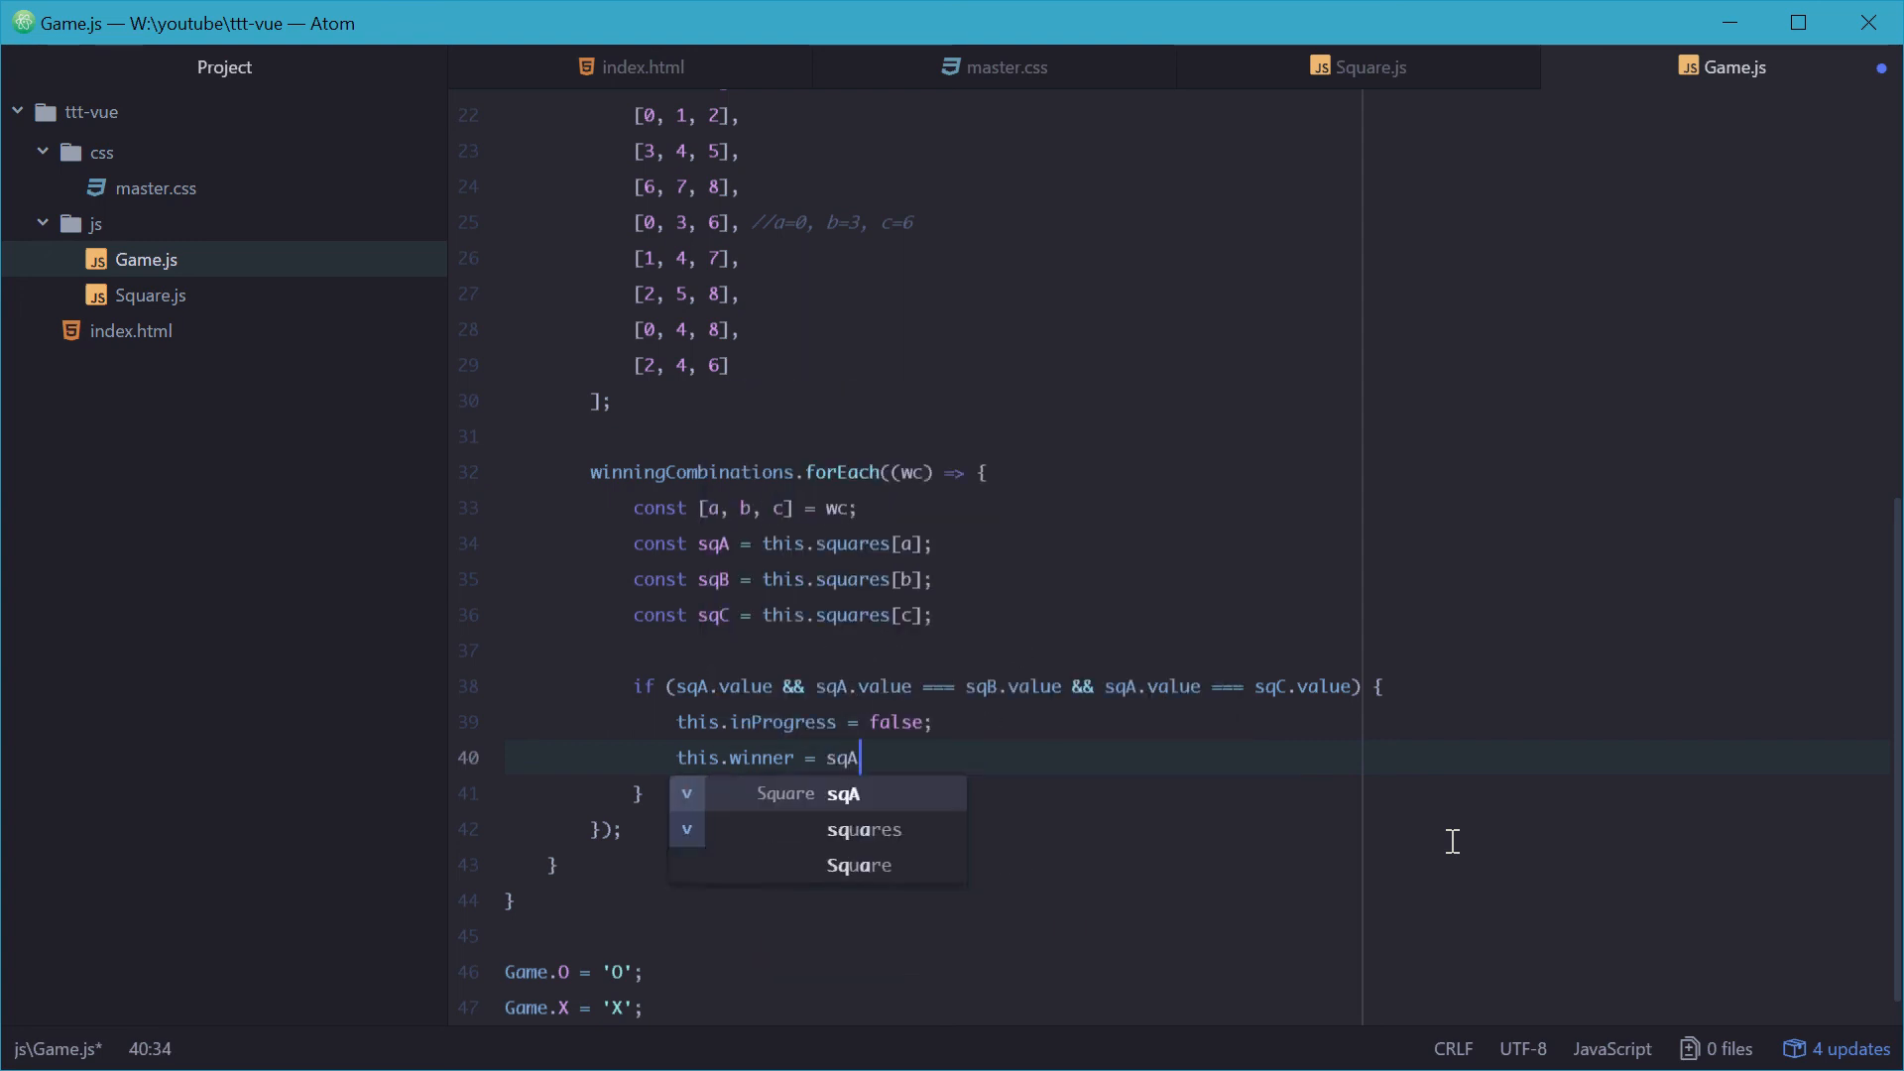
type(".value;")
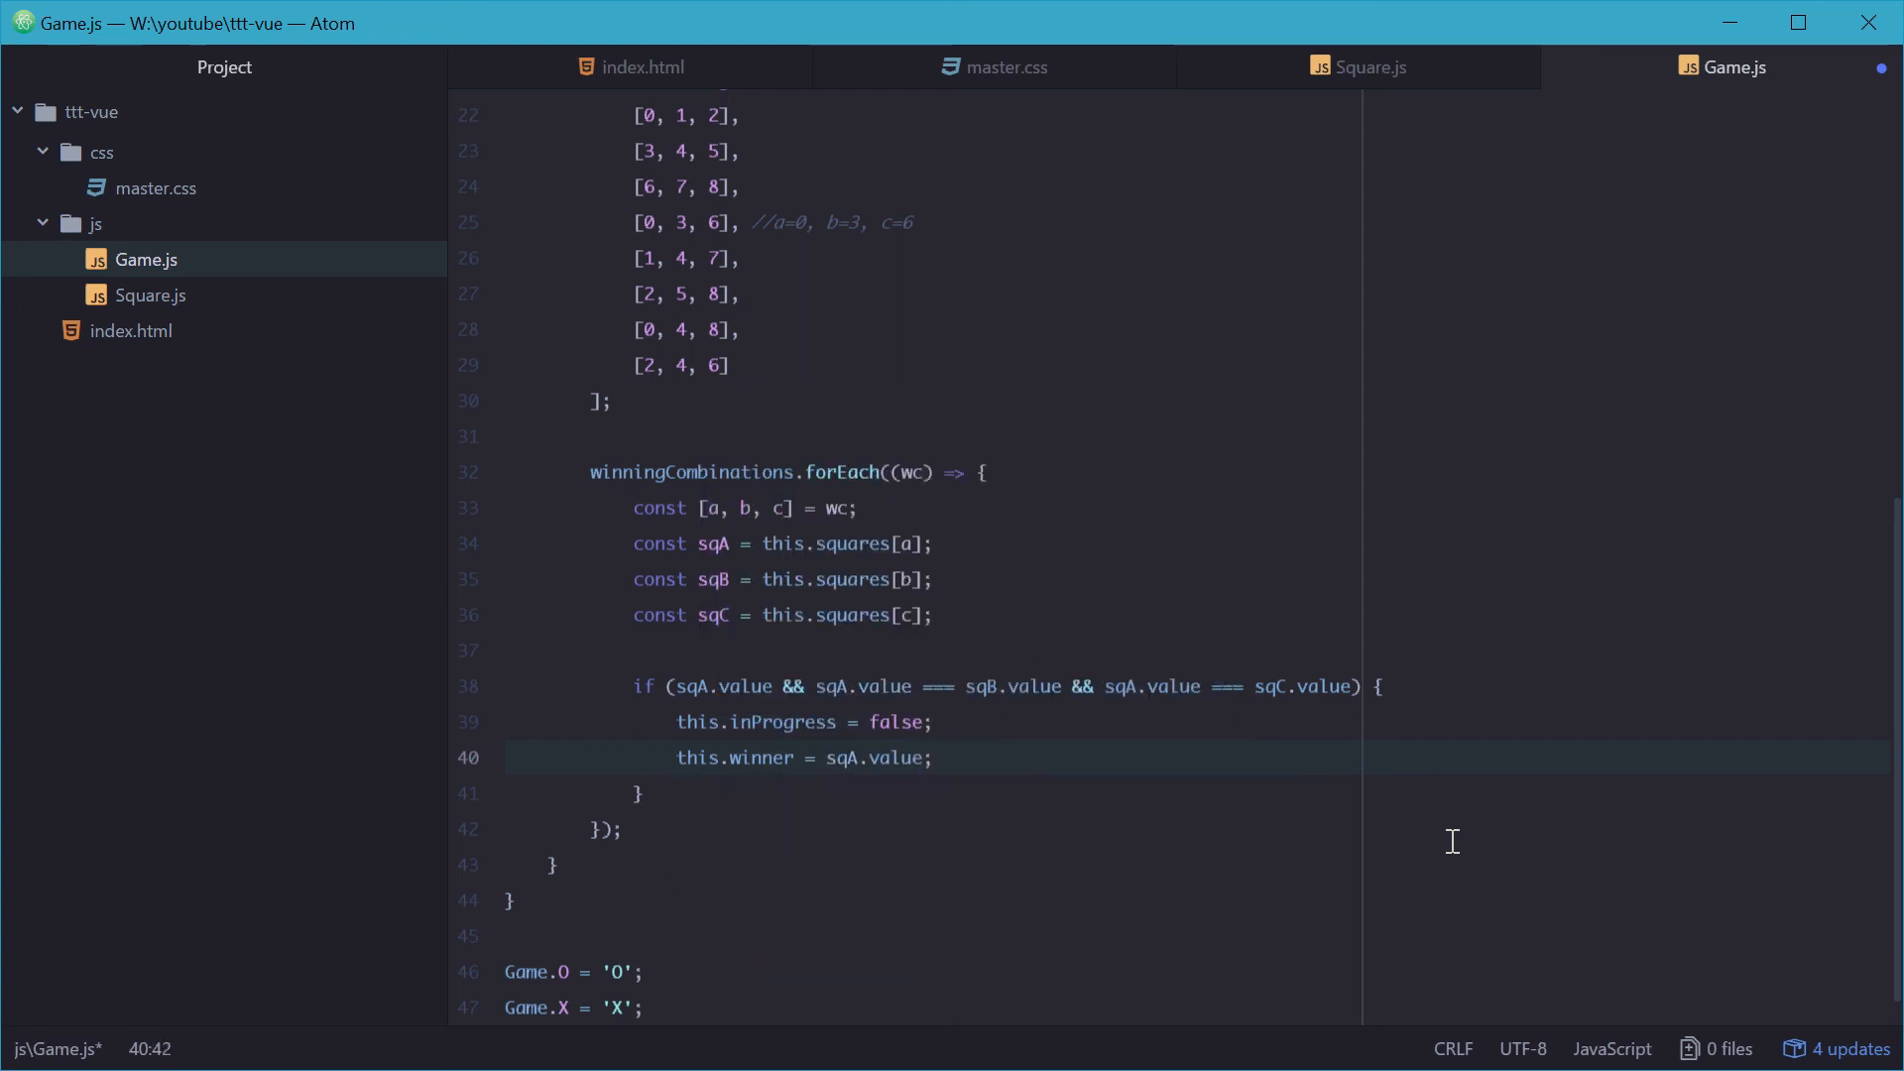
type("// 'O' or 'X")
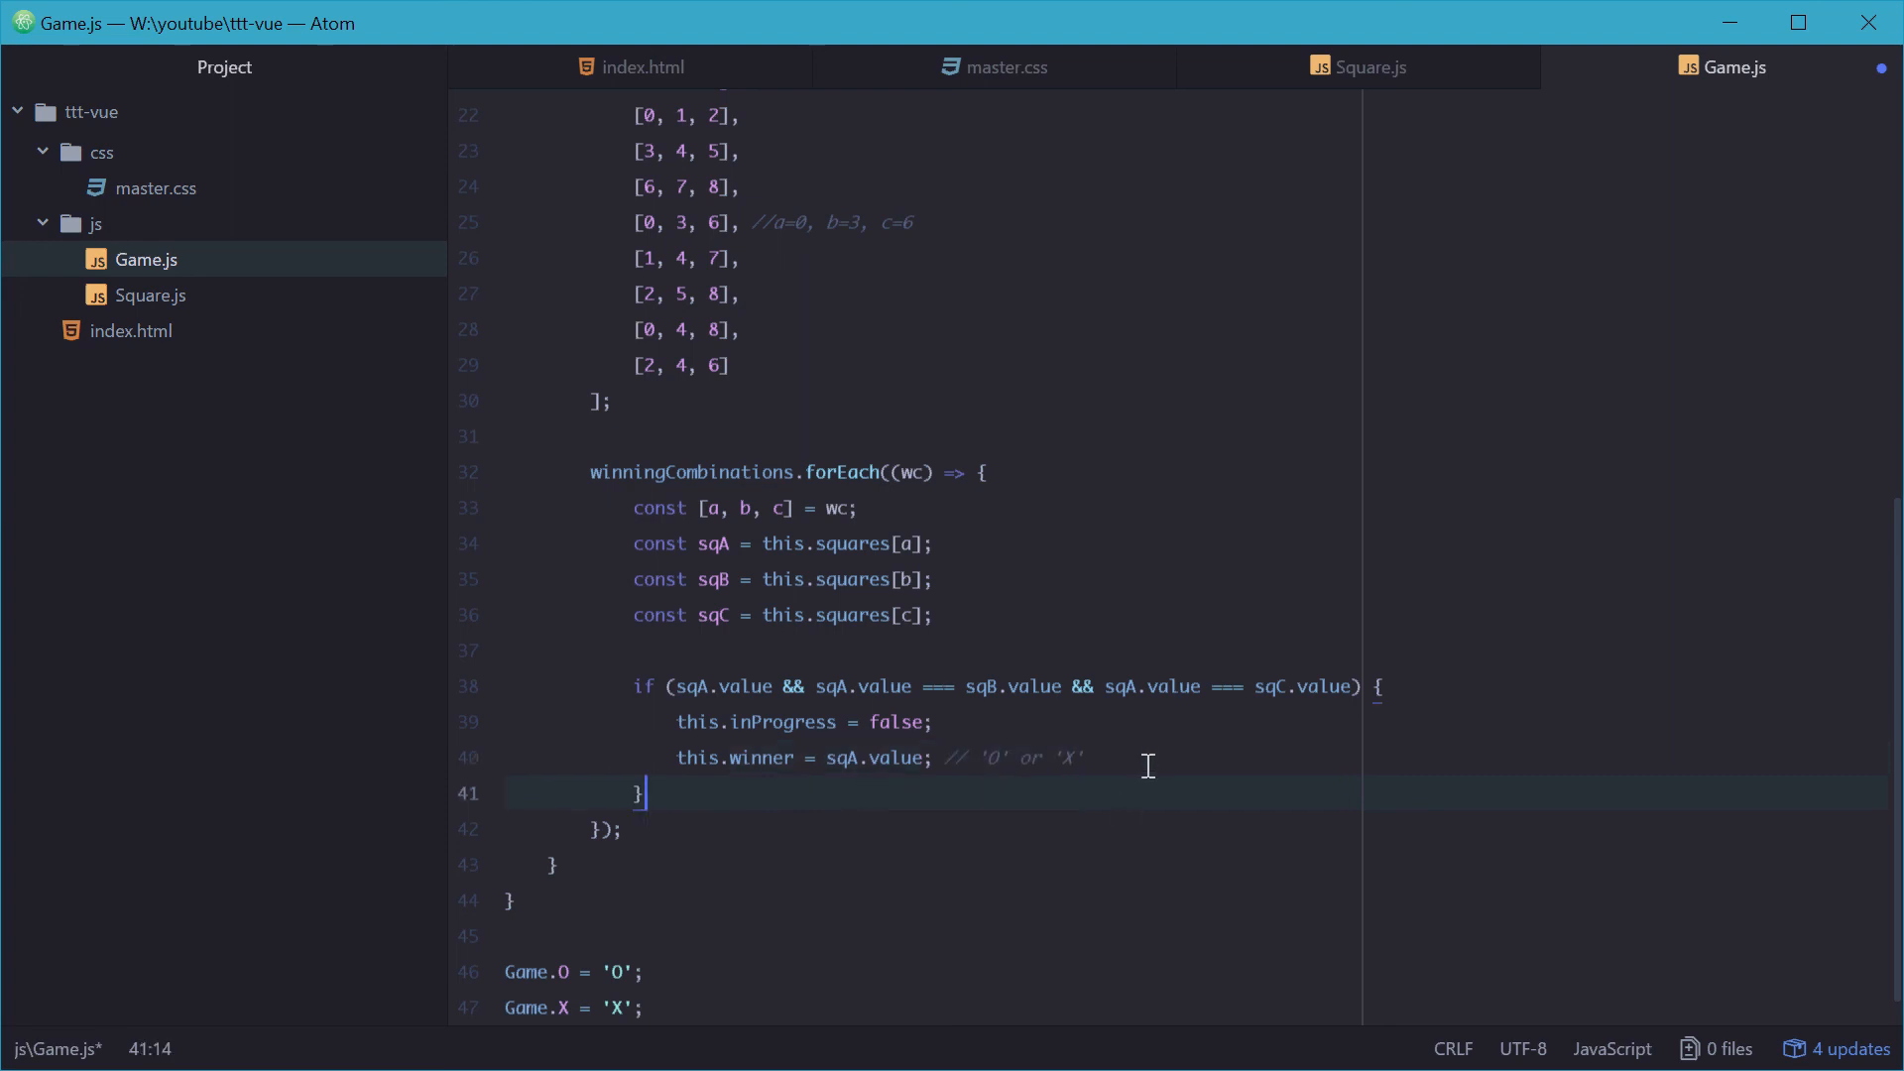
key("Enter")
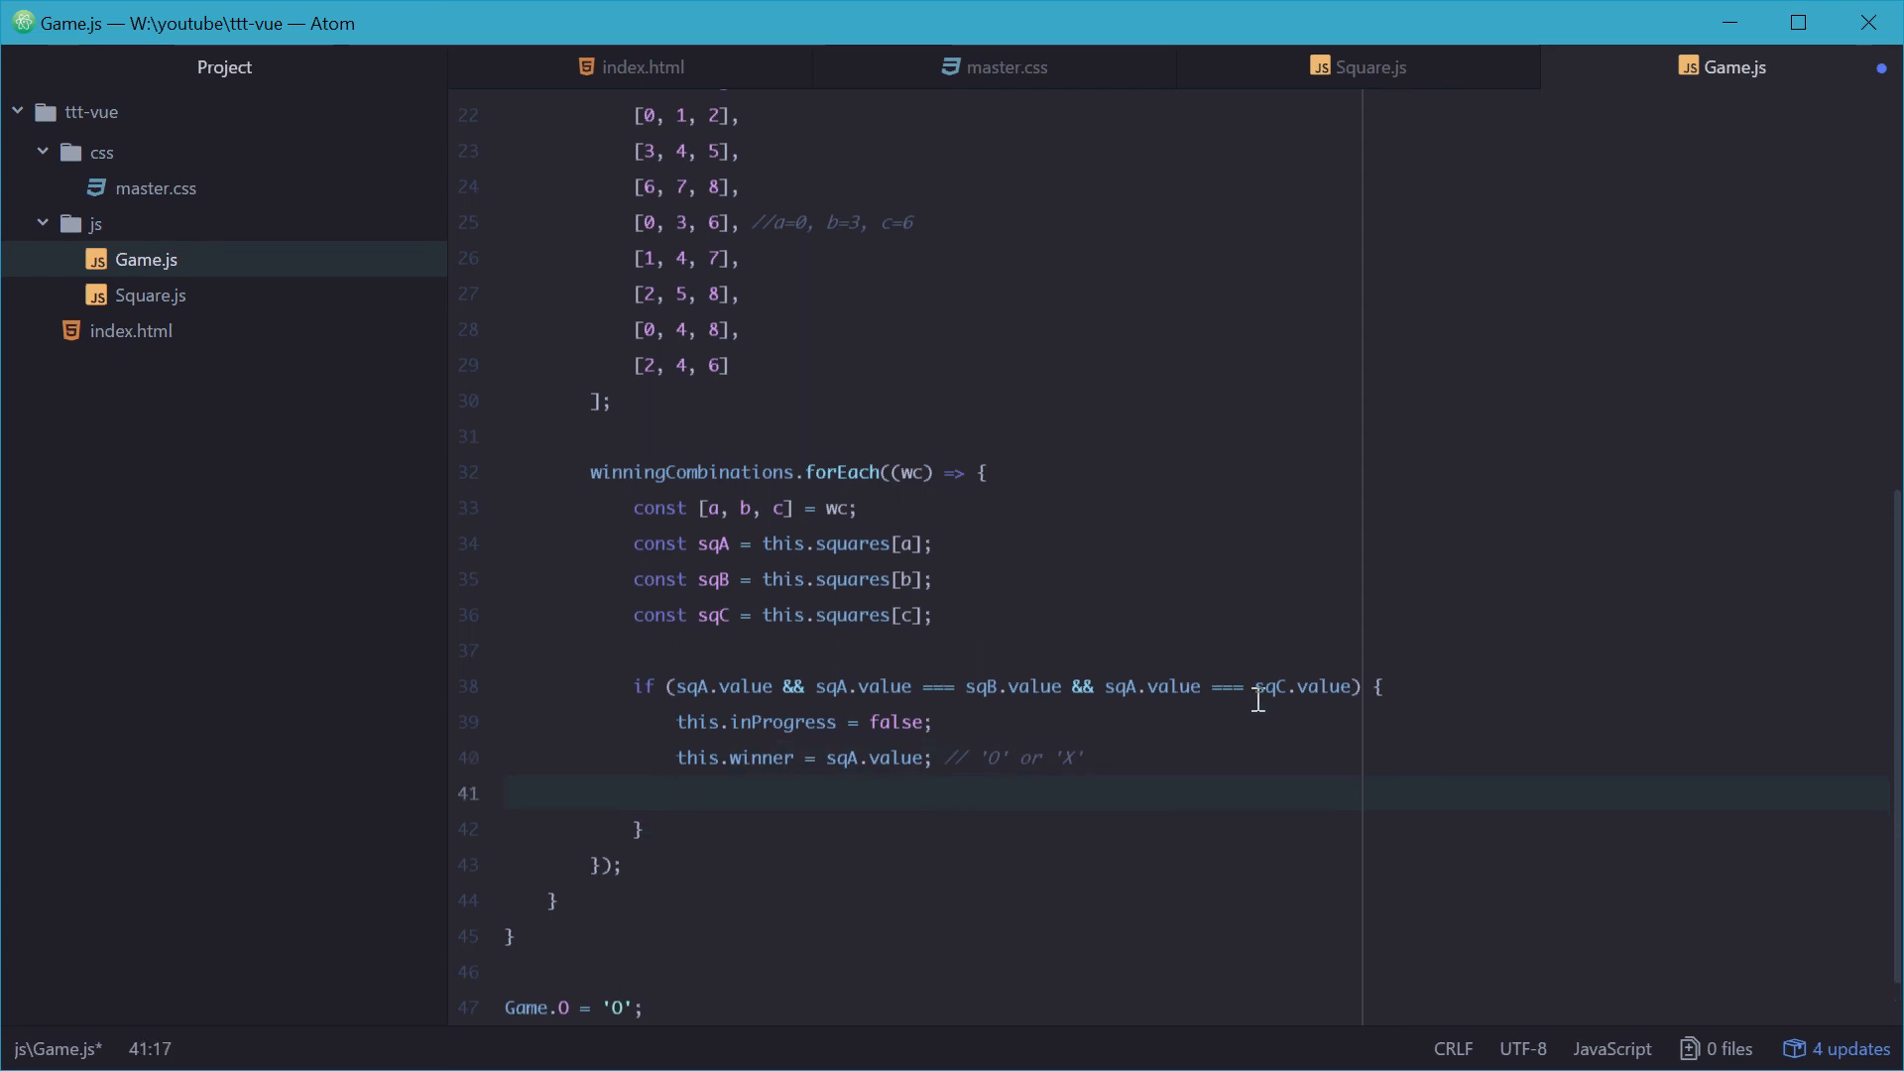
Step: After checking Square.js, set sqA.isHighlighted = sqB.isHighlighted = sqC.isHighlighted = true
left_click(1369, 67)
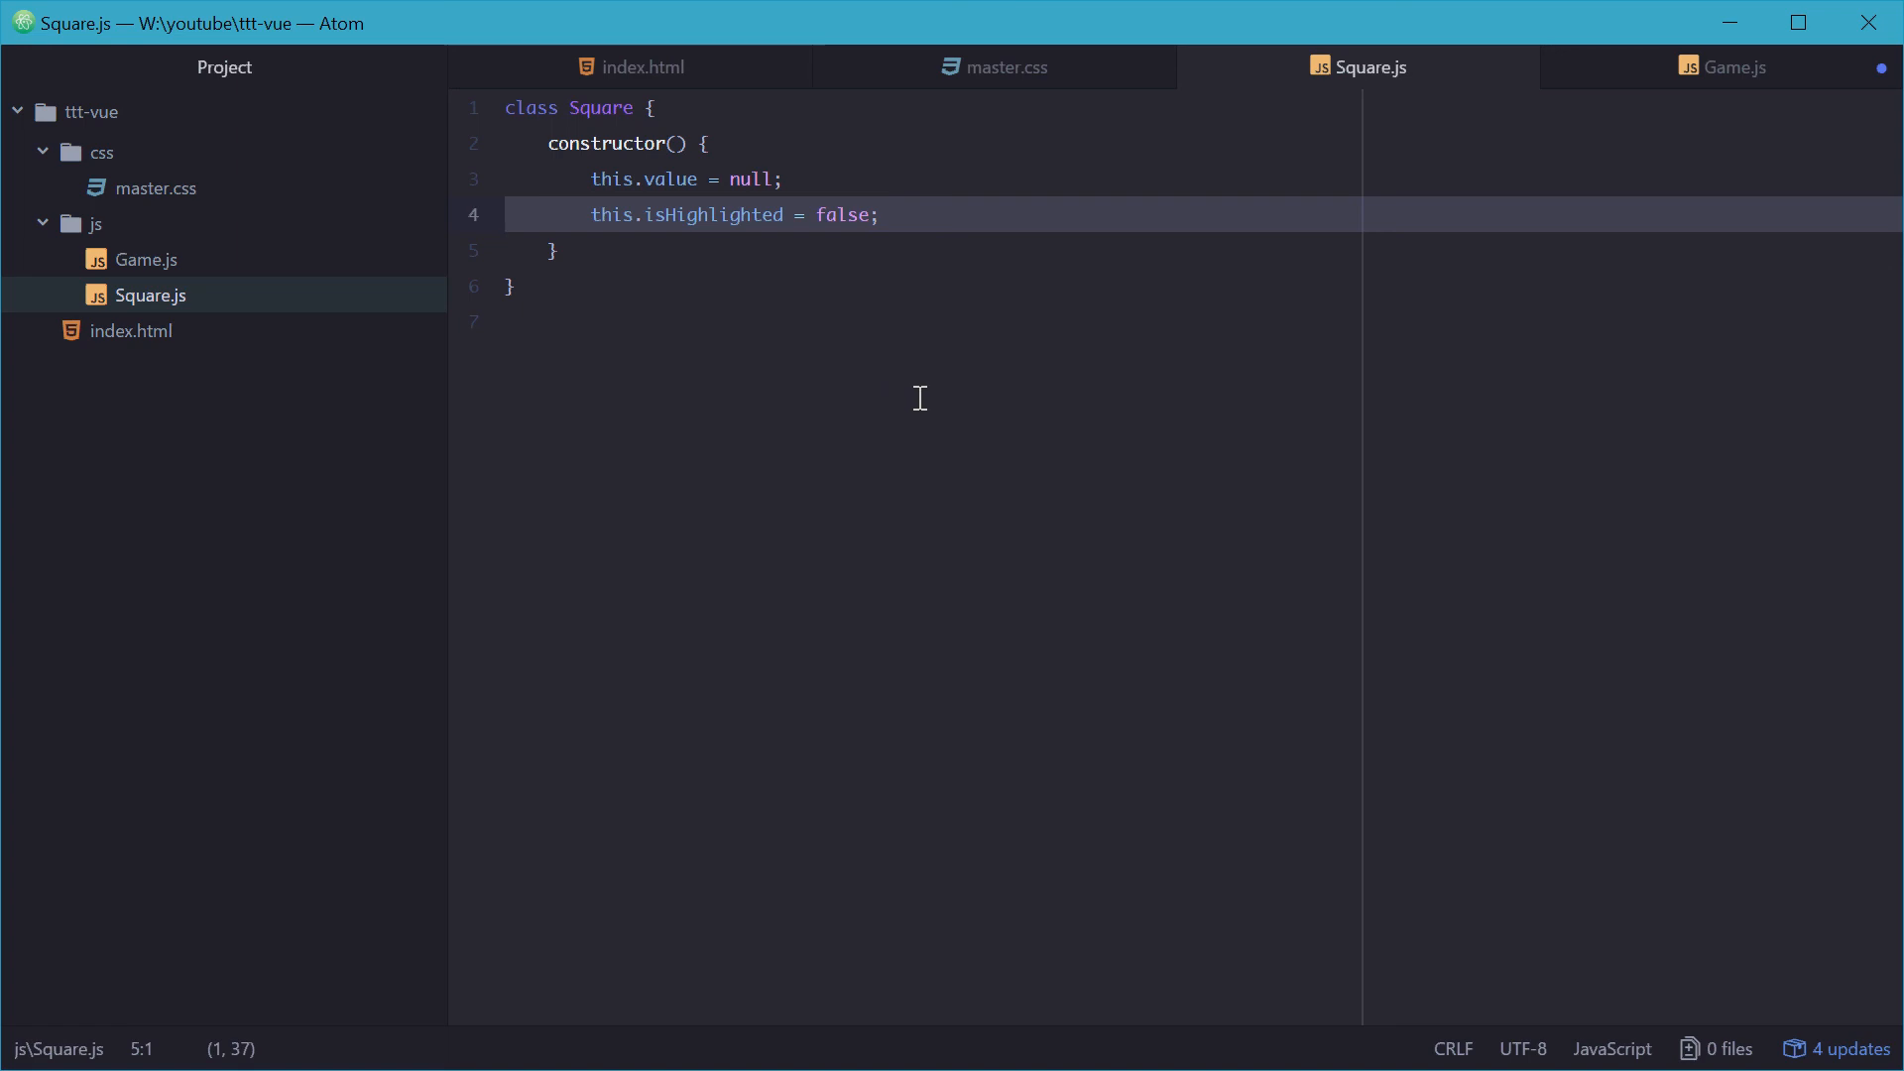
left_click(1734, 68)
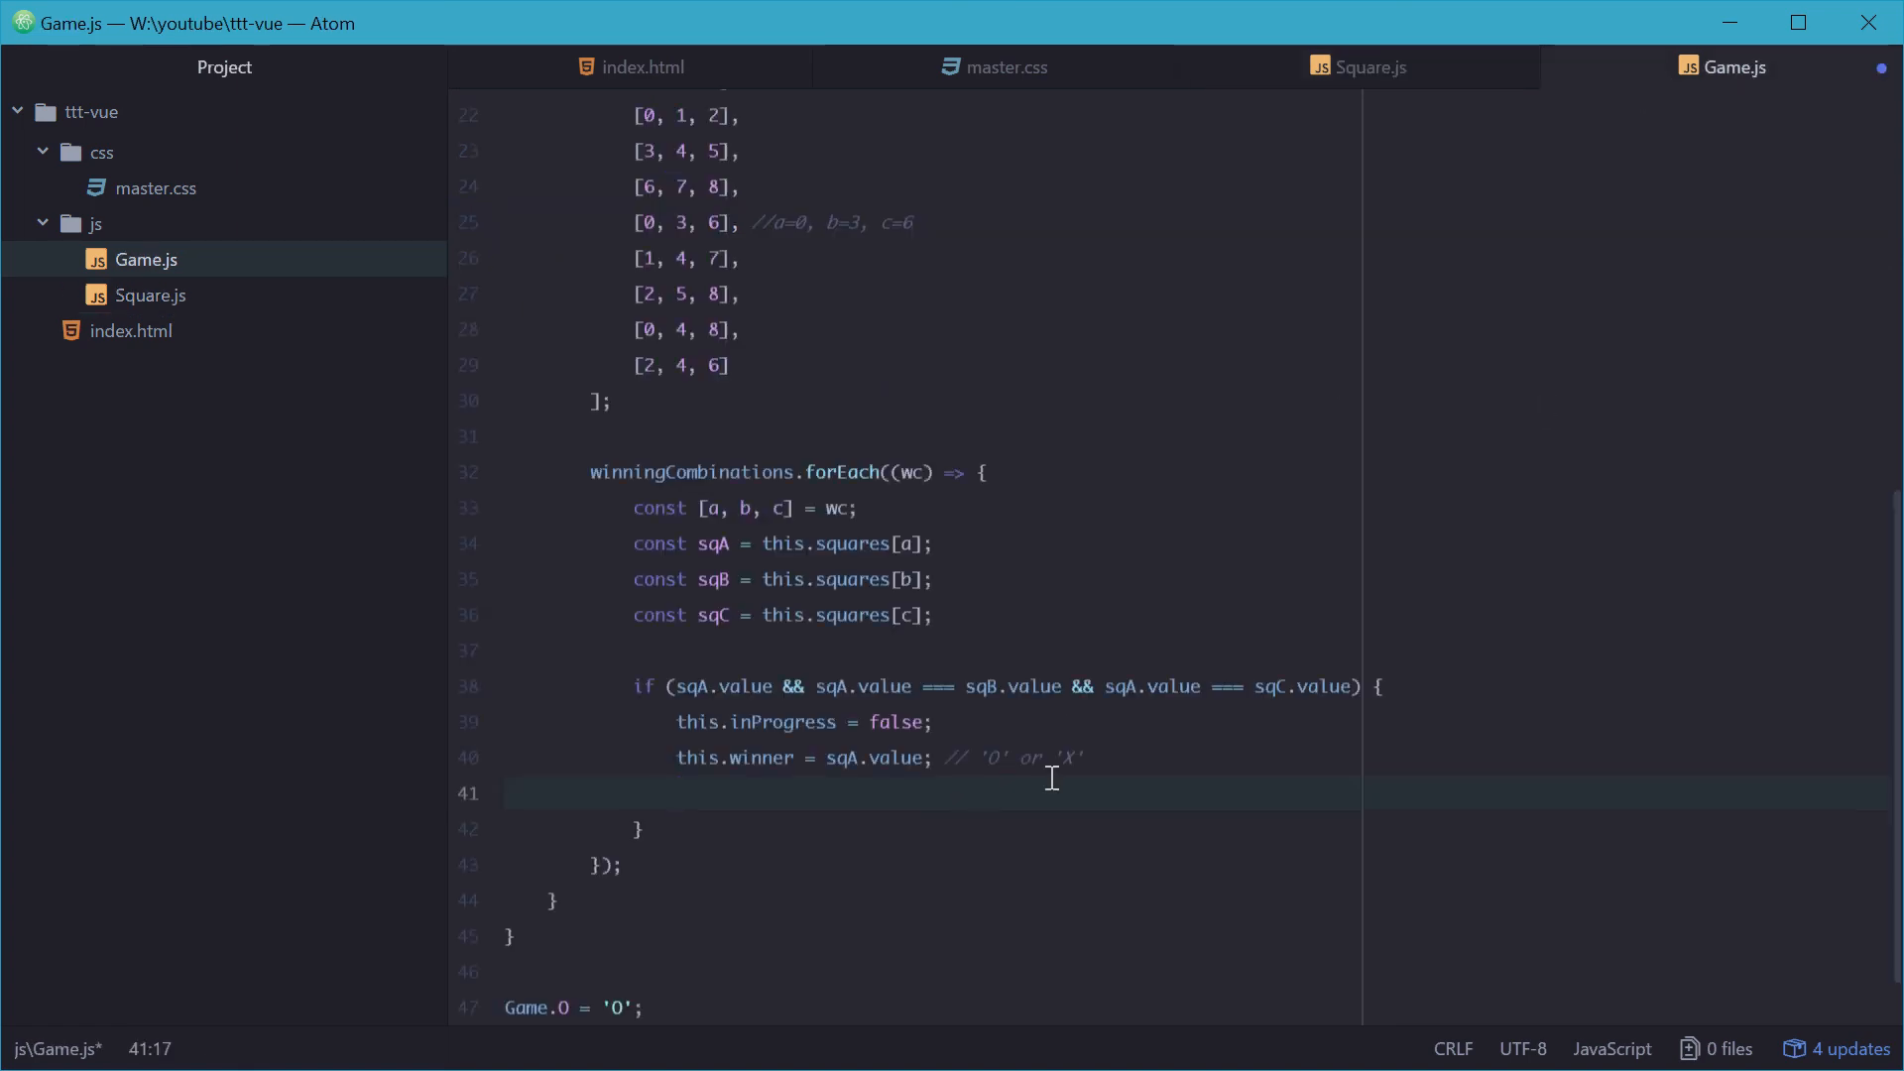
type("thi")
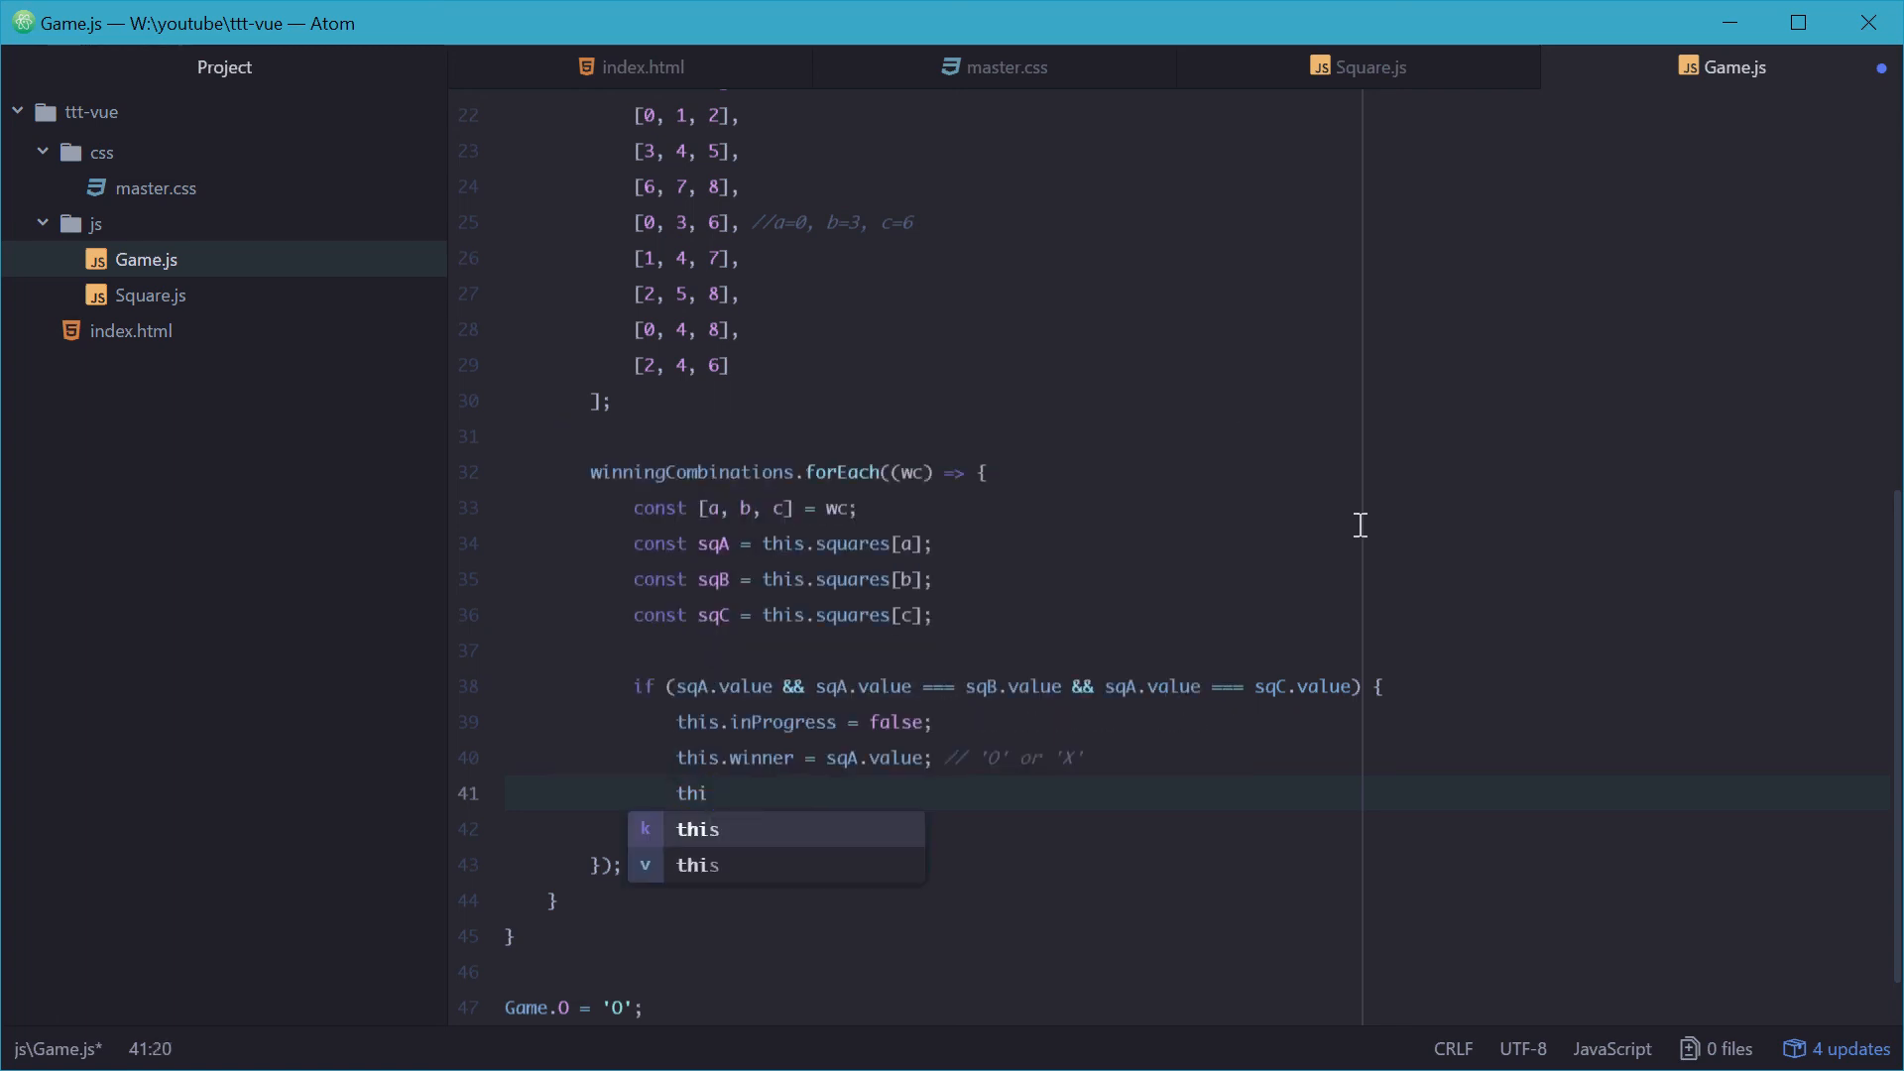
type("sqA.")
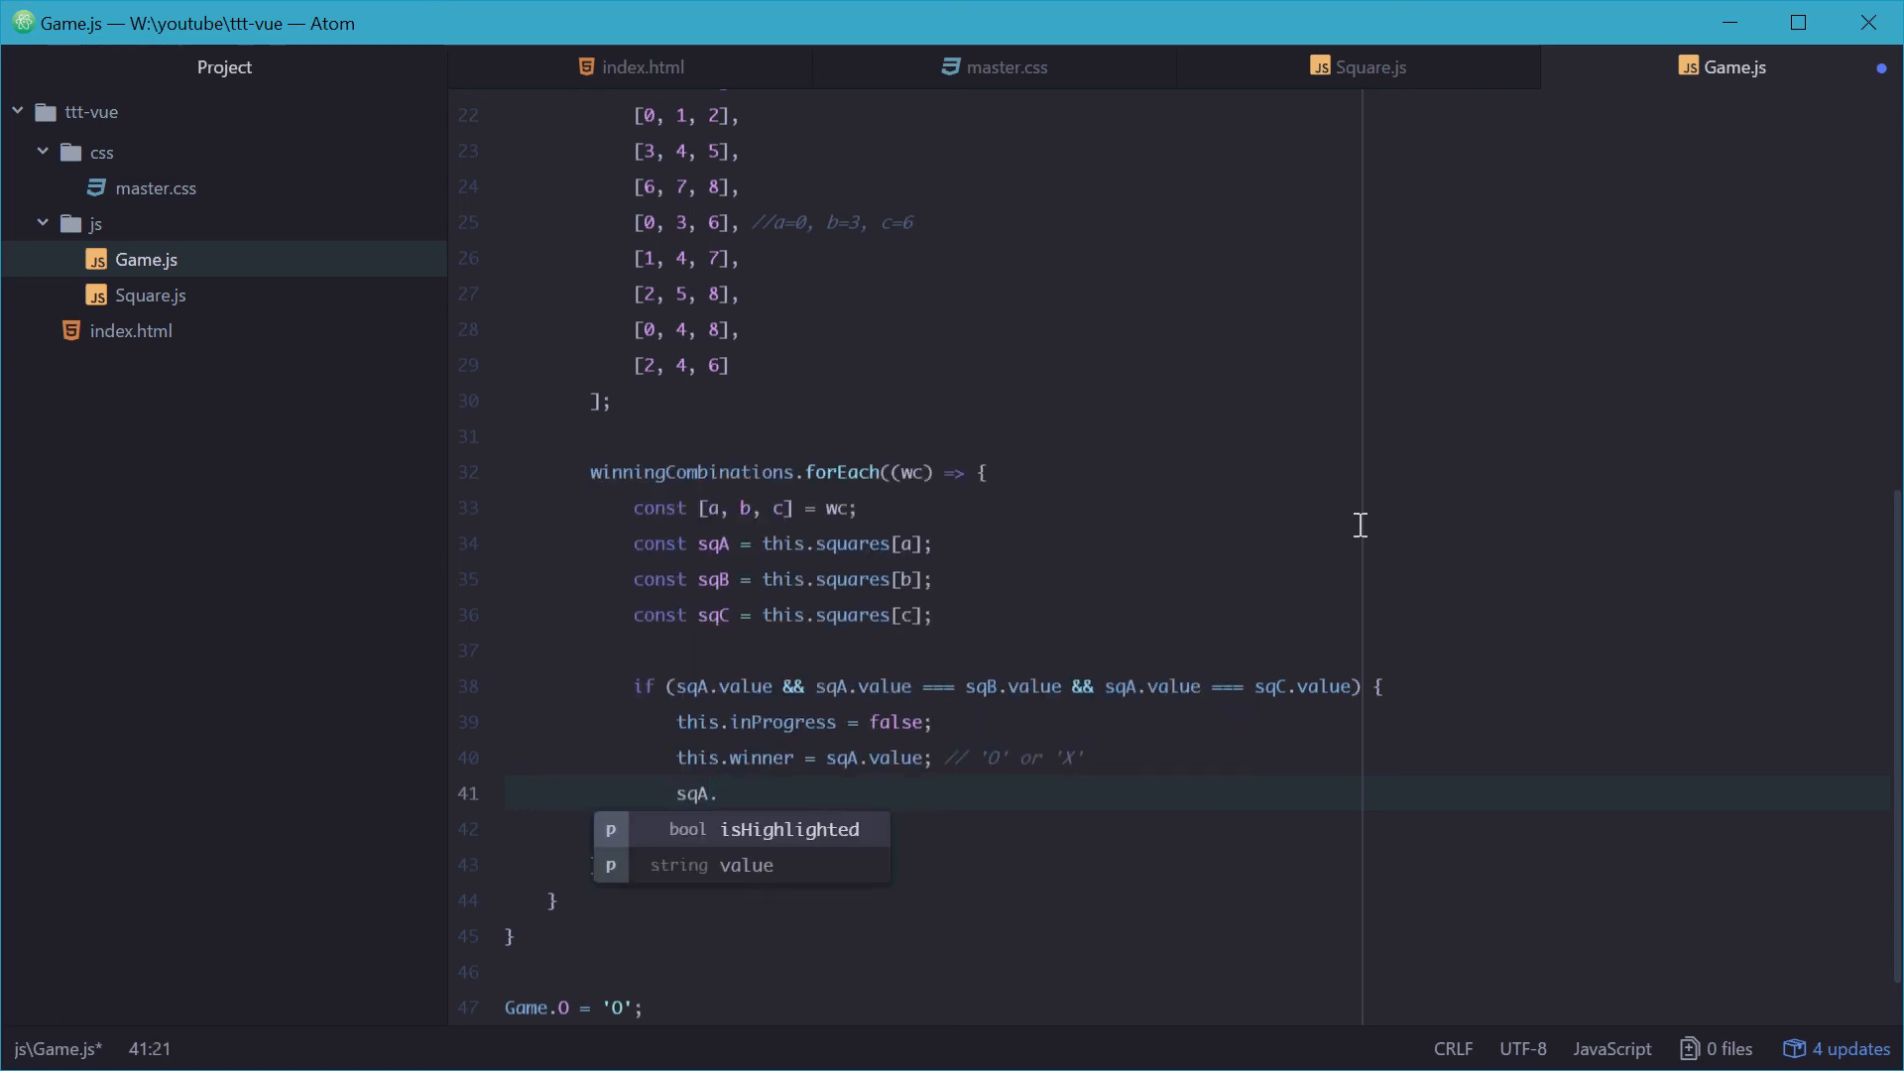
type("isHighlighted = sqB")
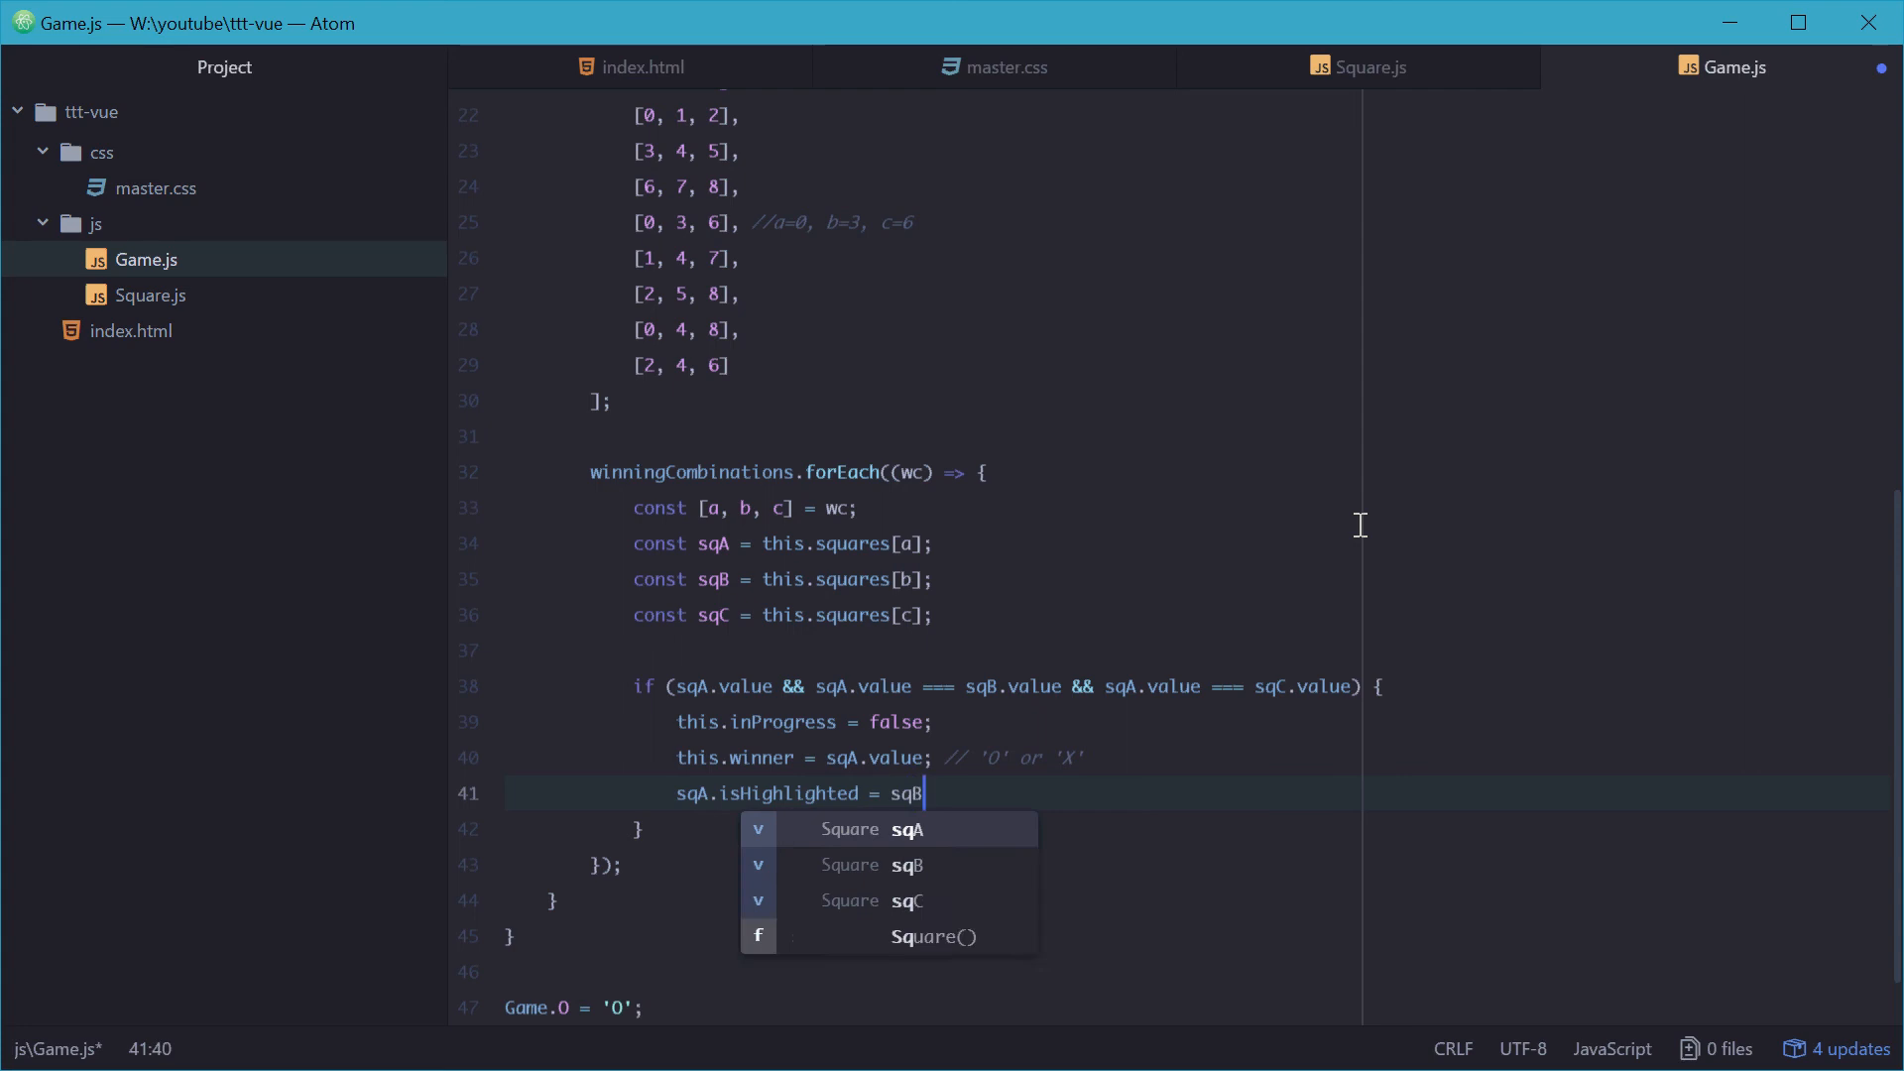
type(".isHighlighted = sqC.isHighlighted =")
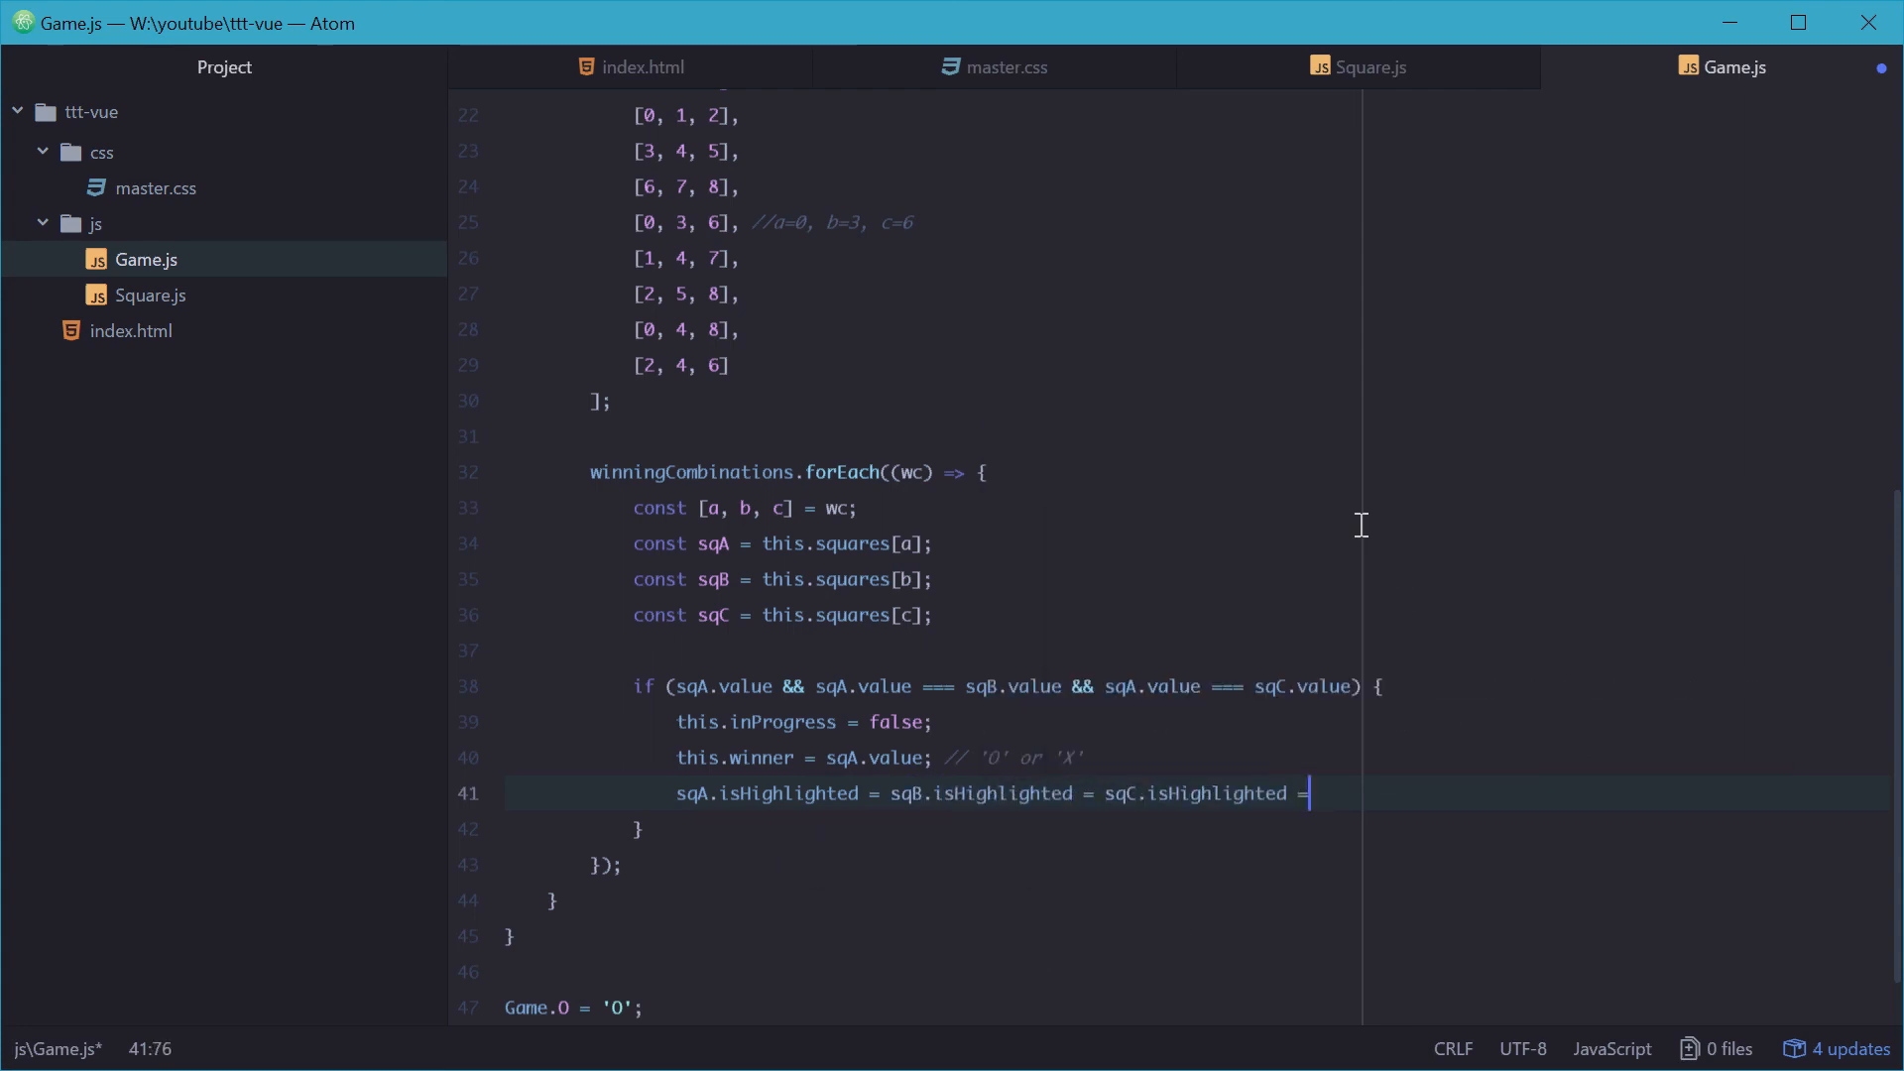
type("true;")
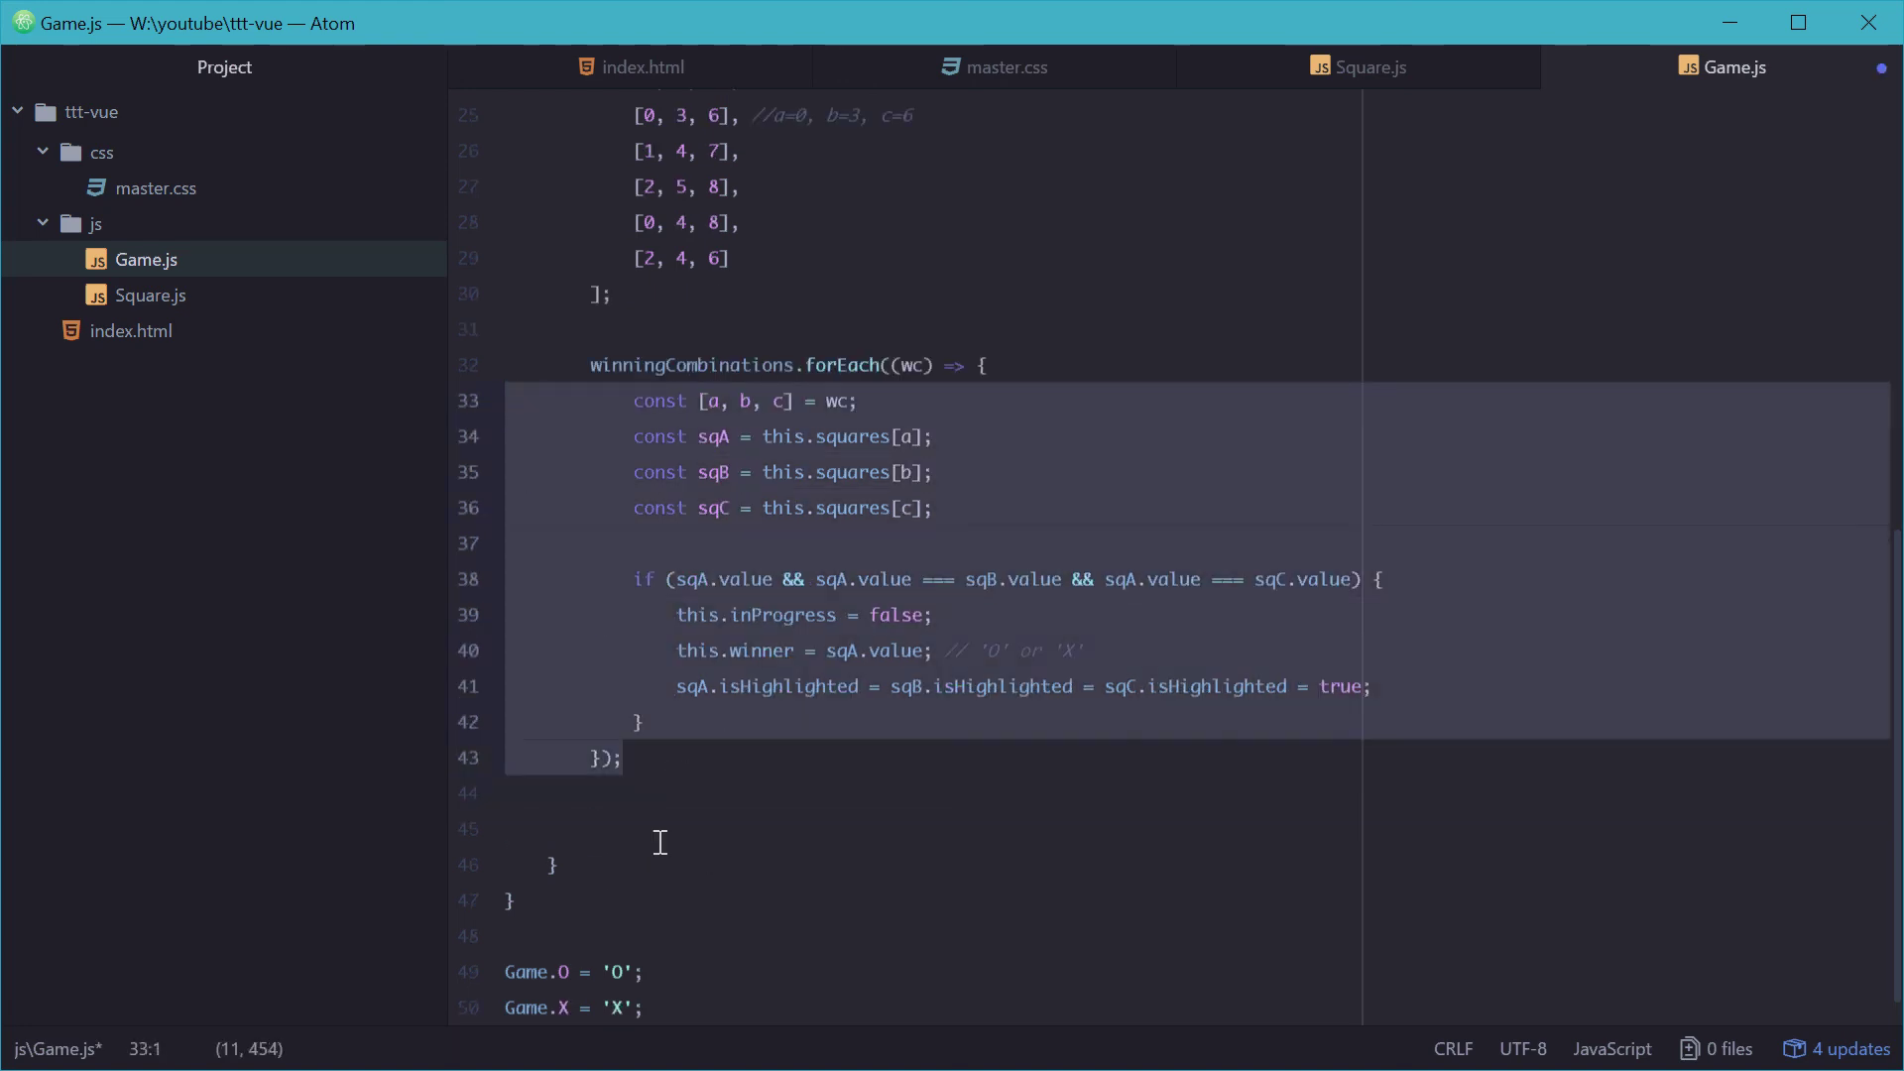
Step: Below the loop, add a // Check for tie comment and if (this.movesMade === this.squares.length) { }
left_click(660, 843)
type("// Check for tie")
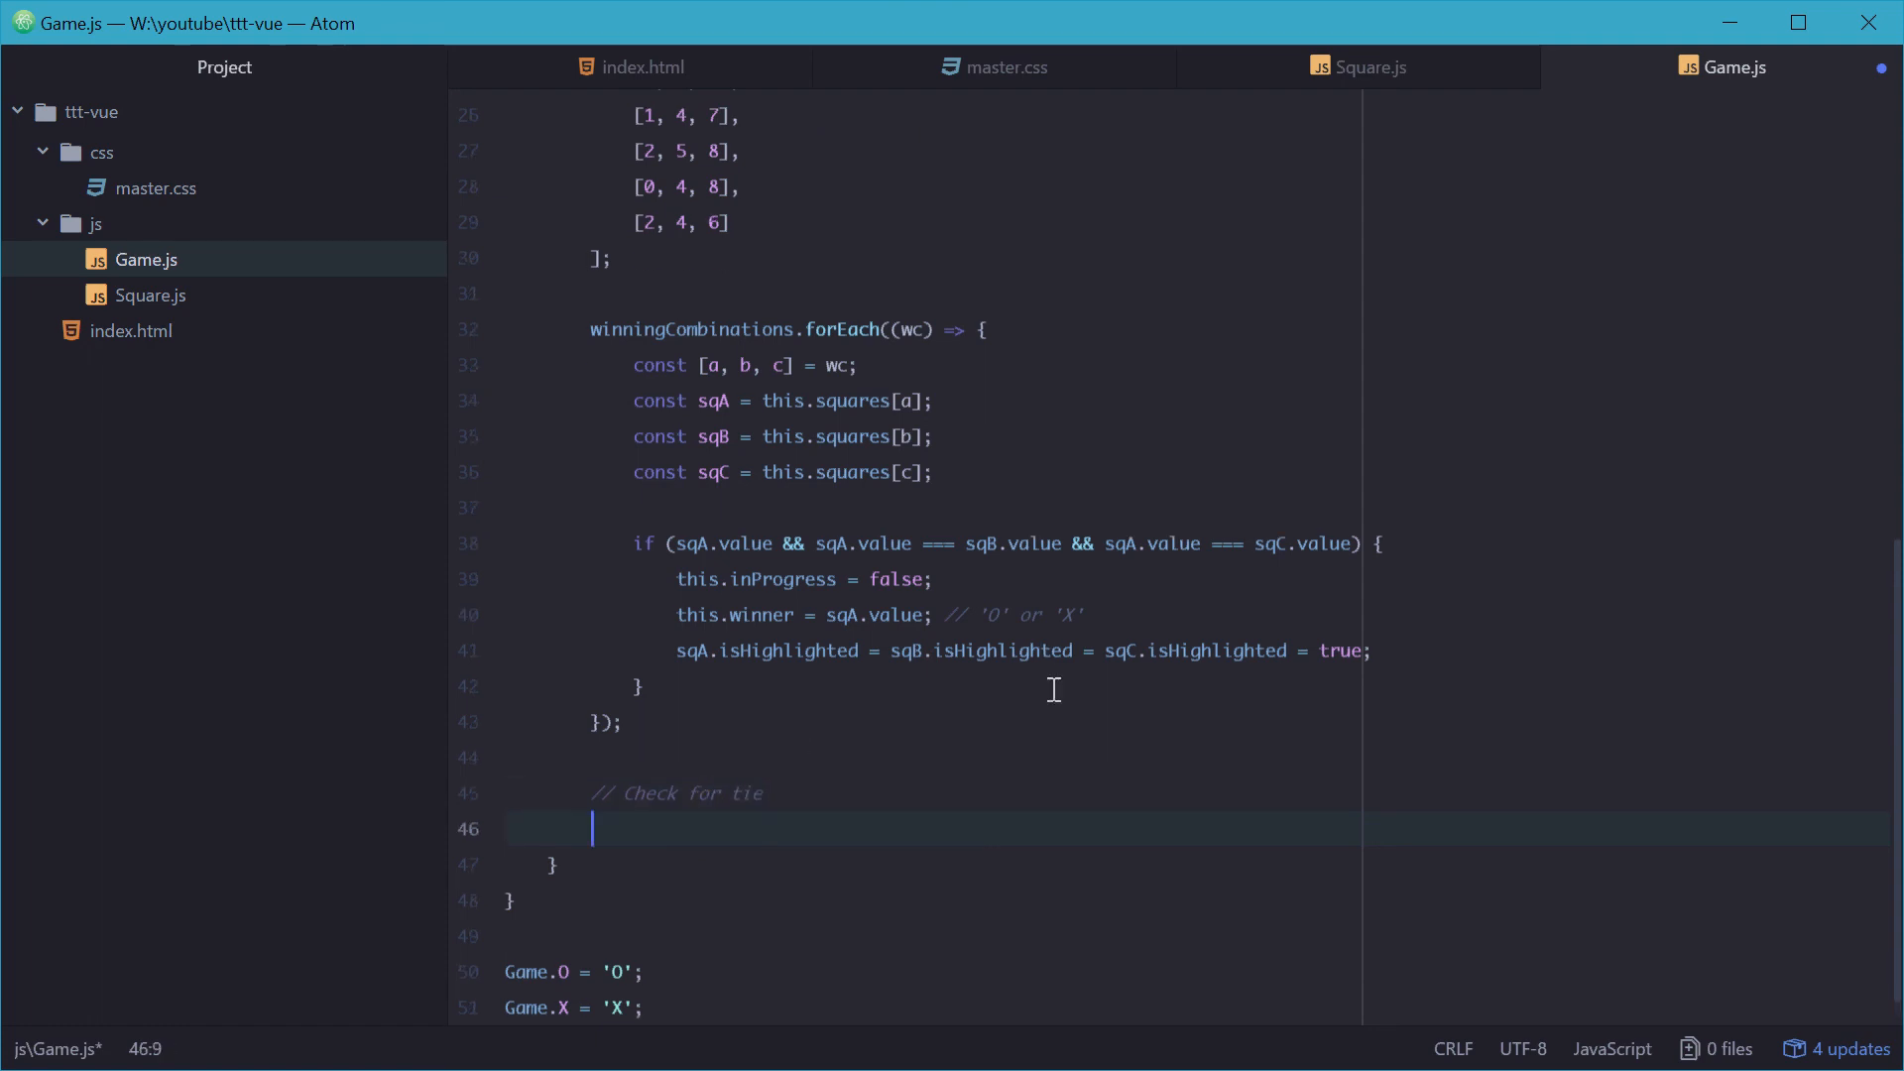
type("if (this)")
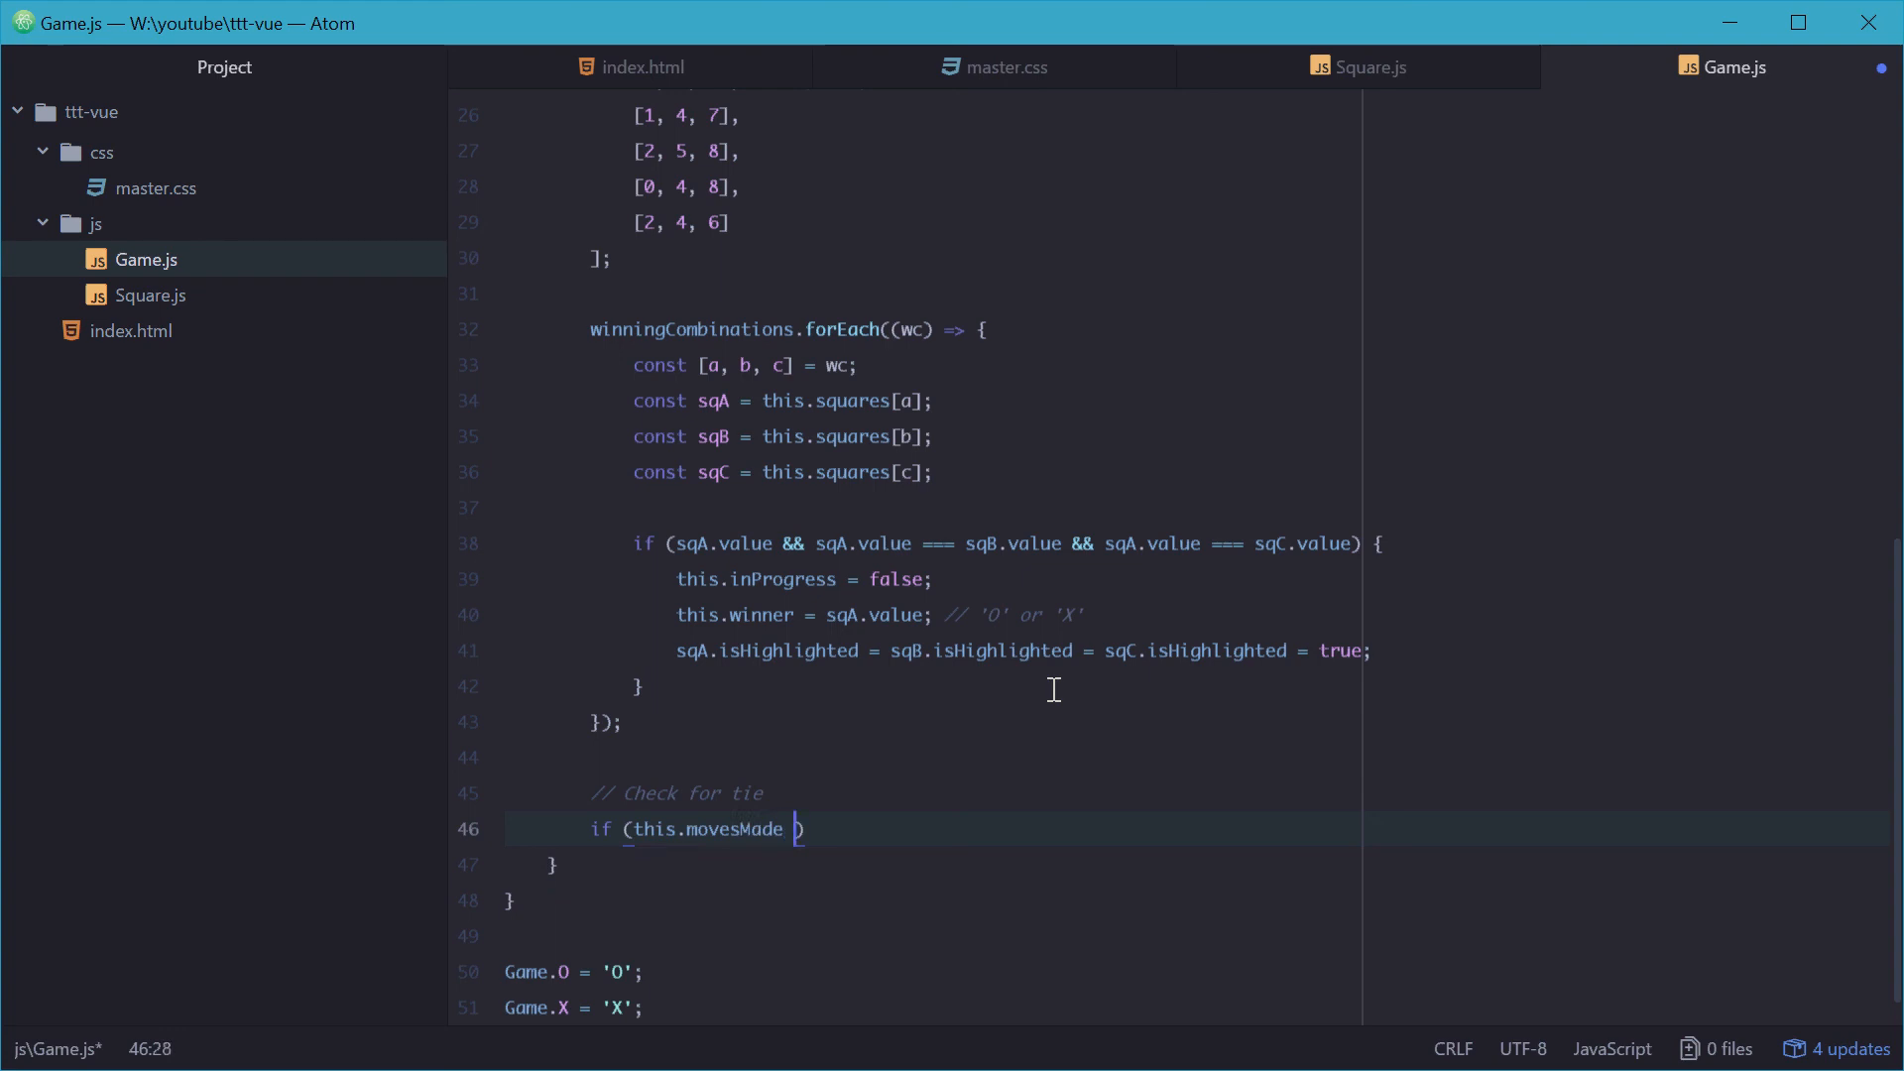
type("=== this")
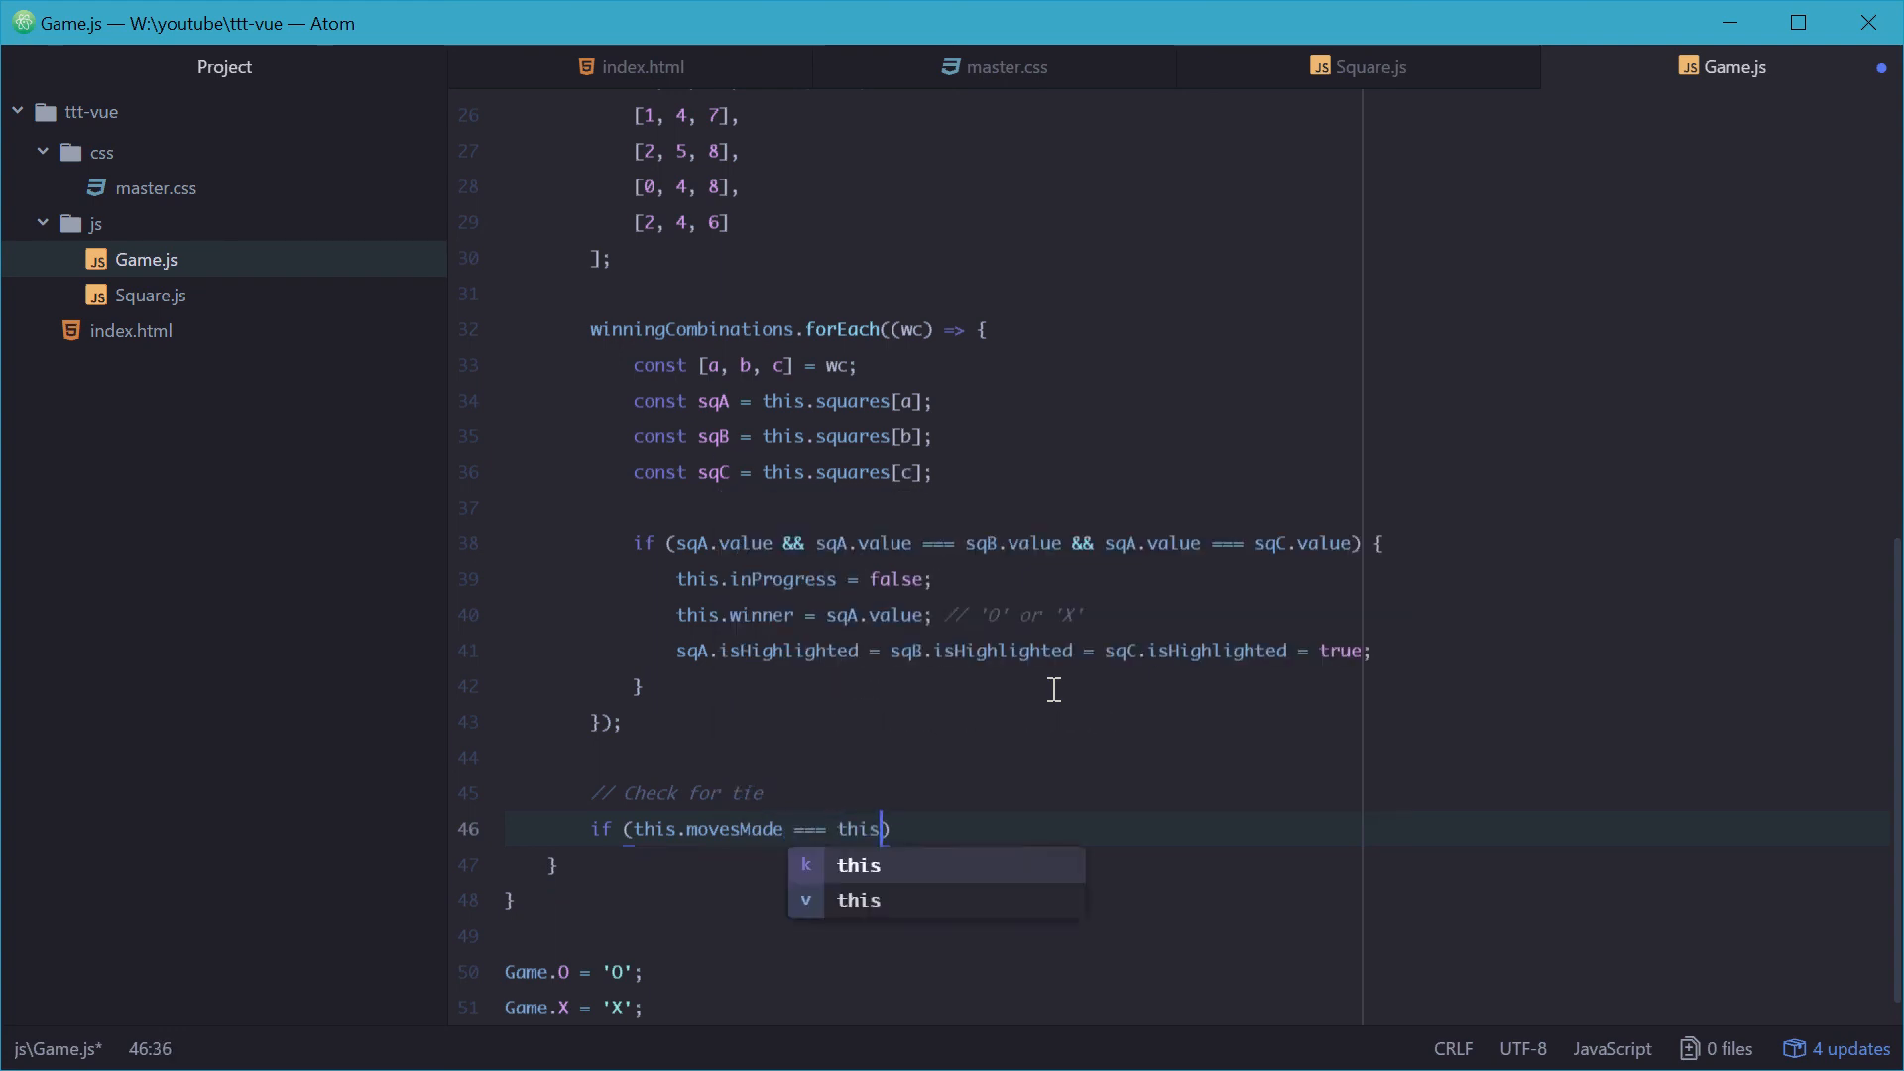
type(".squares.length")
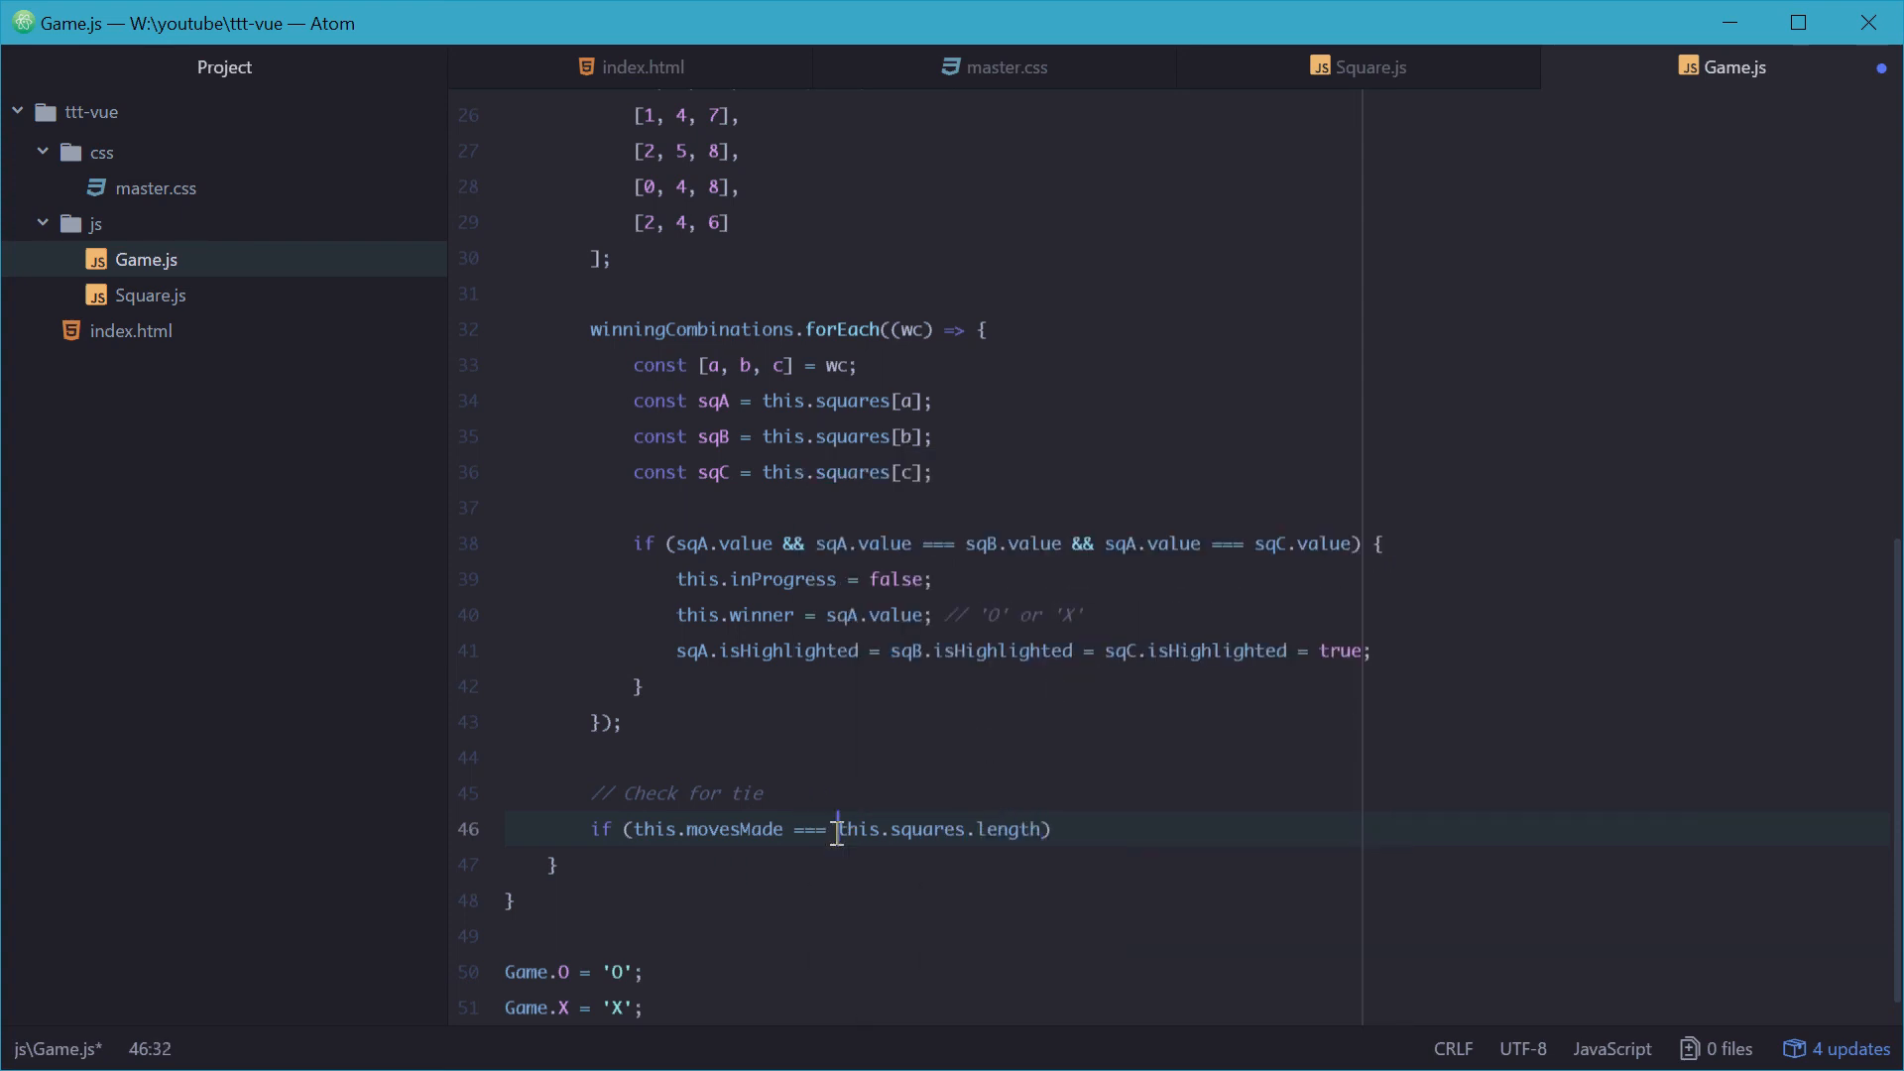
type("9")
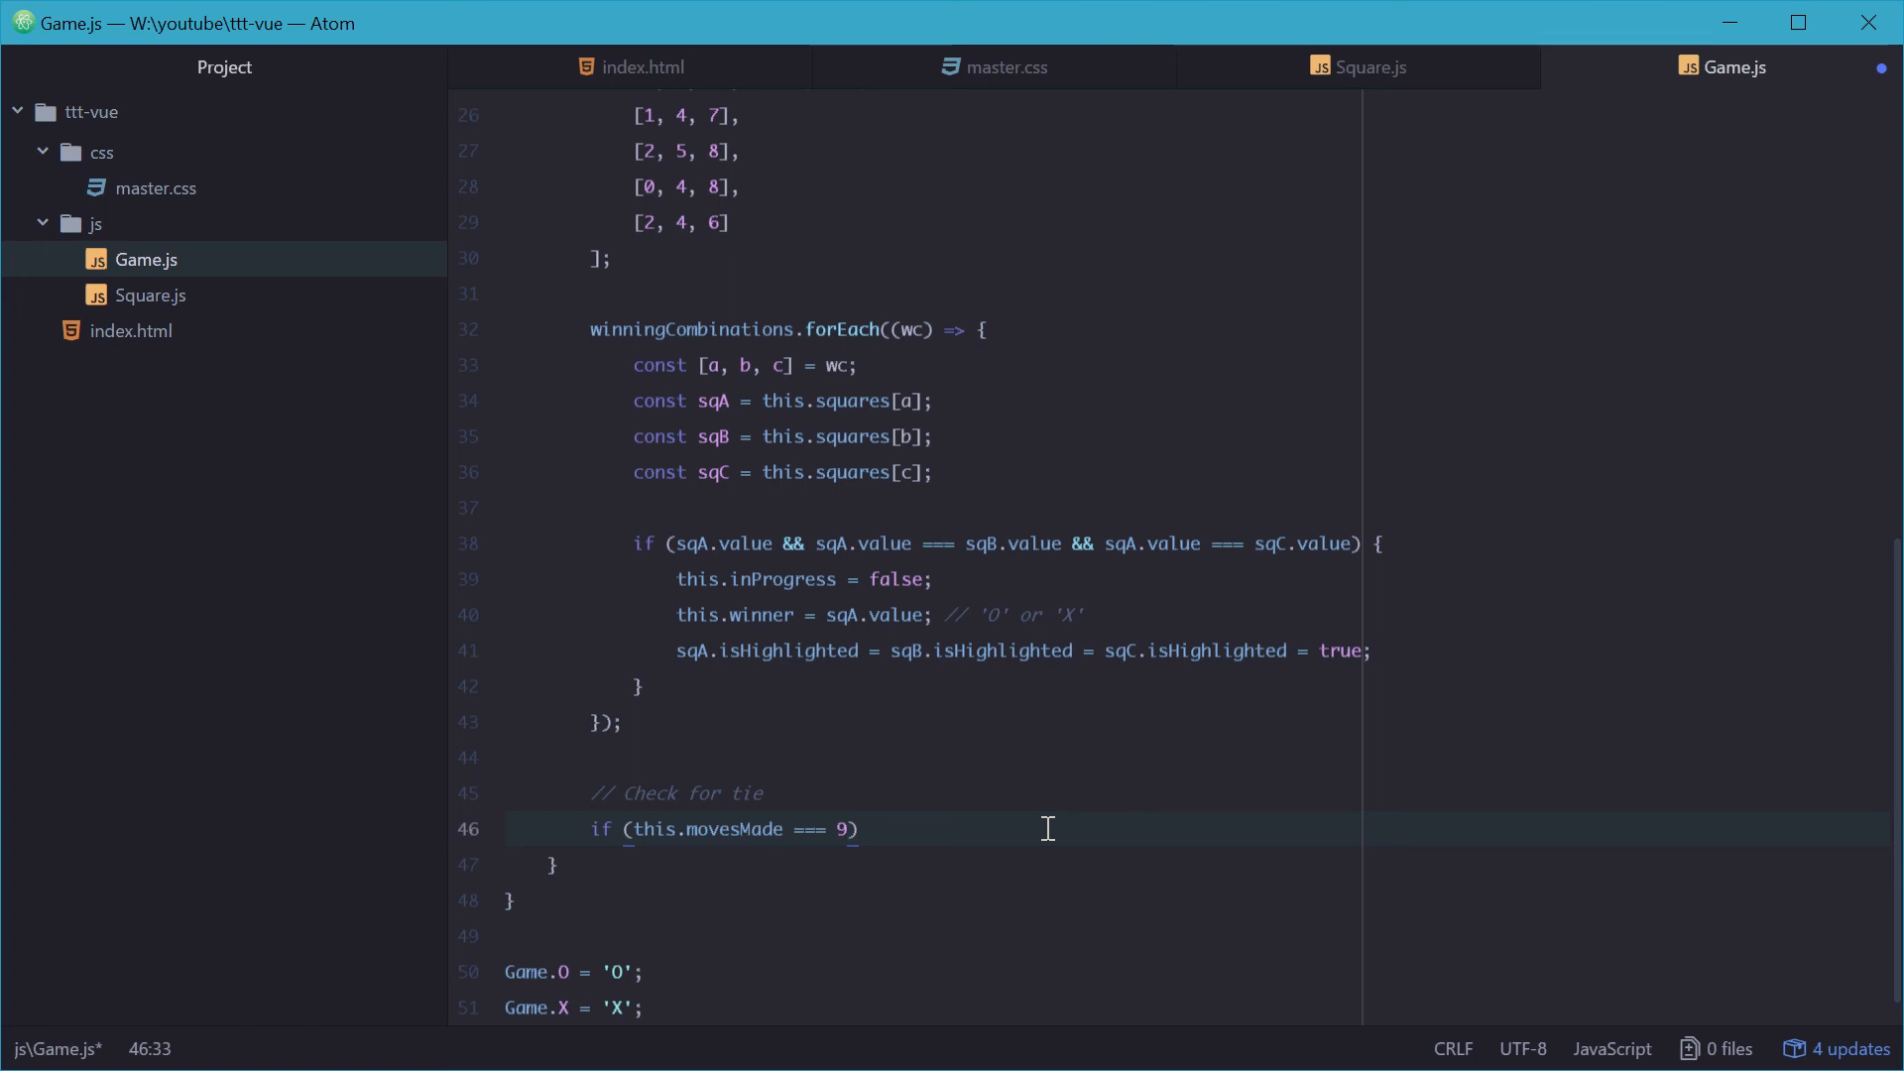
type("this.squares.length")
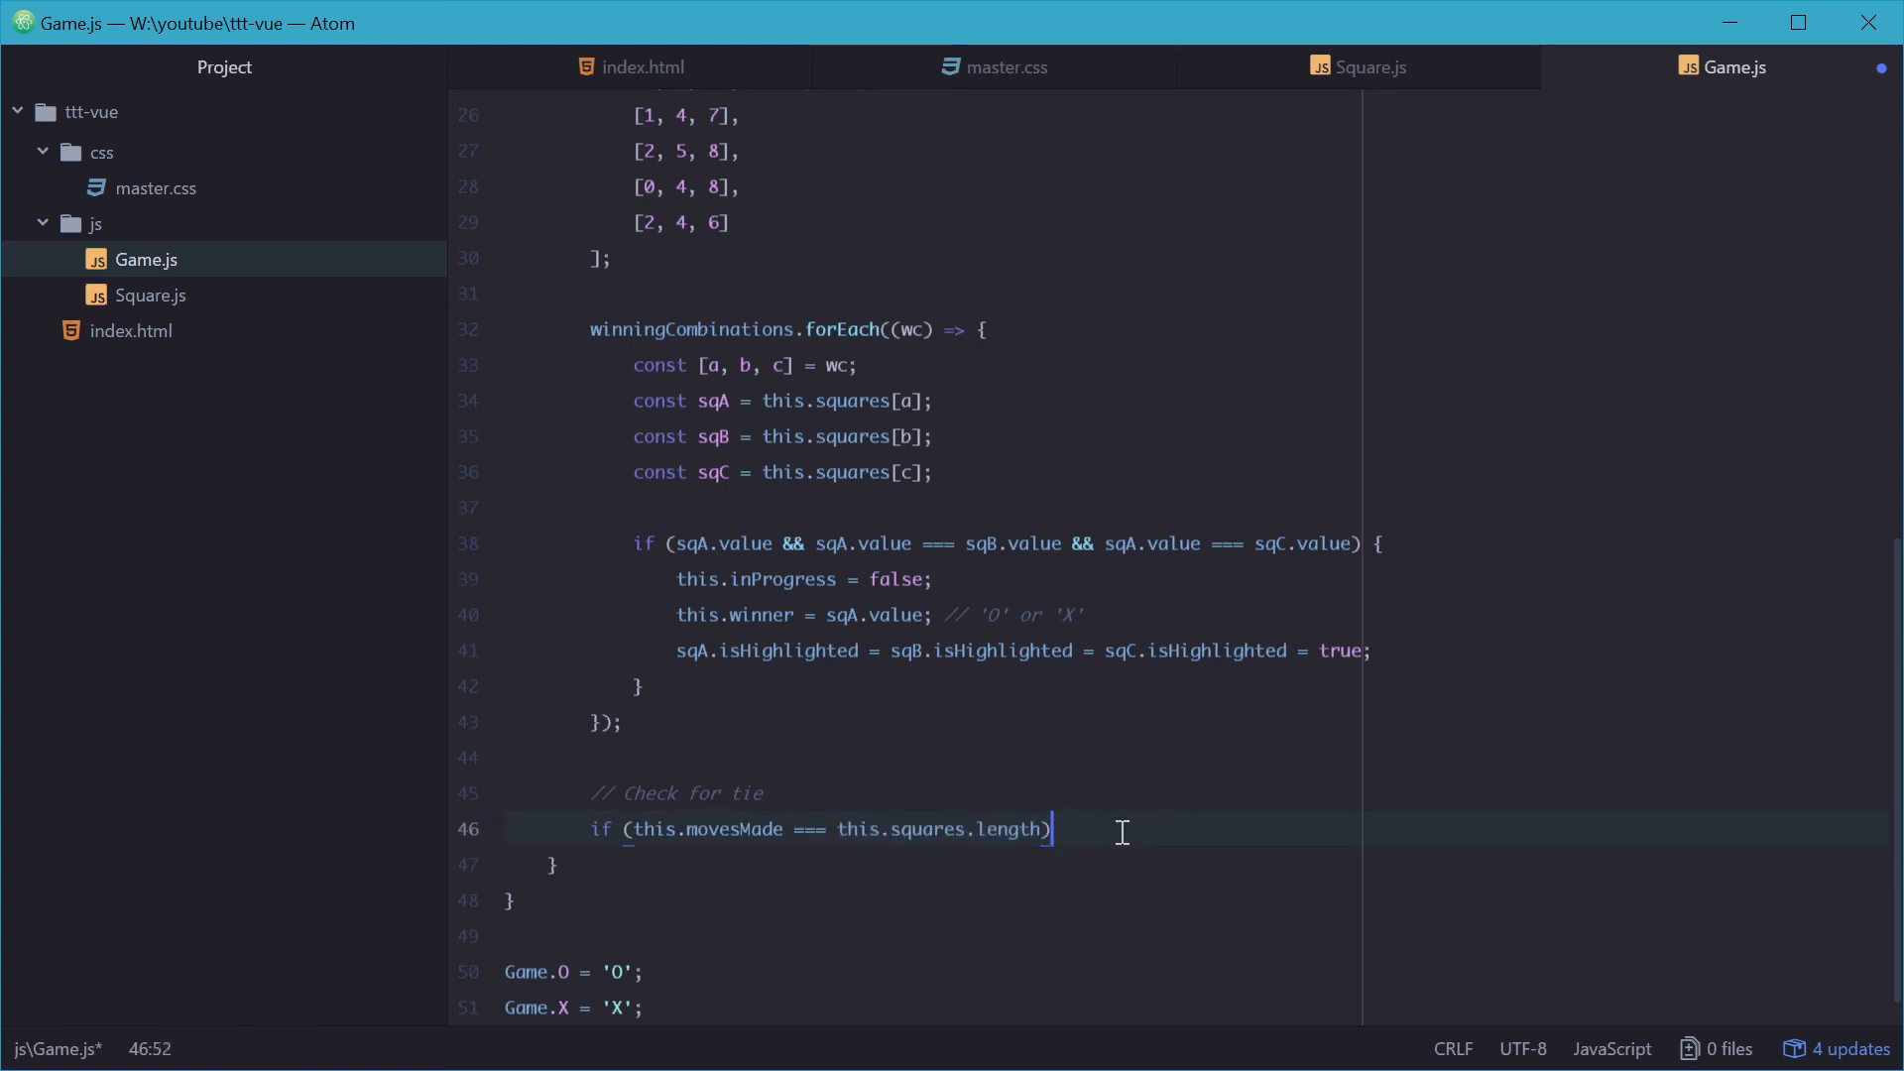
type("{")
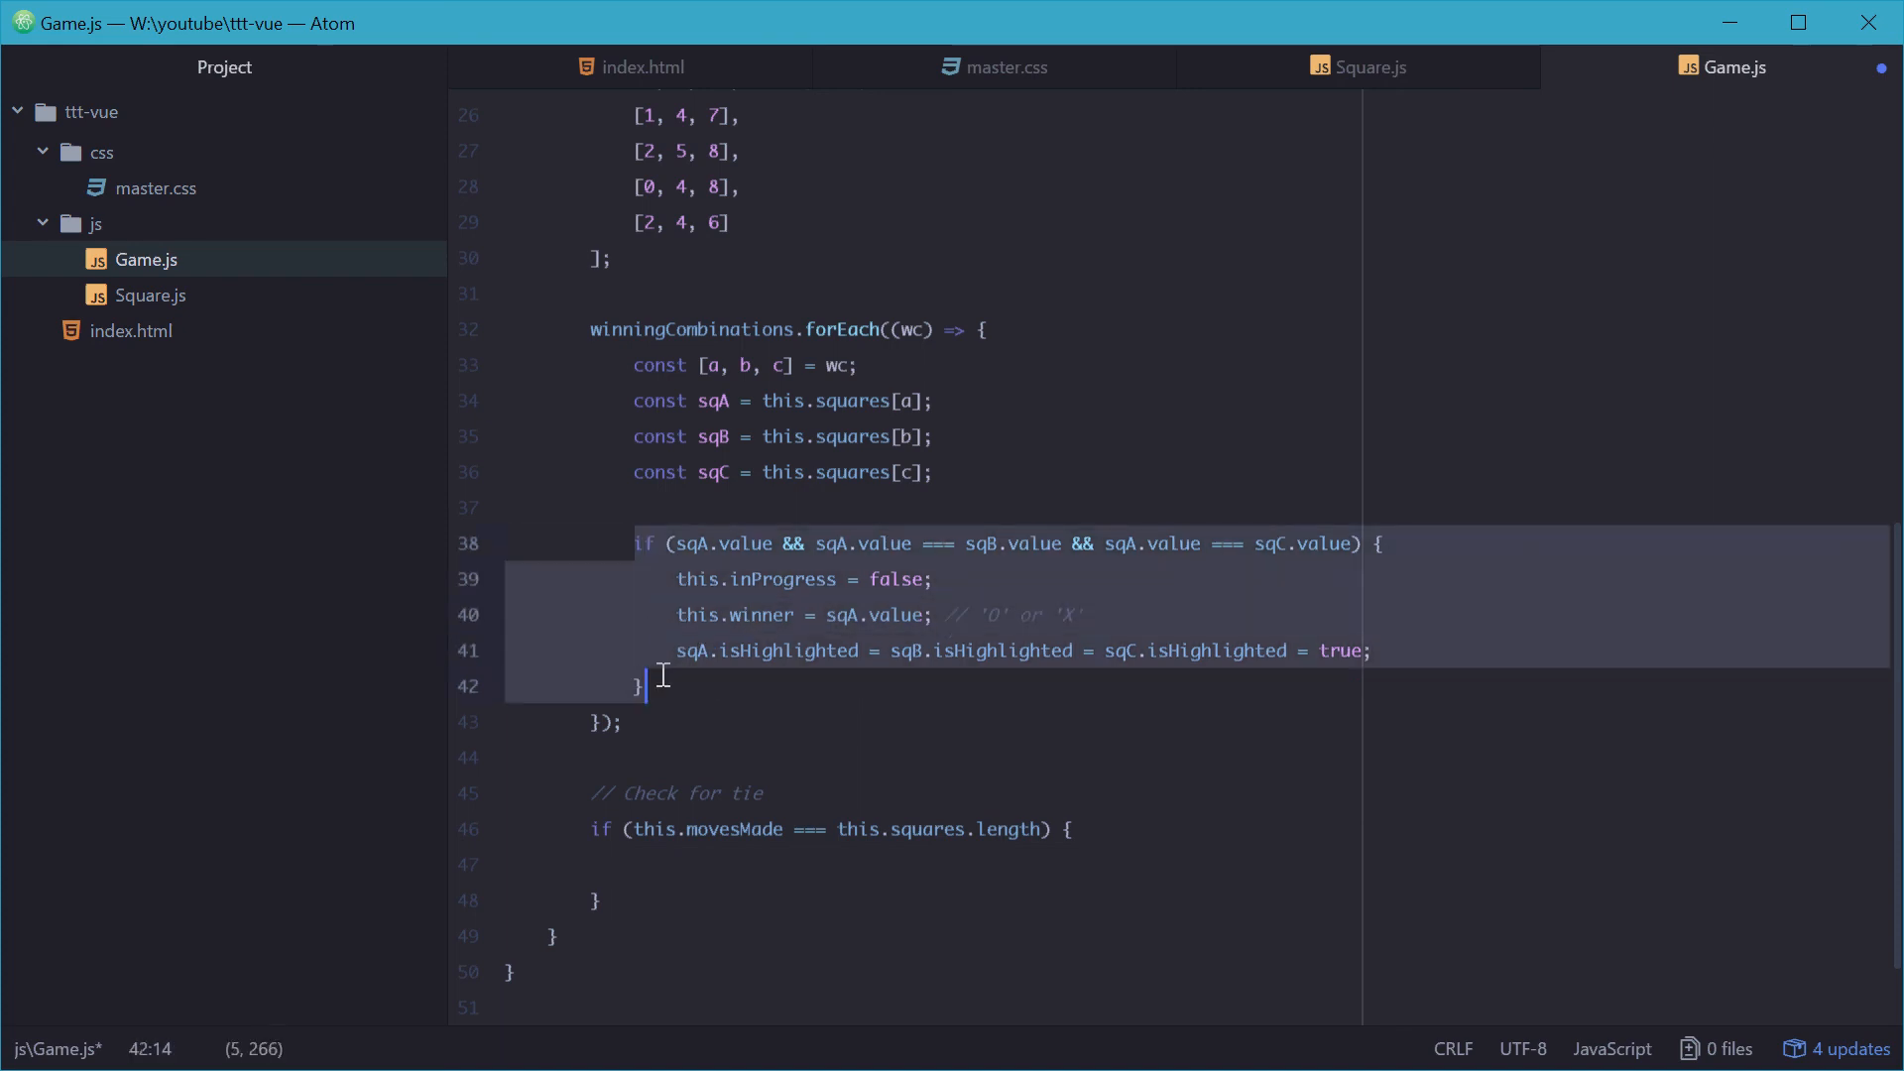
Step: Write this.inProgress = false; inside the empty tie if block
left_click(718, 865)
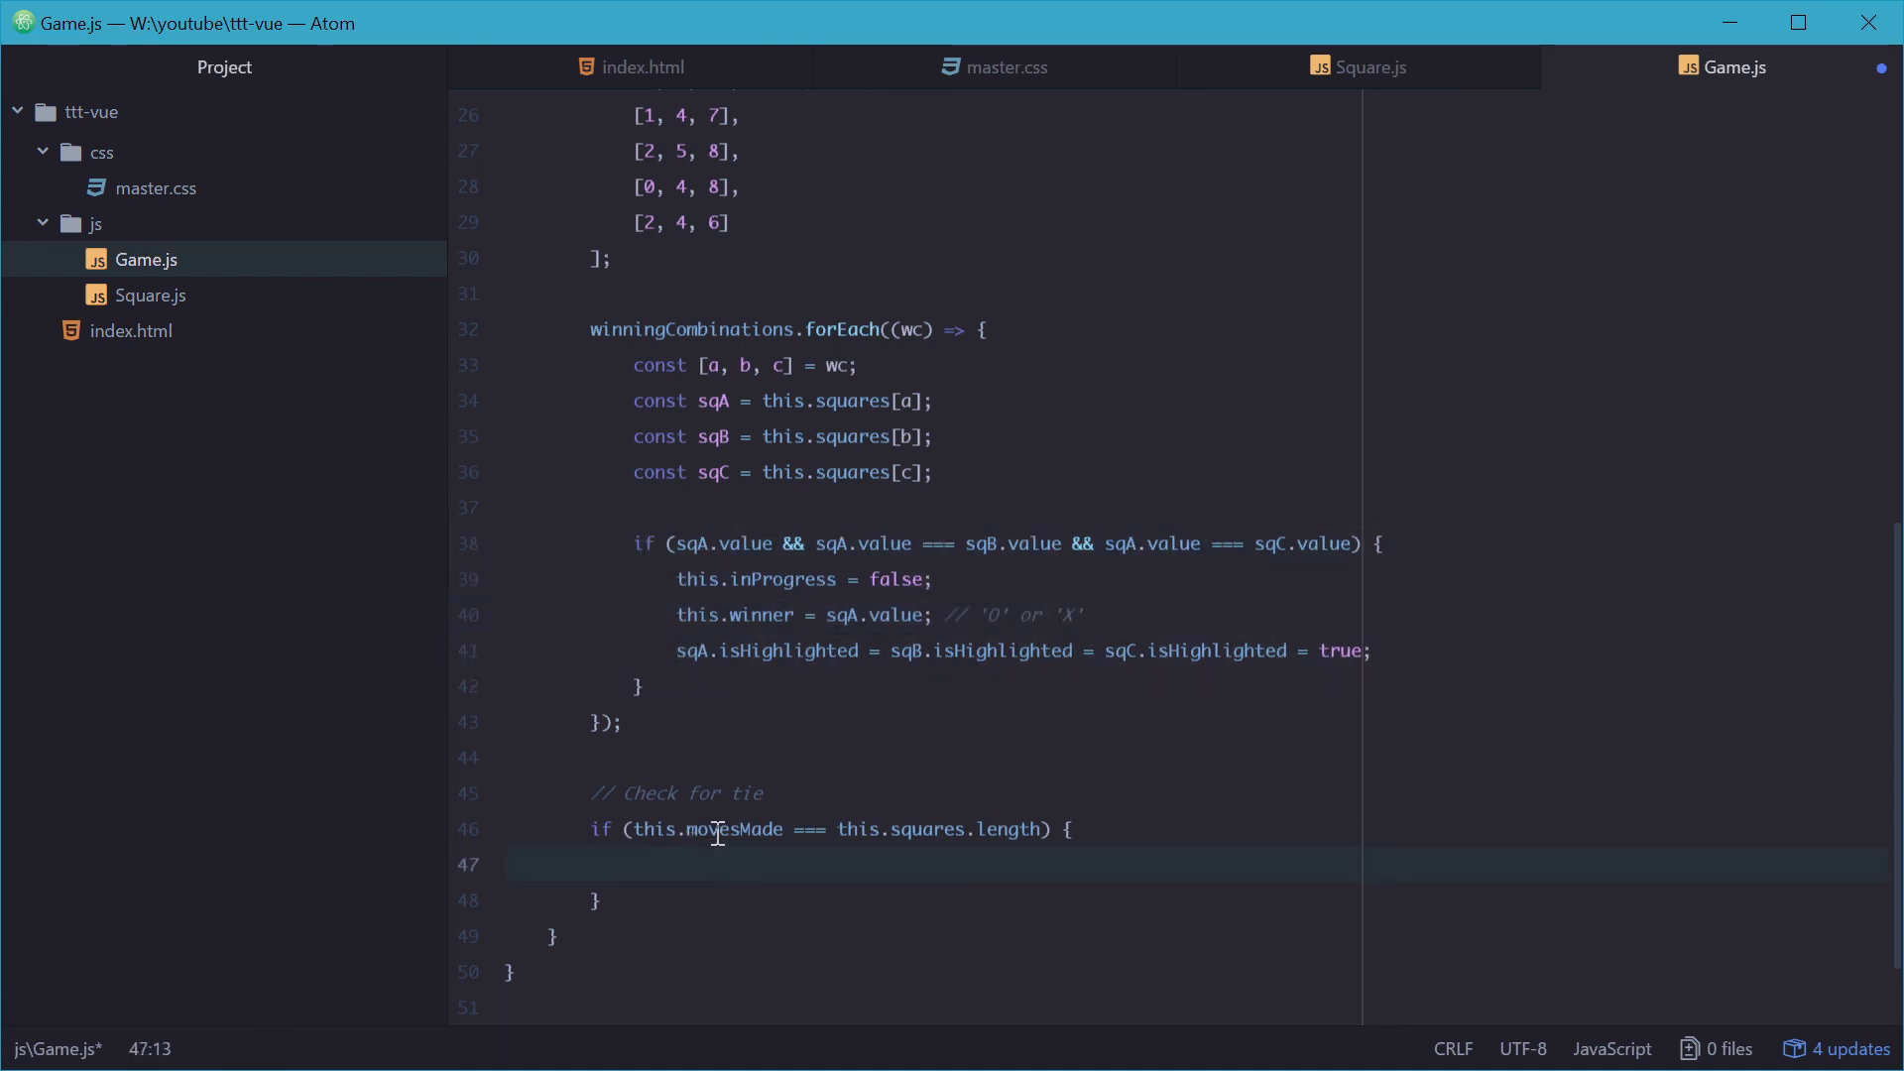
type("this.inProgress")
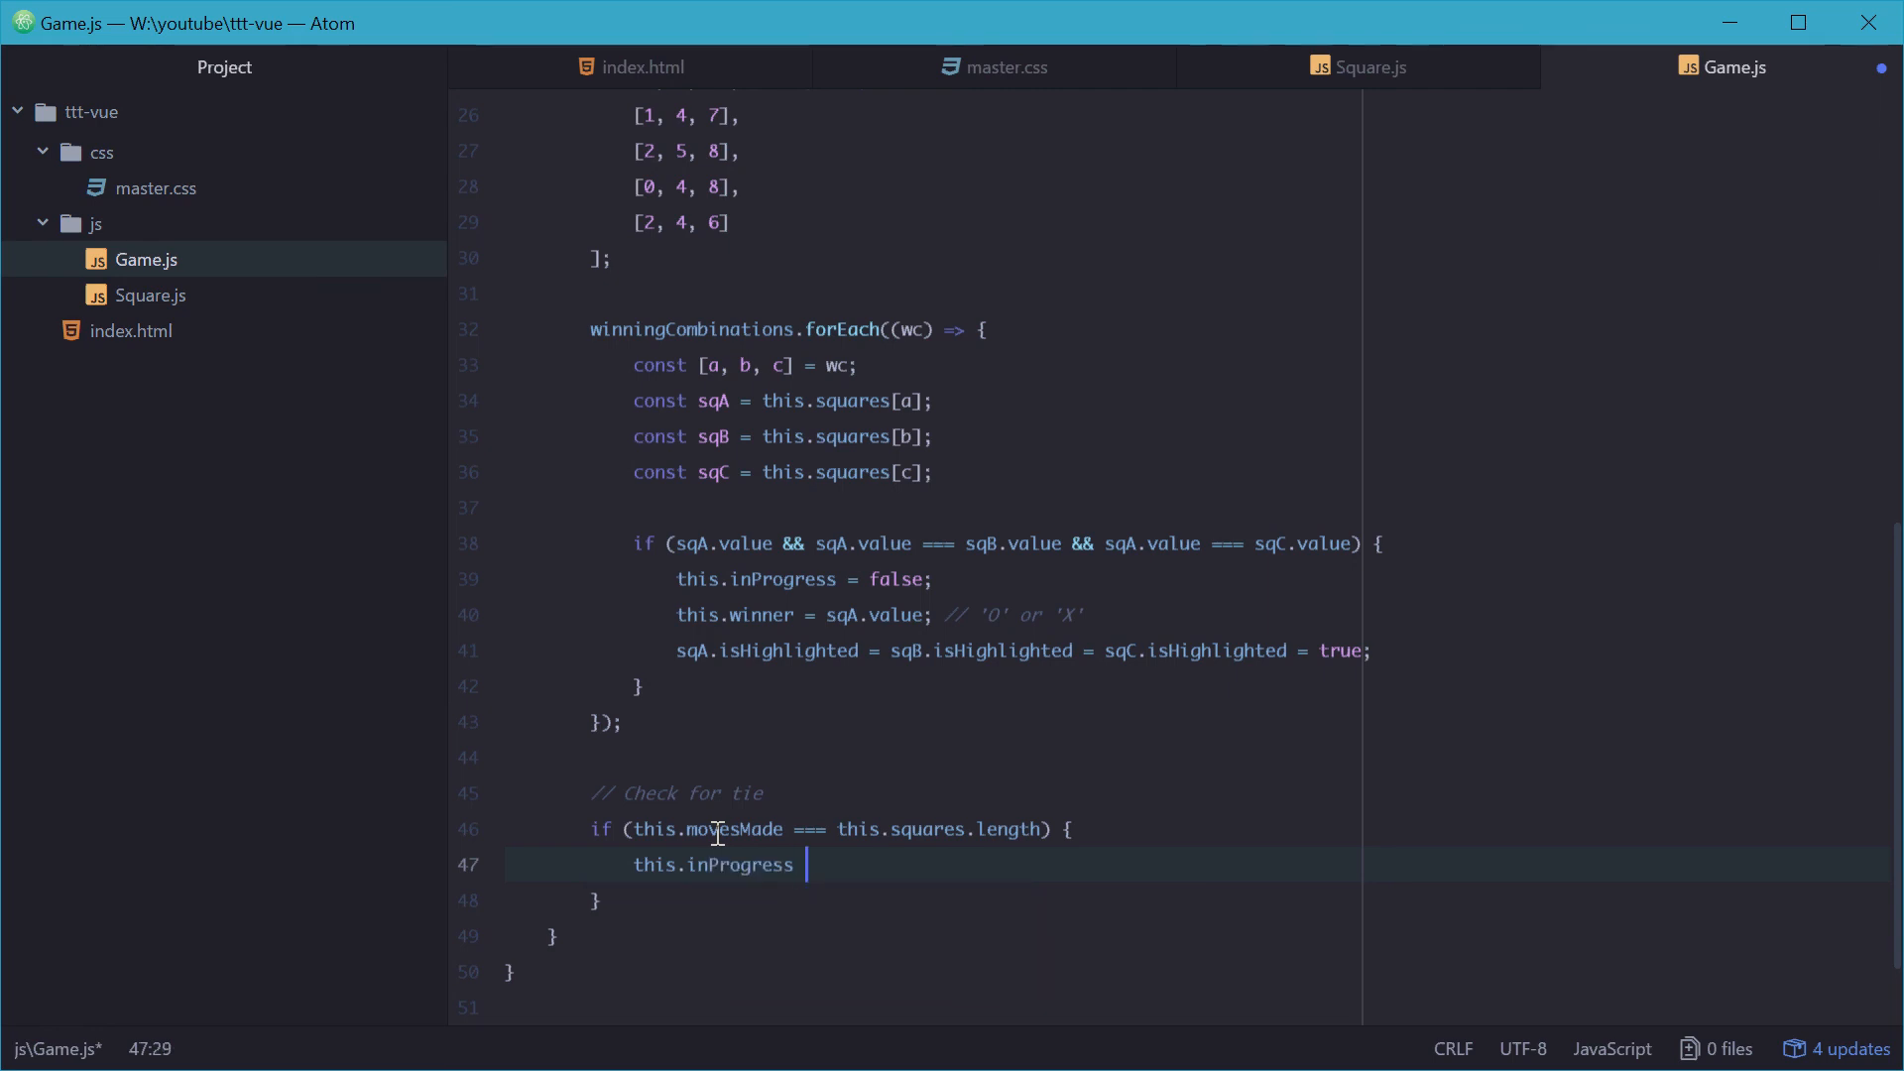
type("= false;")
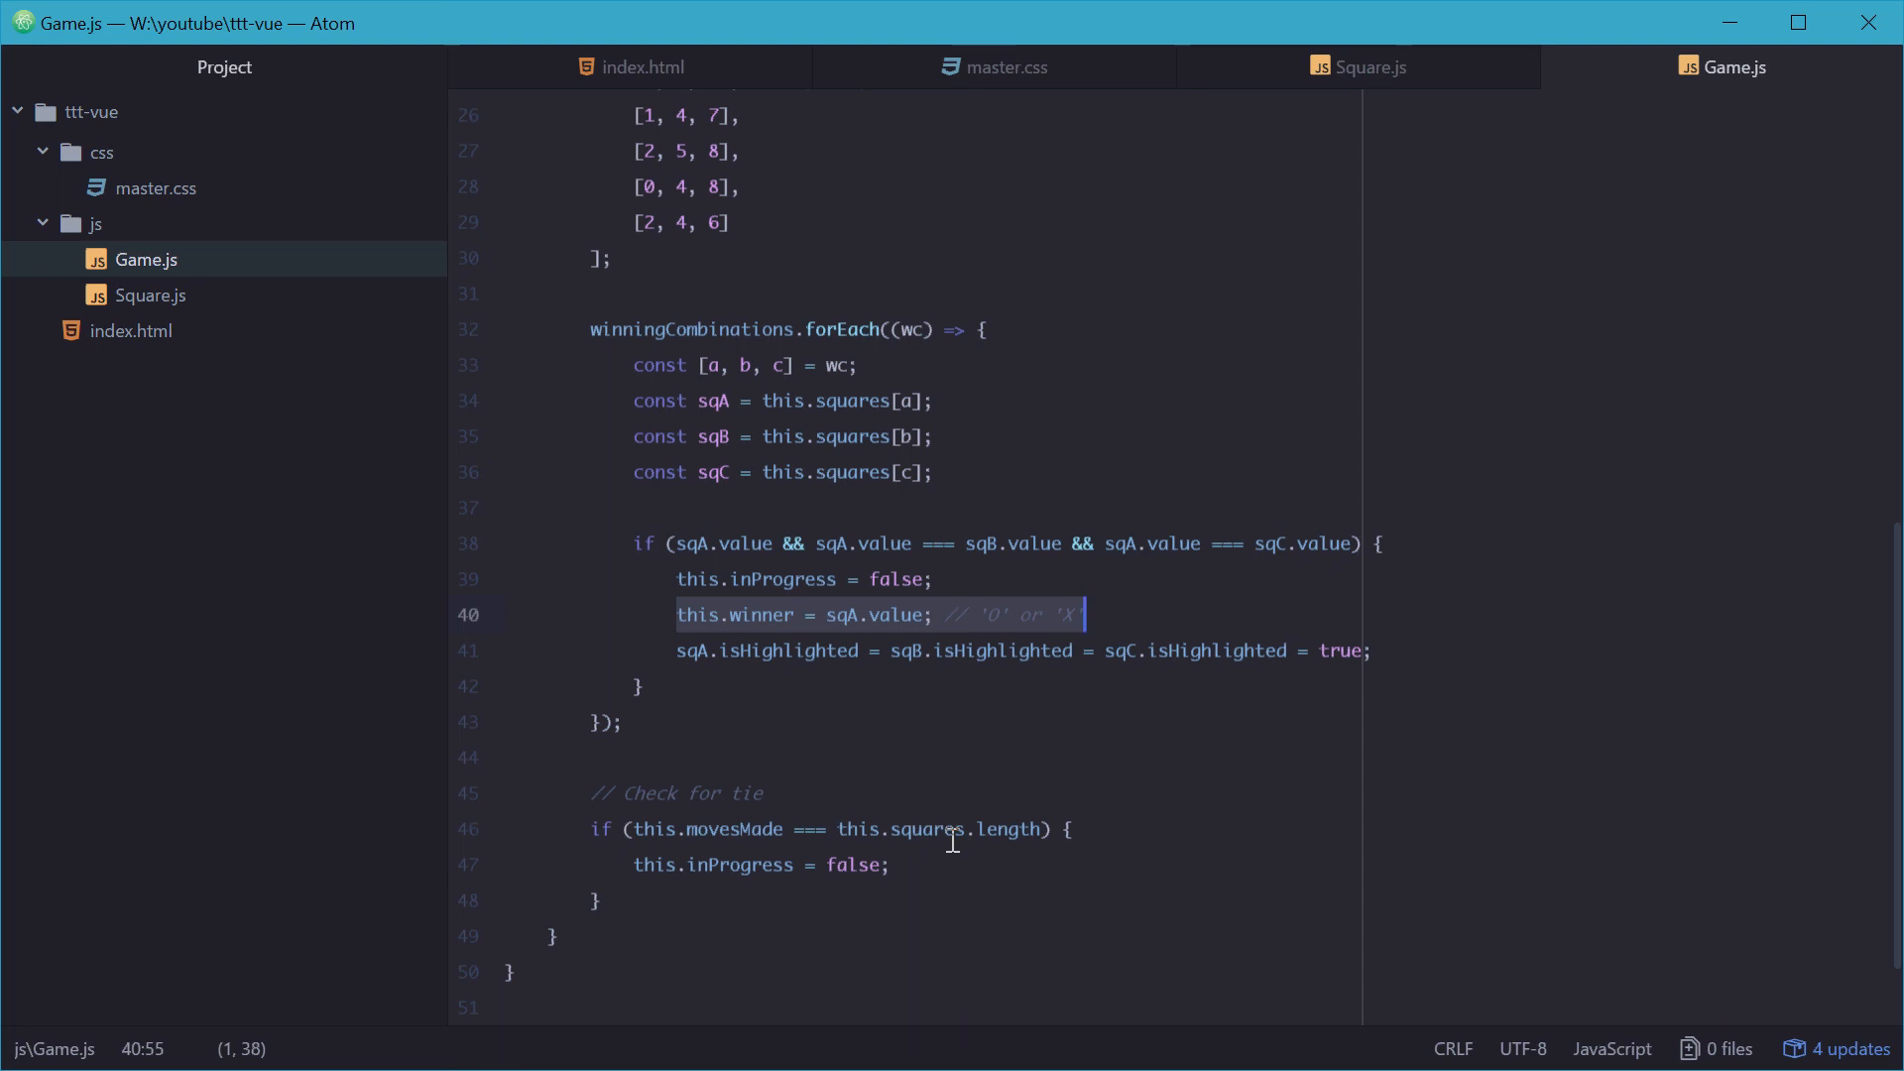
Step: Add the comment // inProgress = false AND winner = null after that line
left_click(901, 865)
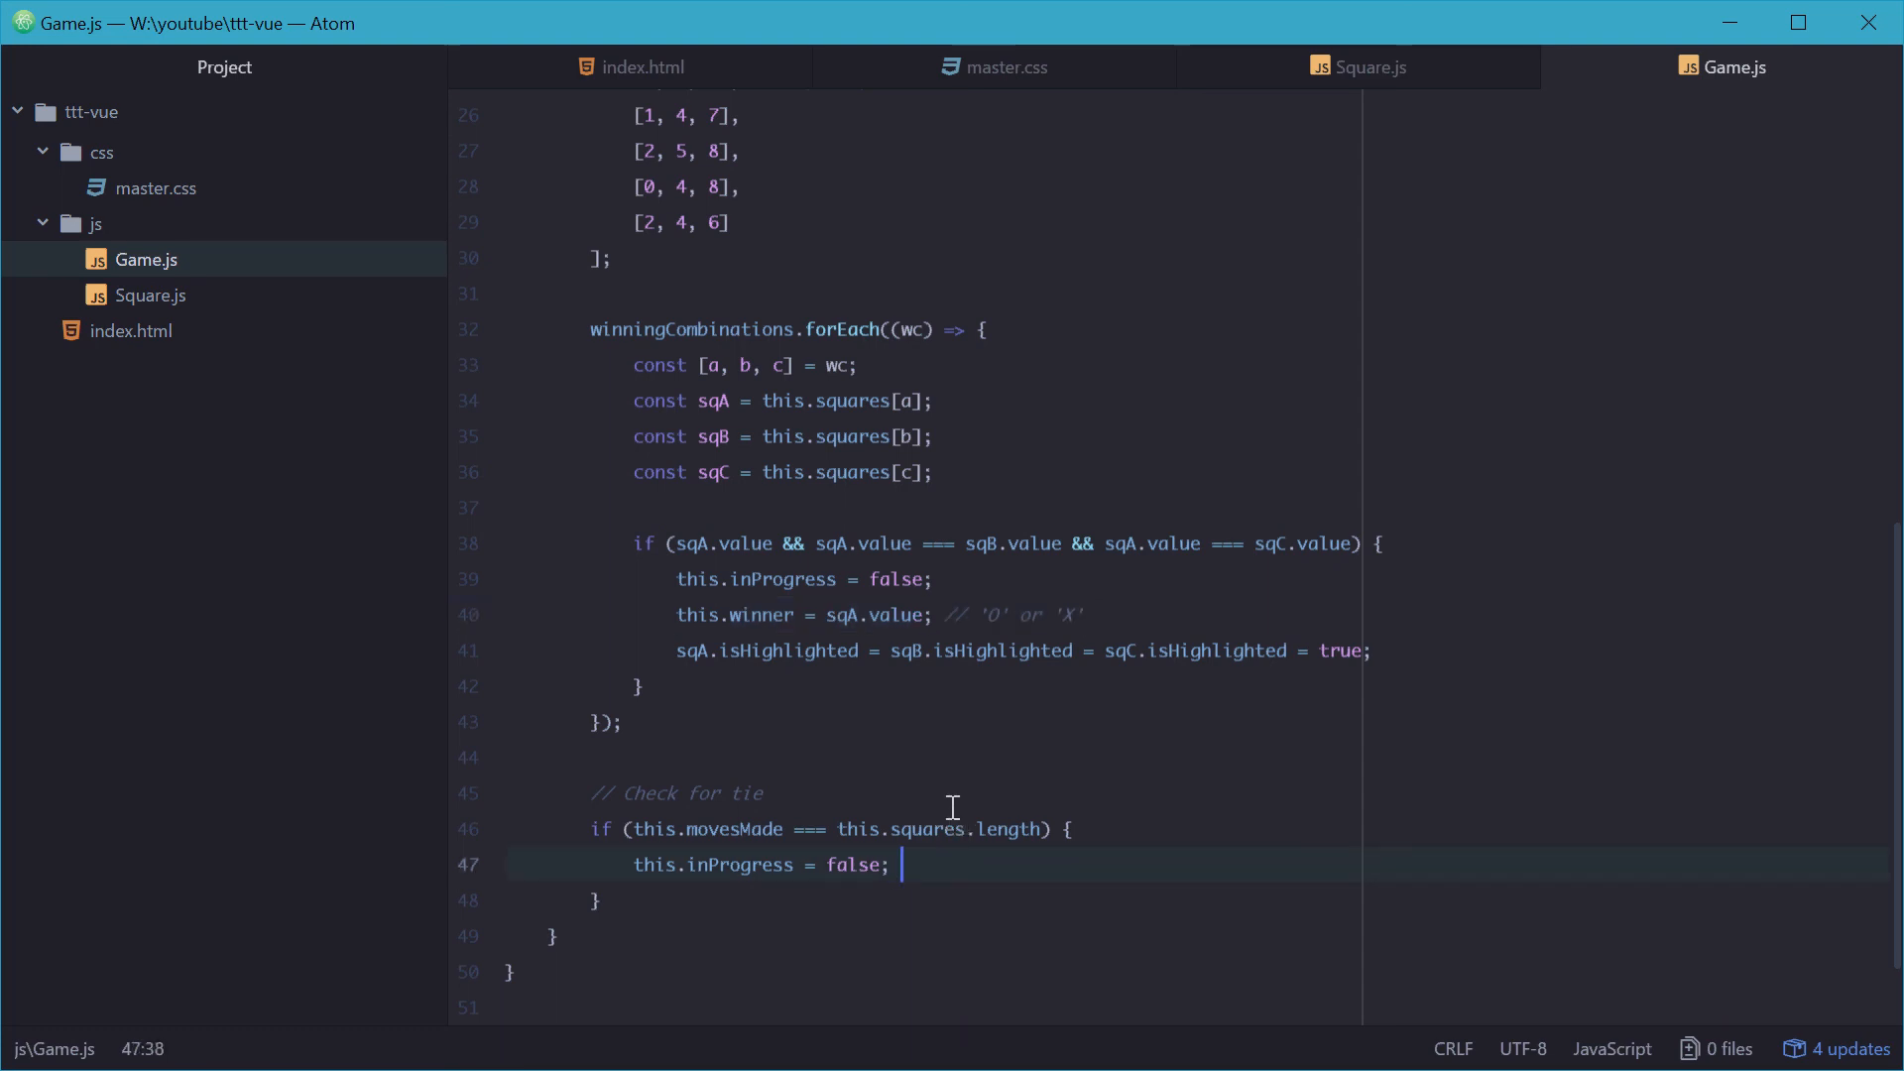
type("// inf")
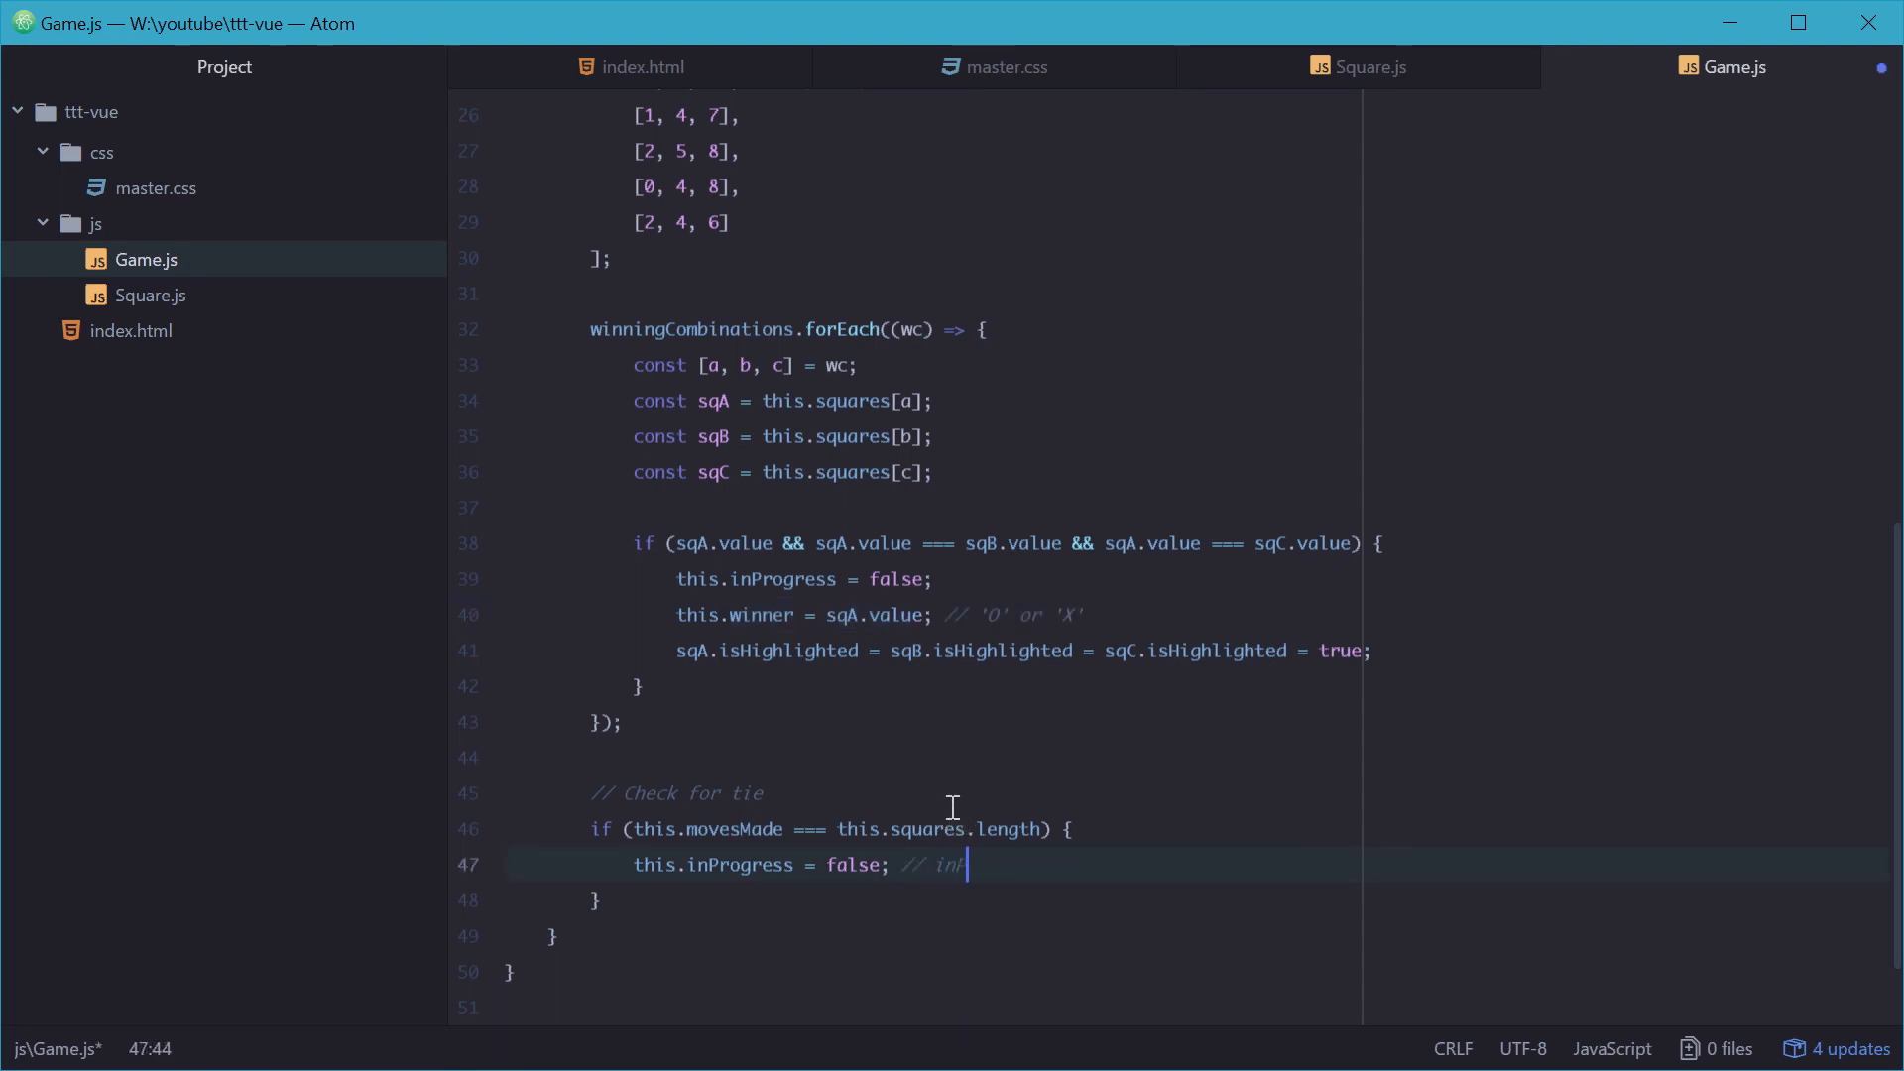
type("nProgress = false AND")
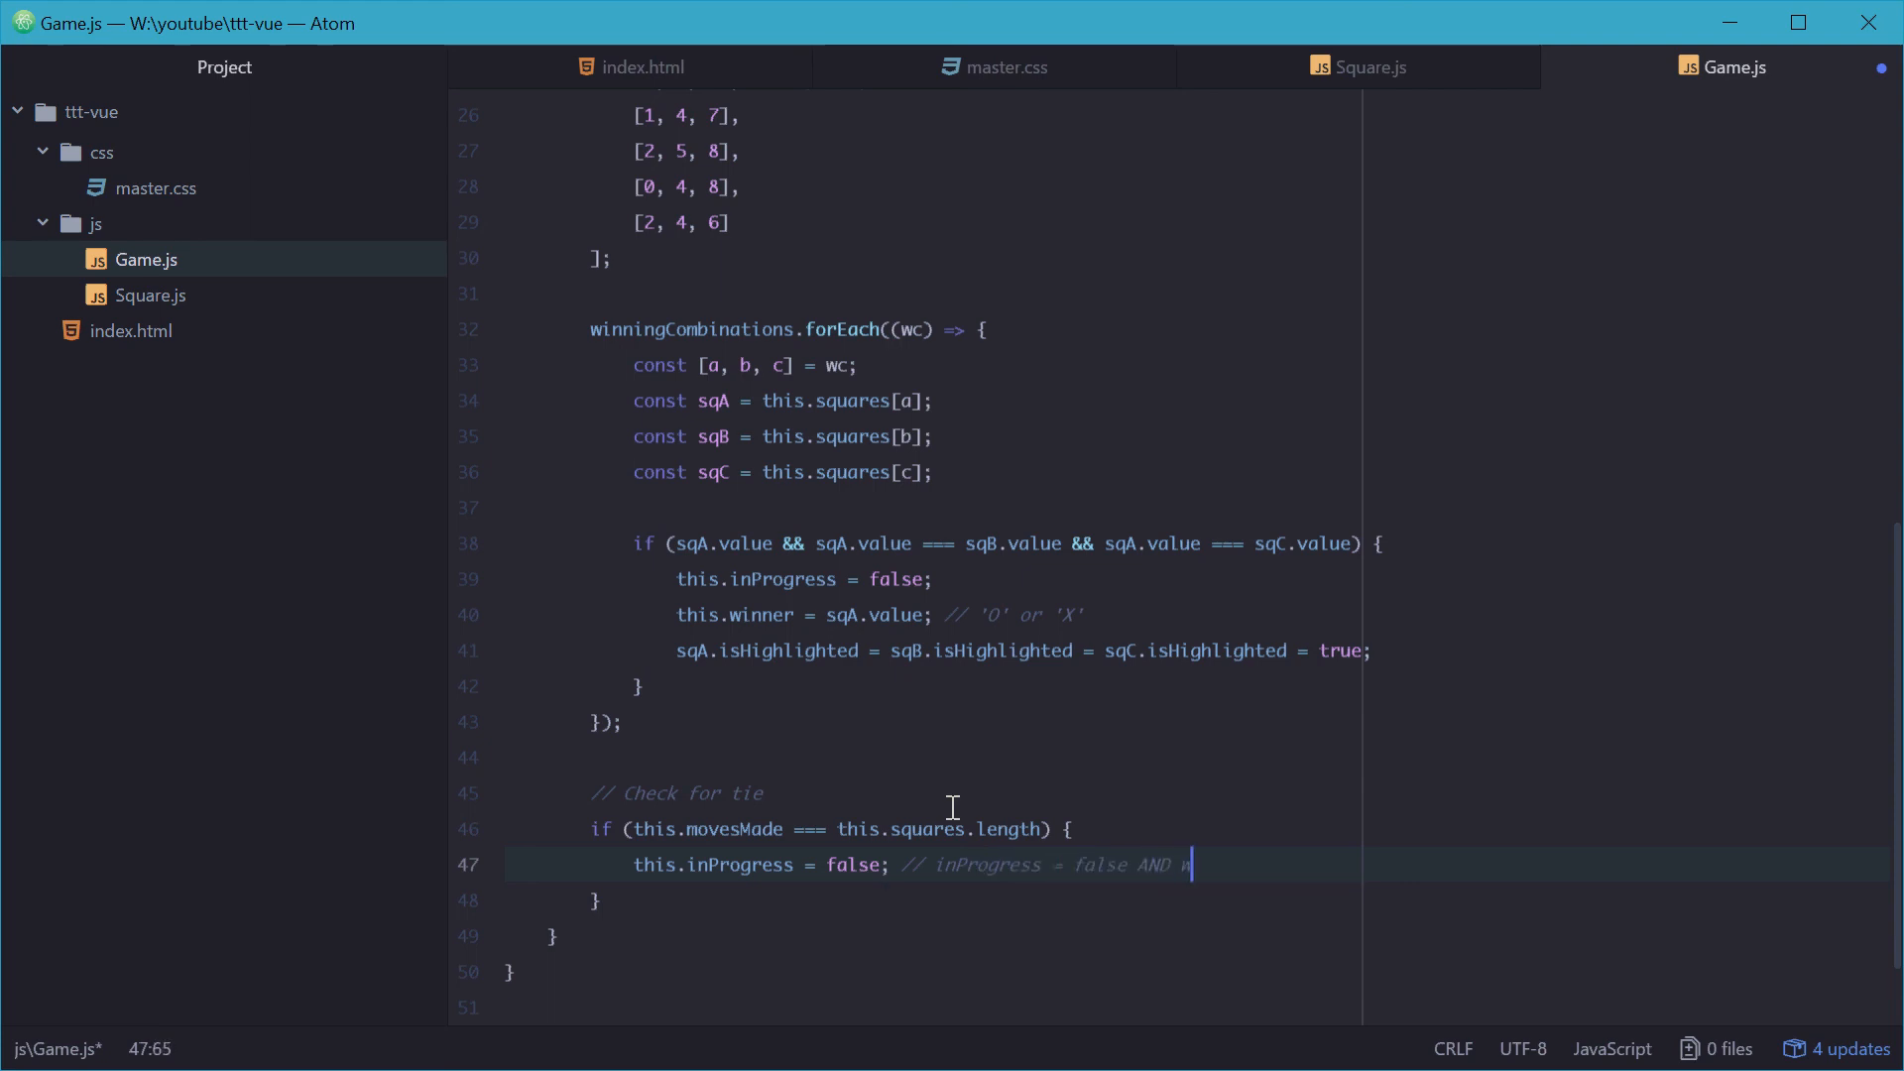
type("winner = null")
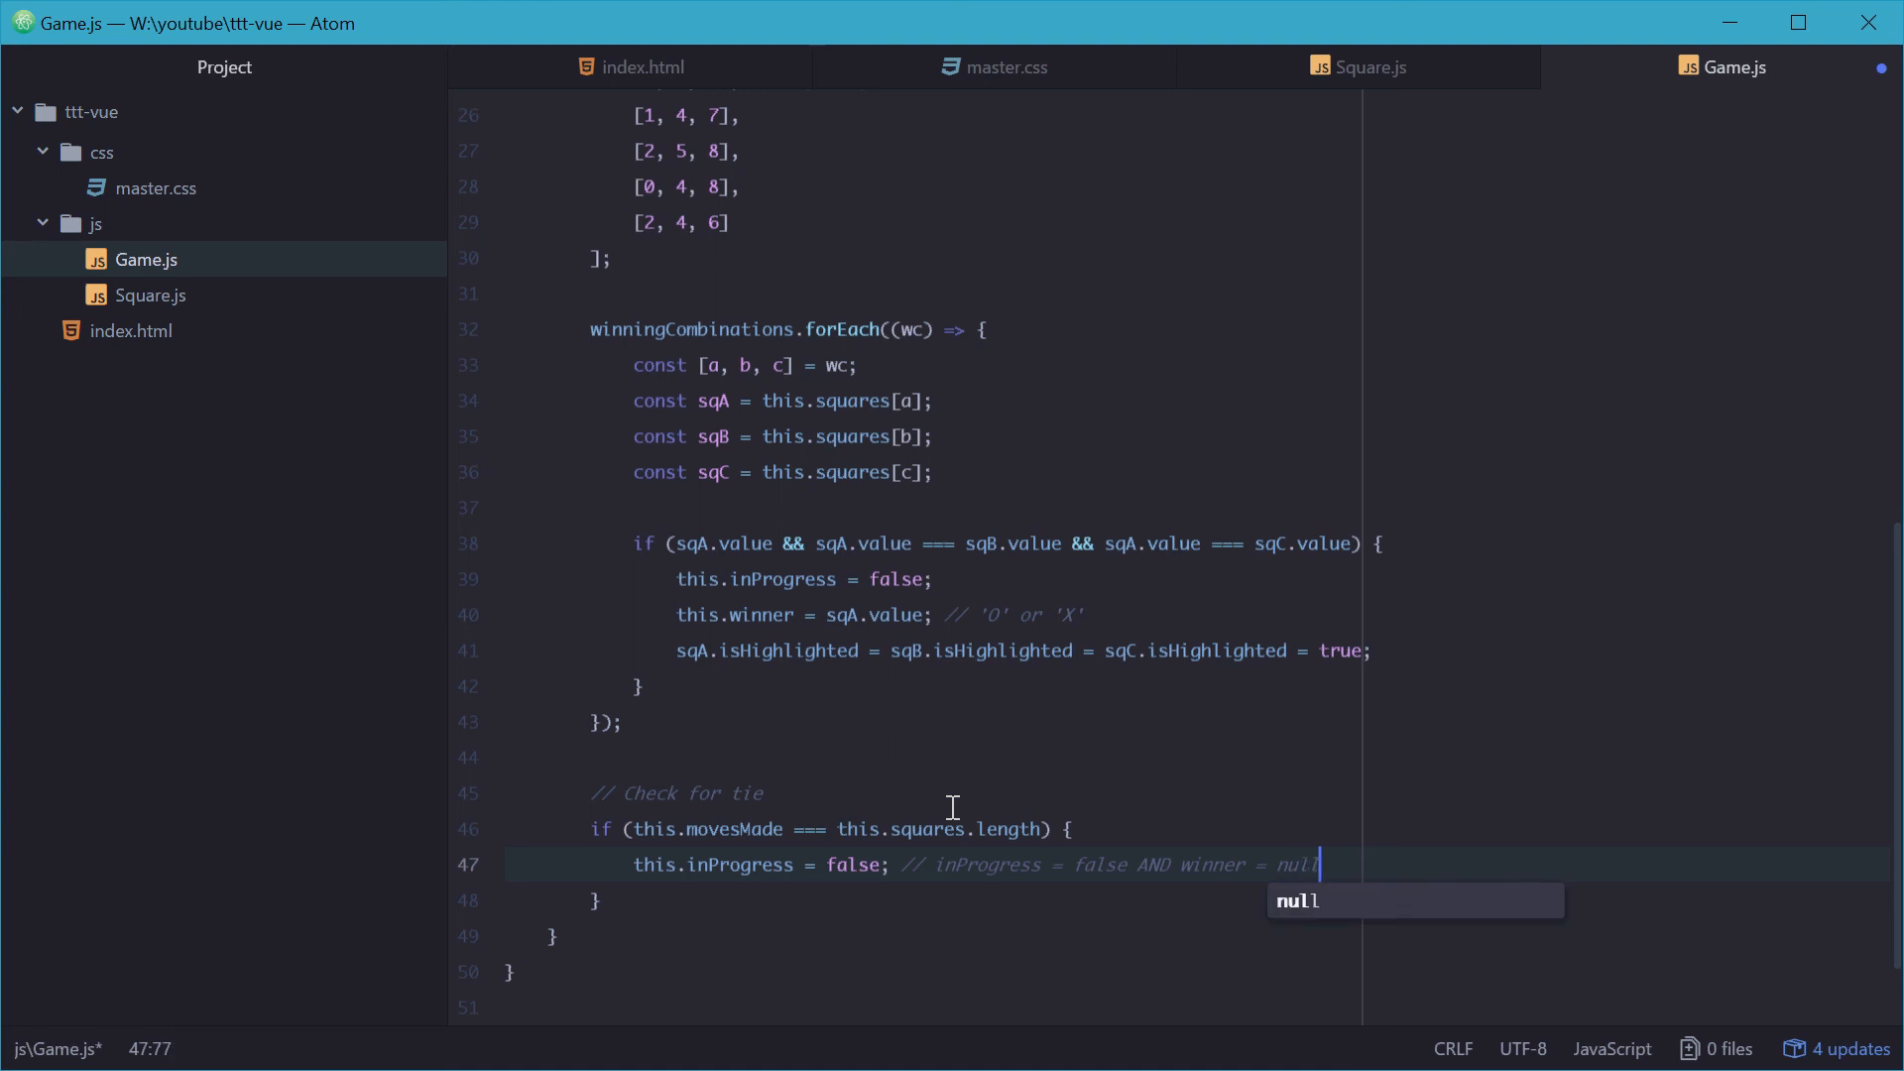
key("Escape")
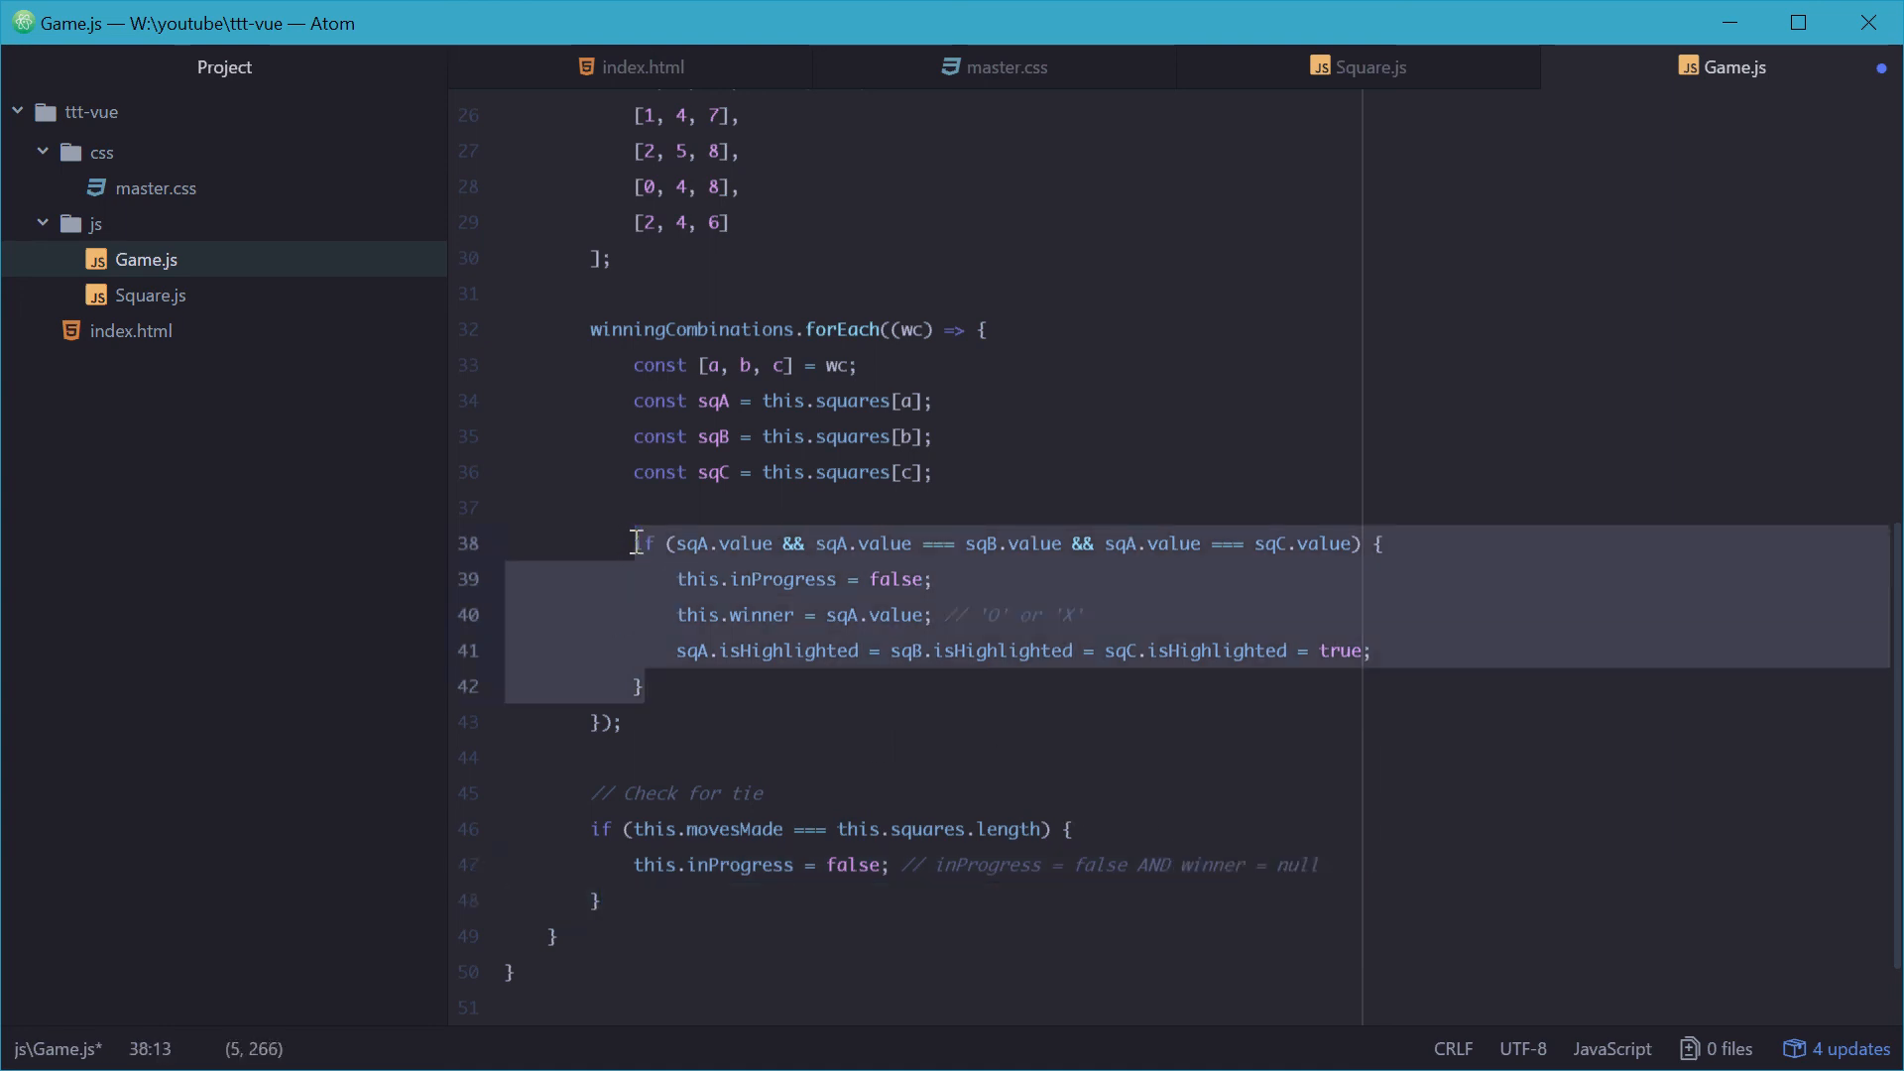
left_click(619, 829)
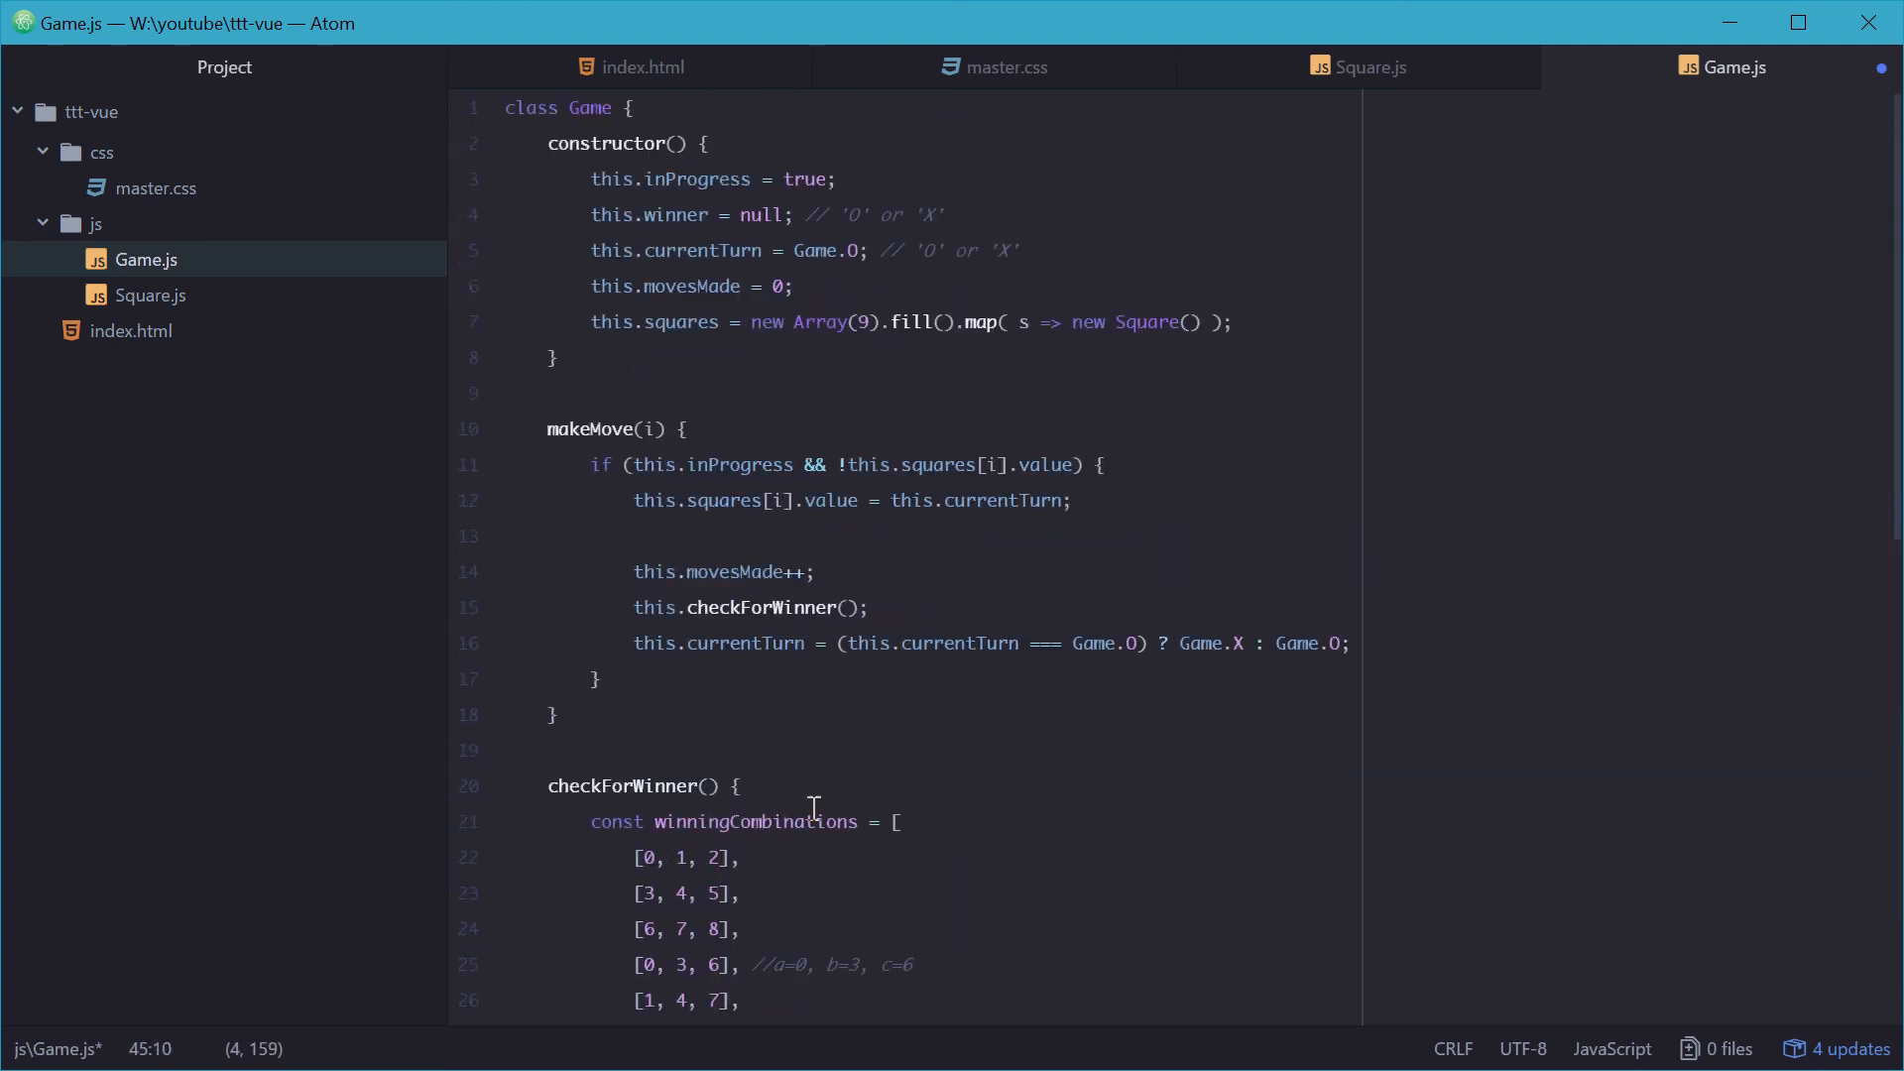
mouse_move(1040, 756)
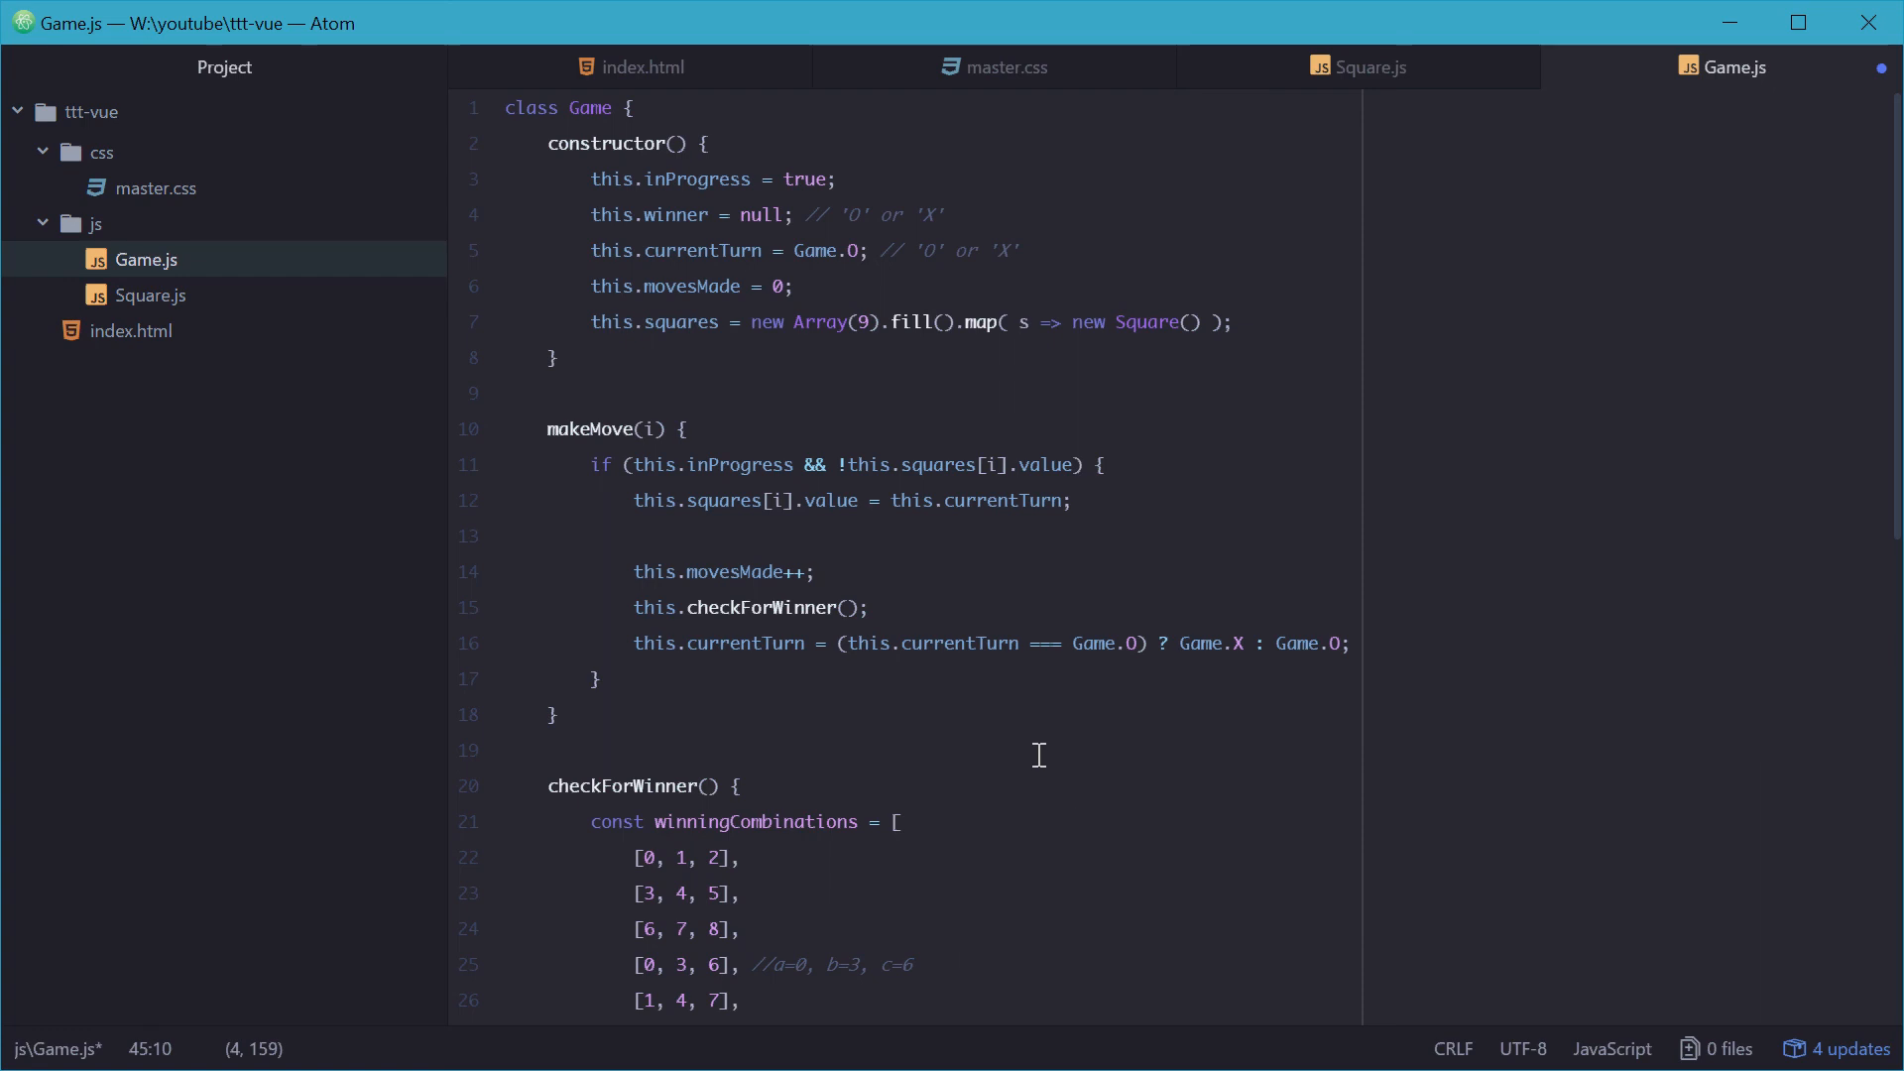
mouse_move(1024, 722)
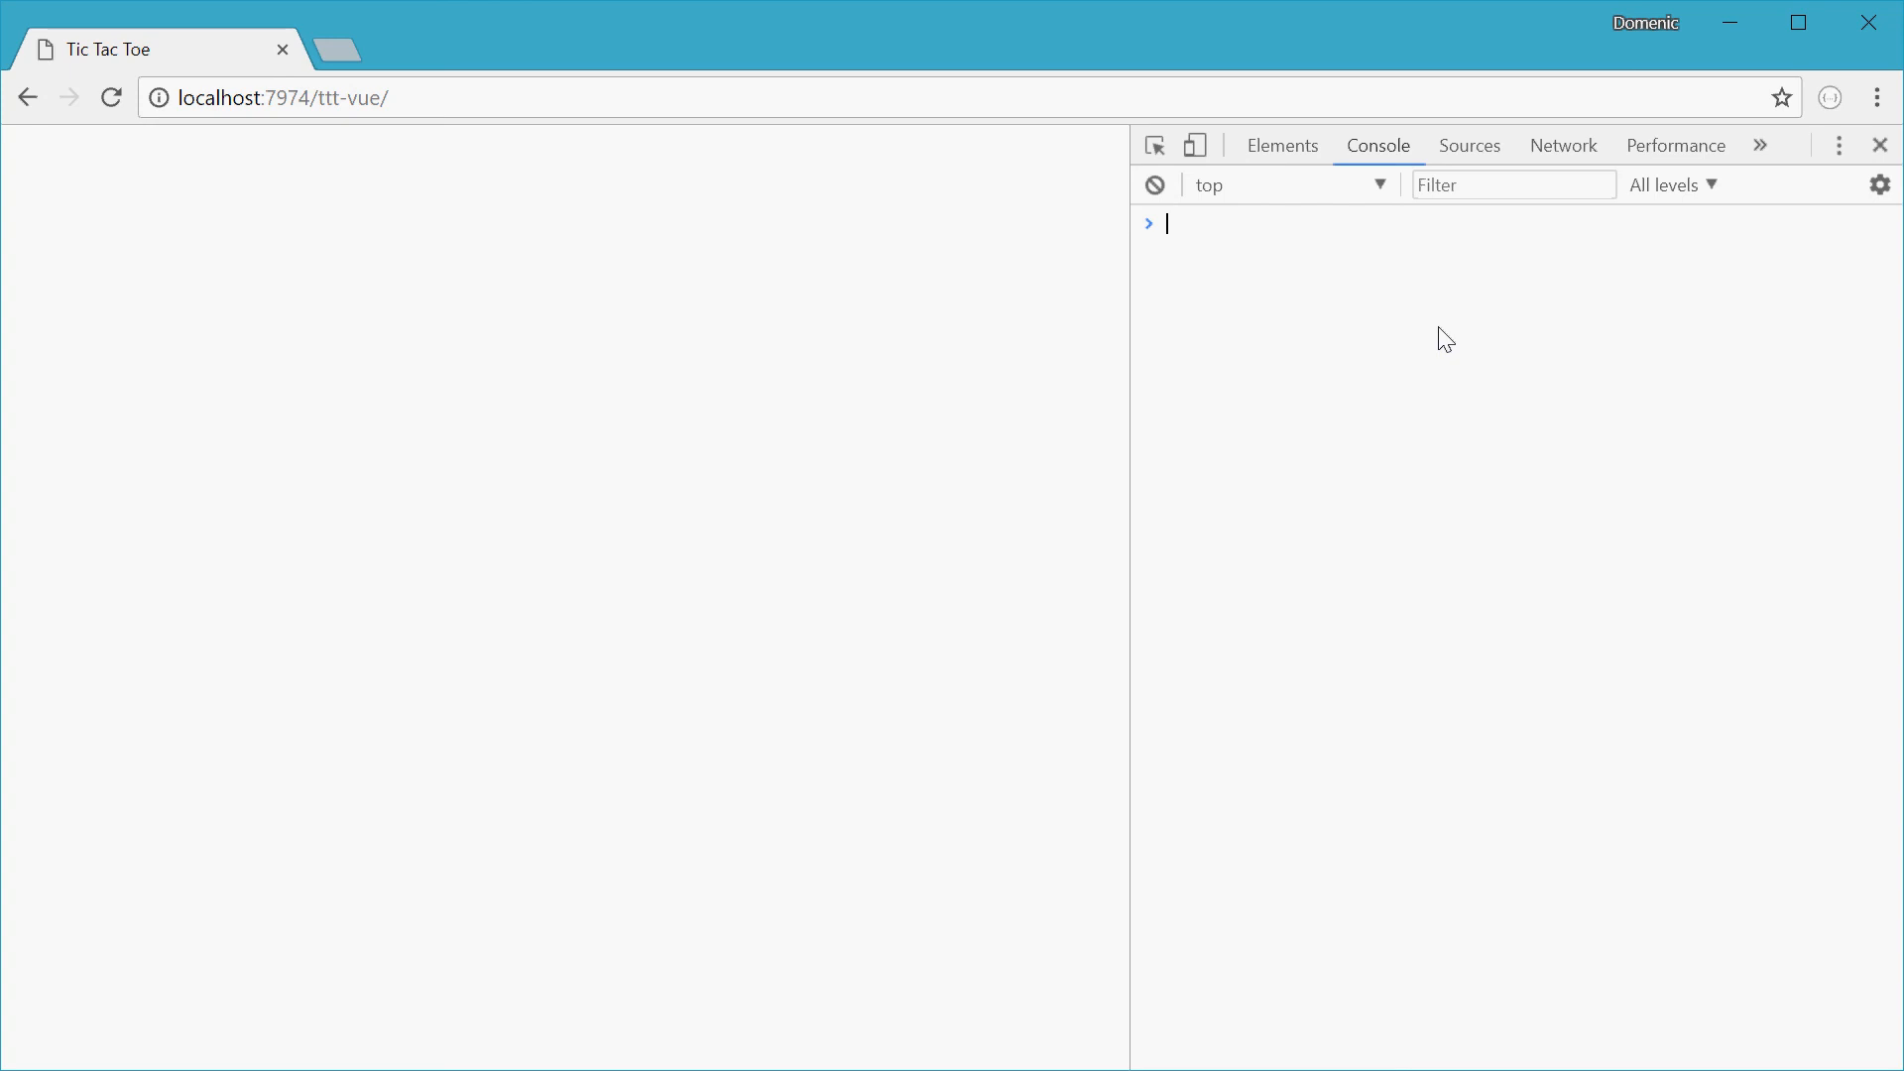
Step: Log activeGame and expand it and its squares: inProgress true, movesMade 0, nine empty squares
type("activeGame")
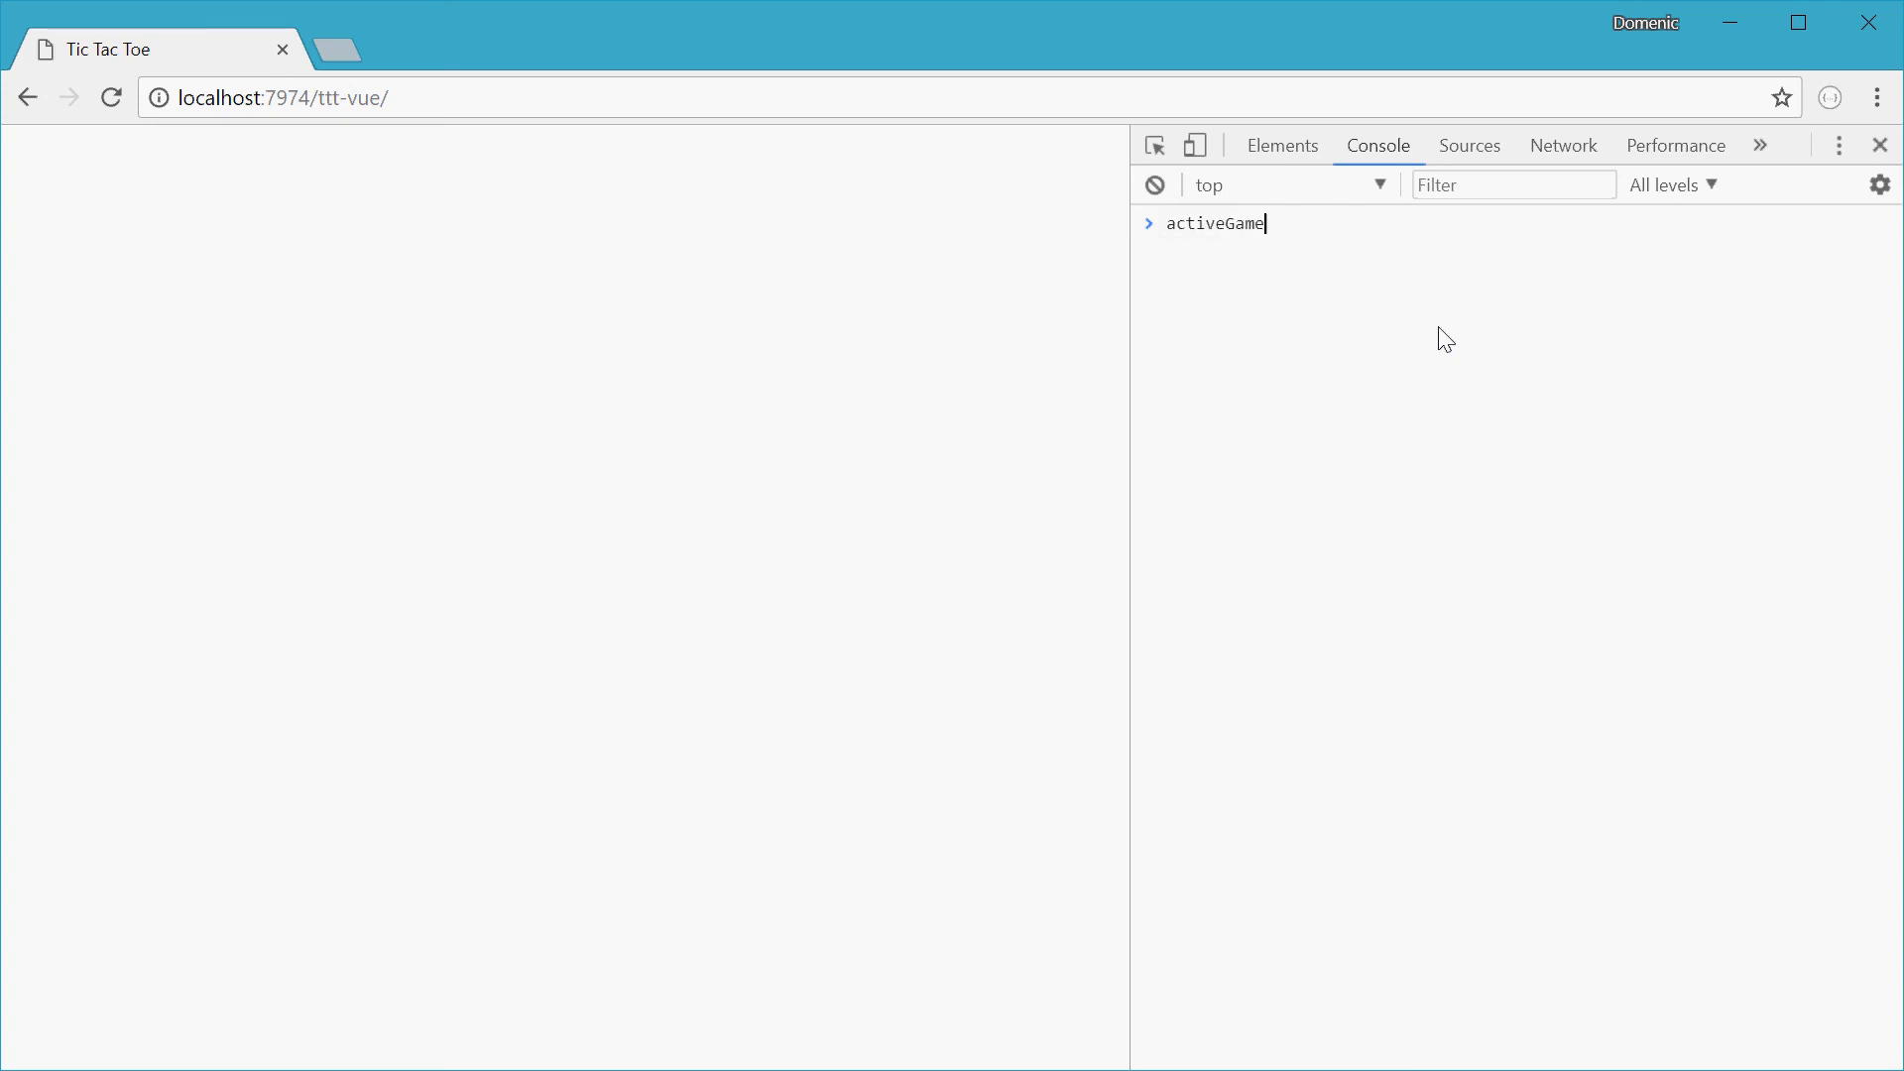
key("Enter")
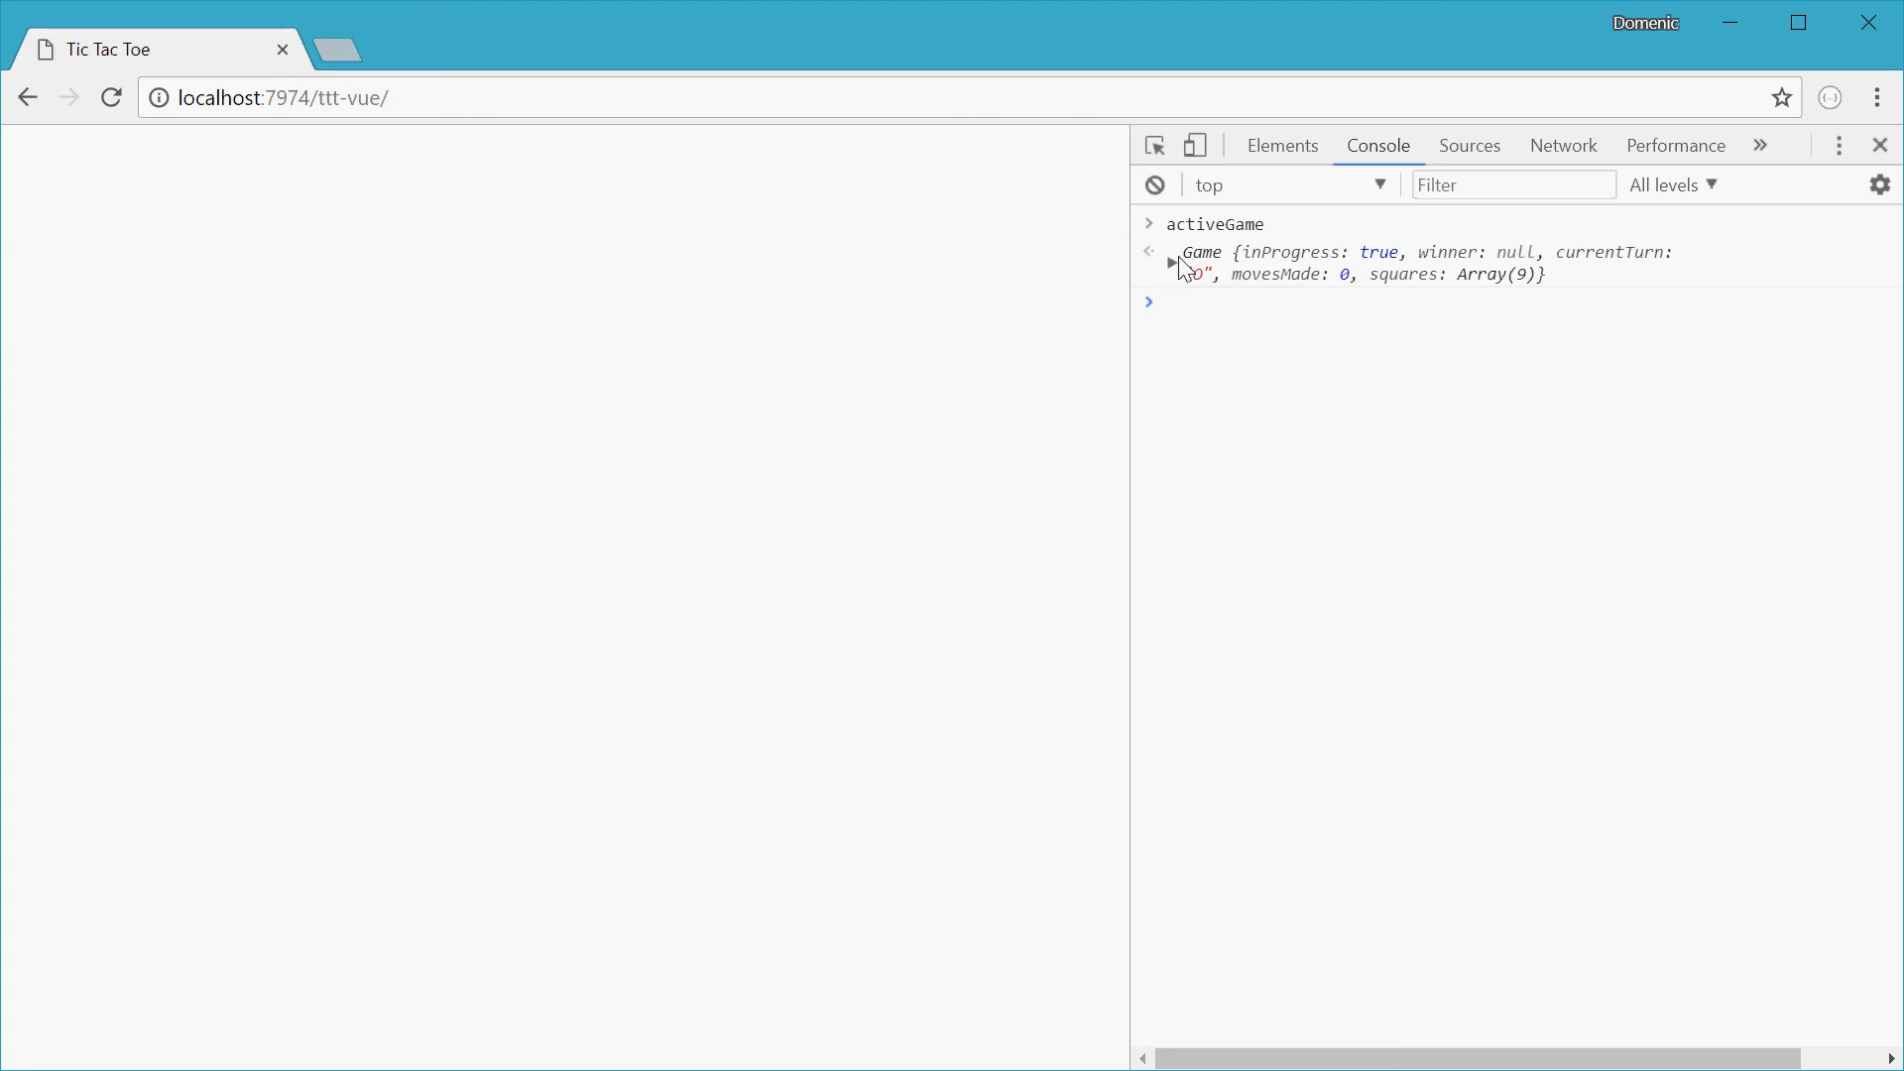
left_click(1173, 262)
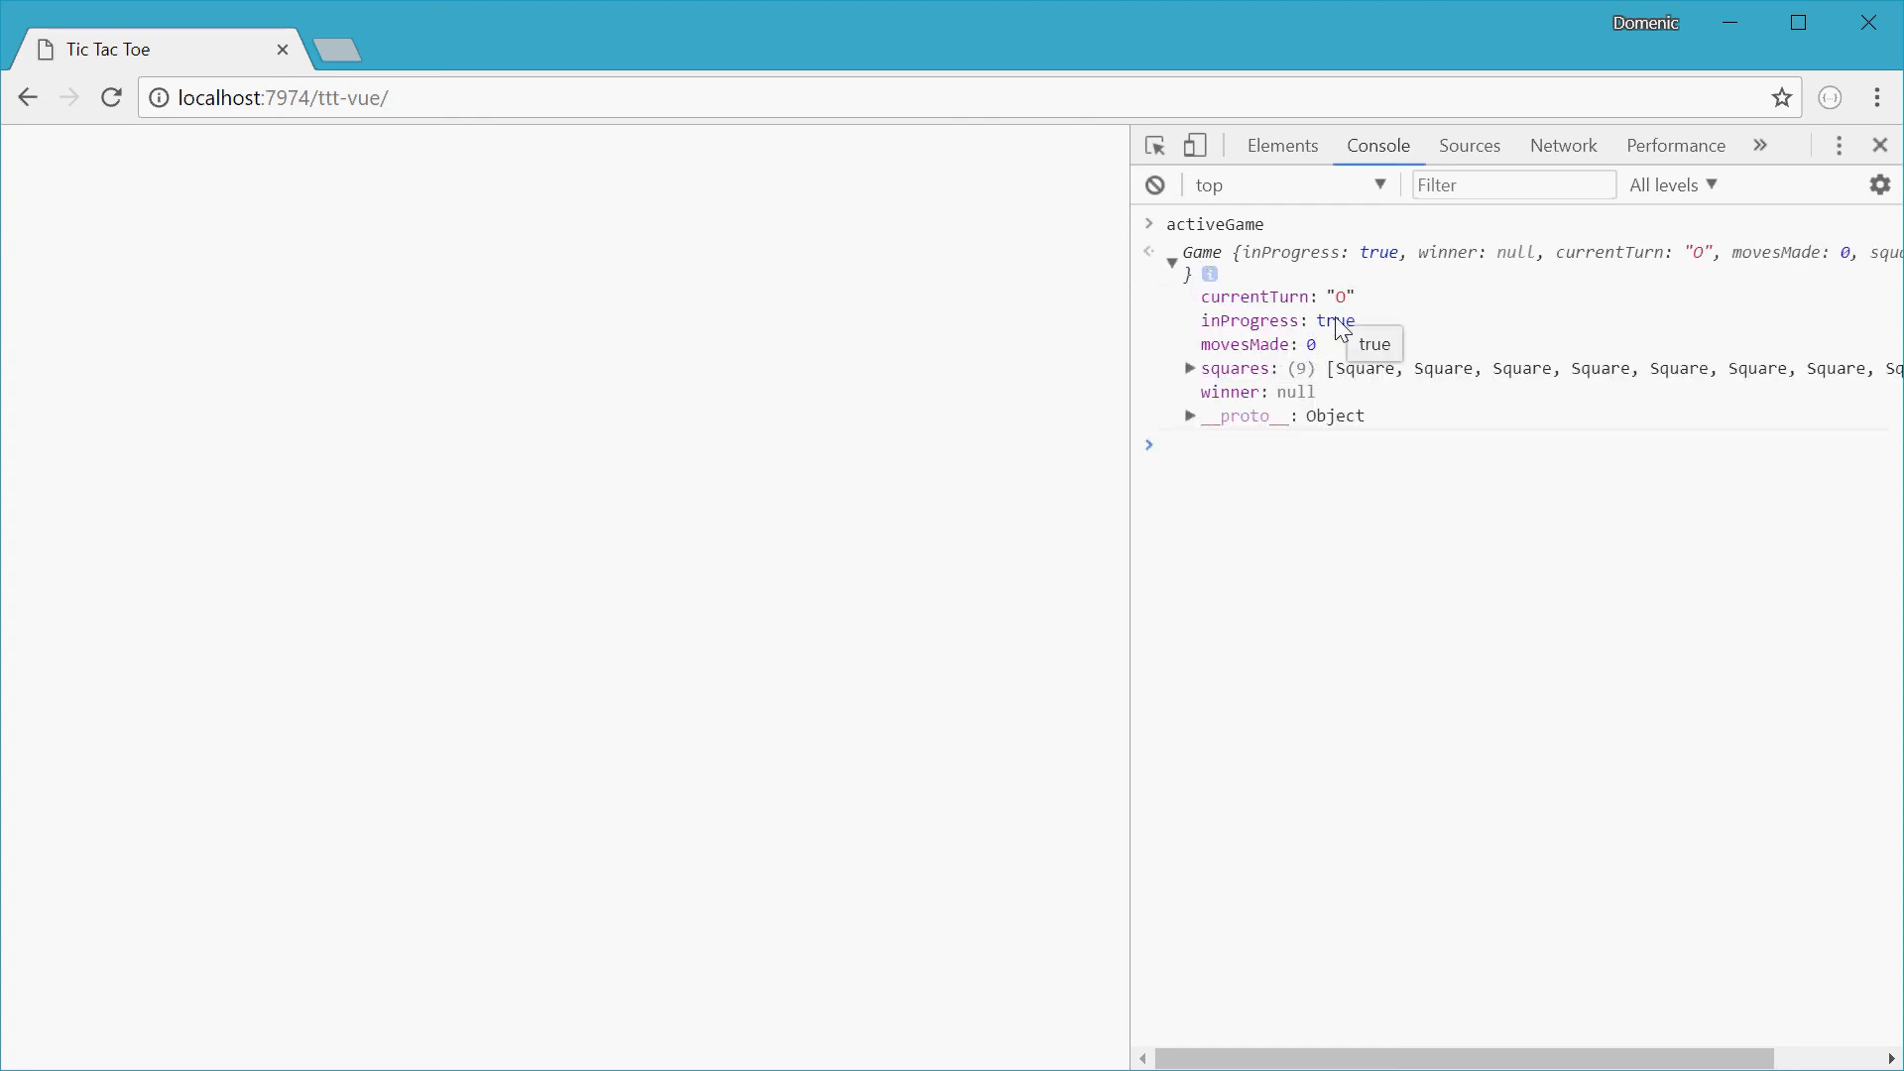
mouse_move(1313, 350)
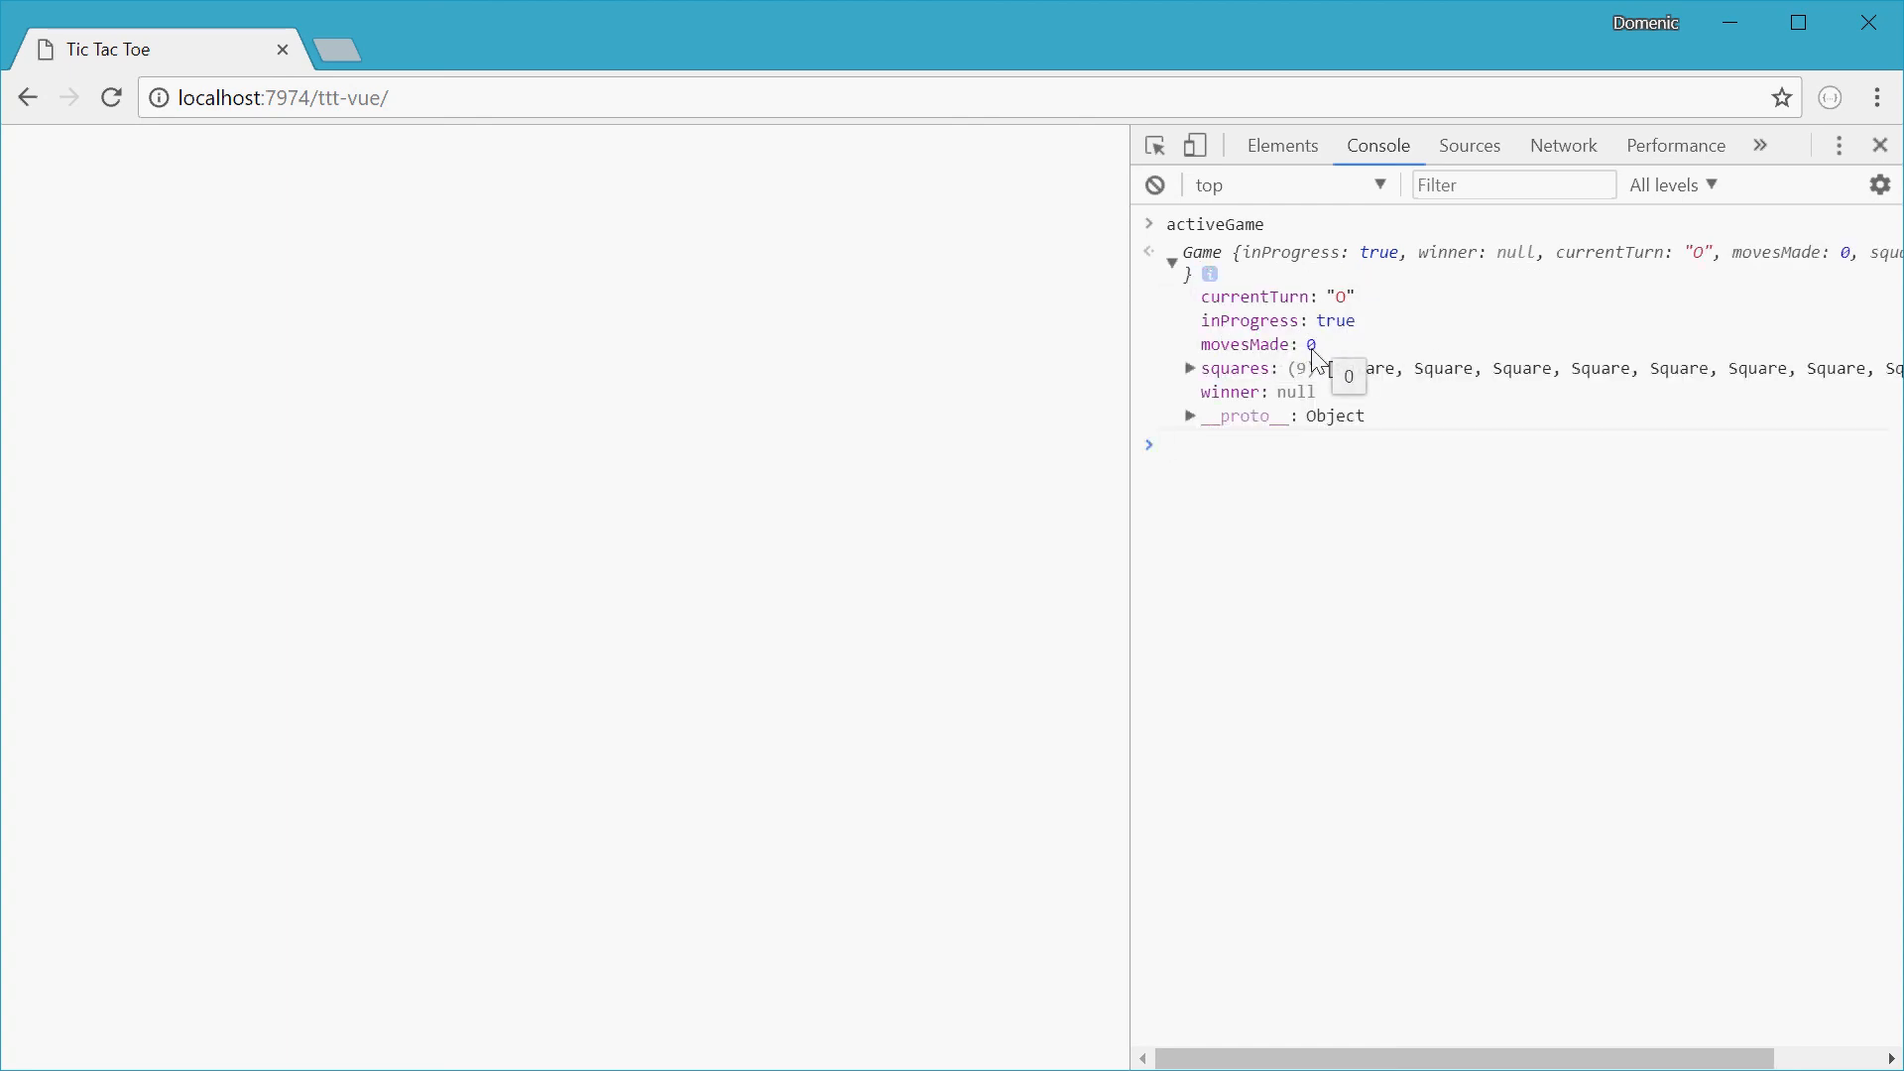
left_click(1188, 368)
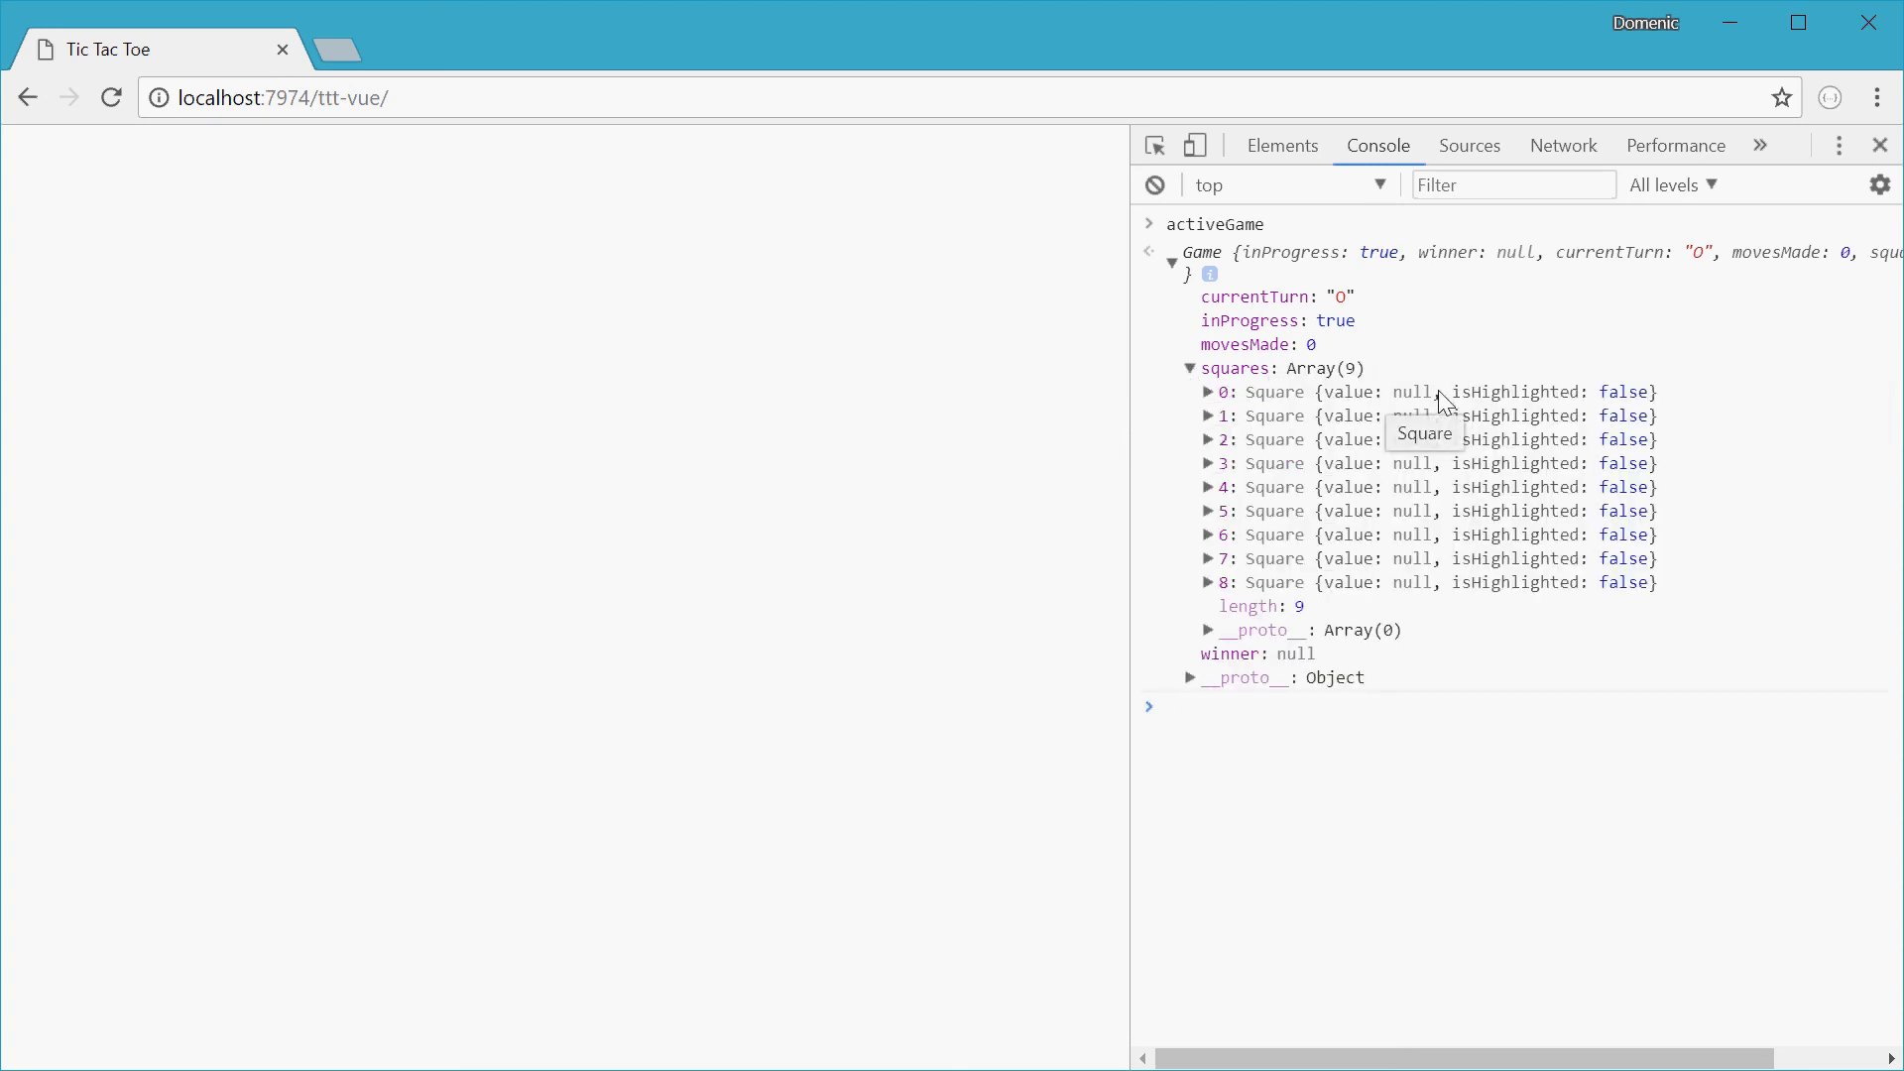
mouse_move(1448, 851)
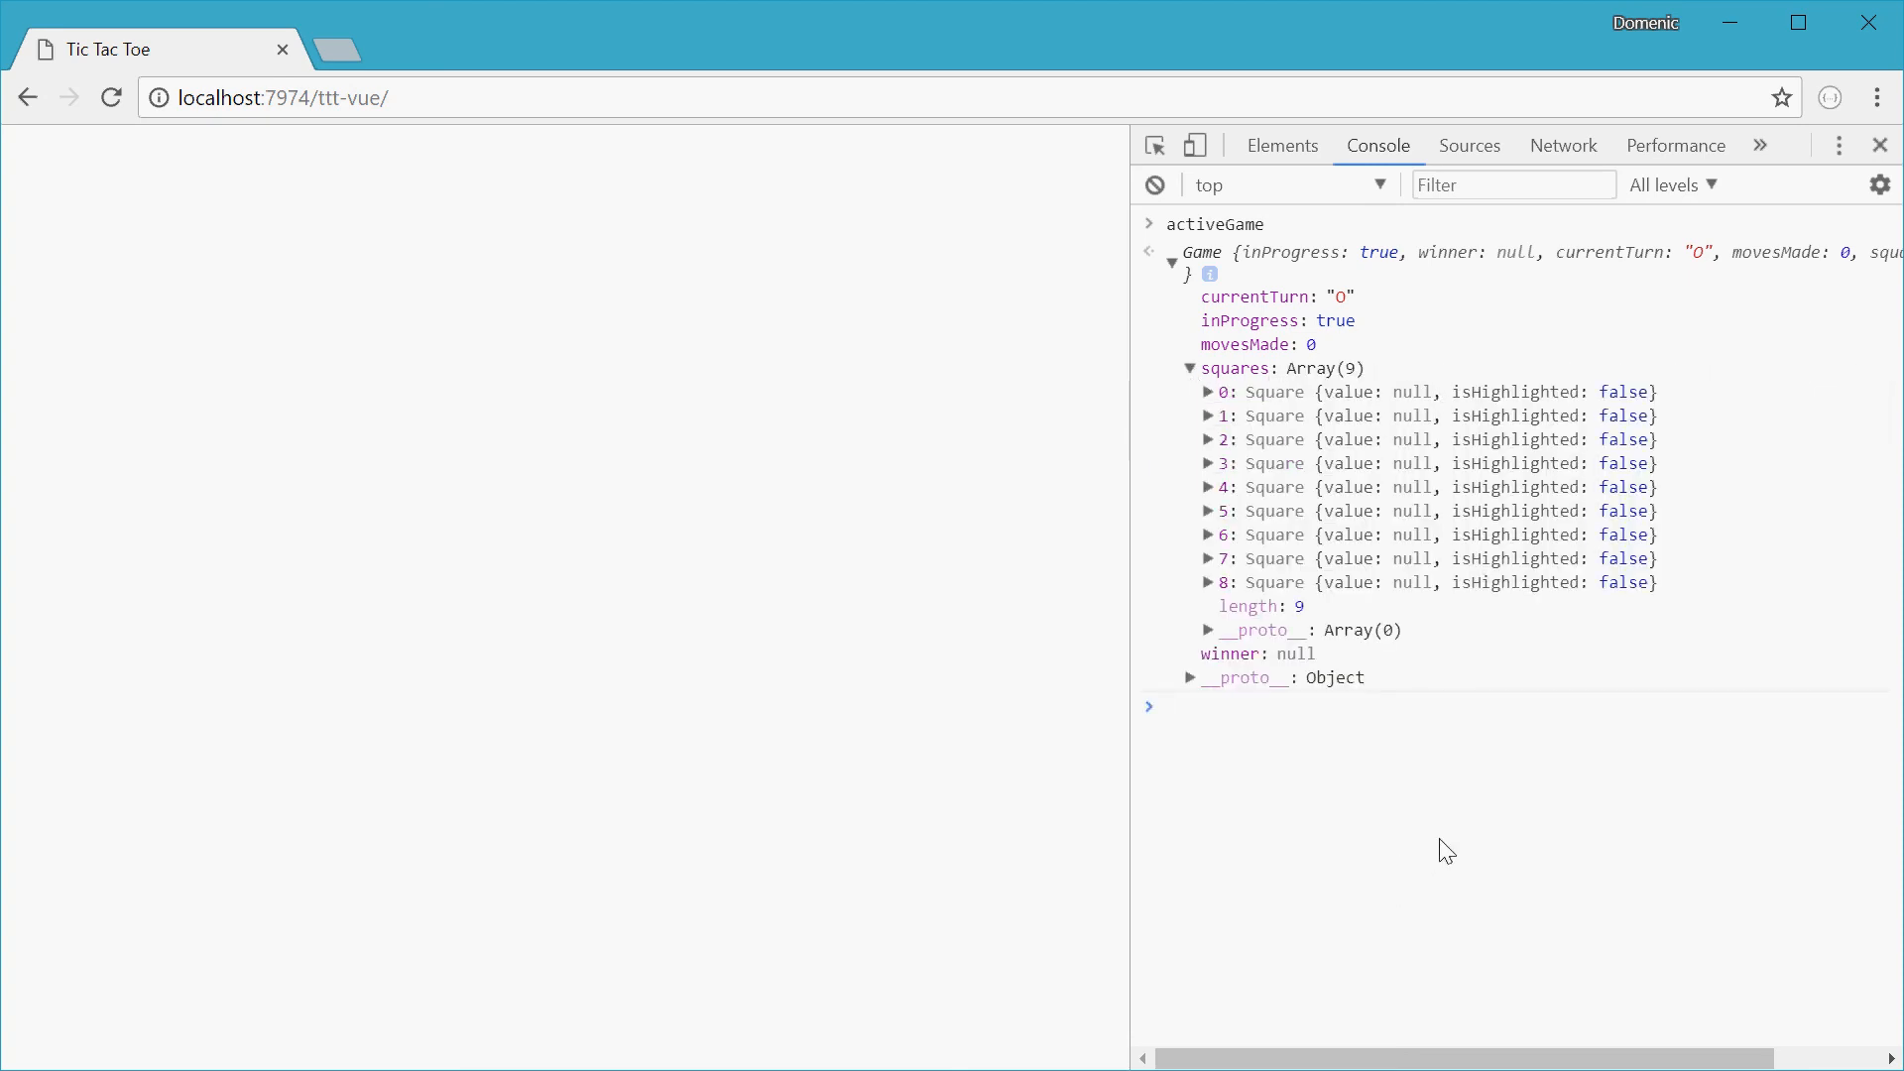
Step: Run activeGame.makeMove(3) in the console
type("activeGame.makeMove")
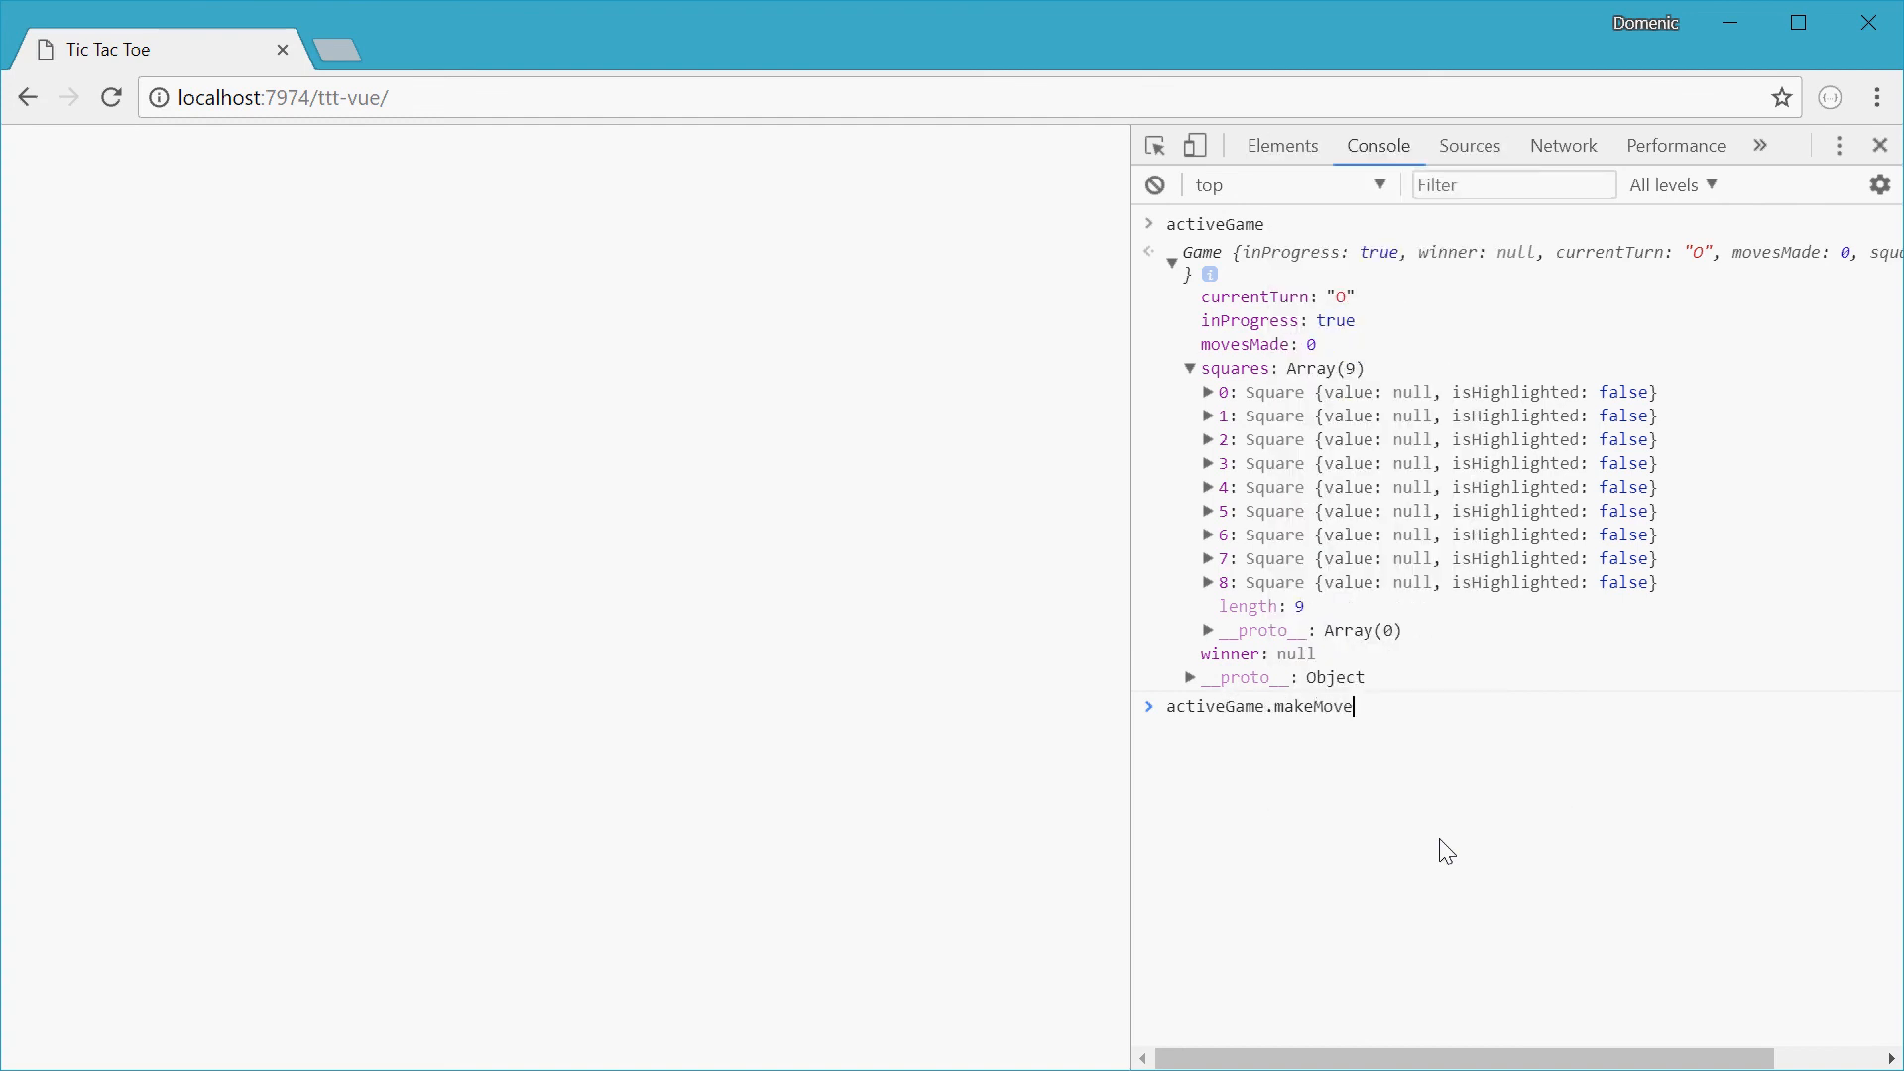
type("(3)")
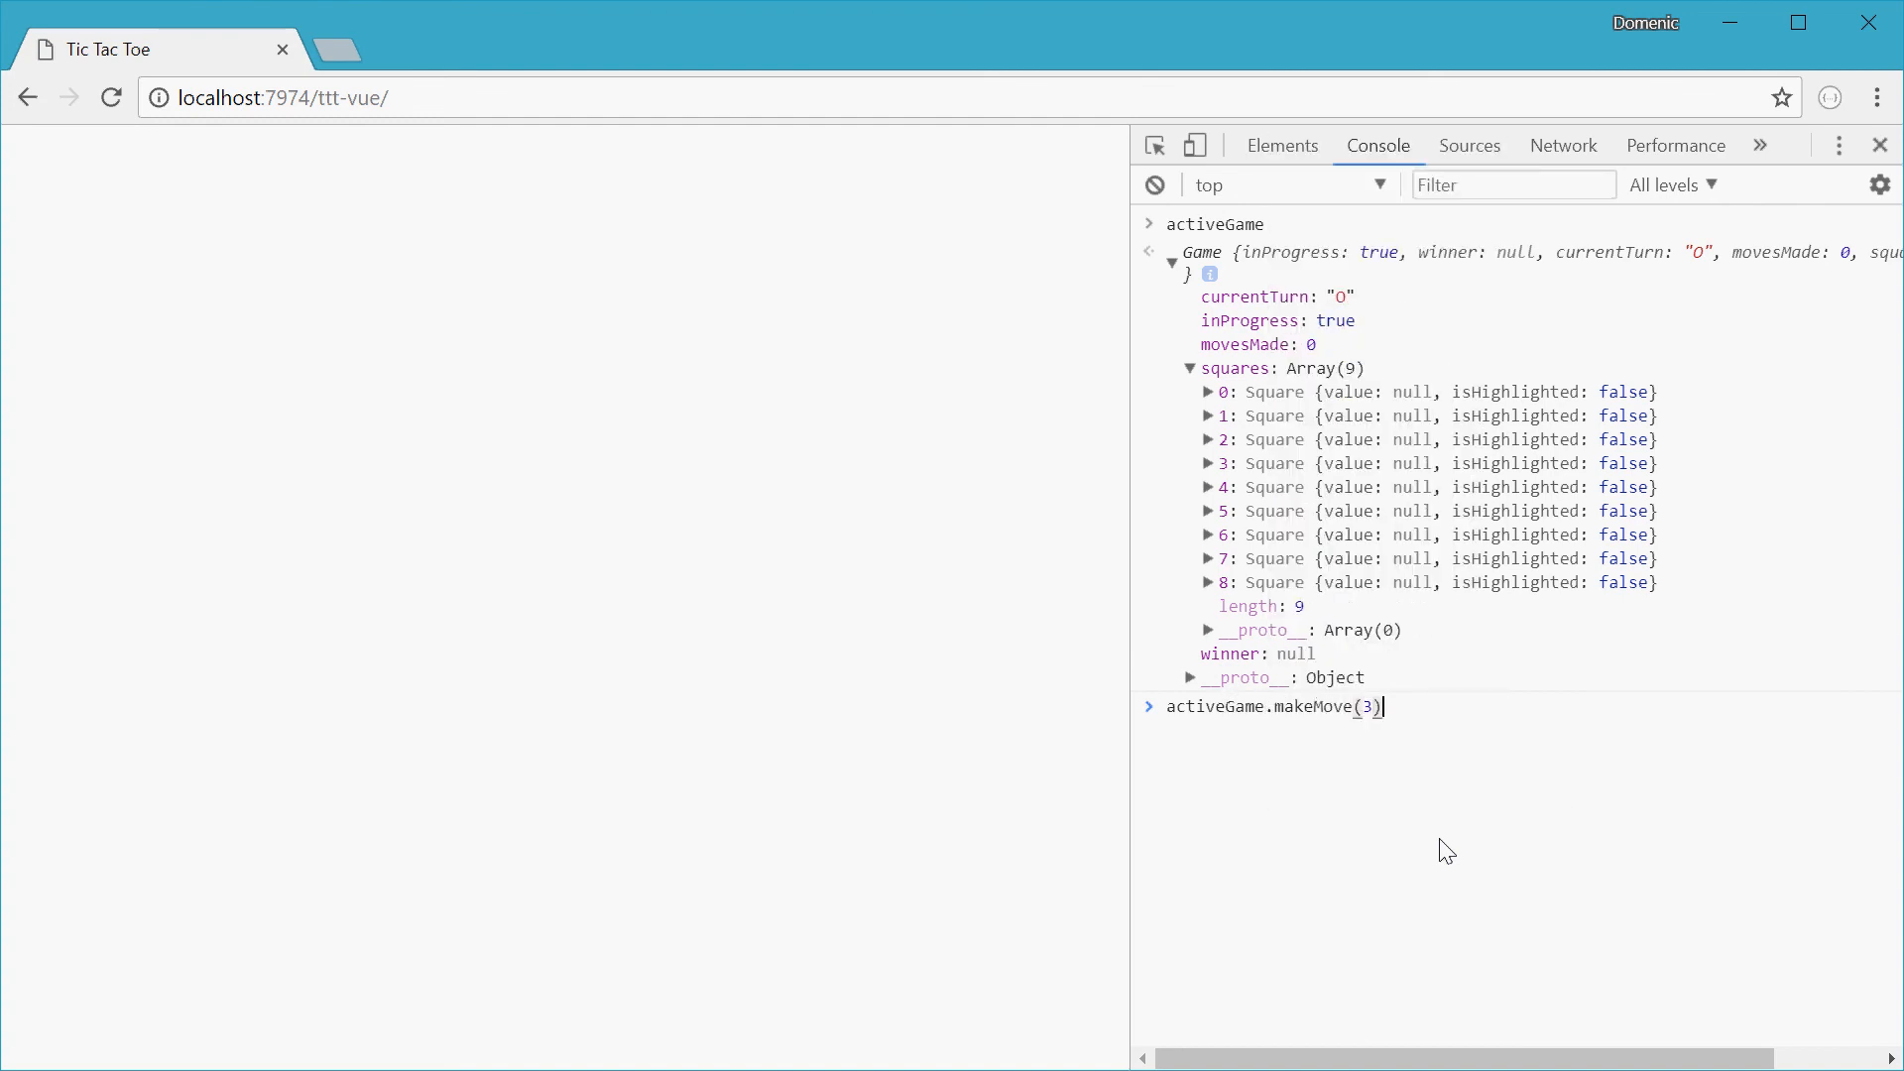
key("Enter")
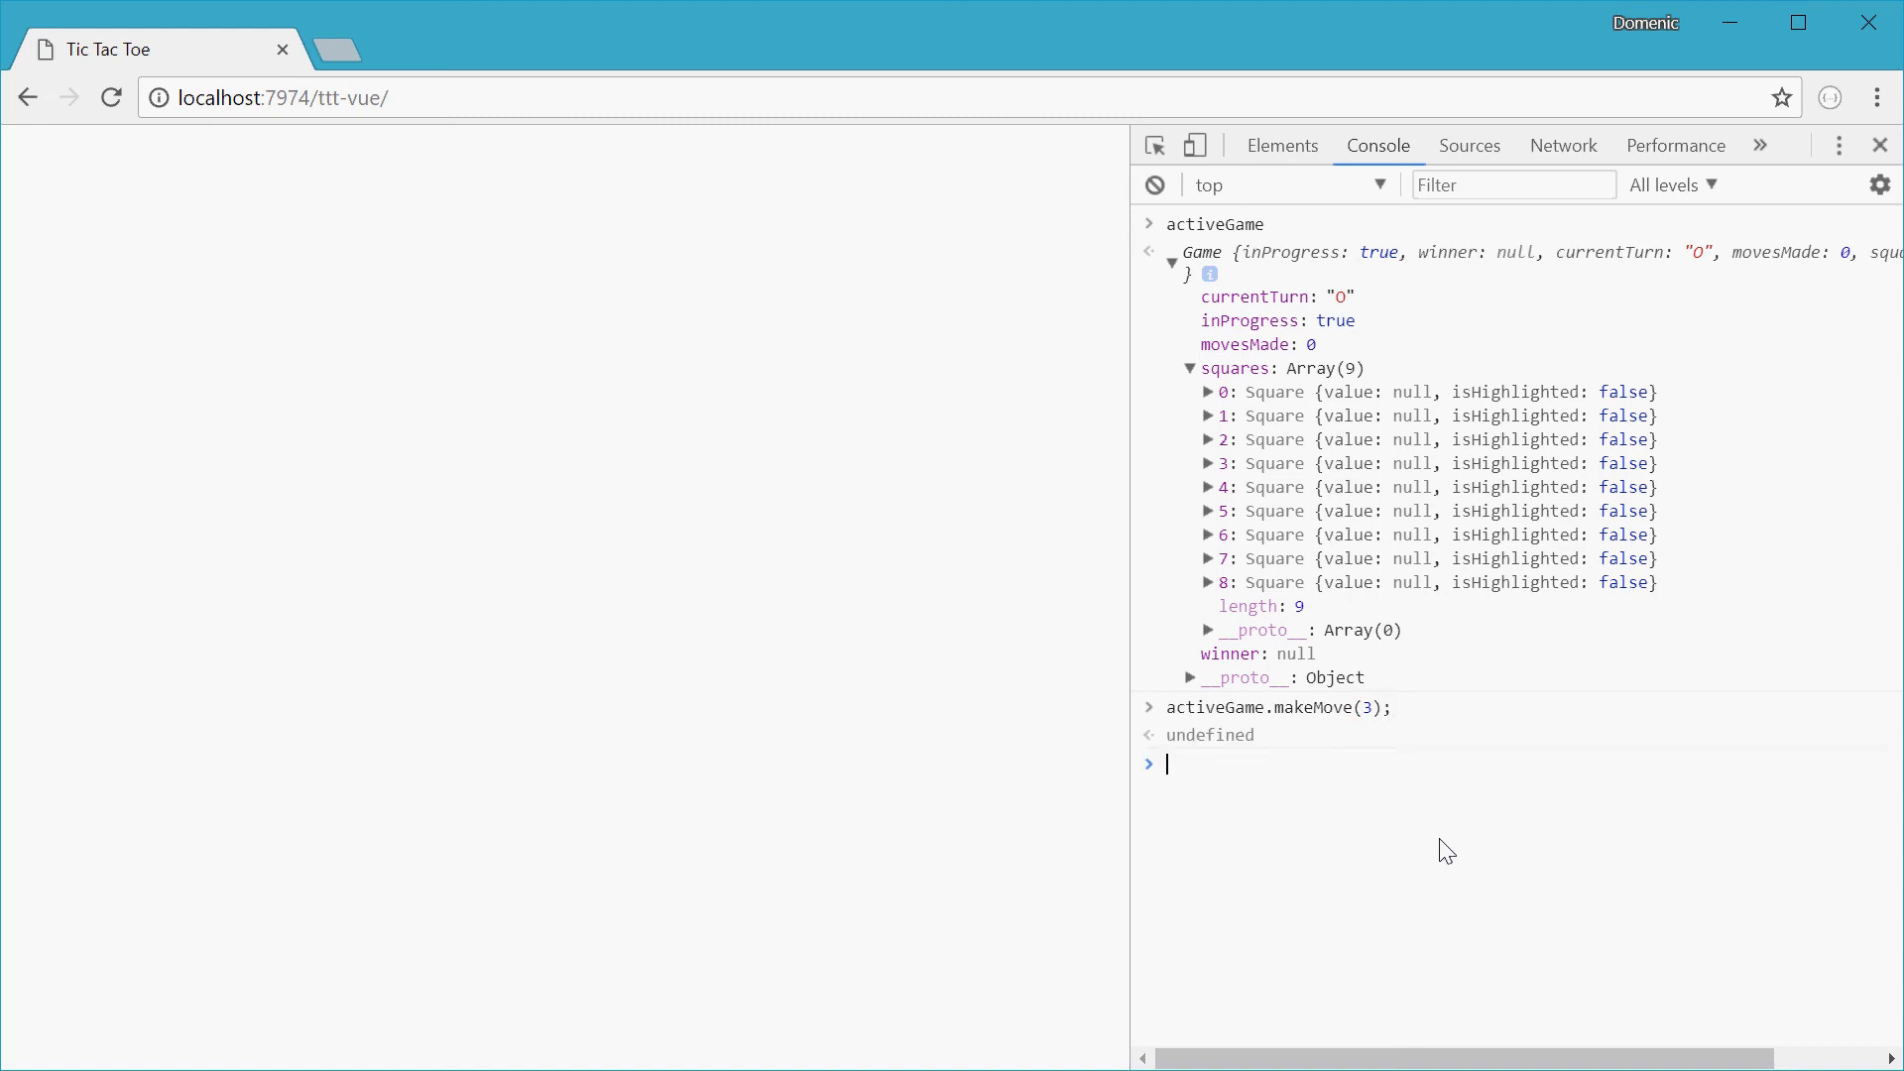
Step: Re-inspect activeGame's squares: currentTurn X, movesMade 1, square 3 holds O
type("aci")
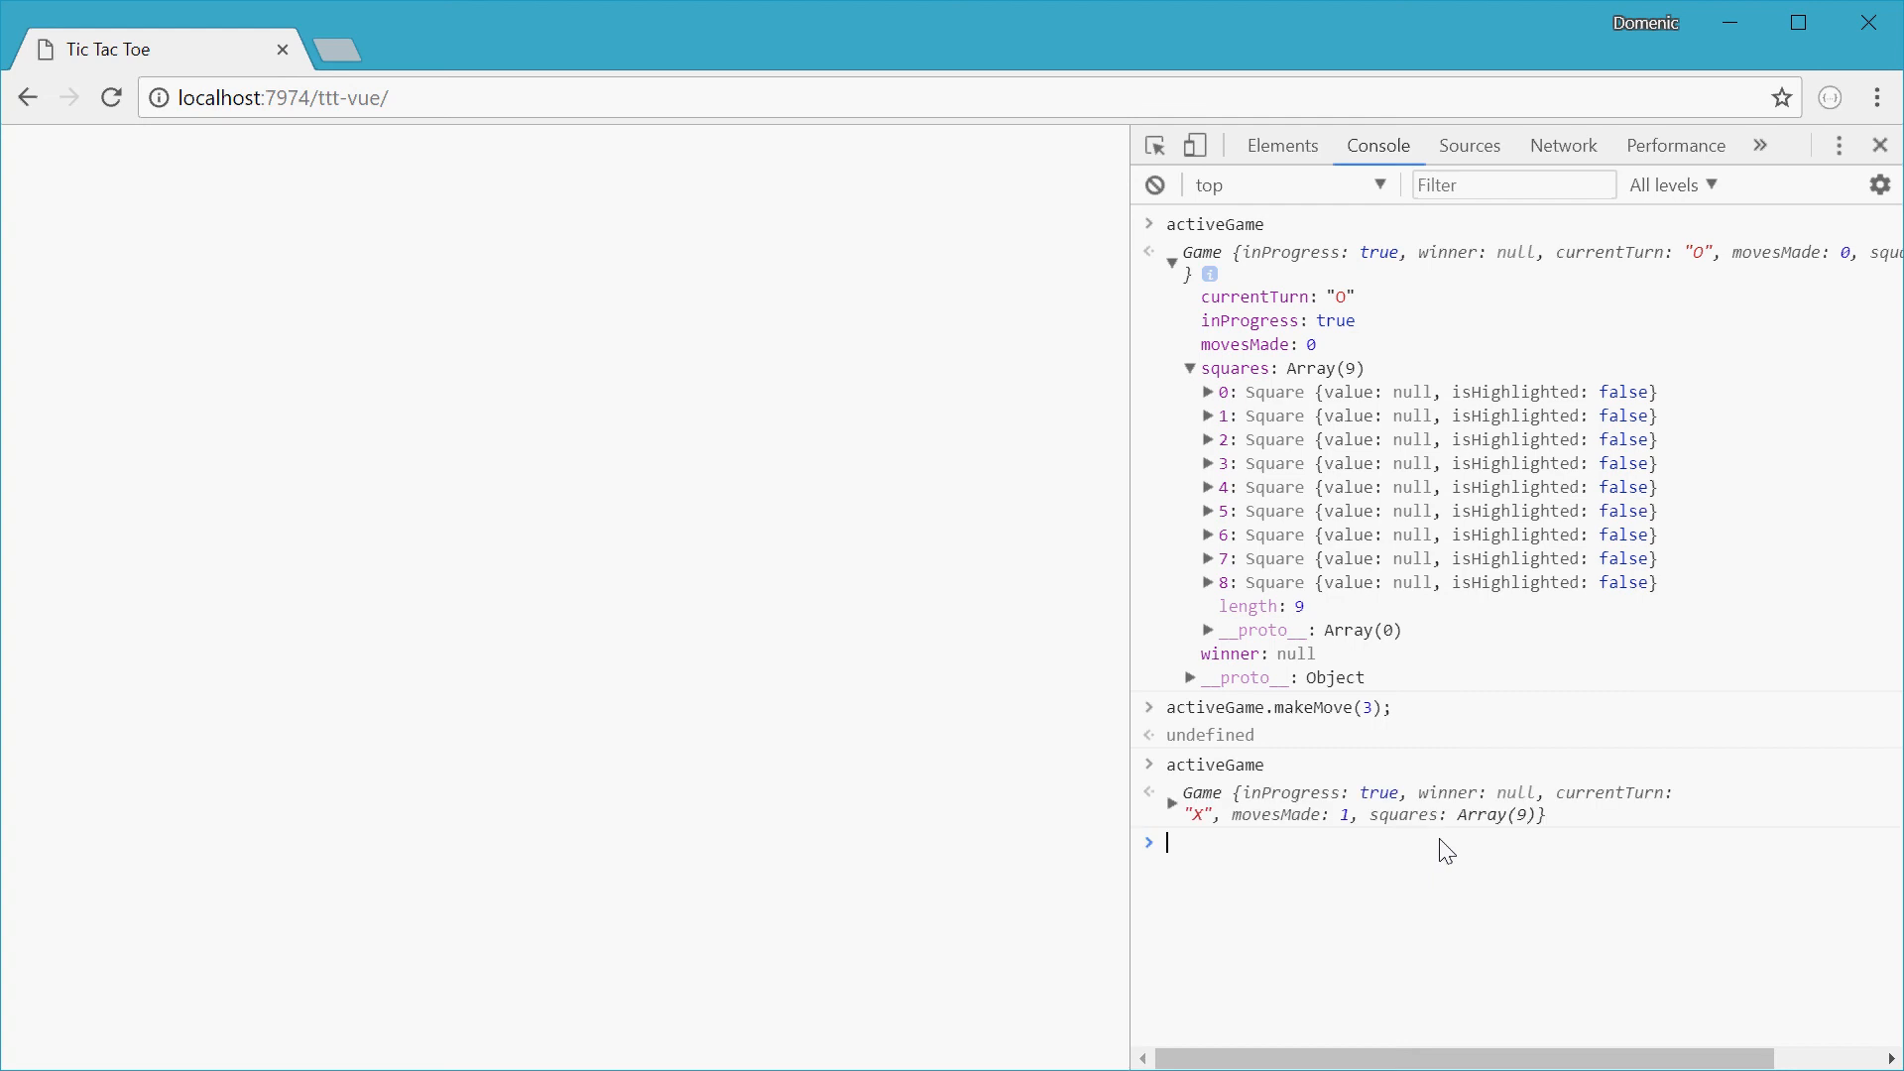
left_click(1172, 792)
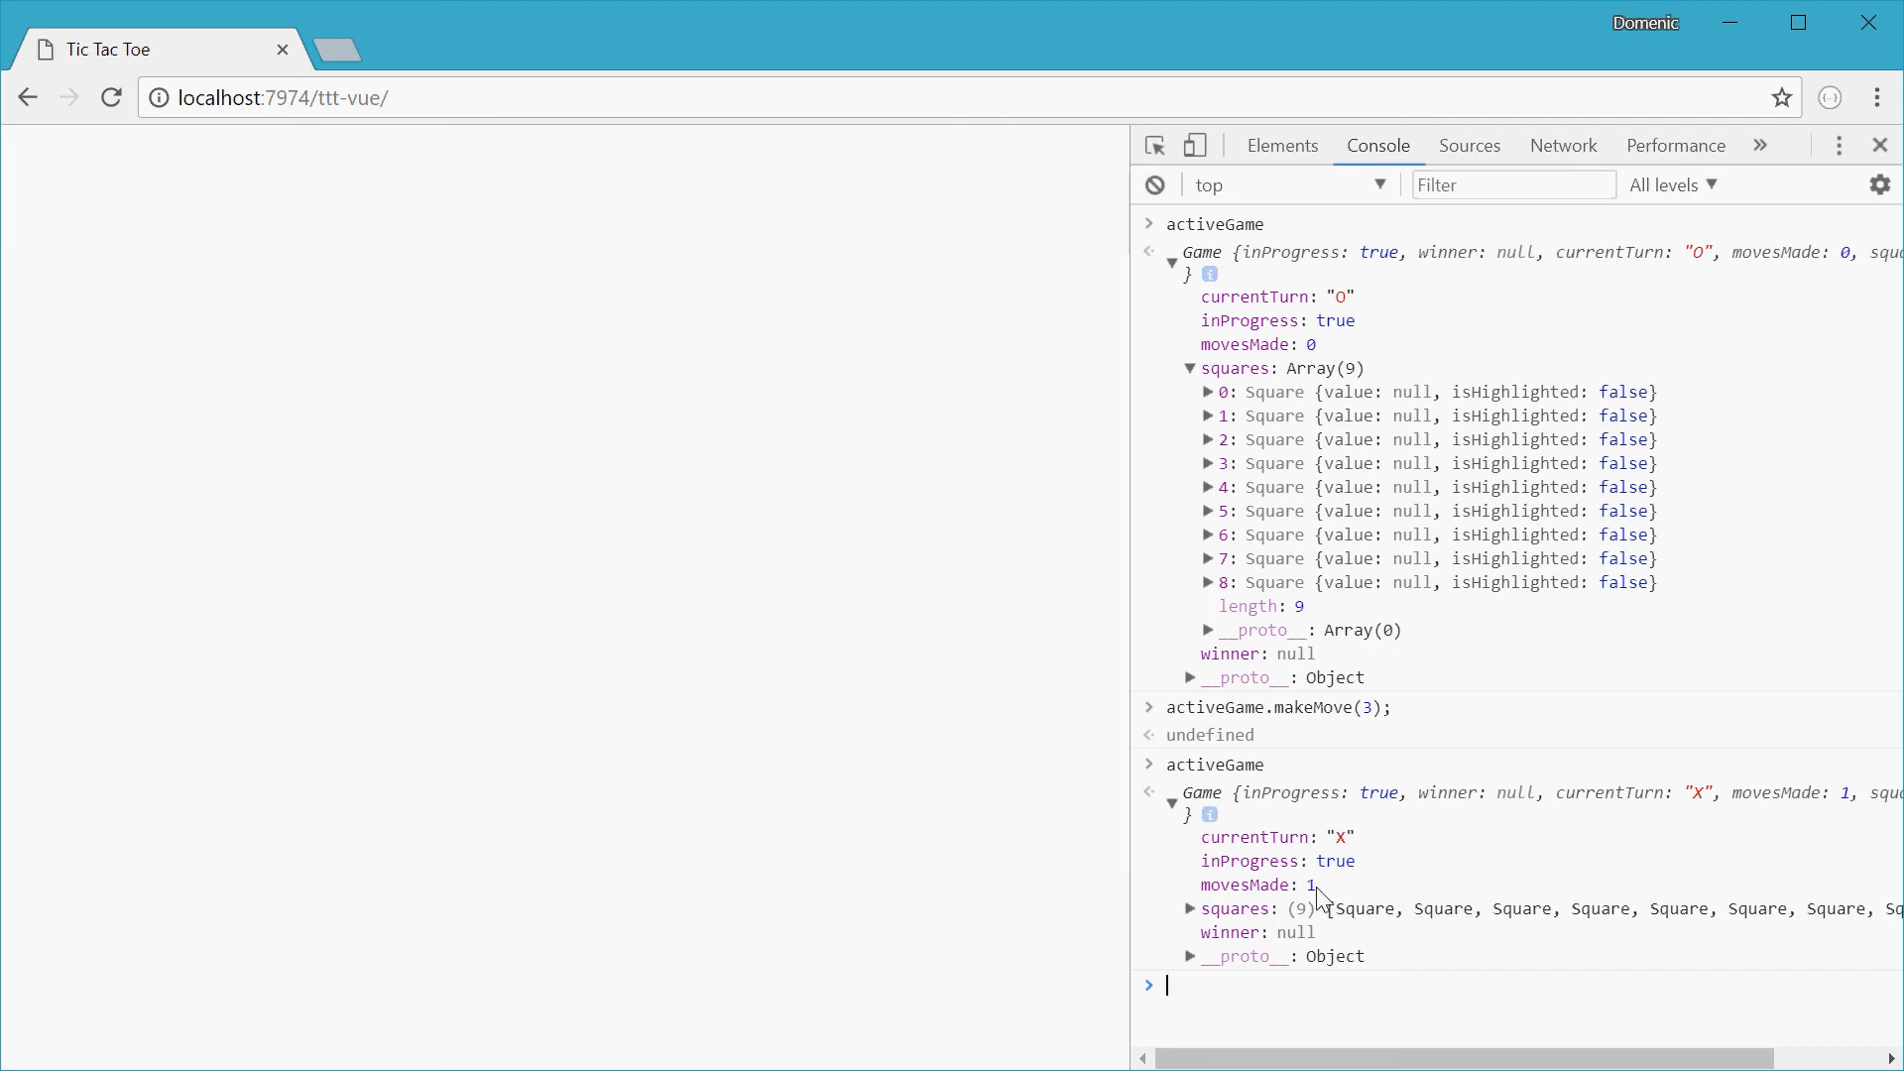
left_click(1189, 908)
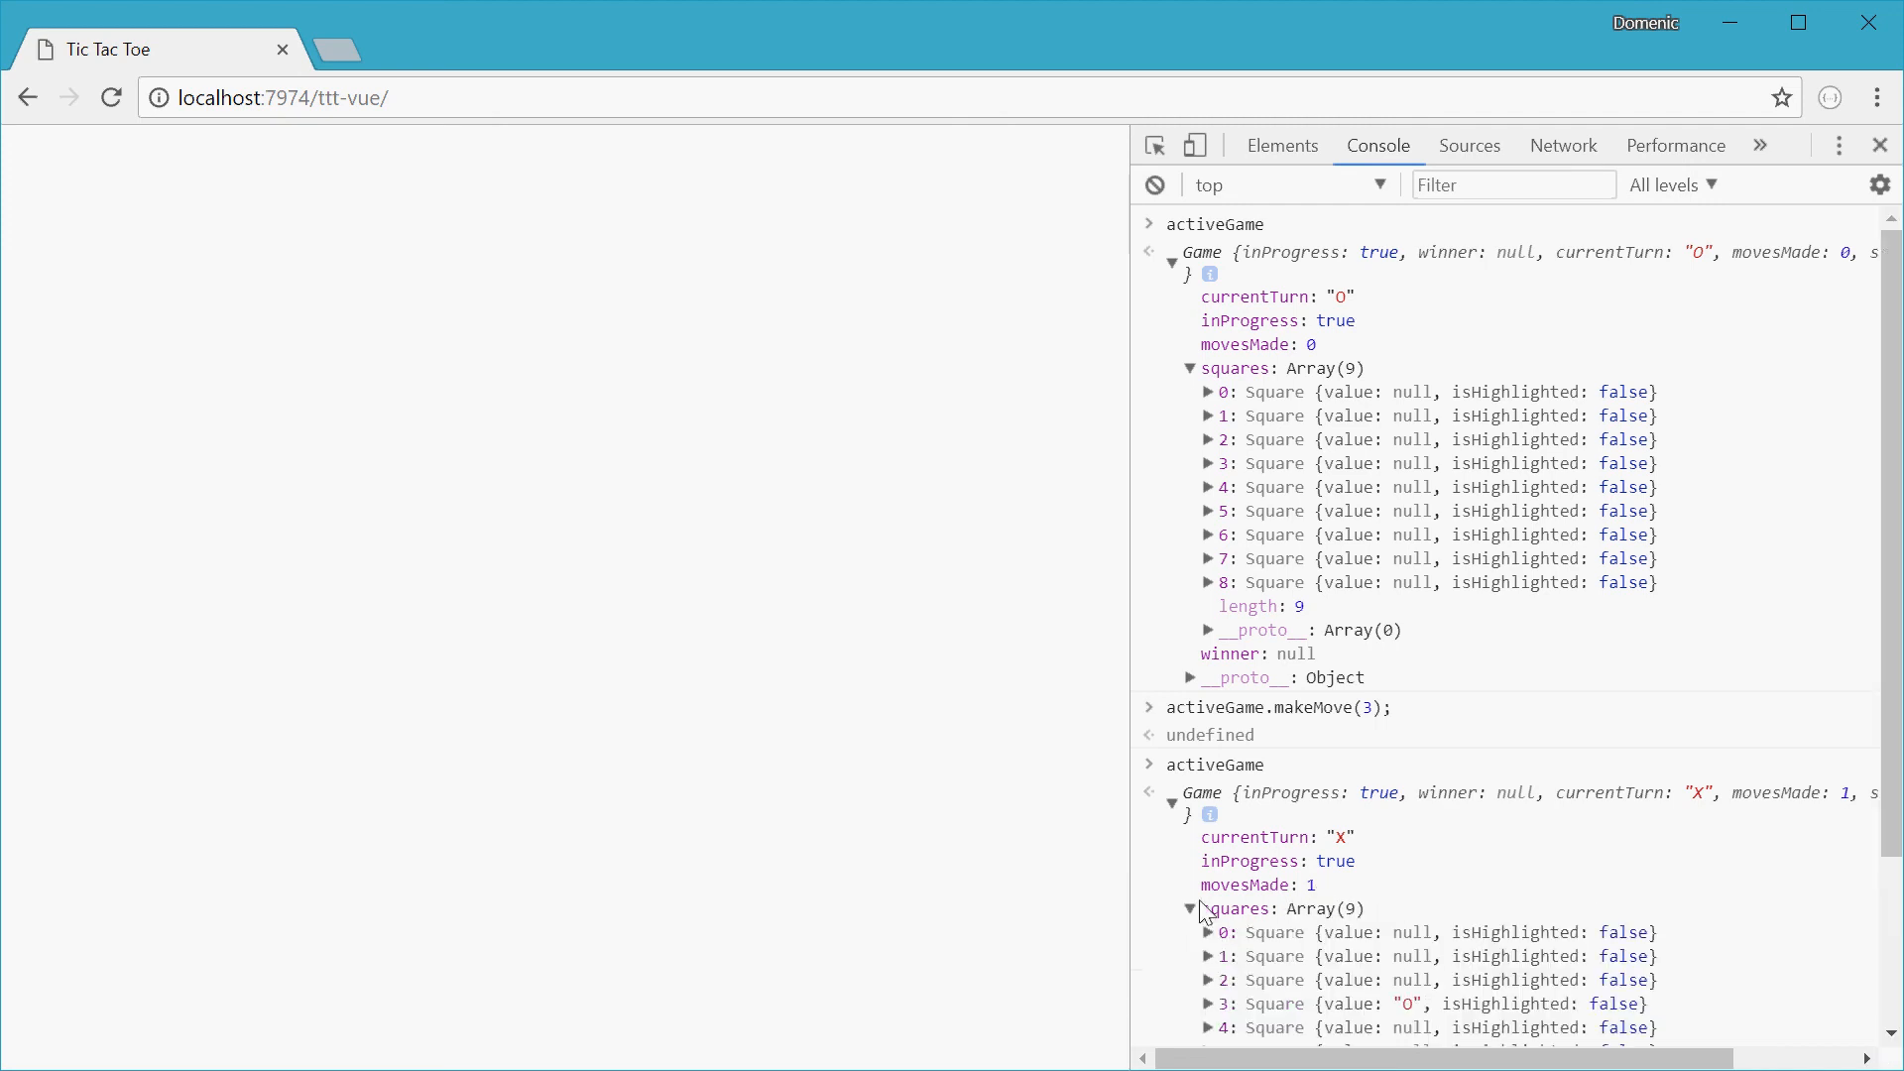
scroll("down", 3)
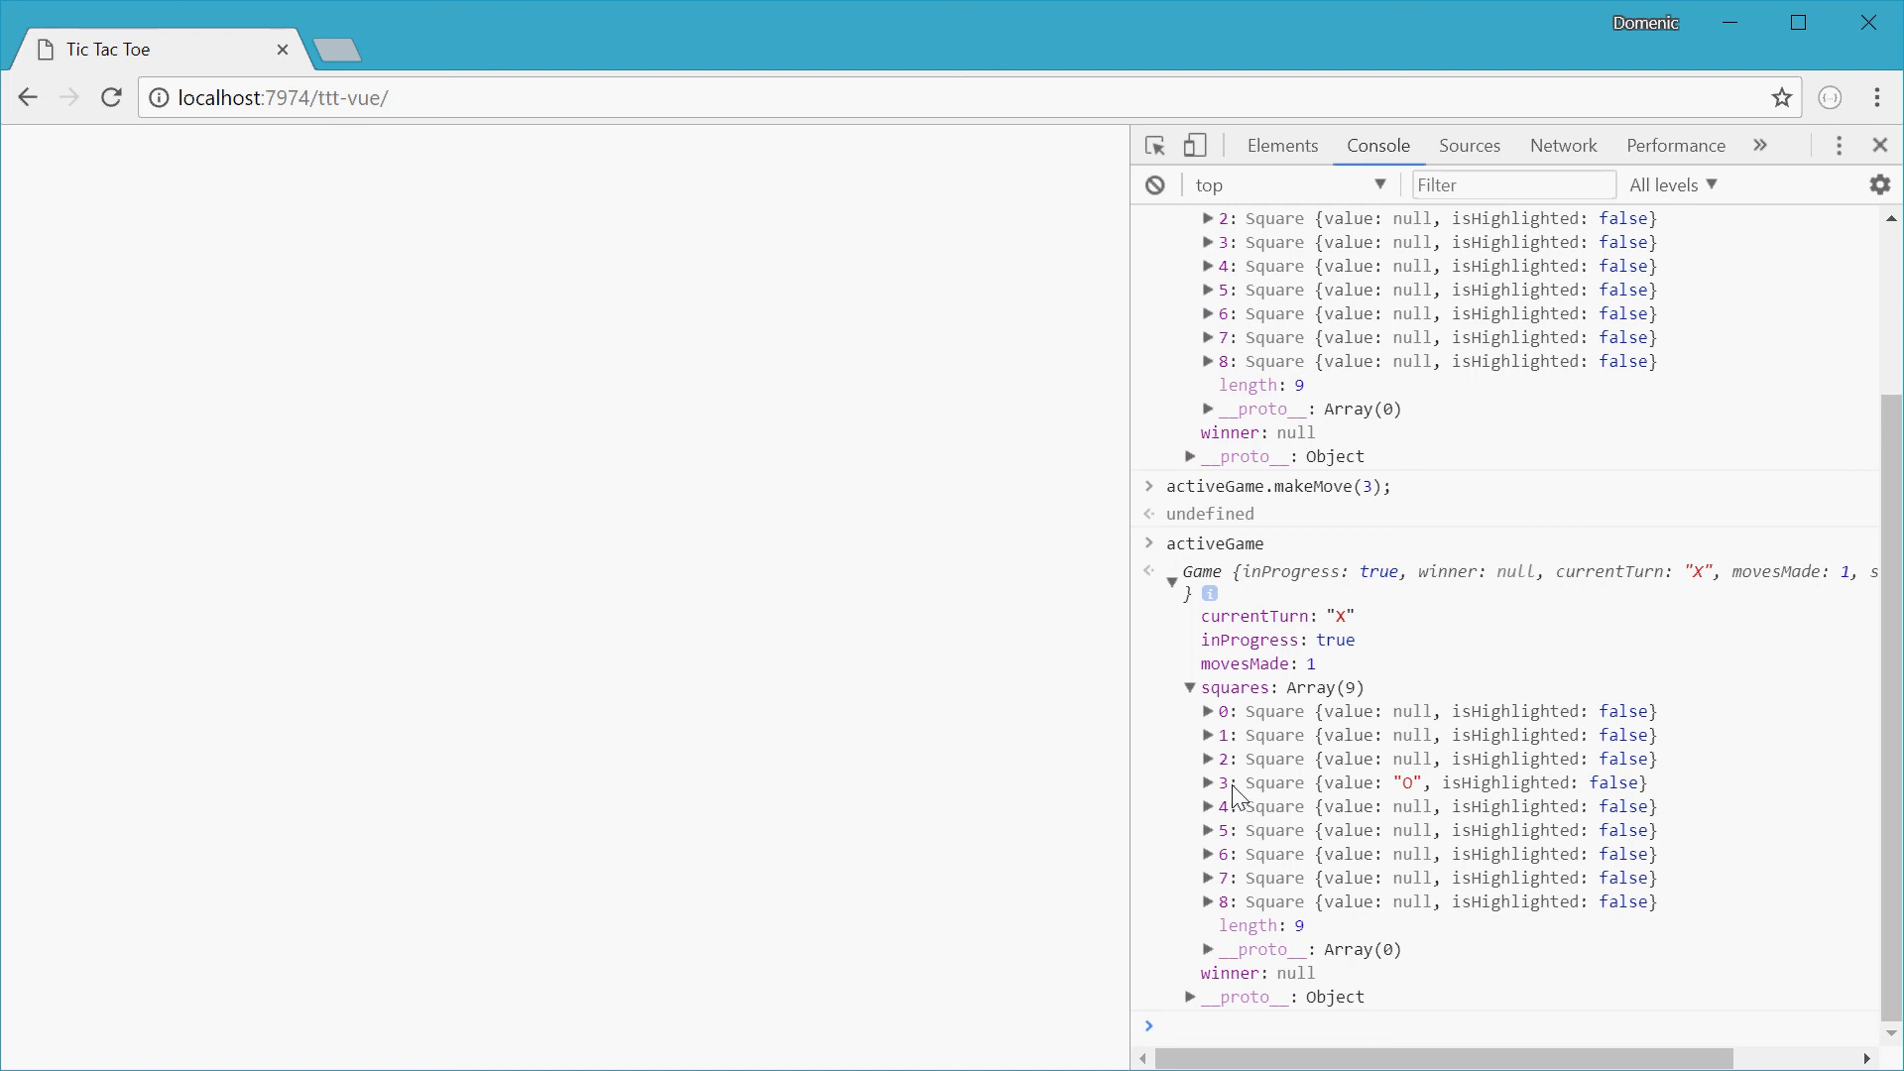